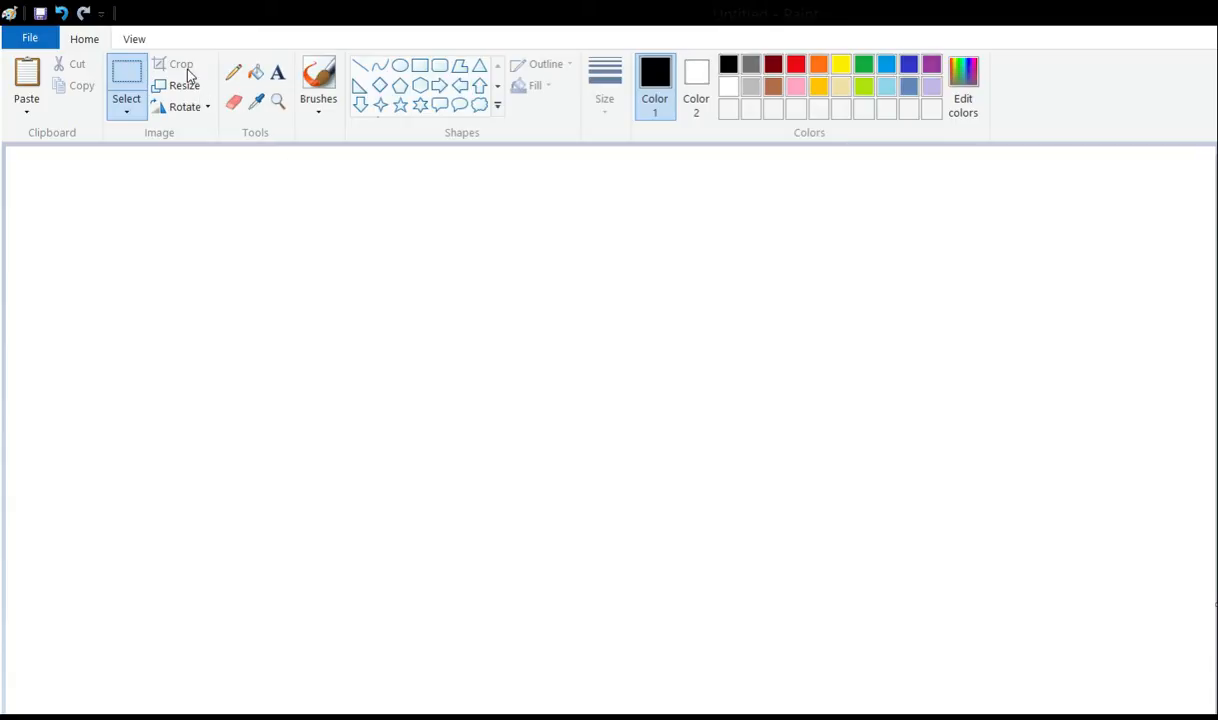
Draw an oval head outline whose top is redrawn as sharp spikes with a long trailing line.
left_click(233, 72)
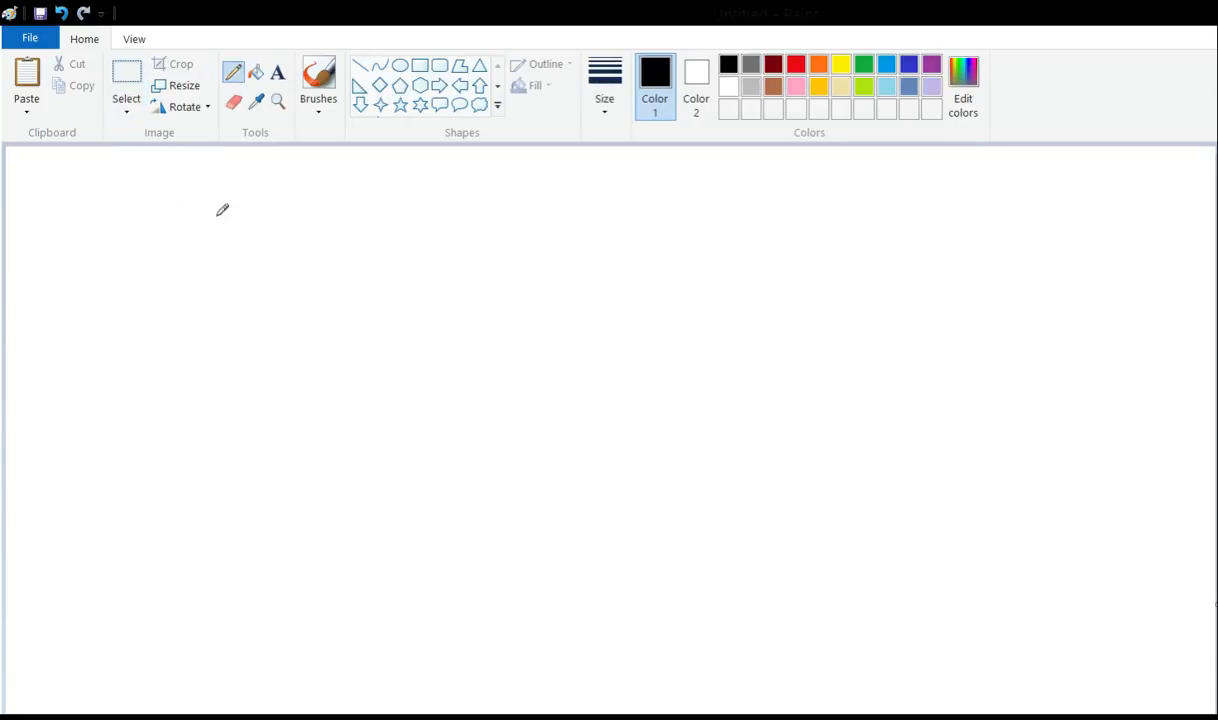
mouse_move(202, 180)
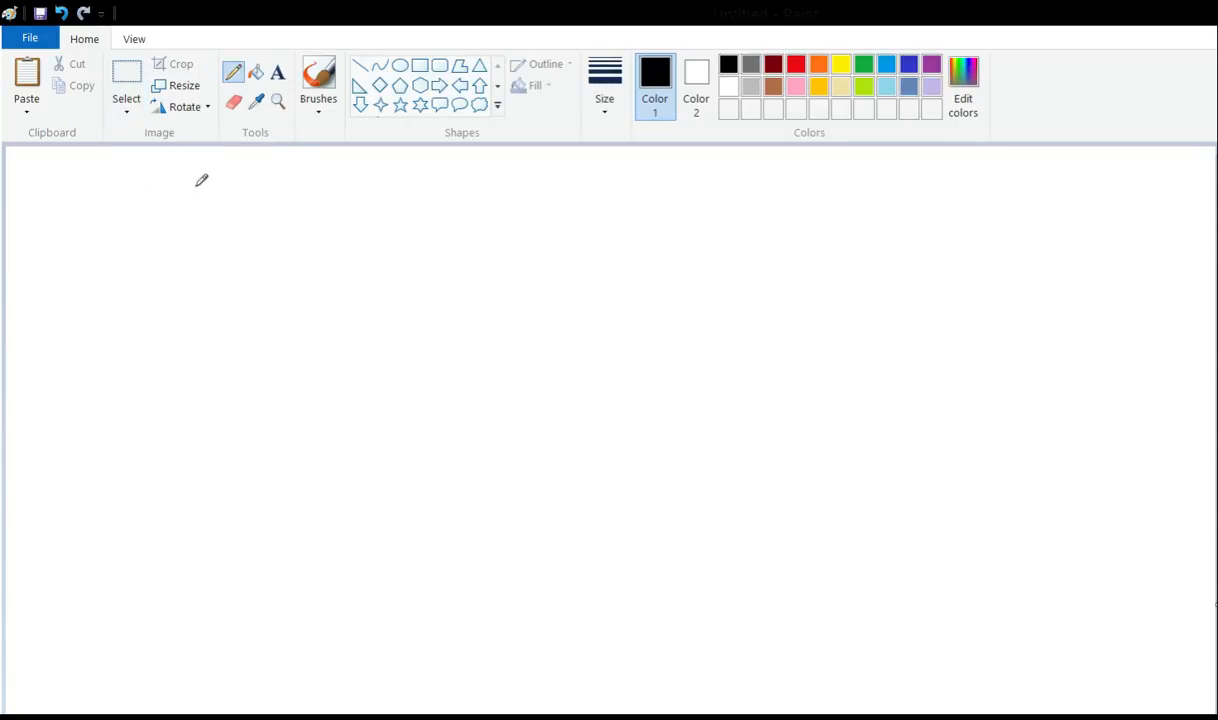
mouse_move(194, 197)
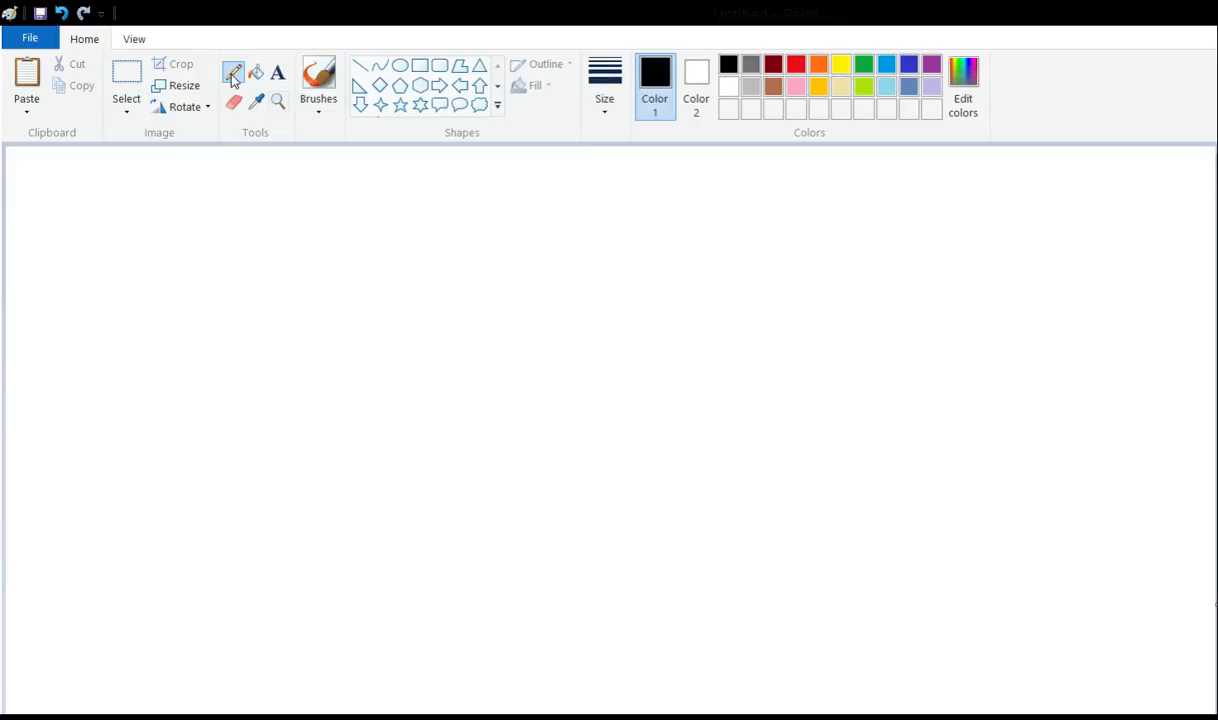
left_click(278, 101)
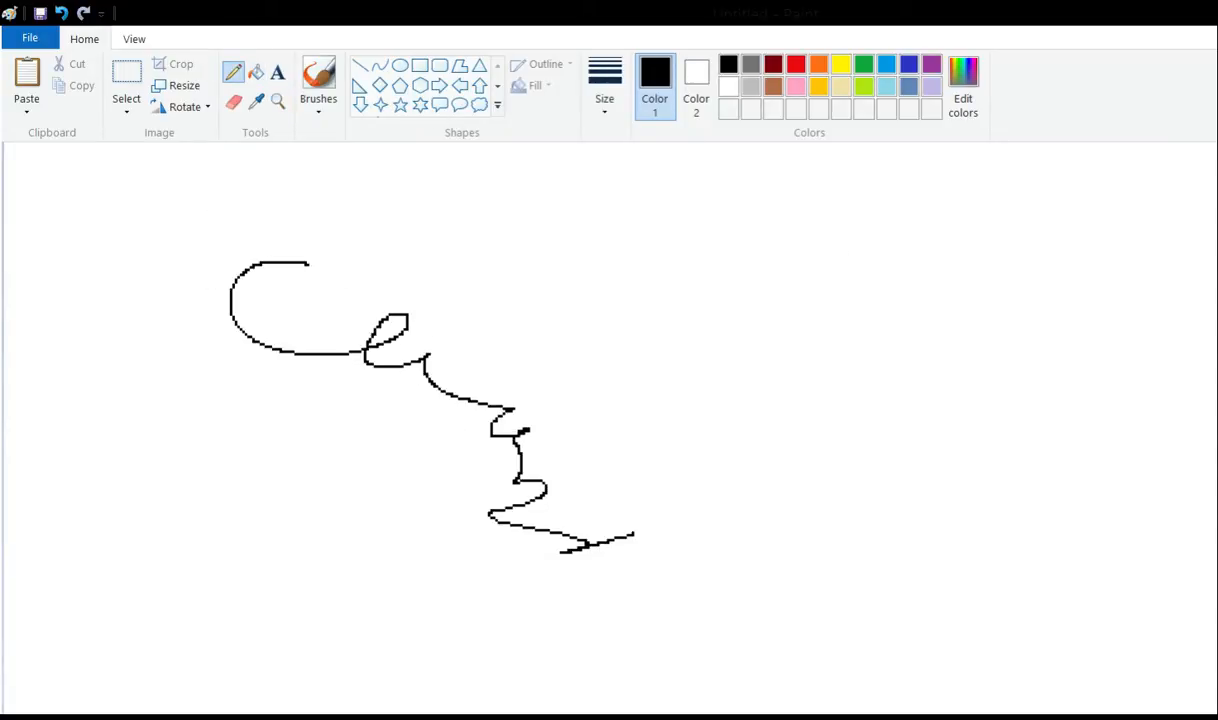
left_click(126, 80)
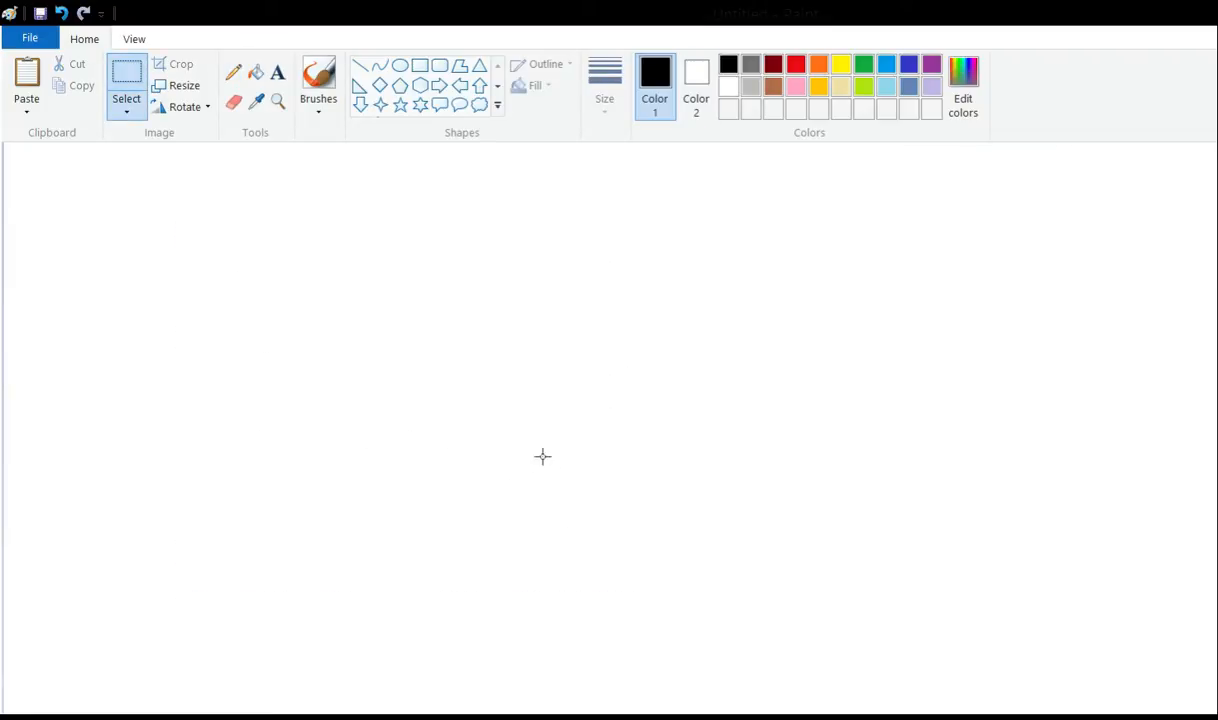
left_click(233, 72)
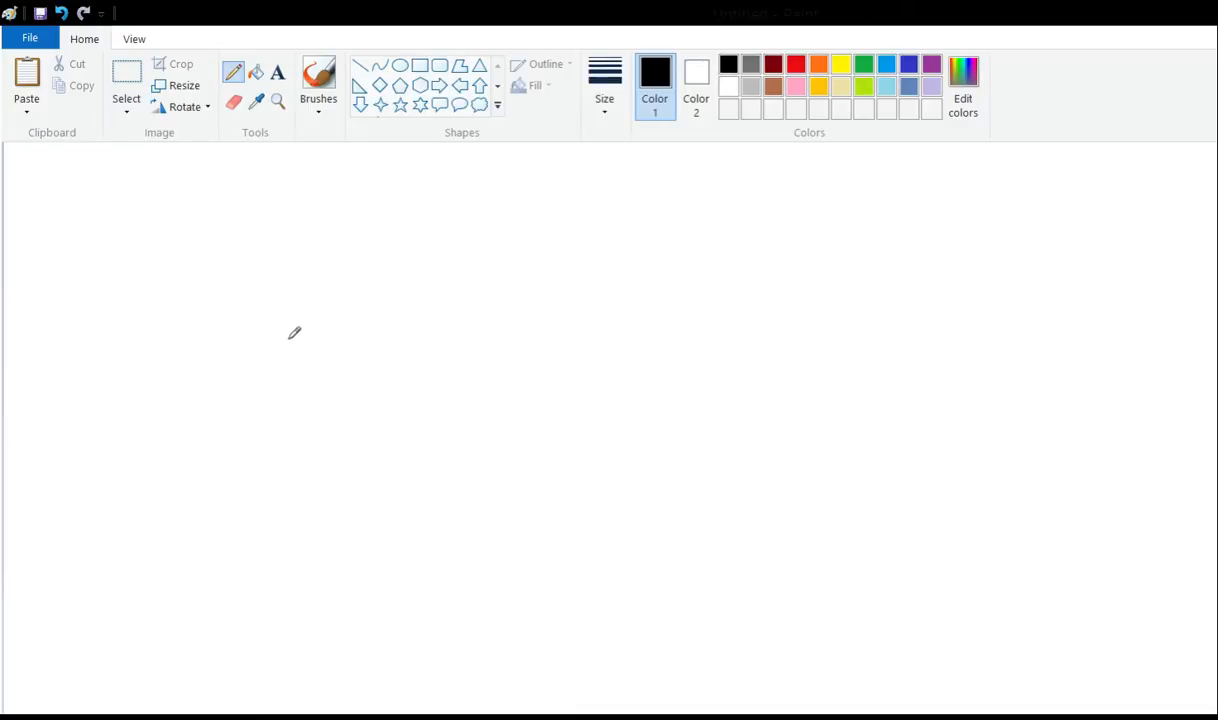
mouse_move(253, 189)
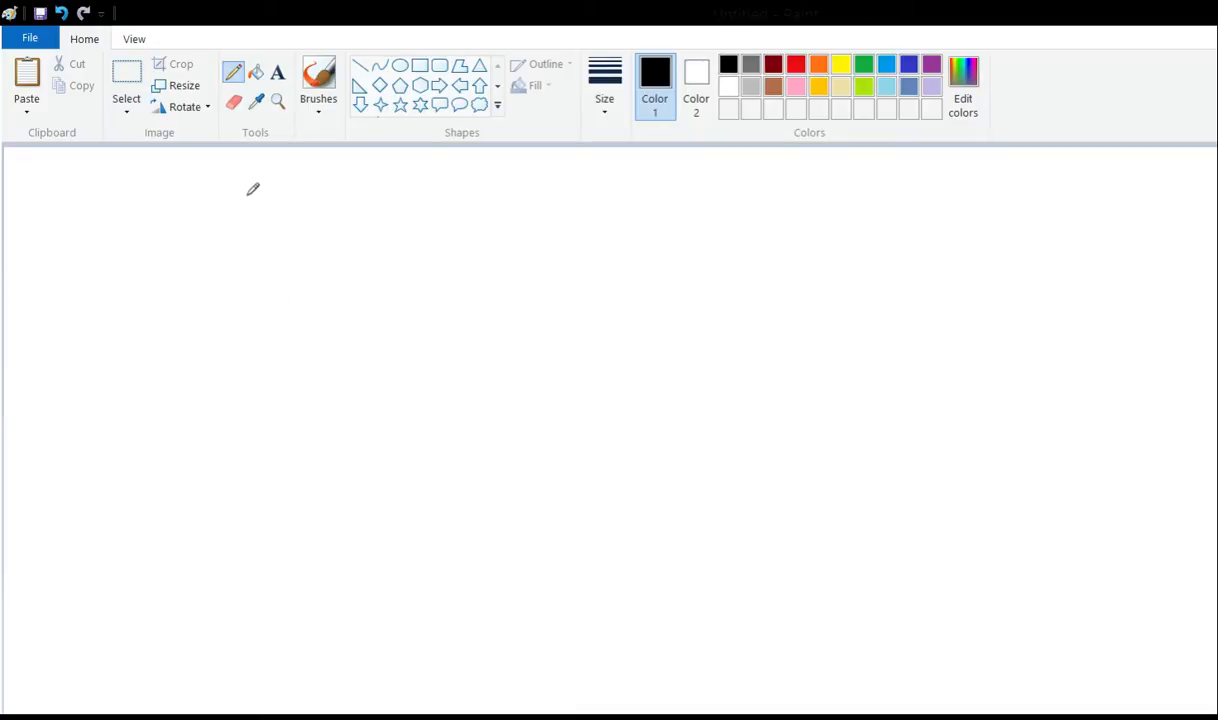
mouse_move(278, 172)
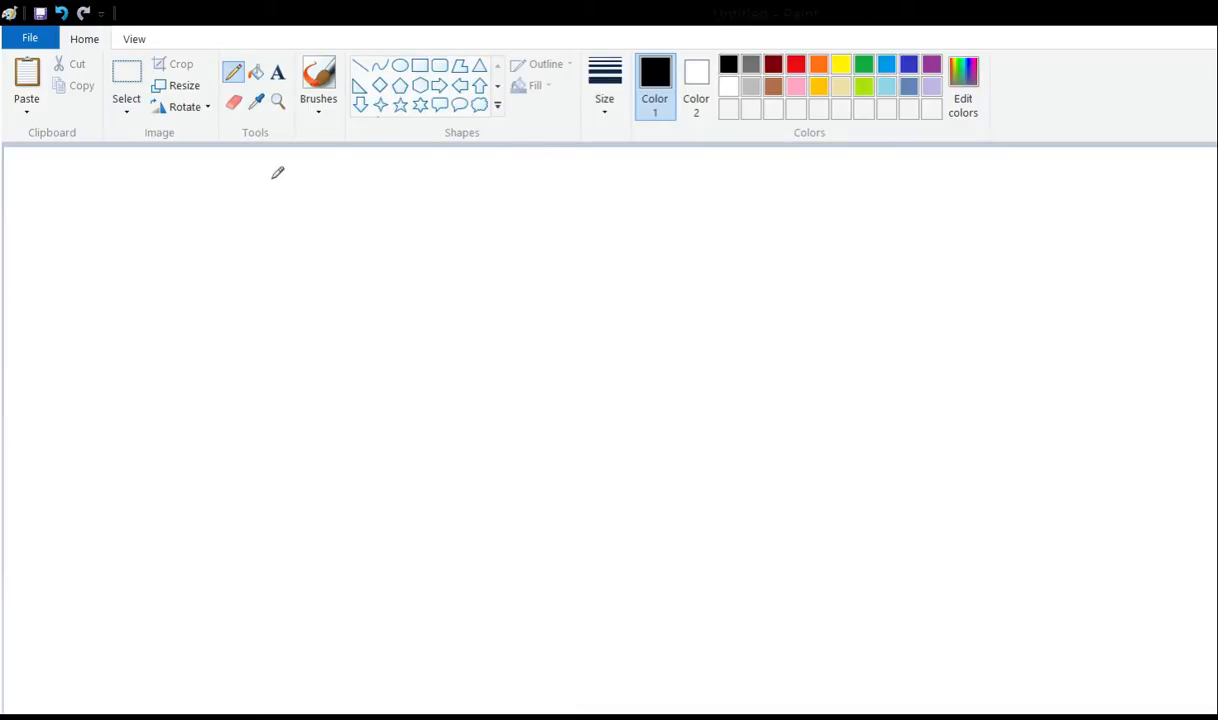
left_click(318, 80)
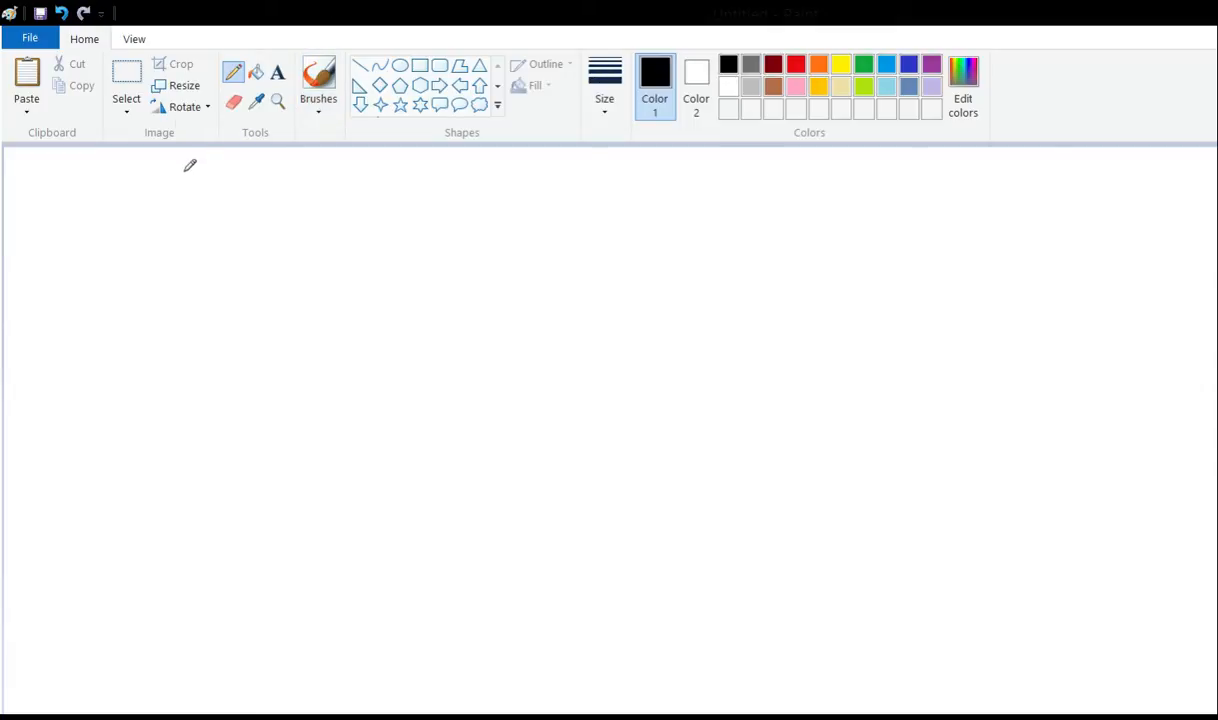
mouse_move(246, 240)
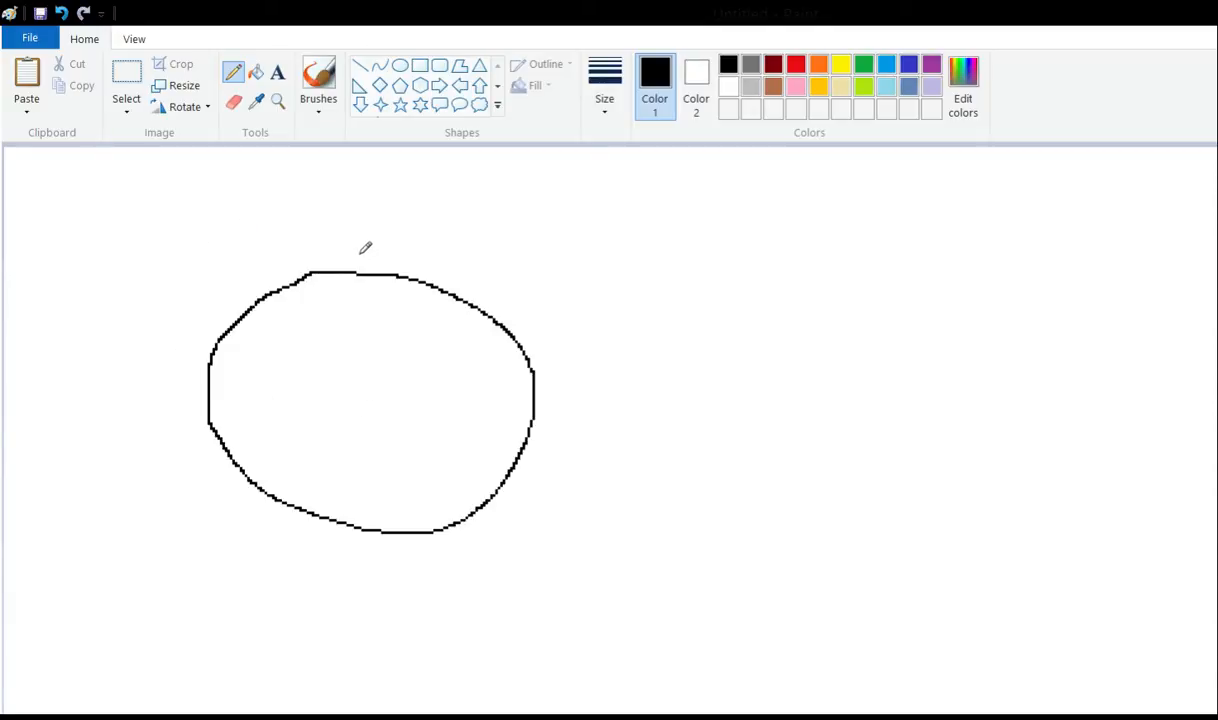
mouse_move(411, 231)
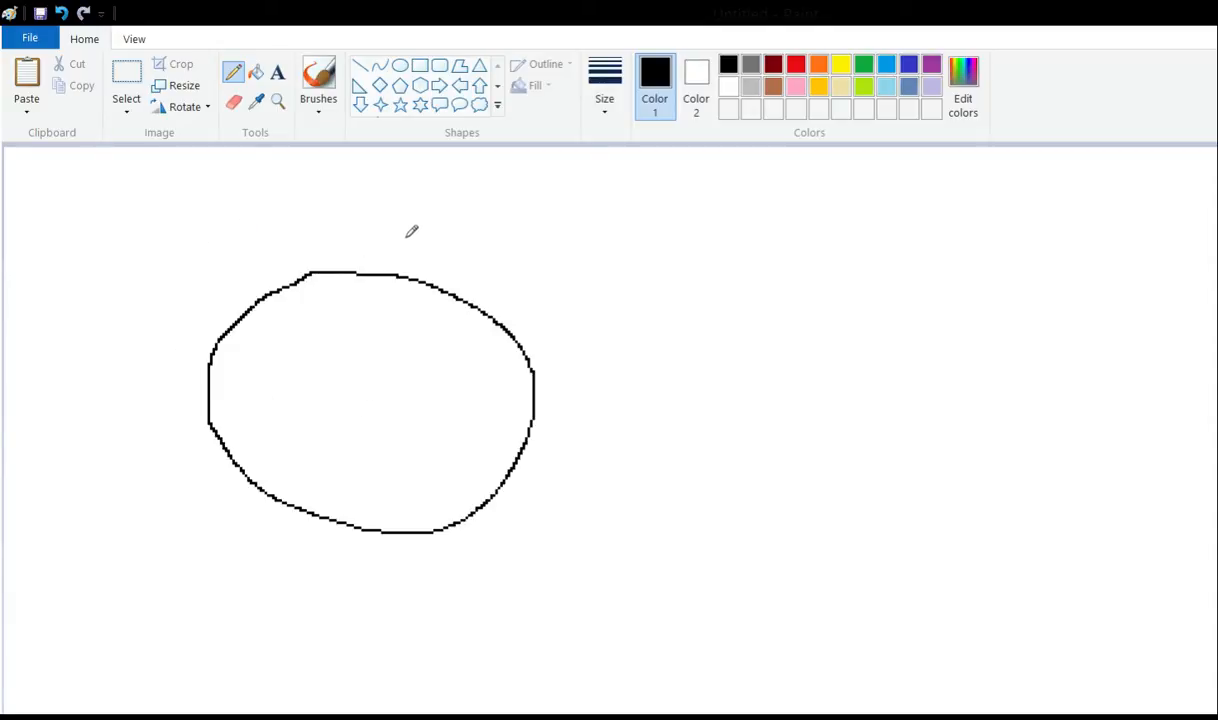
mouse_move(347, 198)
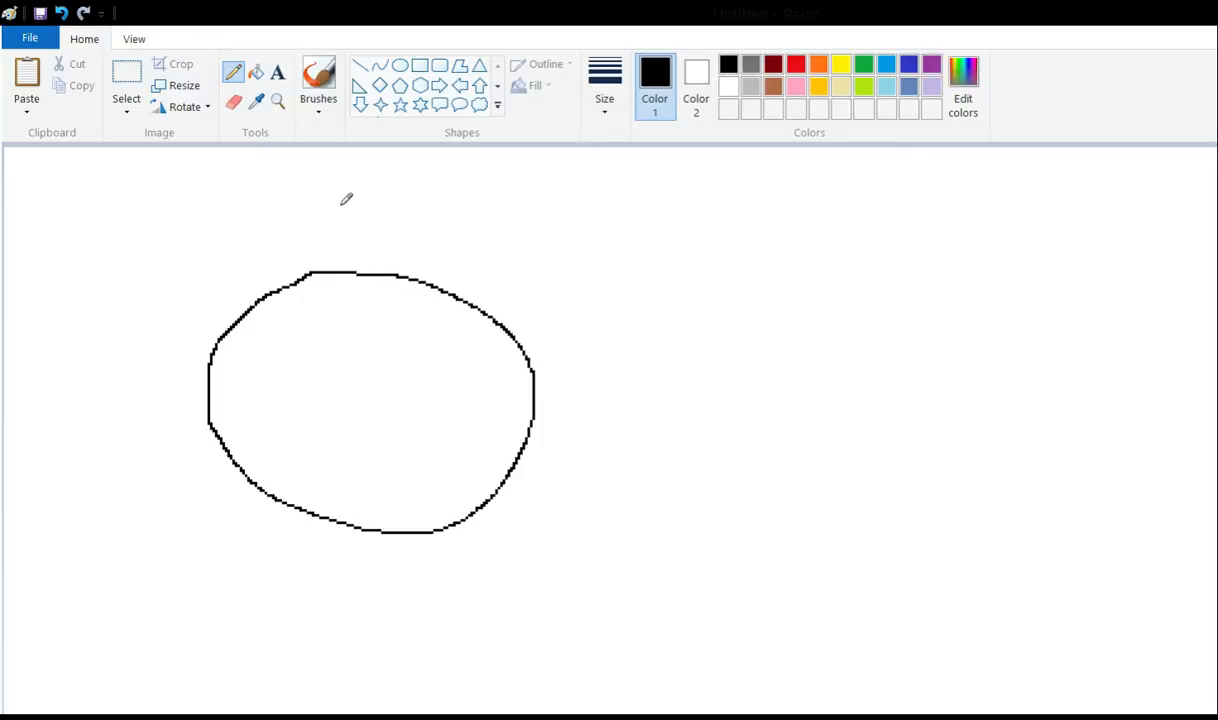
mouse_move(487, 261)
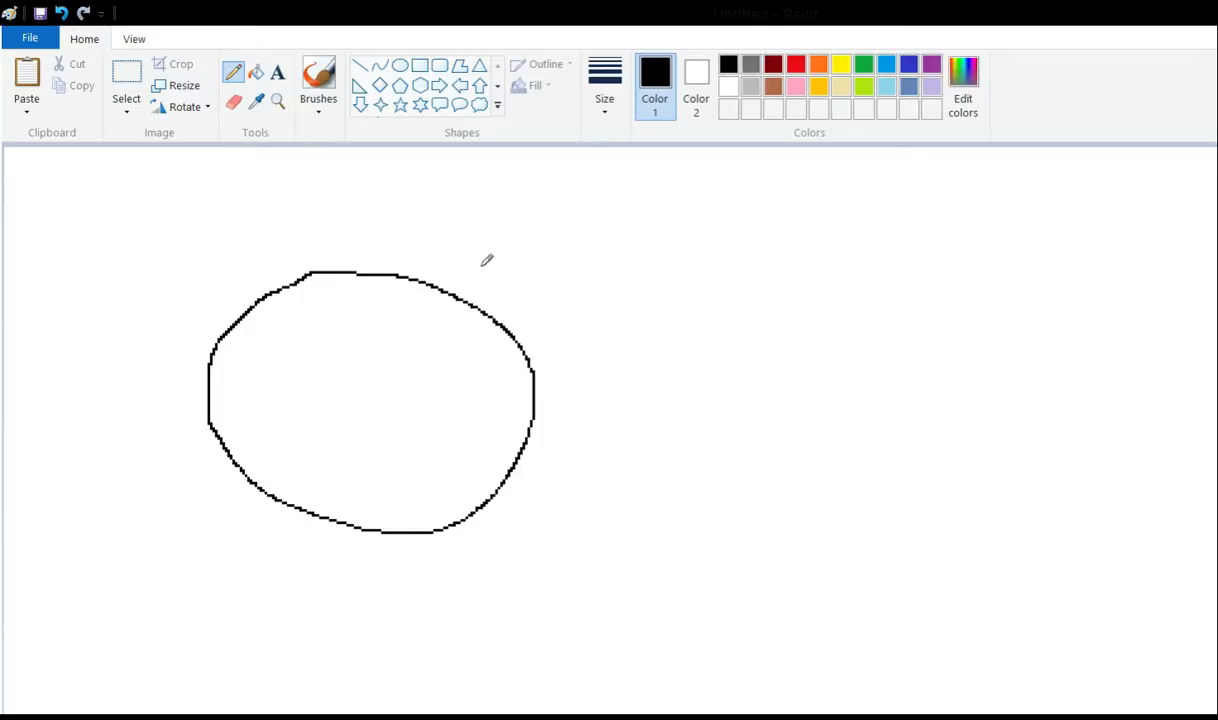
mouse_move(540, 298)
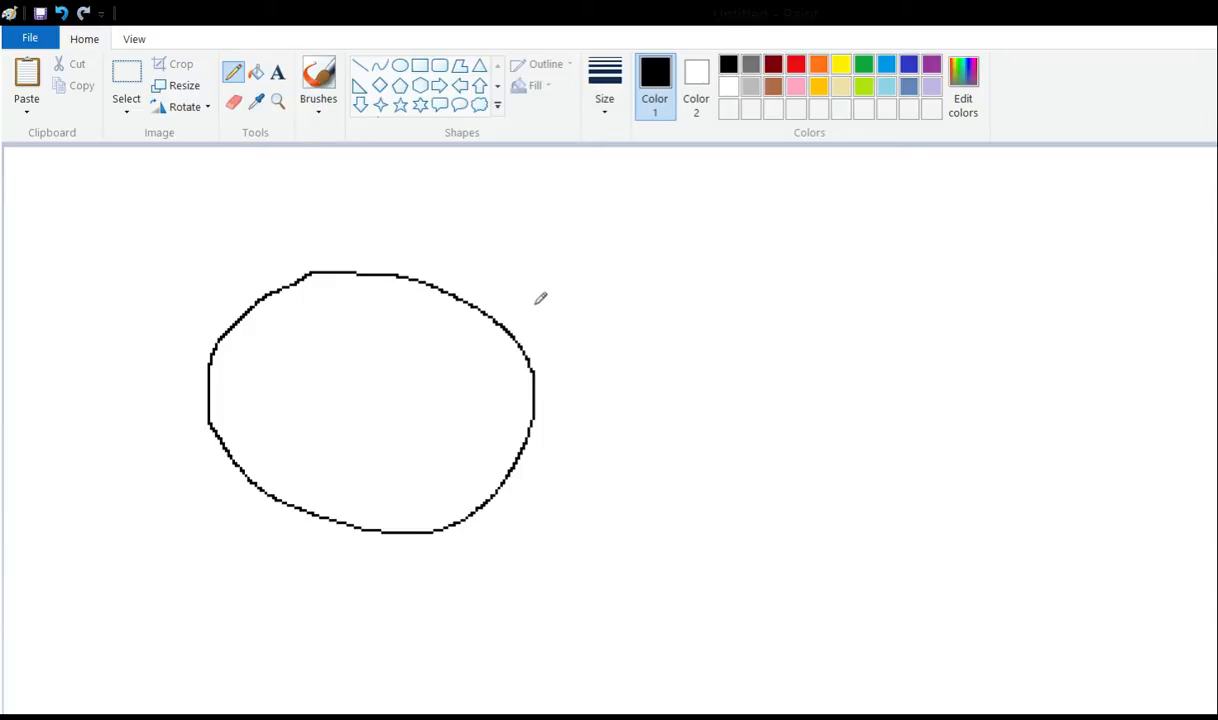
mouse_move(185, 90)
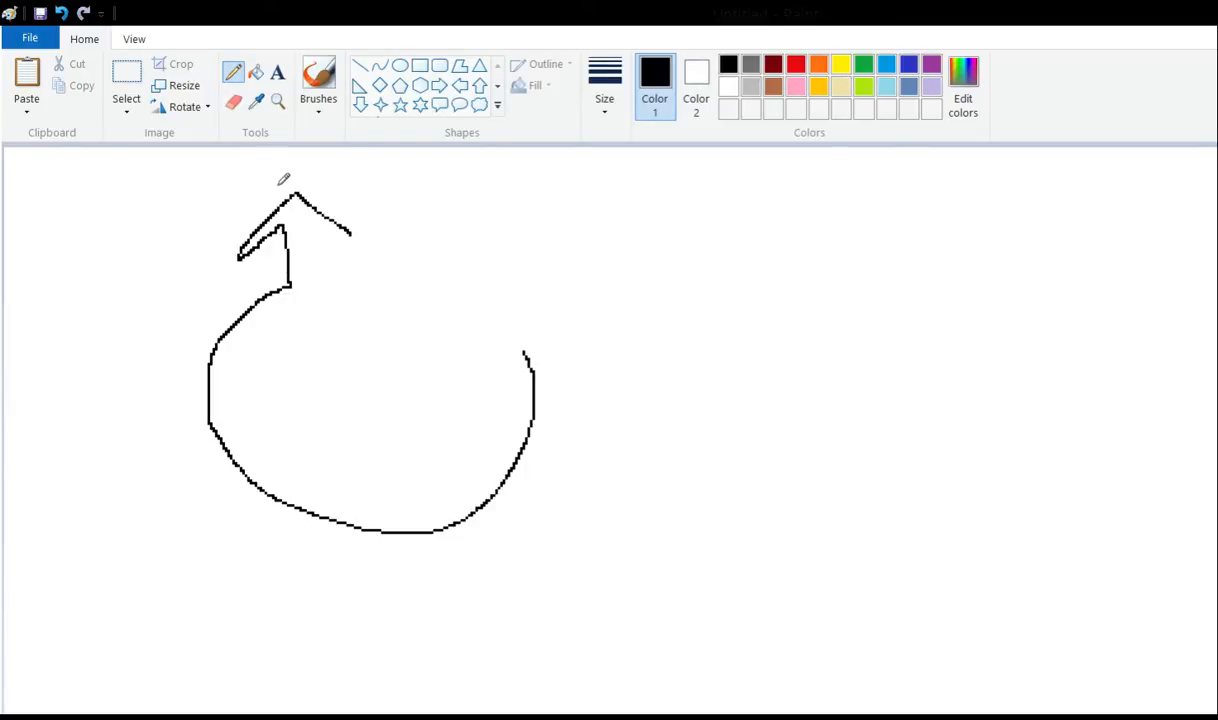
left_click_drag(350, 235, 595, 205)
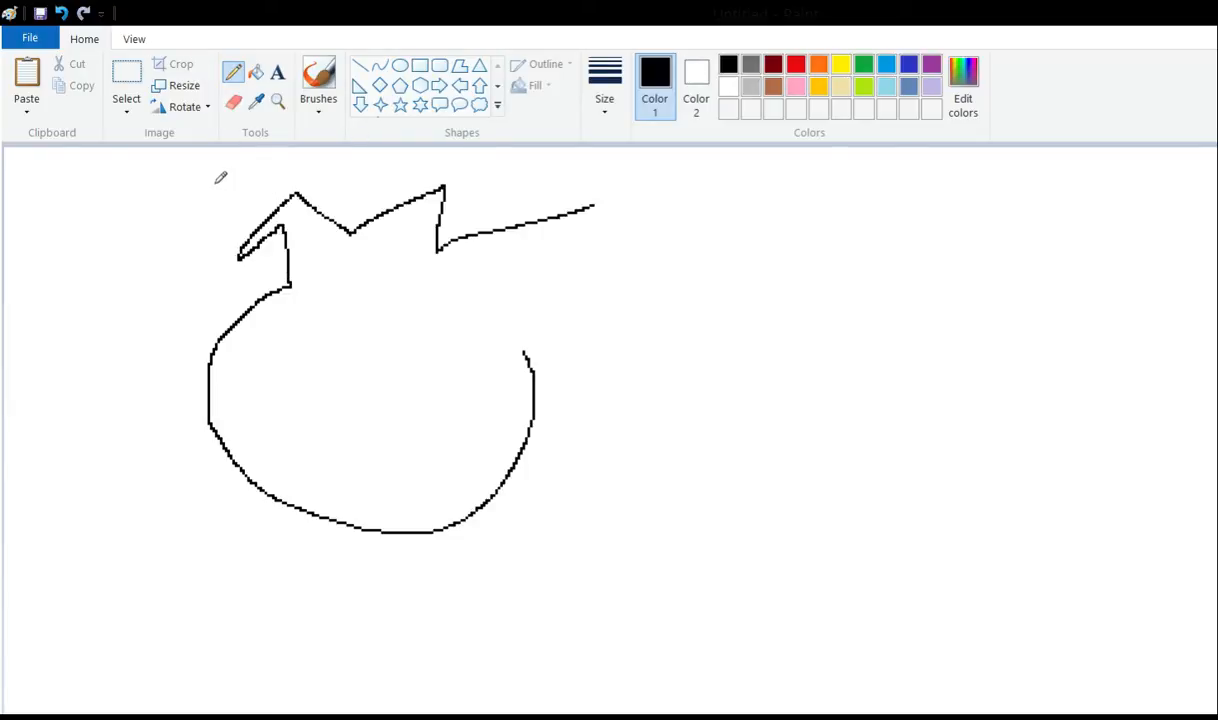
mouse_move(490, 178)
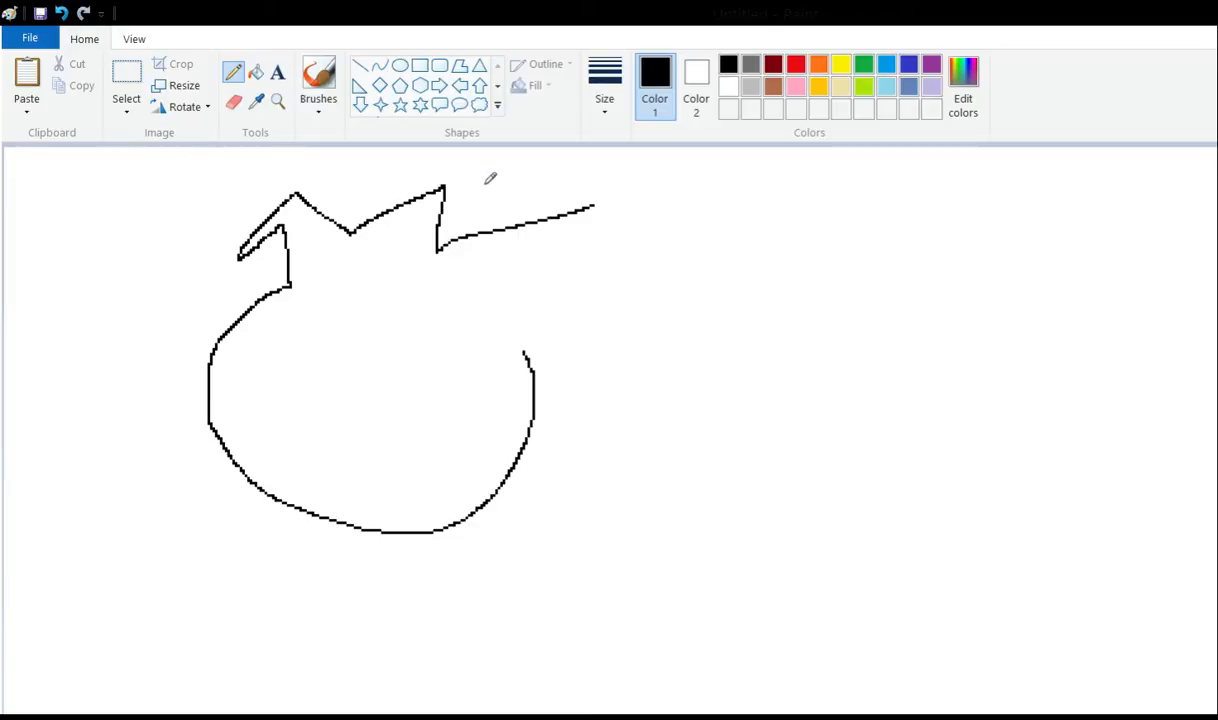
Draw the spiky back, the long wavy body trailing down-right, and an eye band across the head.
left_click_drag(595, 210, 890, 415)
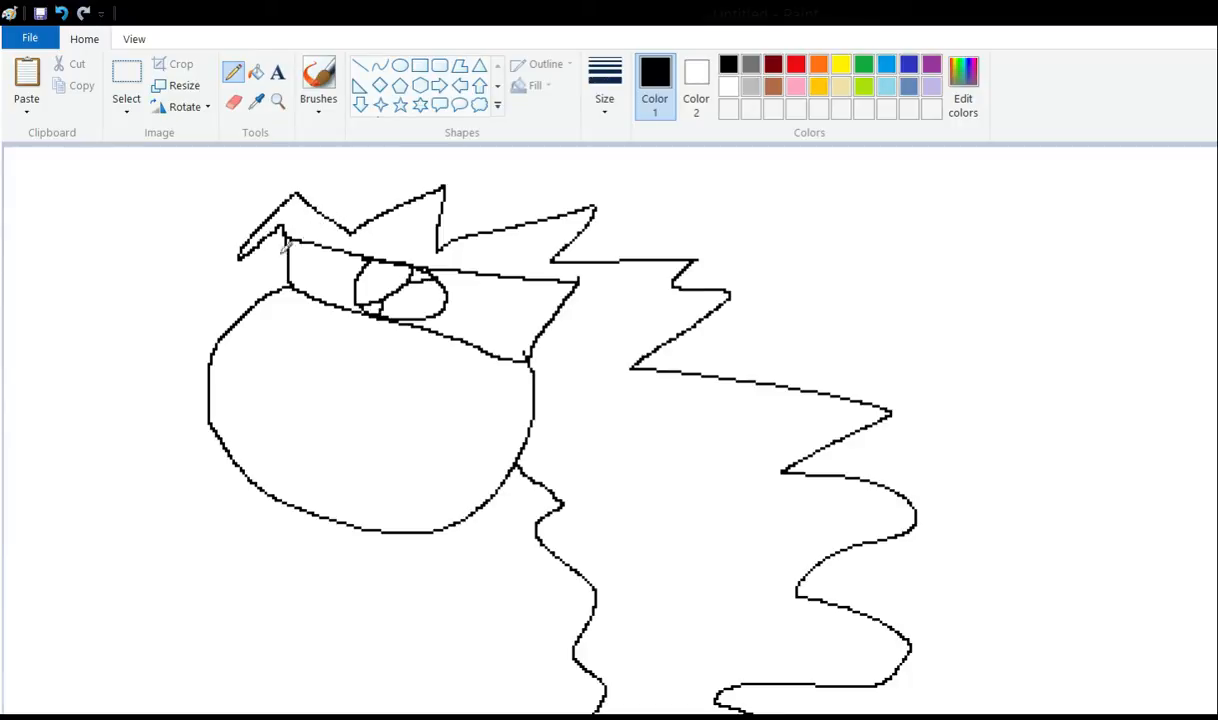
Redraw the head's left side as a zigzag edge and erase its rounded bottom curve.
left_click(233, 101)
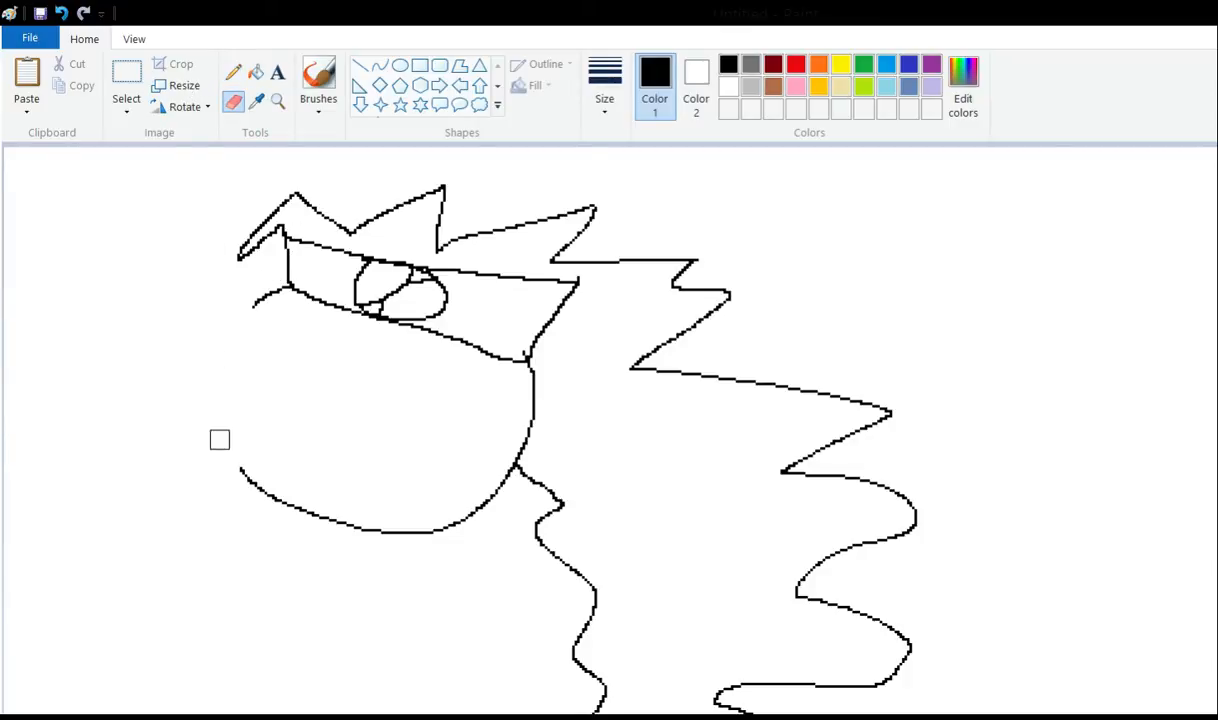
left_click(233, 72)
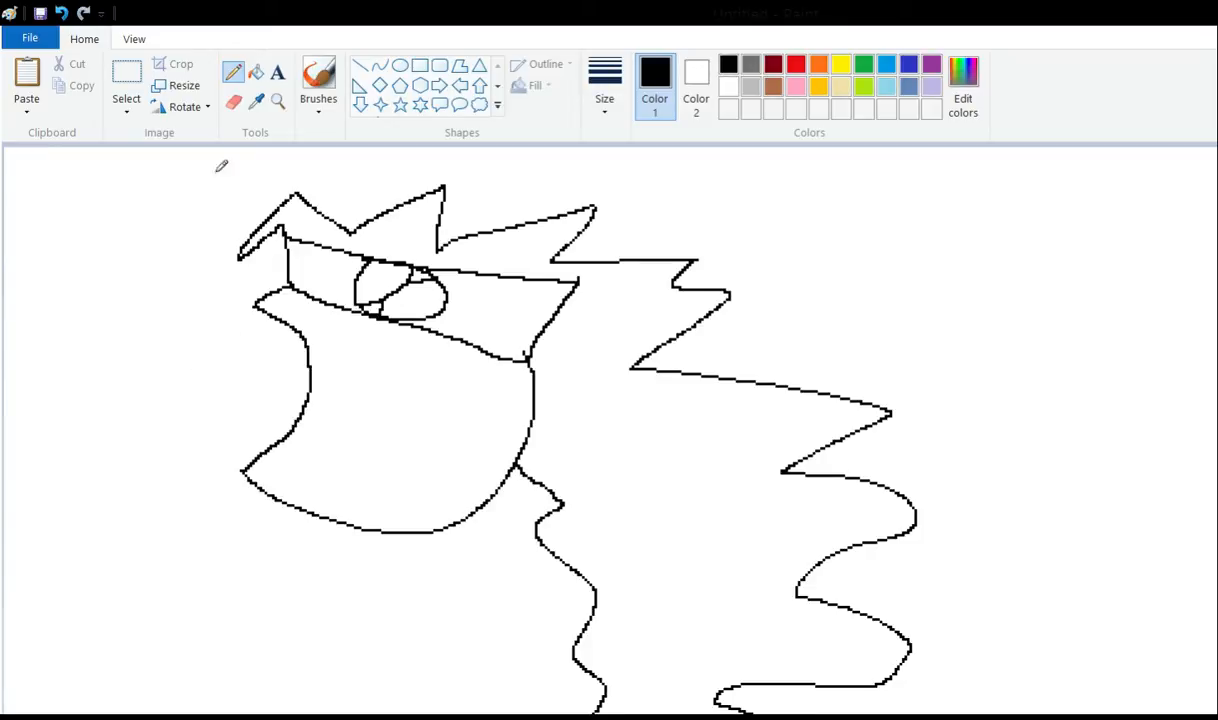
mouse_move(176, 90)
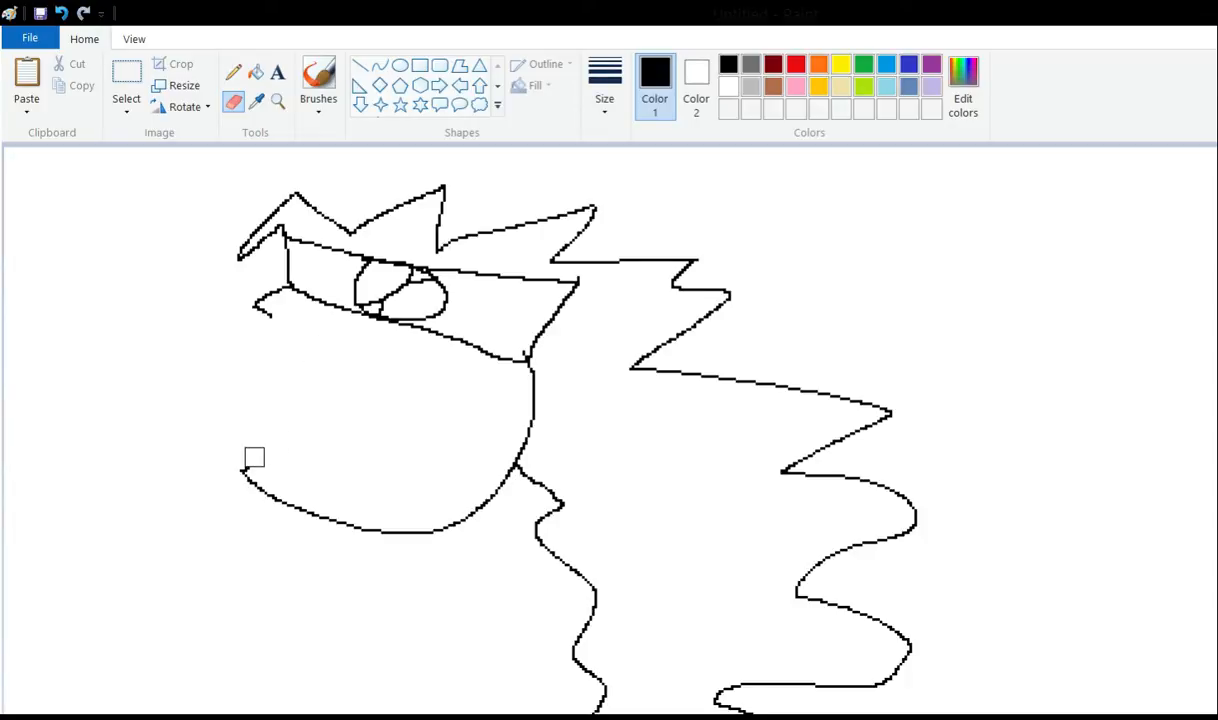
left_click(233, 71)
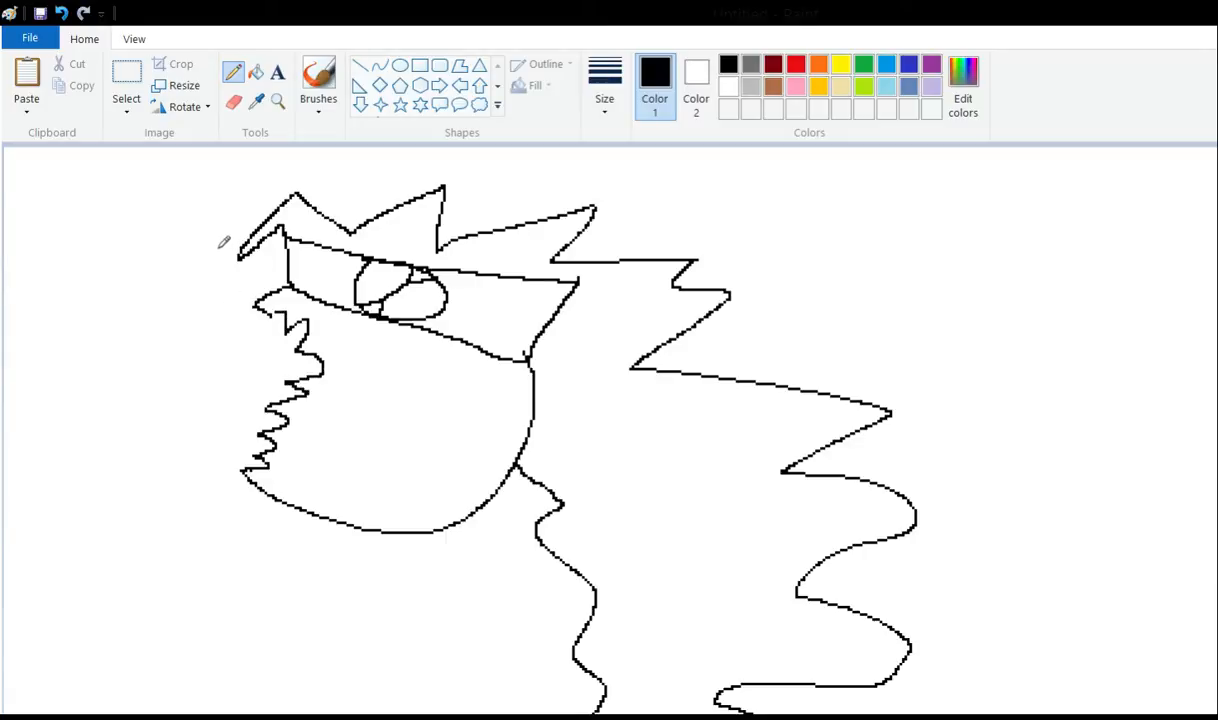
mouse_move(168, 285)
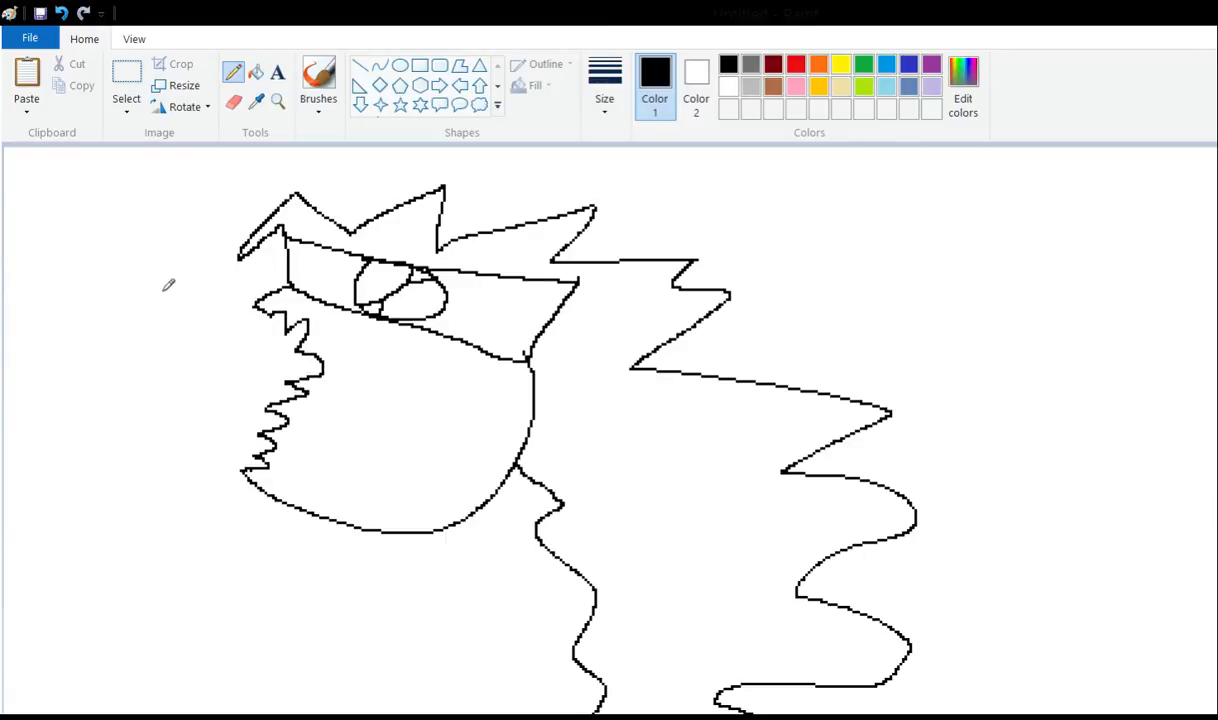
mouse_move(205, 280)
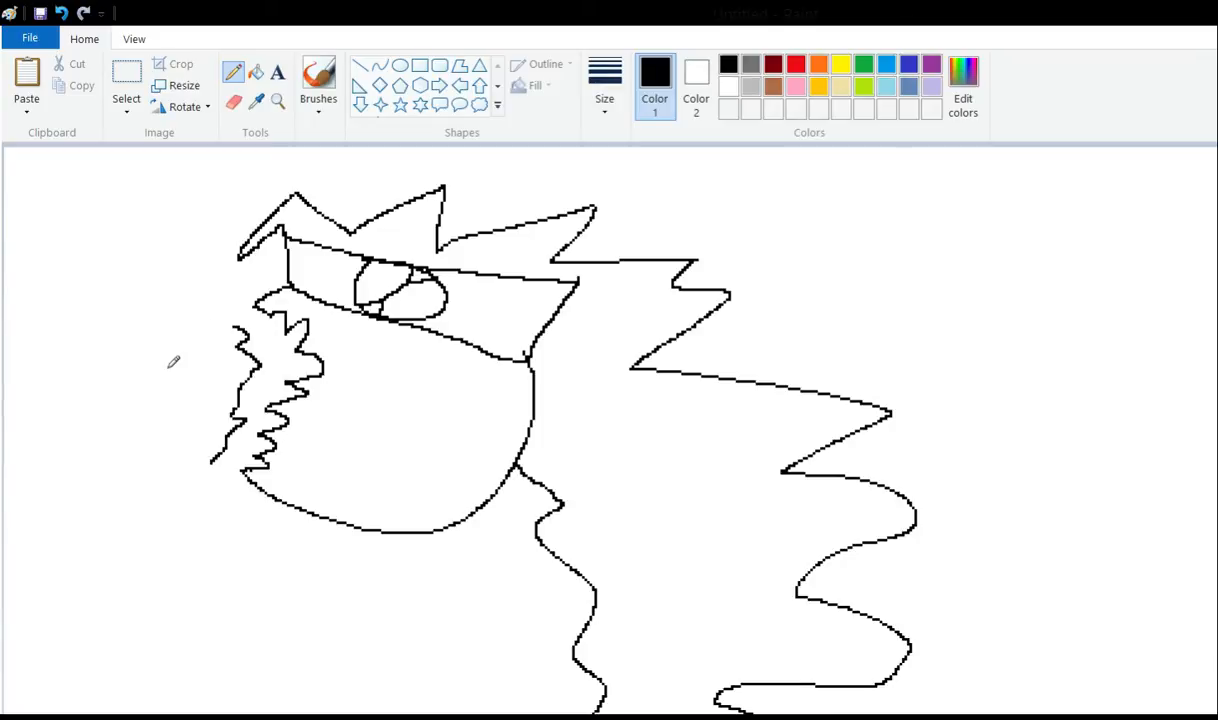
left_click(126, 78)
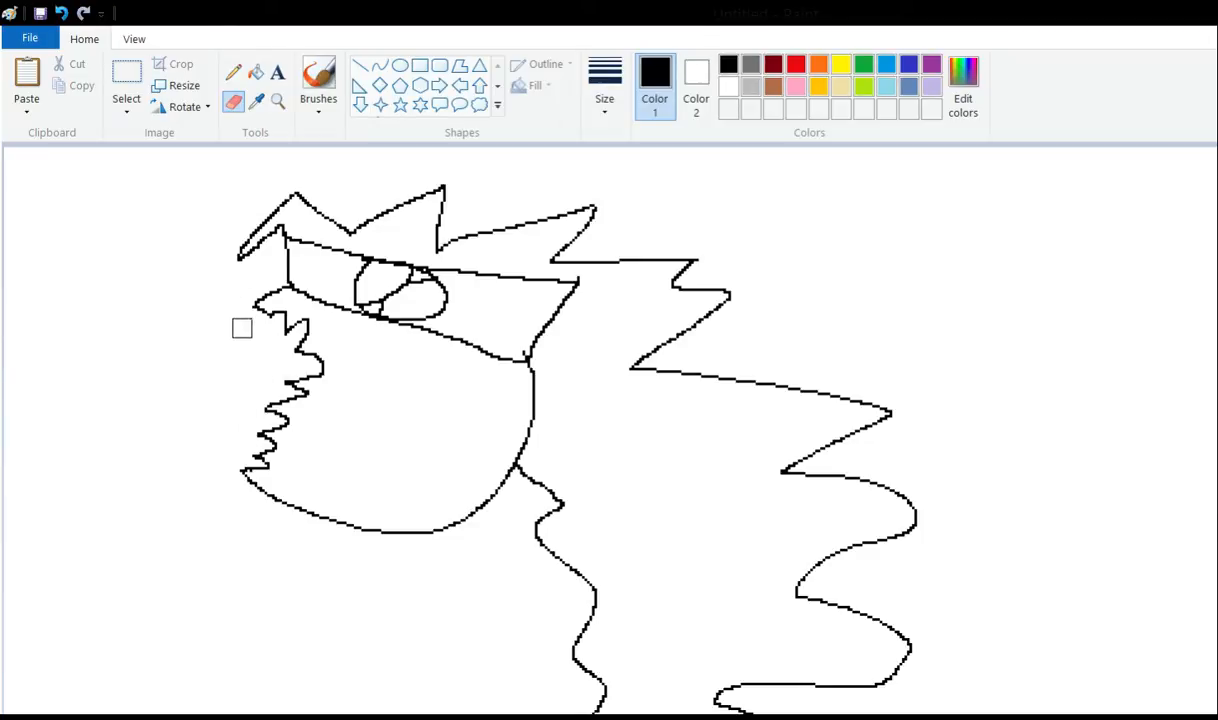
mouse_move(327, 358)
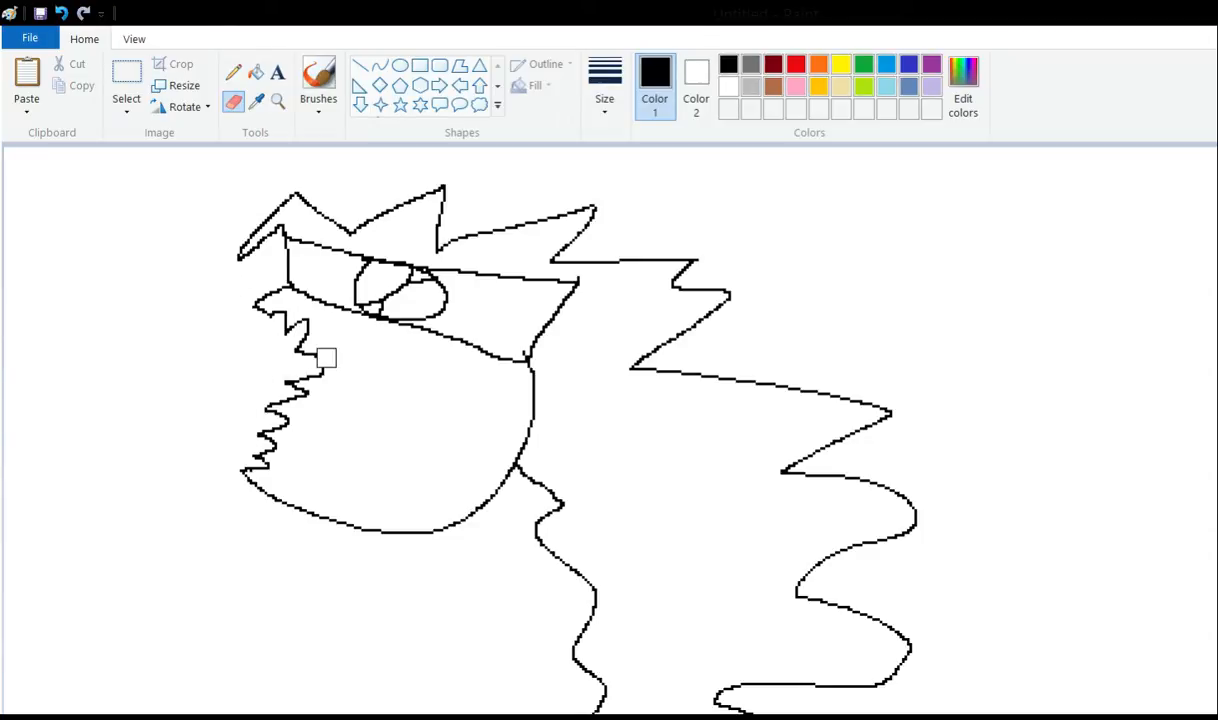
left_click(233, 72)
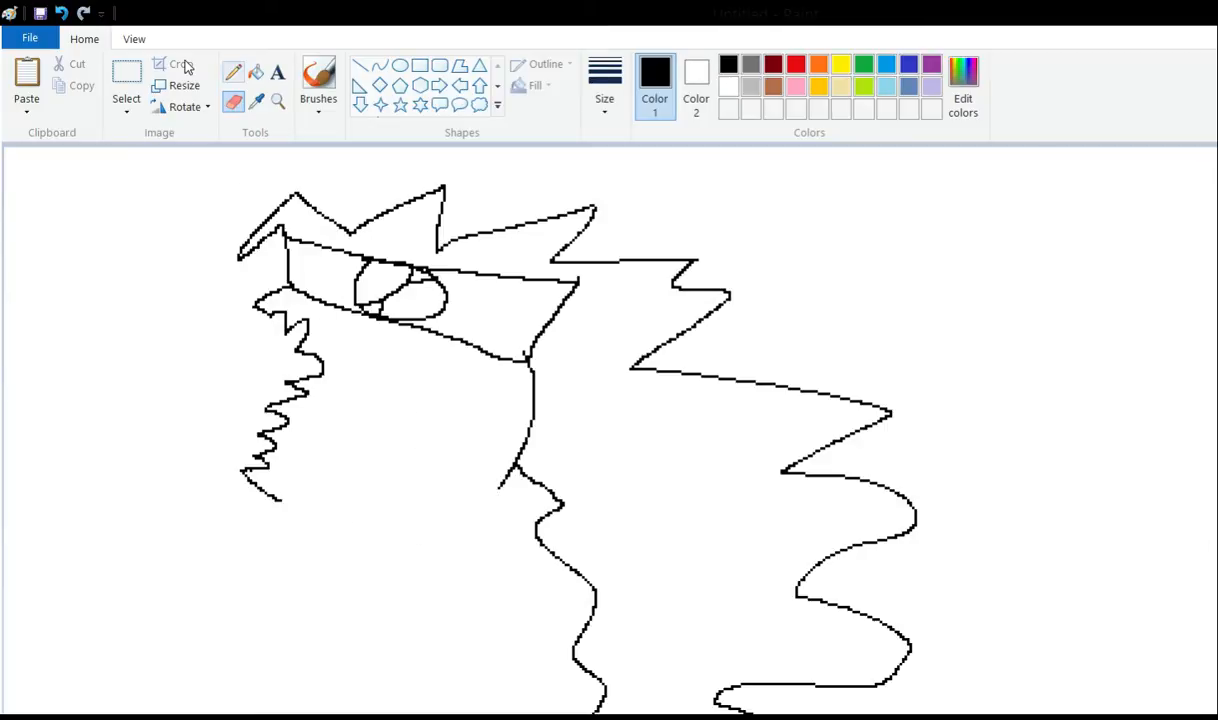
Extend the outline down past the arm into a belly curve, with an inner side line.
scroll("down", 3)
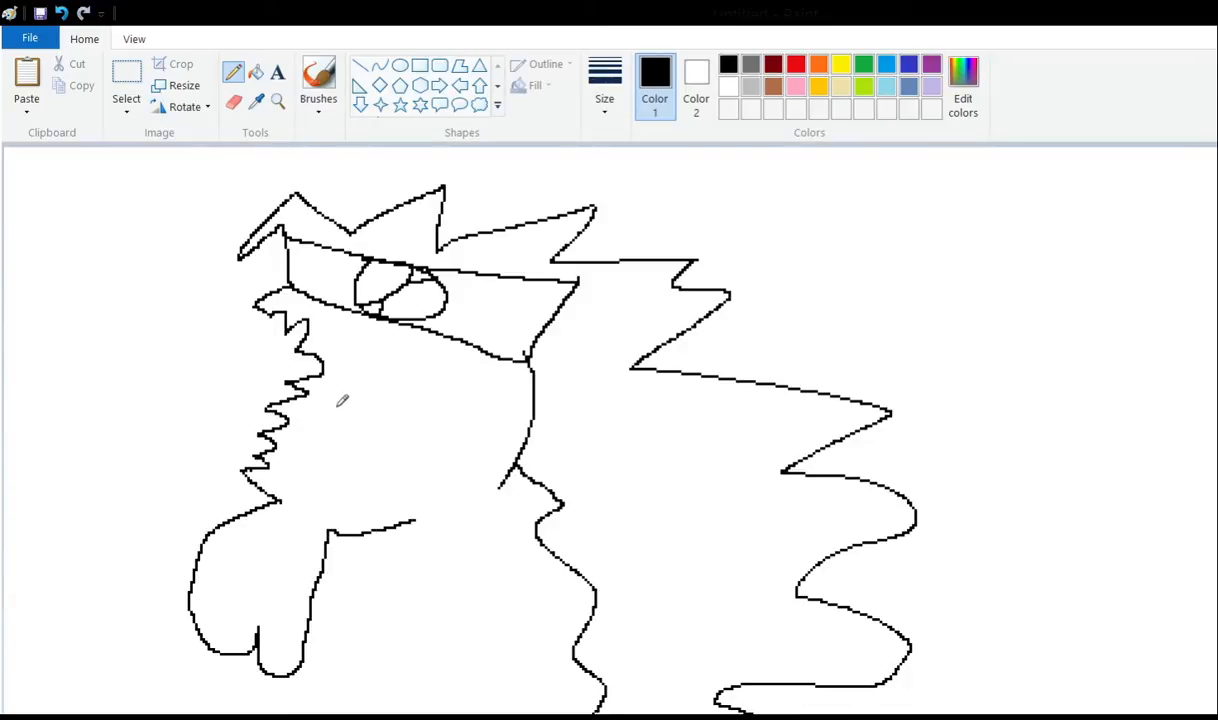
mouse_move(353, 408)
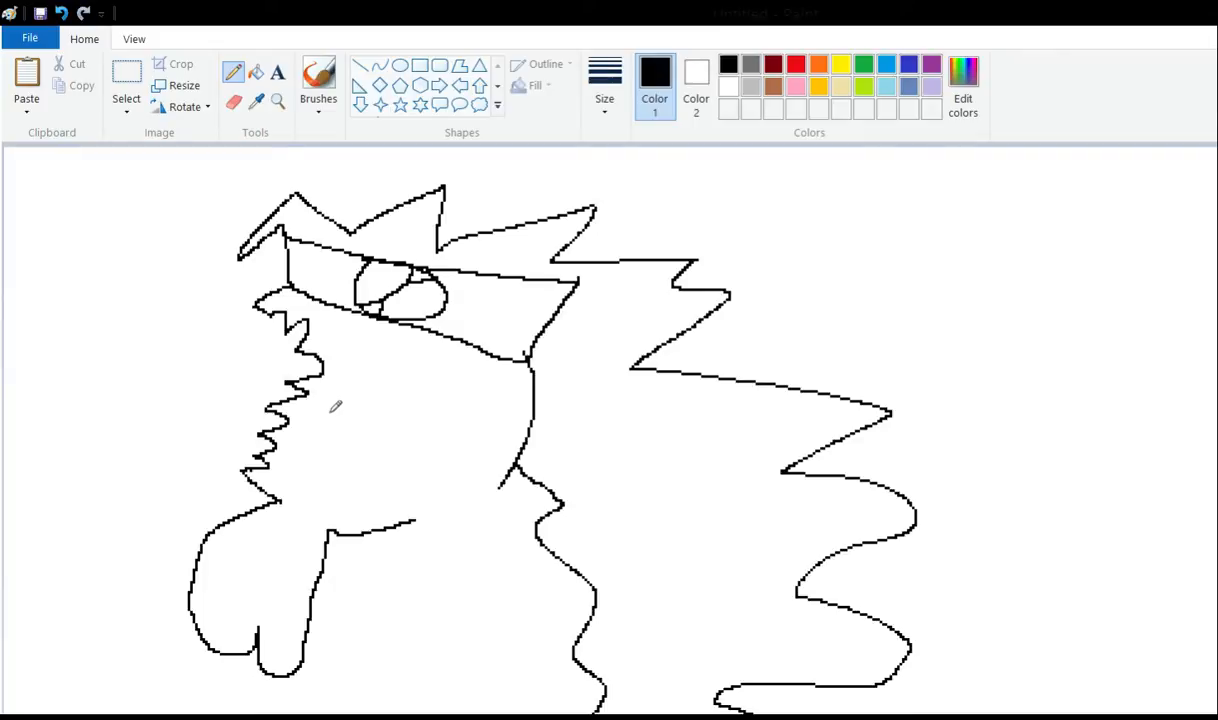
scroll("down", 3)
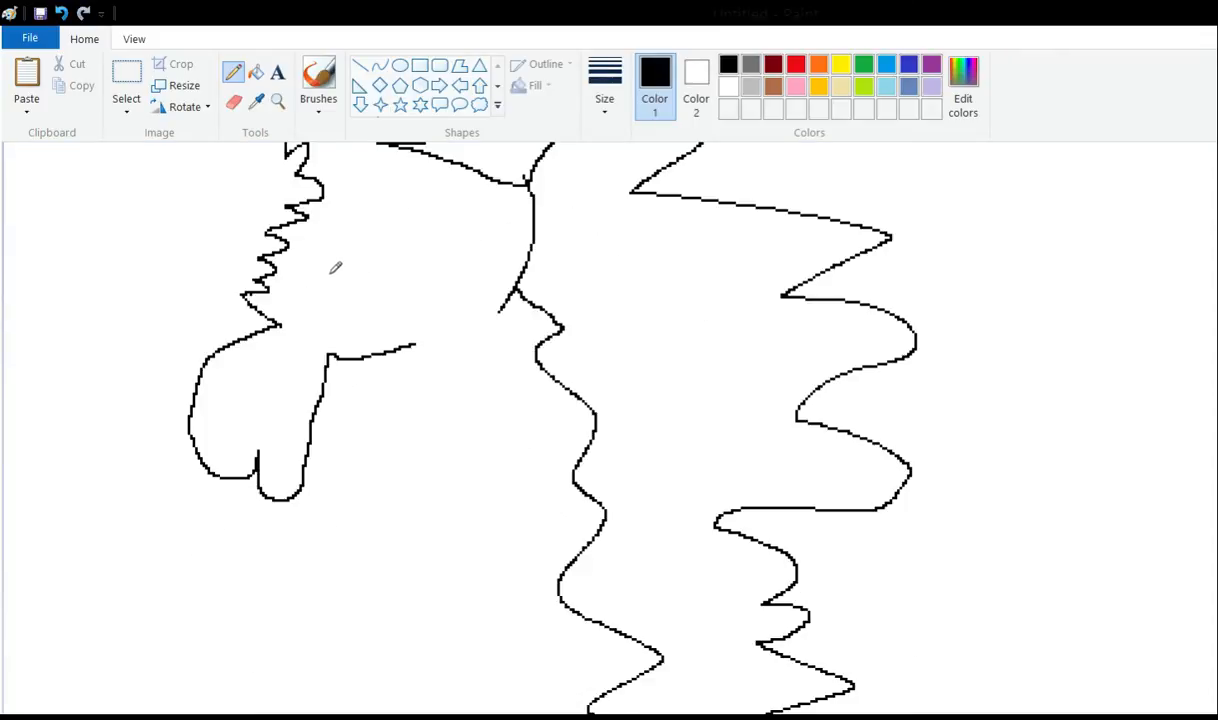
left_click_drag(410, 350, 405, 385)
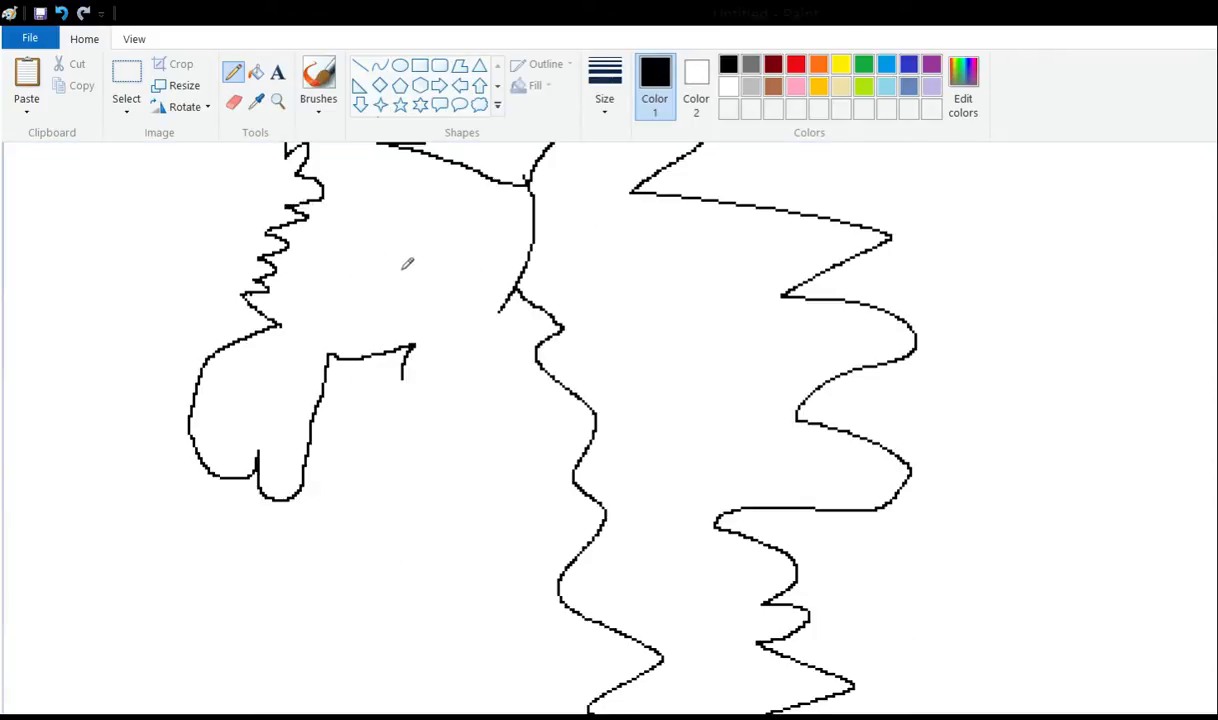
left_click_drag(500, 310, 525, 375)
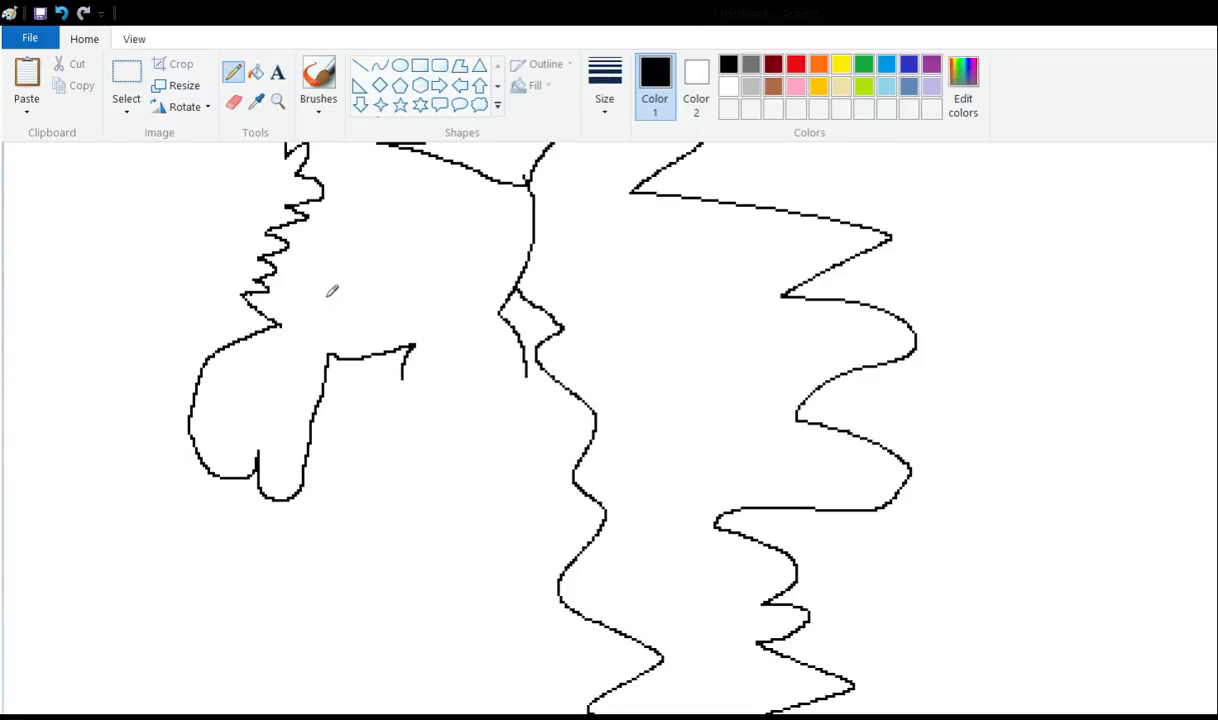
left_click_drag(410, 355, 448, 455)
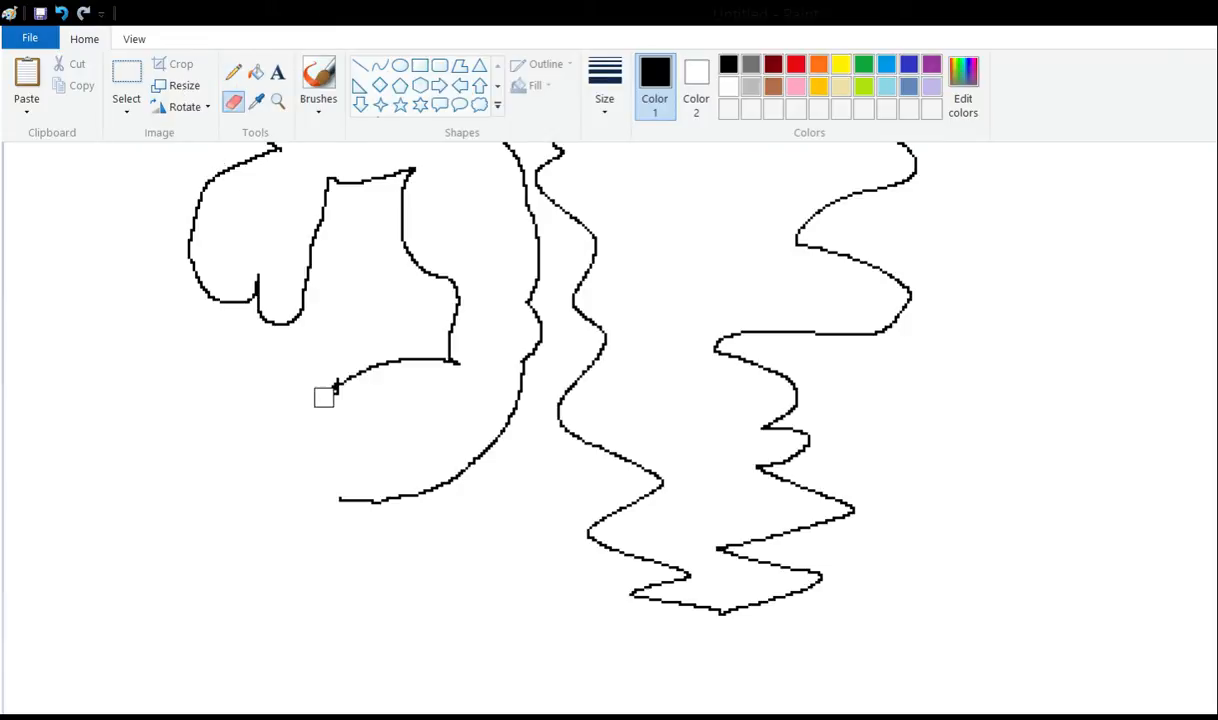
Draw a long three-clawed hand reaching left and a pointed cone-shaped leg below it.
left_click(233, 72)
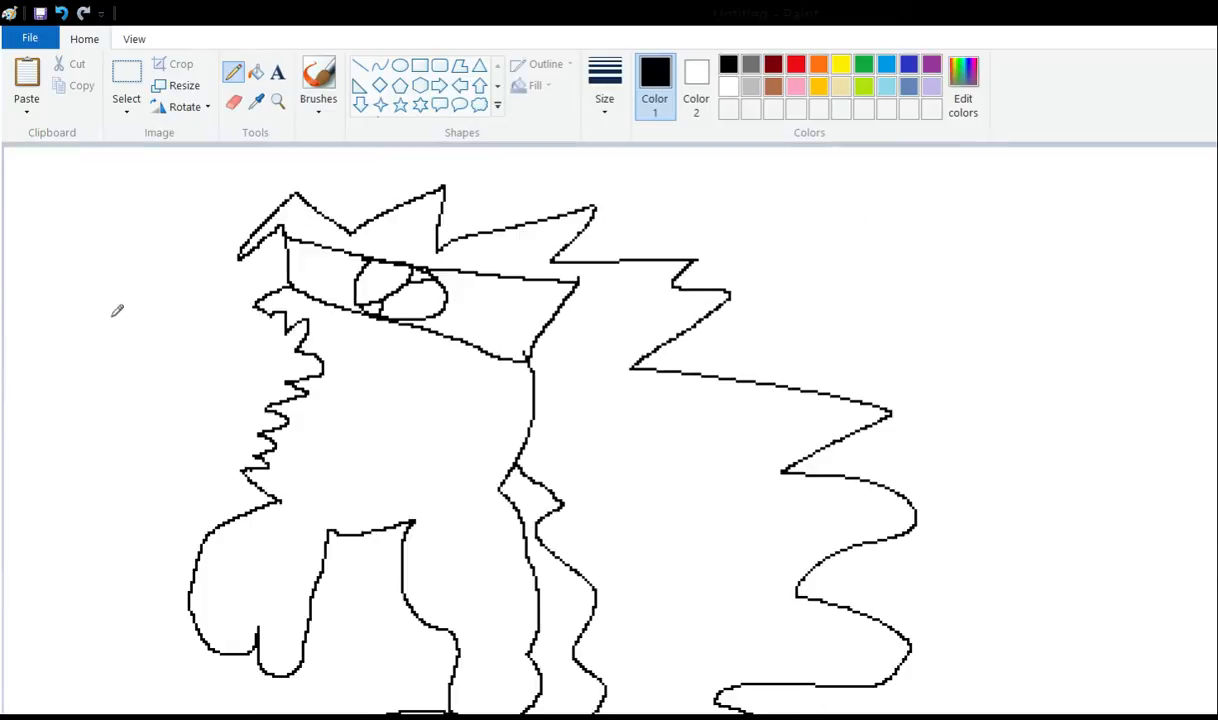
scroll("down", 3)
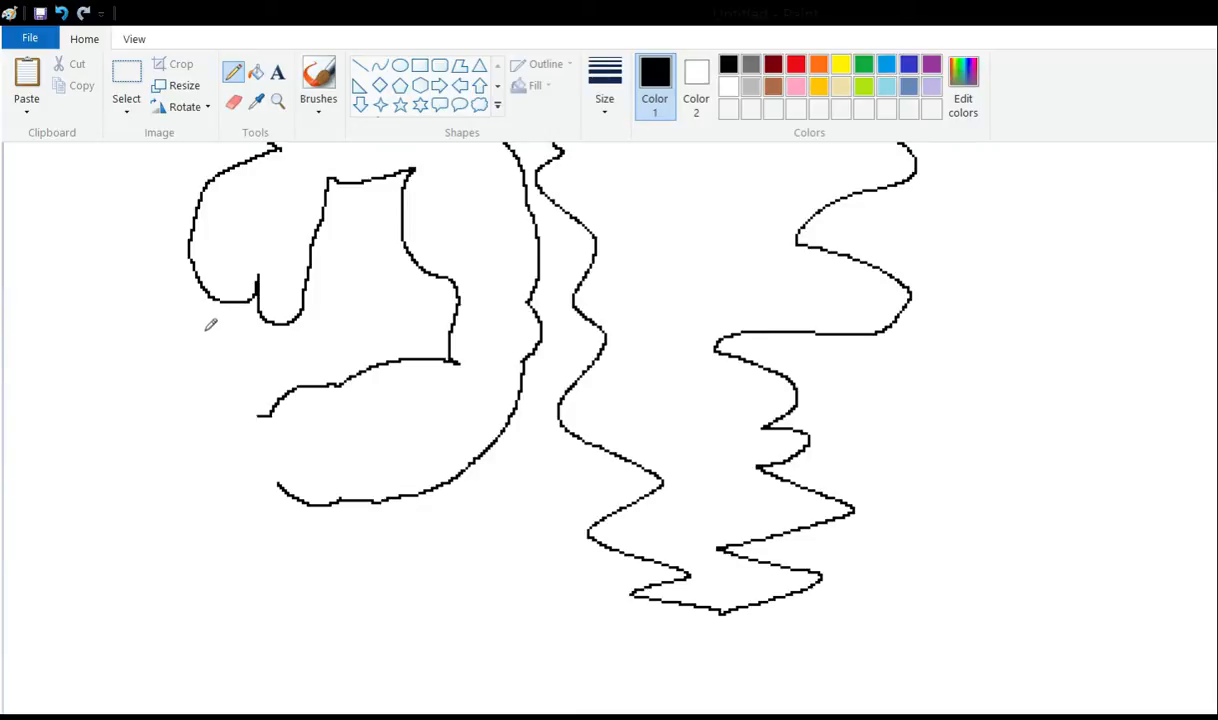
left_click_drag(185, 340, 255, 415)
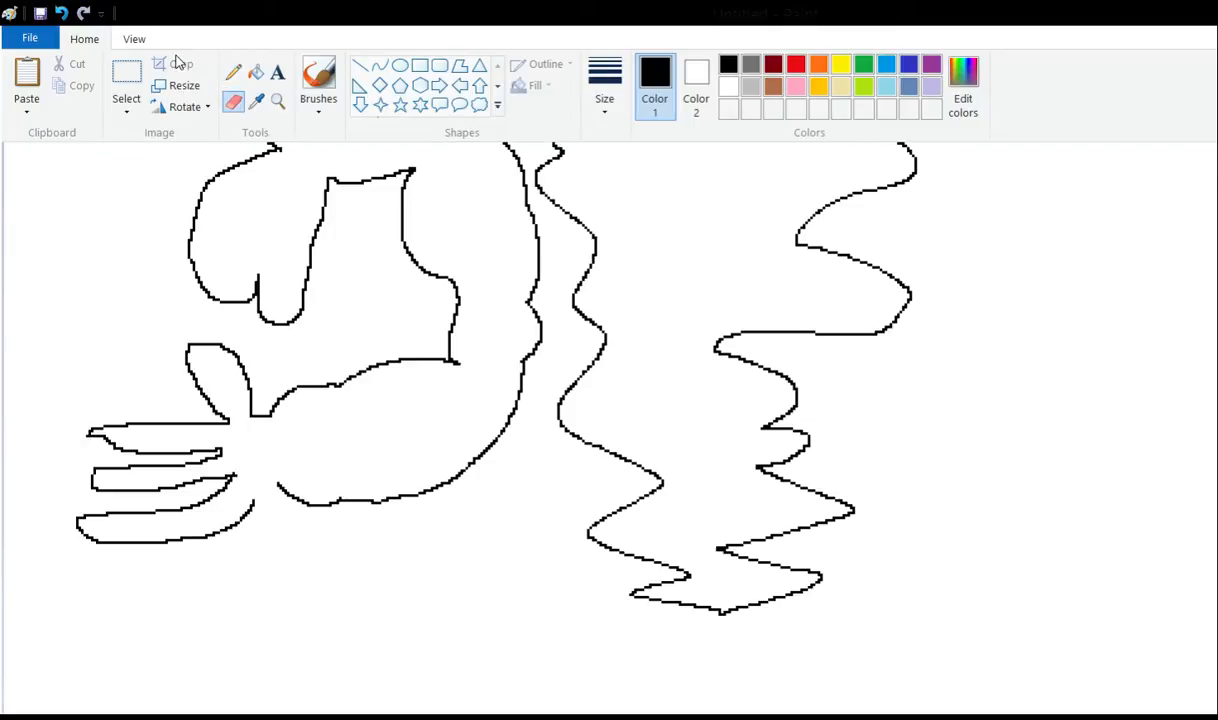
left_click(233, 72)
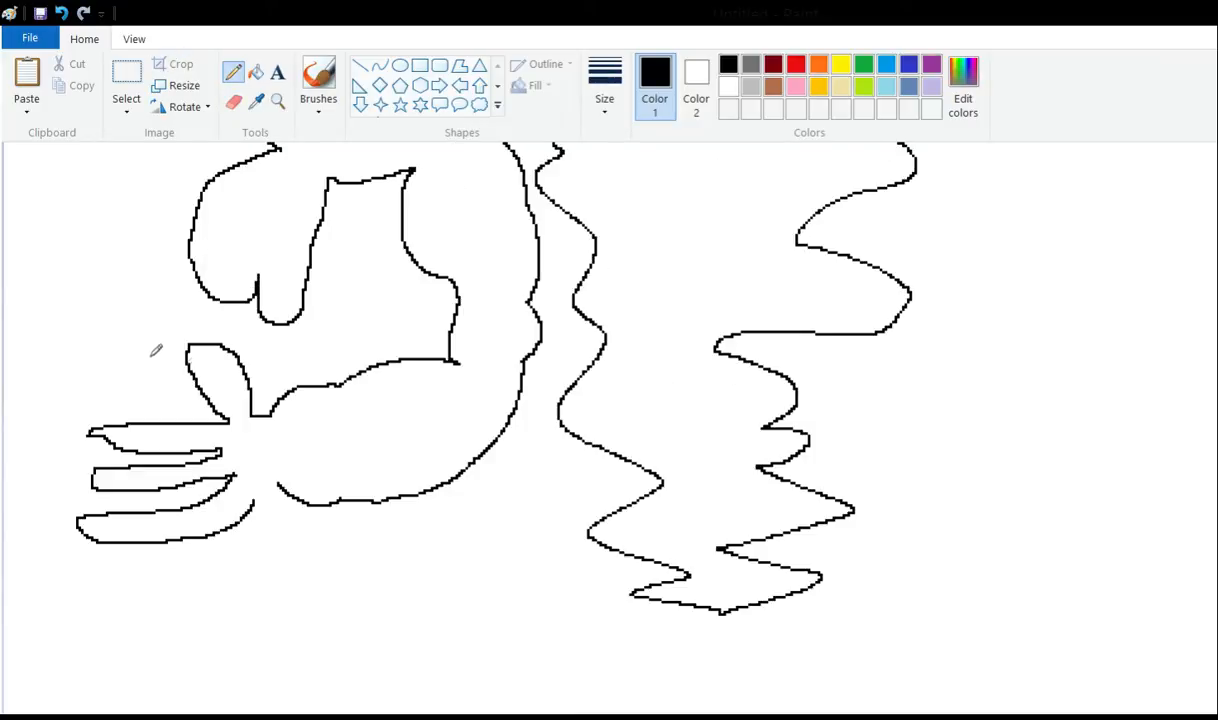
scroll("down", 3)
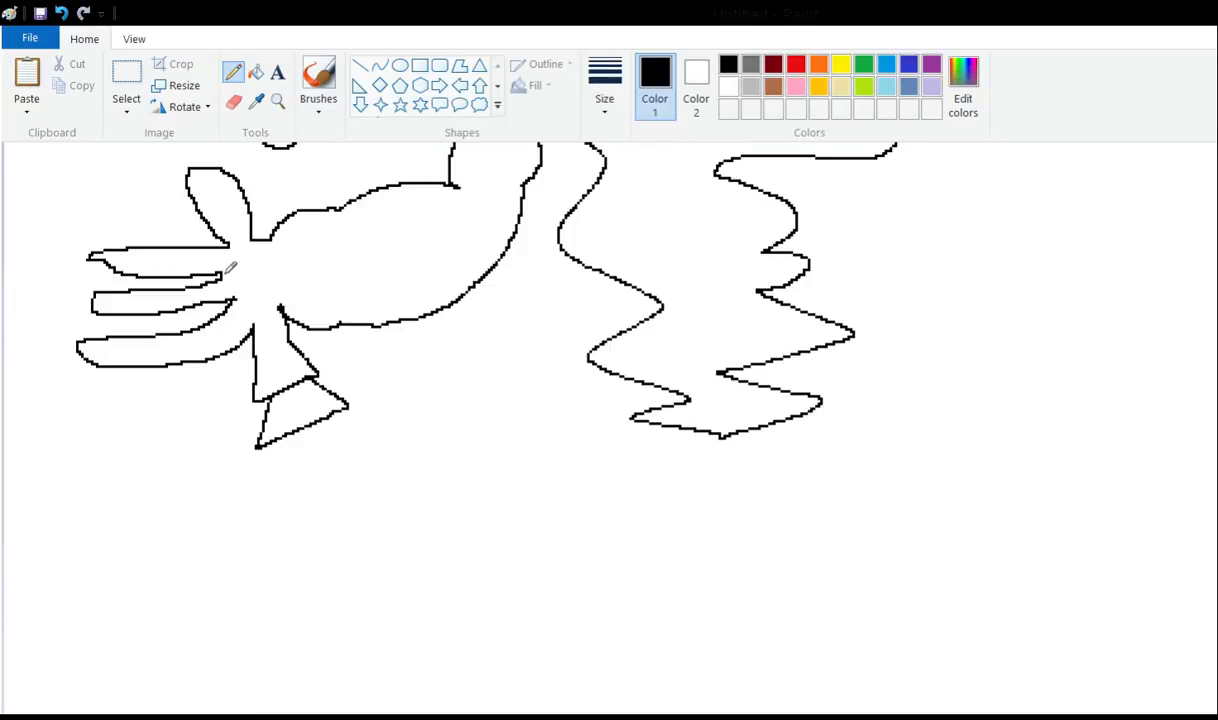
Add a second cone segment, a branching root-like trunk, and a large curved spiky shape.
scroll("down", 3)
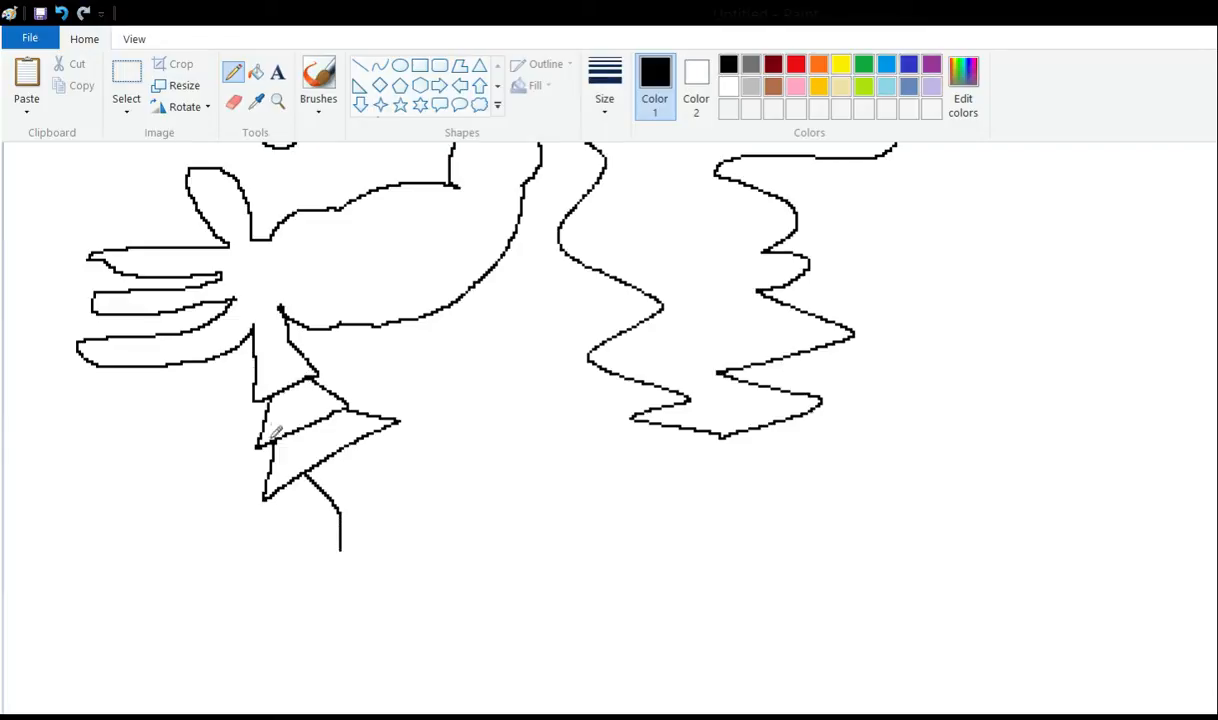
left_click_drag(340, 545, 290, 635)
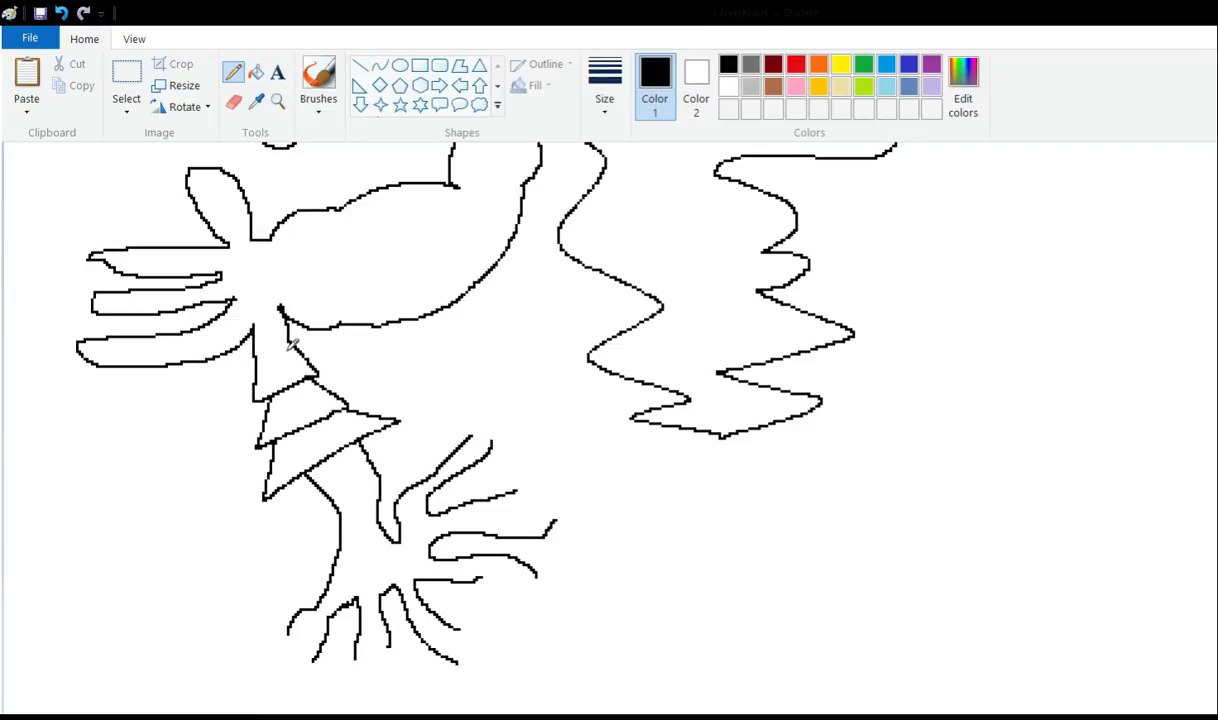
scroll("down", 3)
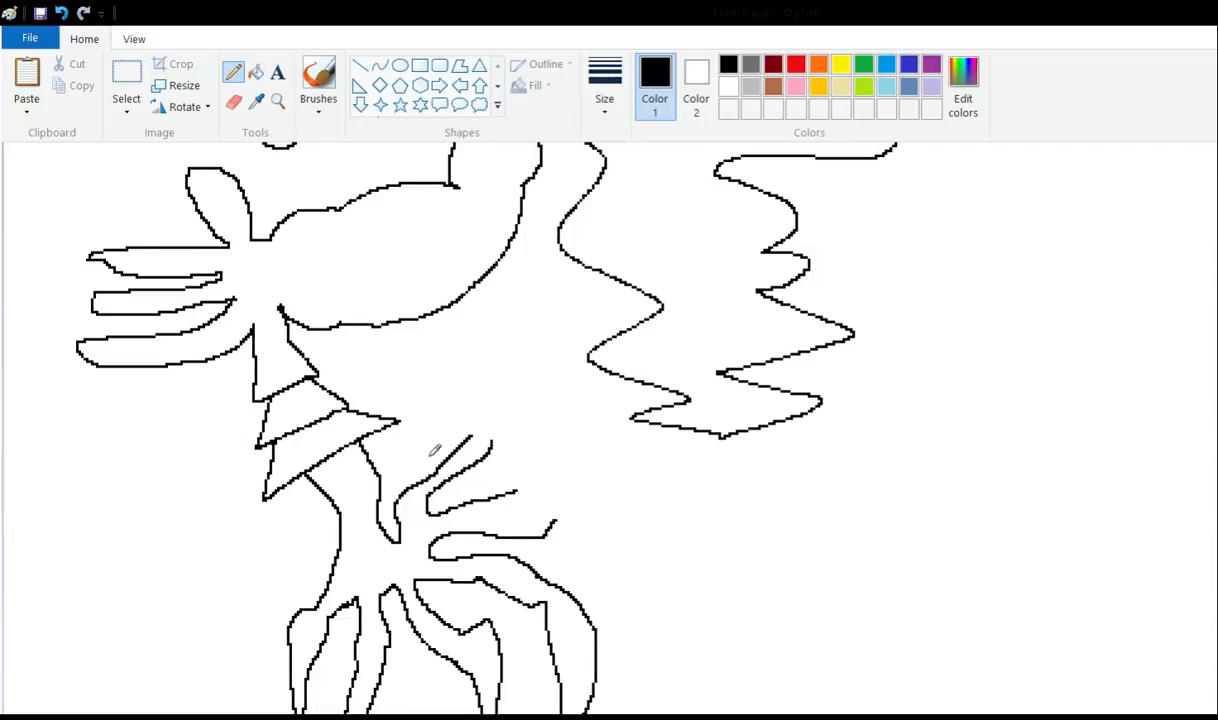
left_click_drag(490, 505, 700, 650)
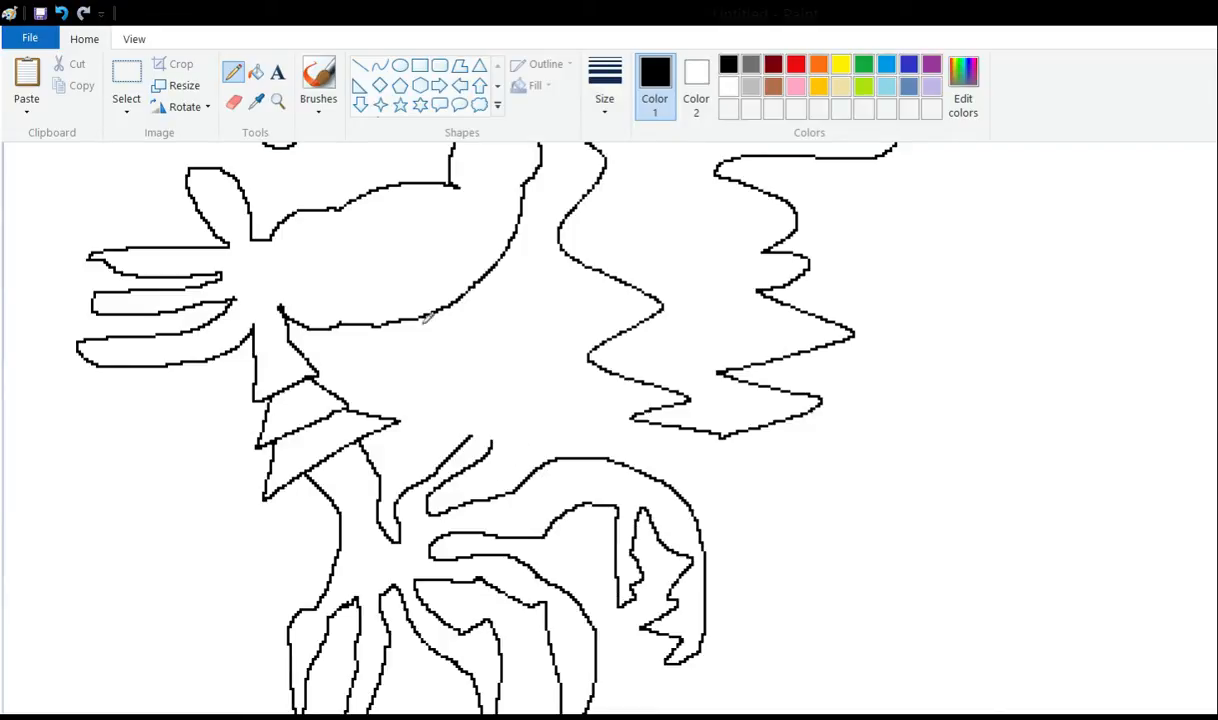
mouse_move(398, 345)
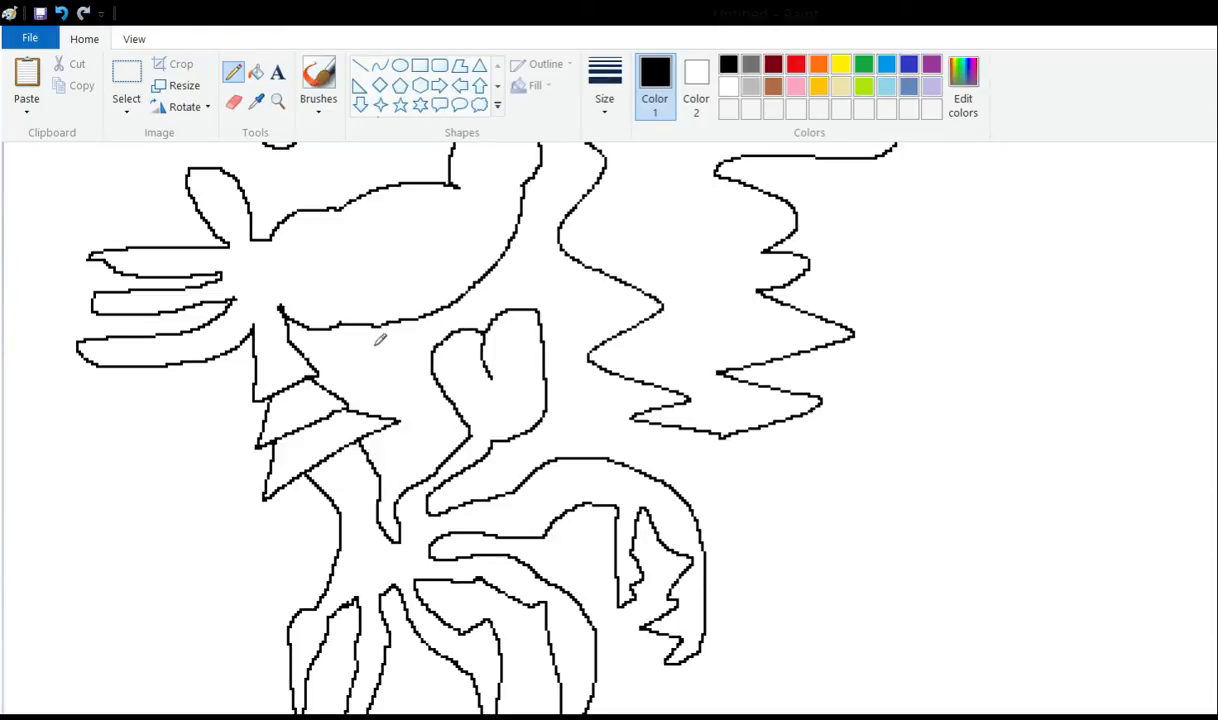
mouse_move(416, 274)
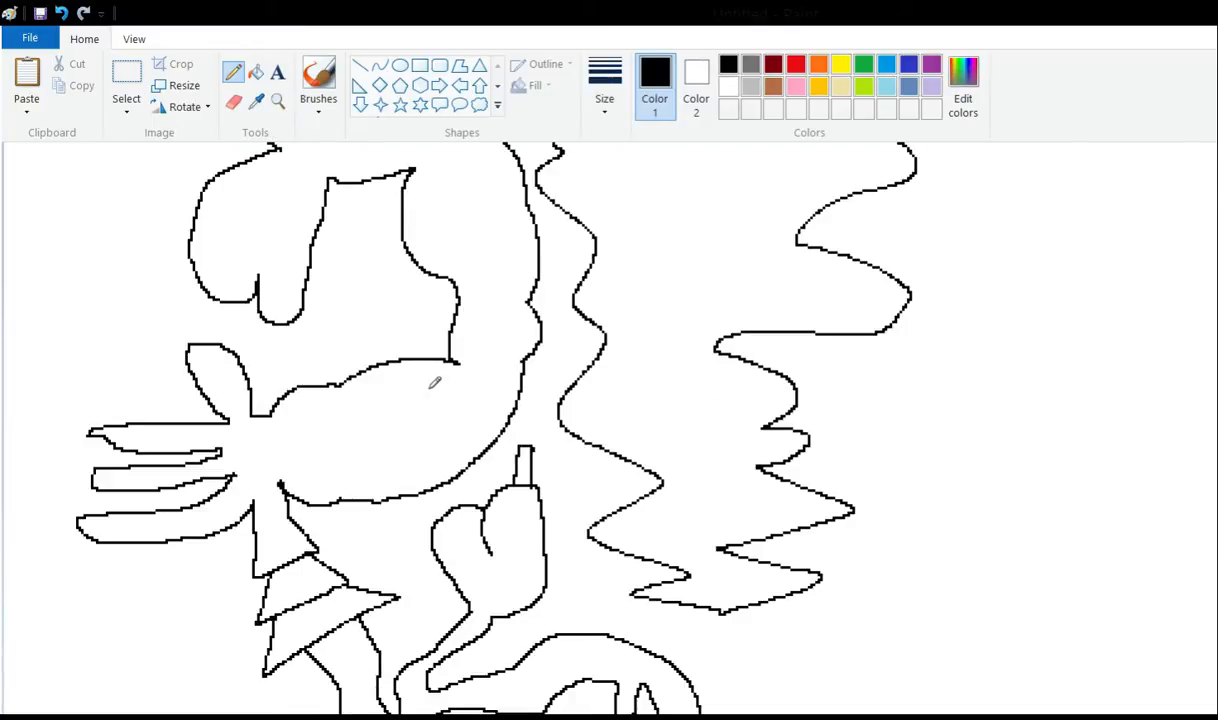
Draw the jagged curved shape at lower right and a lobed flask with a thin tube neck.
scroll("down", 3)
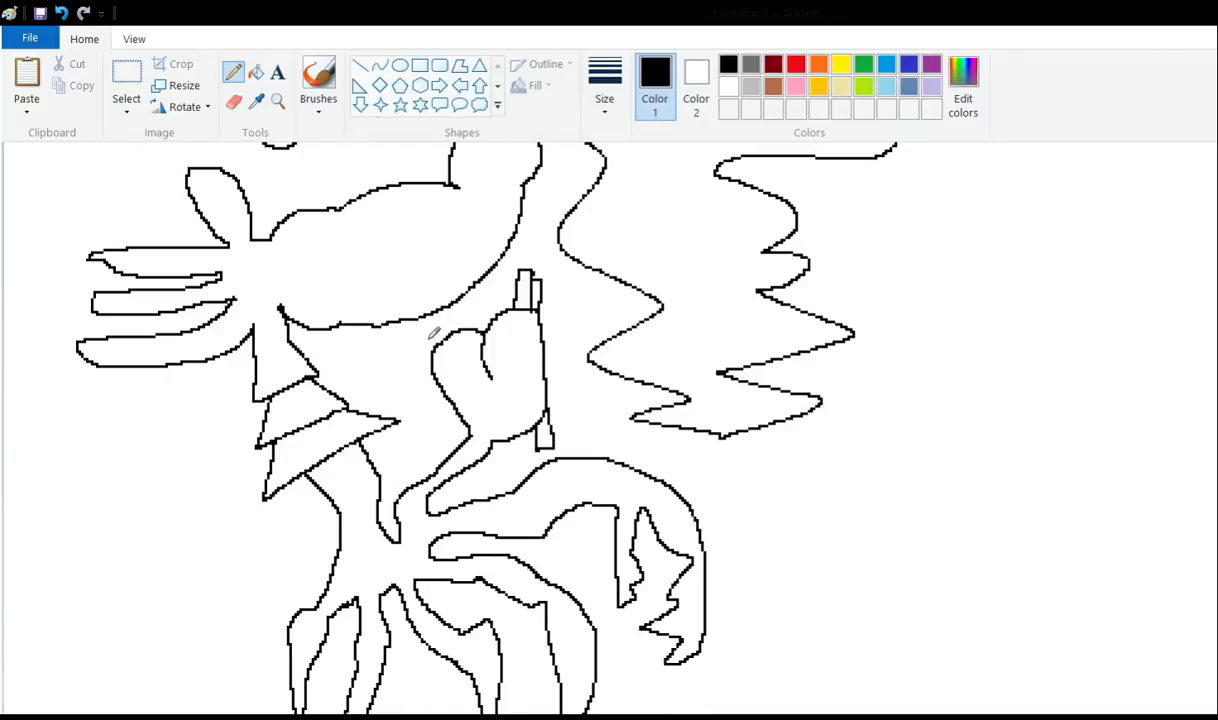
mouse_move(368, 318)
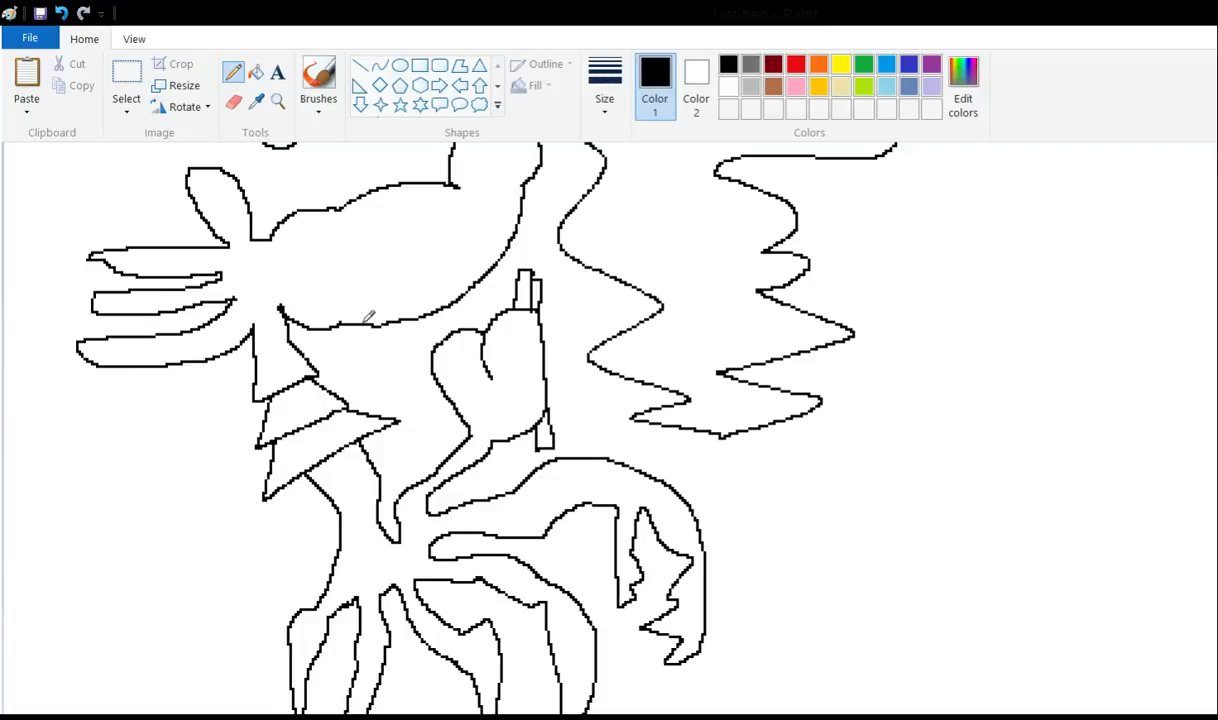
mouse_move(396, 230)
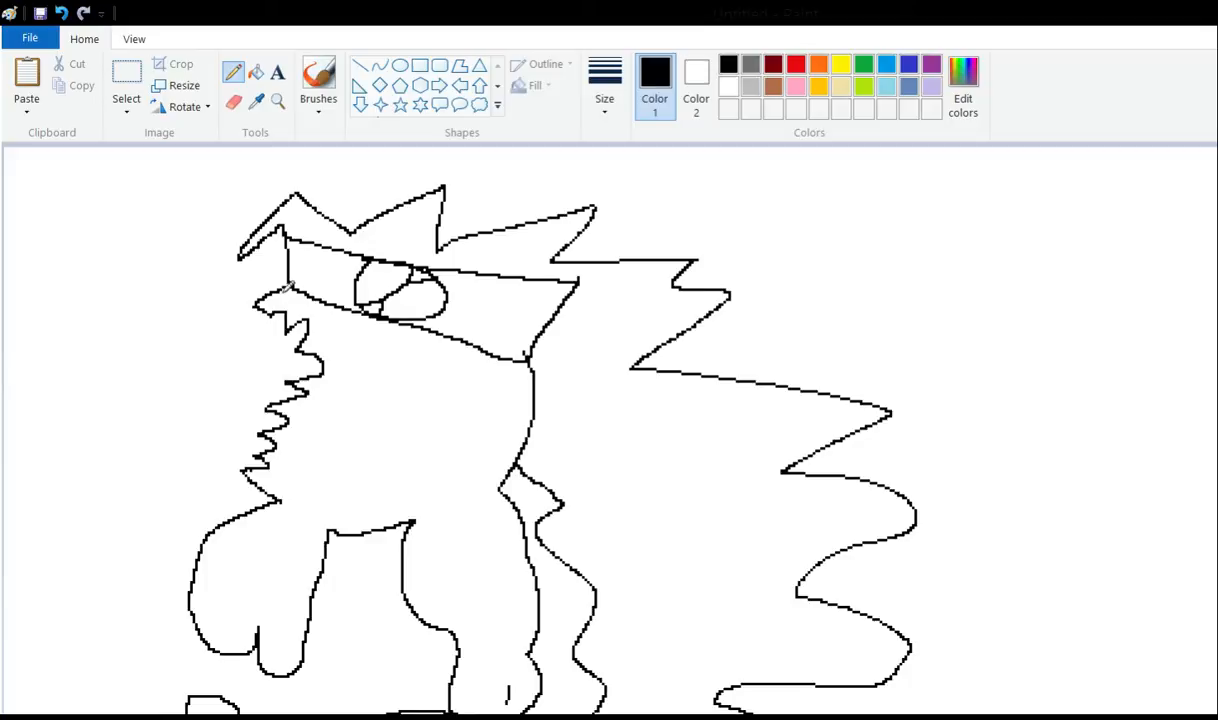
Draw an arm ending in a round fist and a long limb ending in a round knob.
left_click(233, 101)
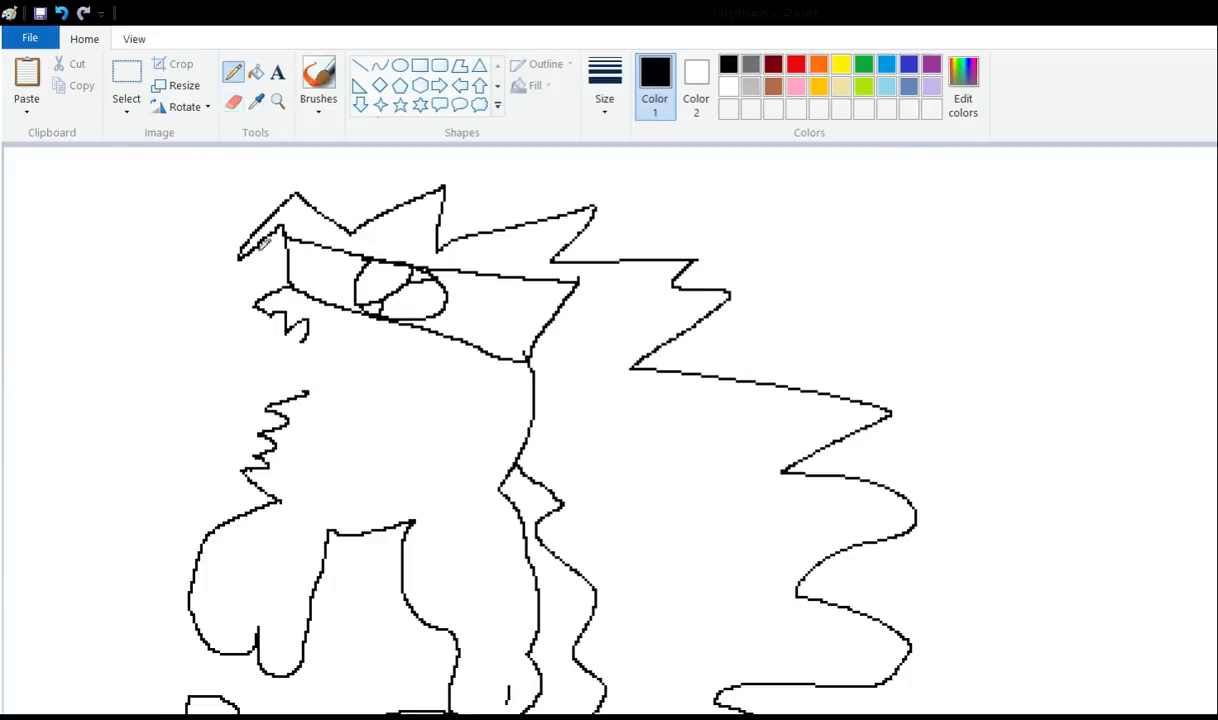
left_click_drag(195, 318, 363, 355)
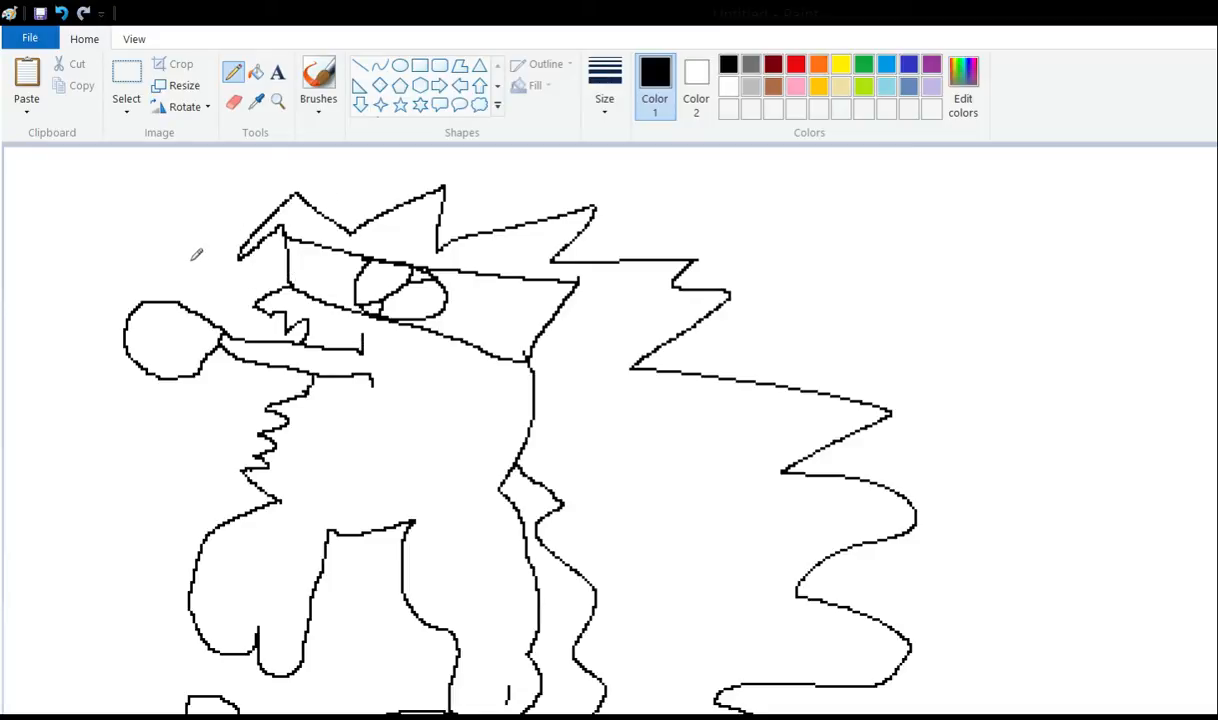
mouse_move(322, 310)
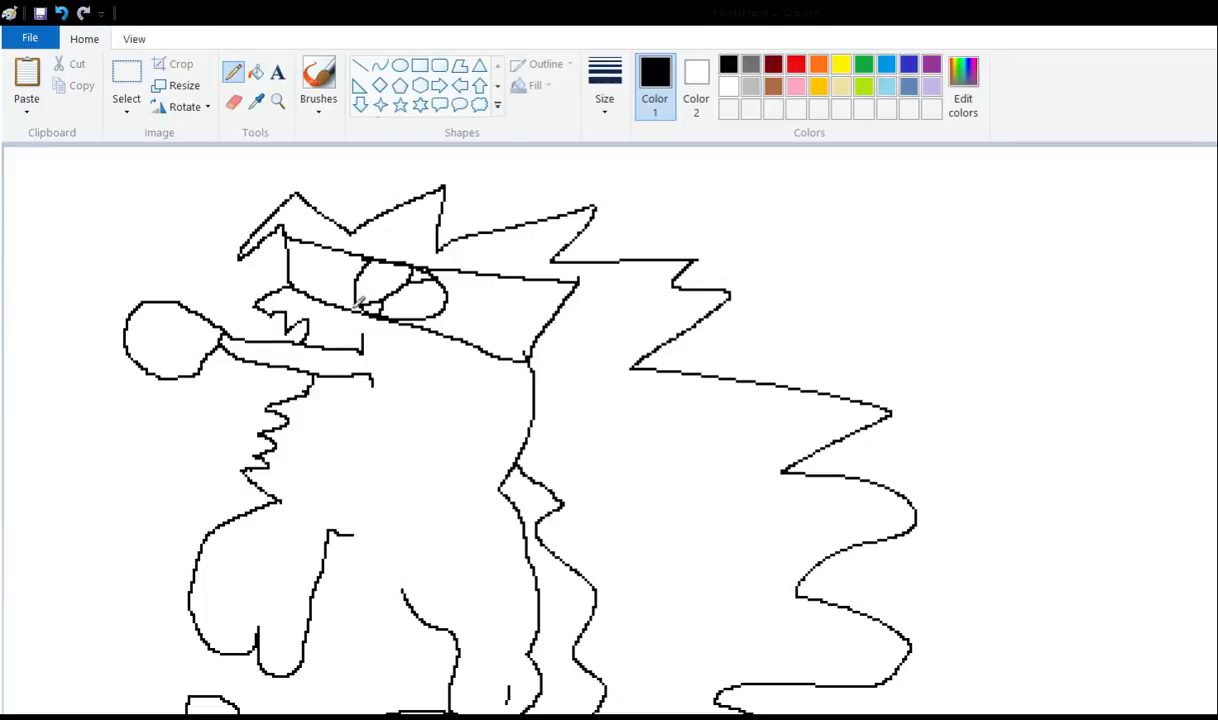
left_click_drag(400, 375, 415, 410)
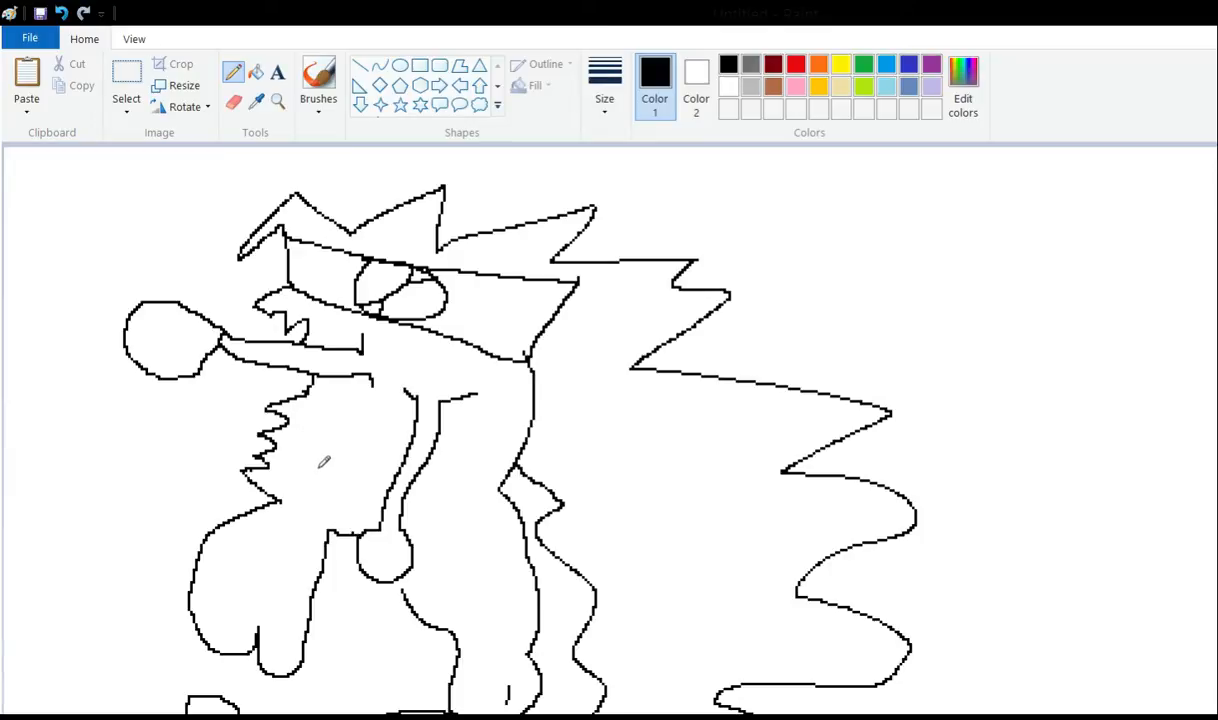
mouse_move(221, 295)
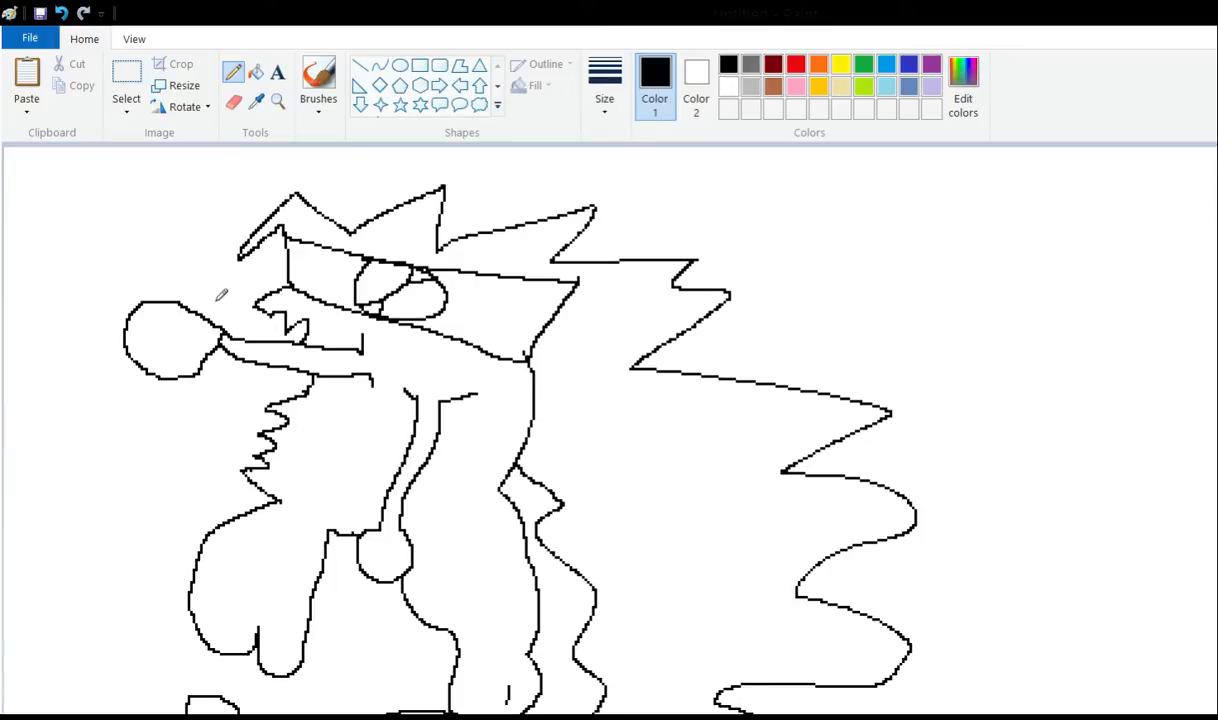
mouse_move(181, 258)
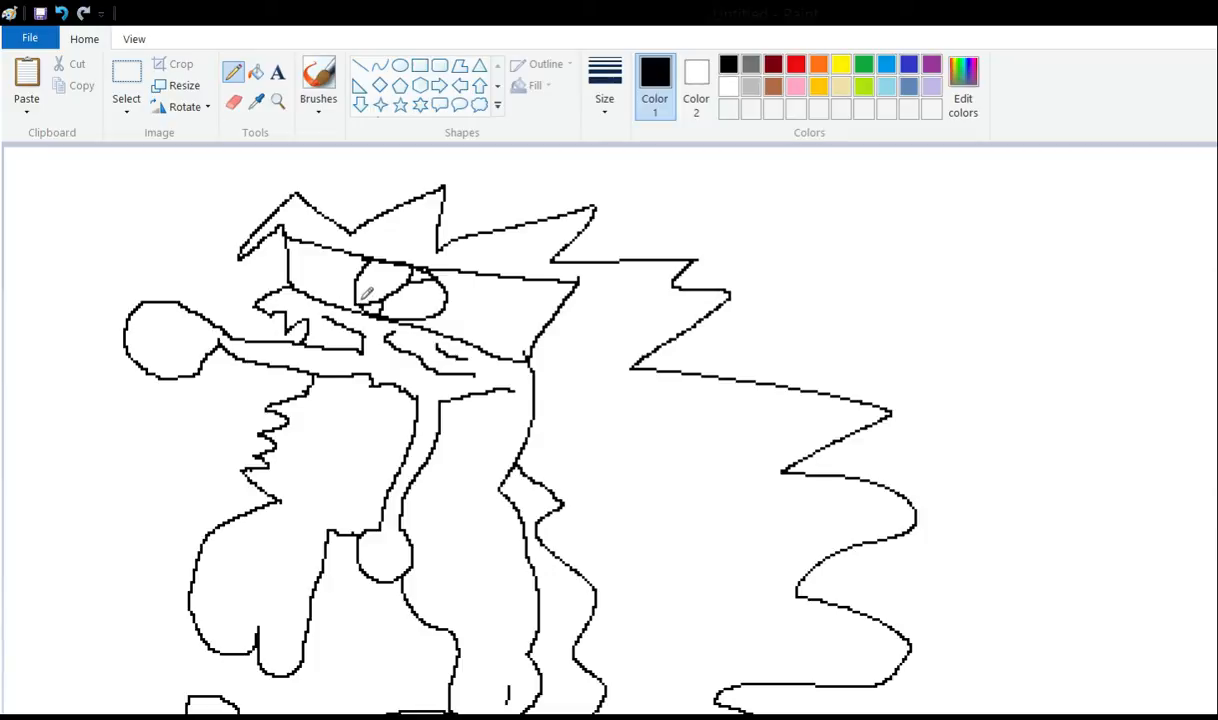
mouse_move(225, 411)
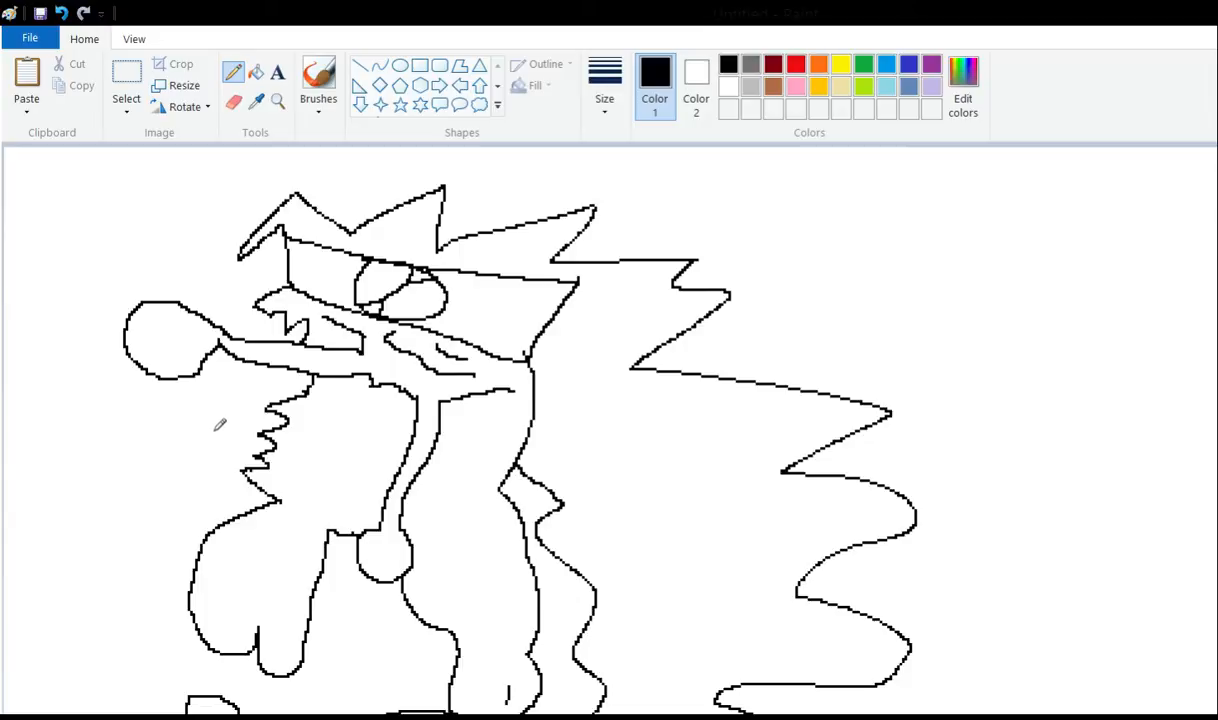
Draw vertical stripe strokes outlined into a segmented cylinder across the lower body.
scroll("down", 3)
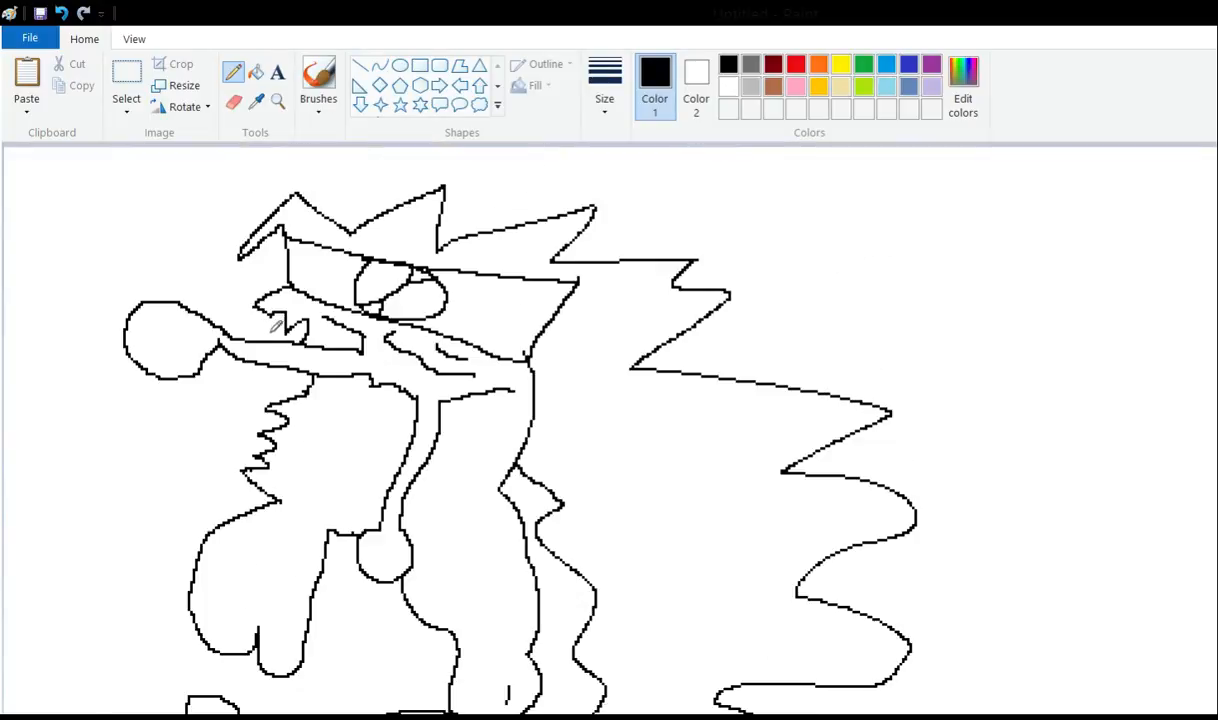
mouse_move(262, 360)
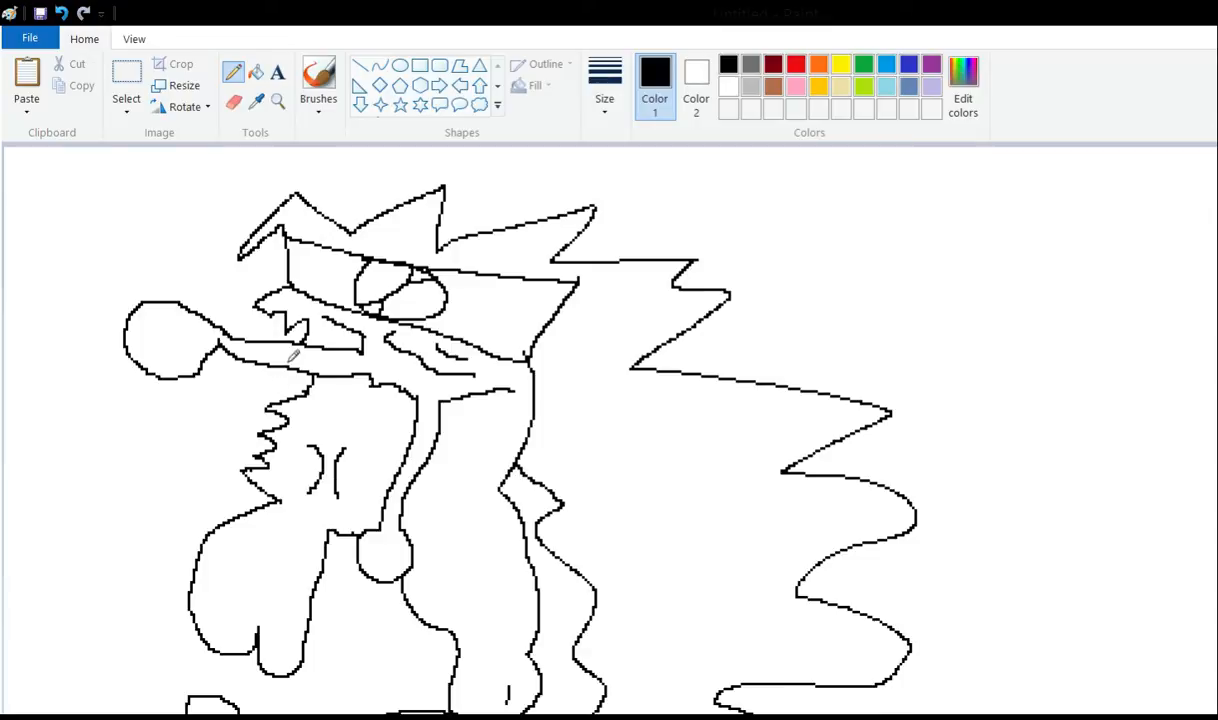
left_click_drag(355, 445, 375, 495)
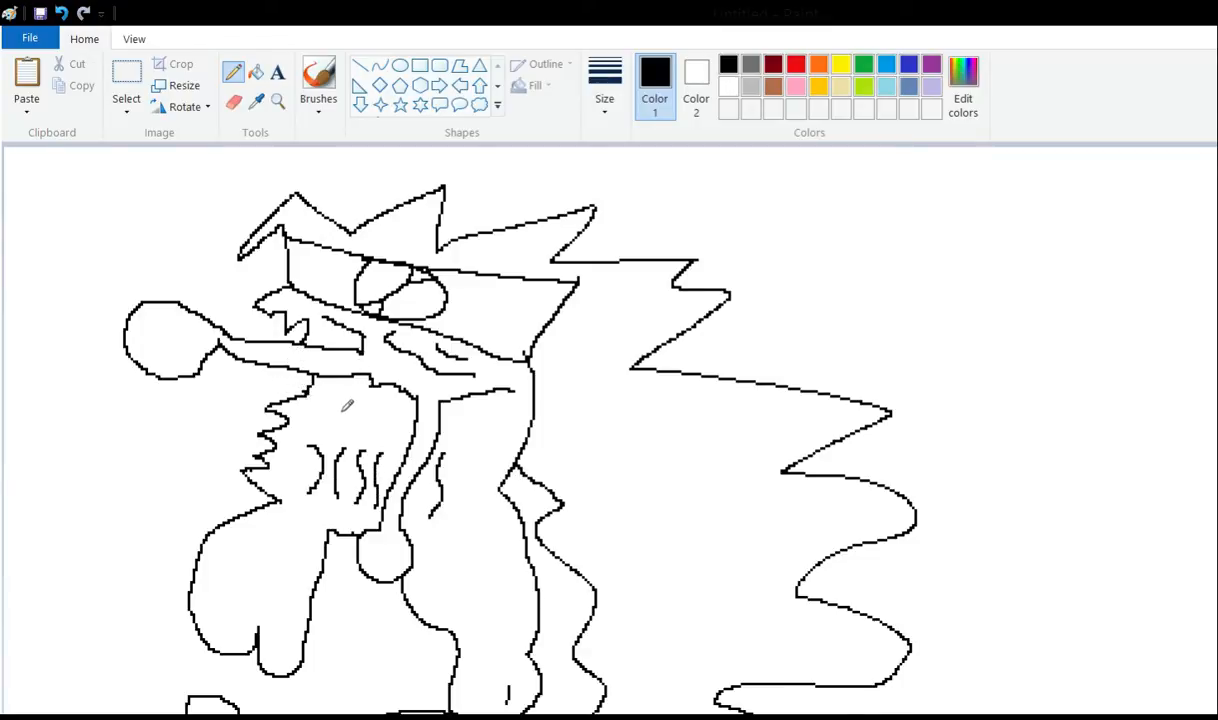
left_click_drag(430, 450, 460, 510)
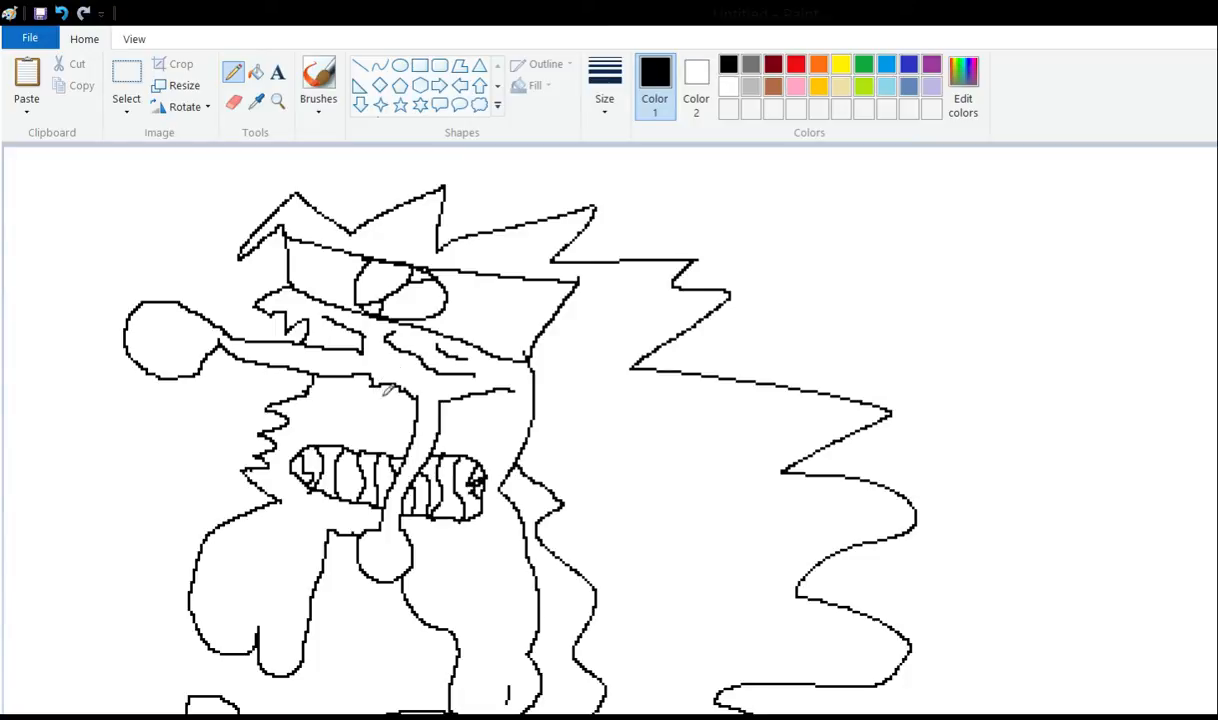
mouse_move(367, 291)
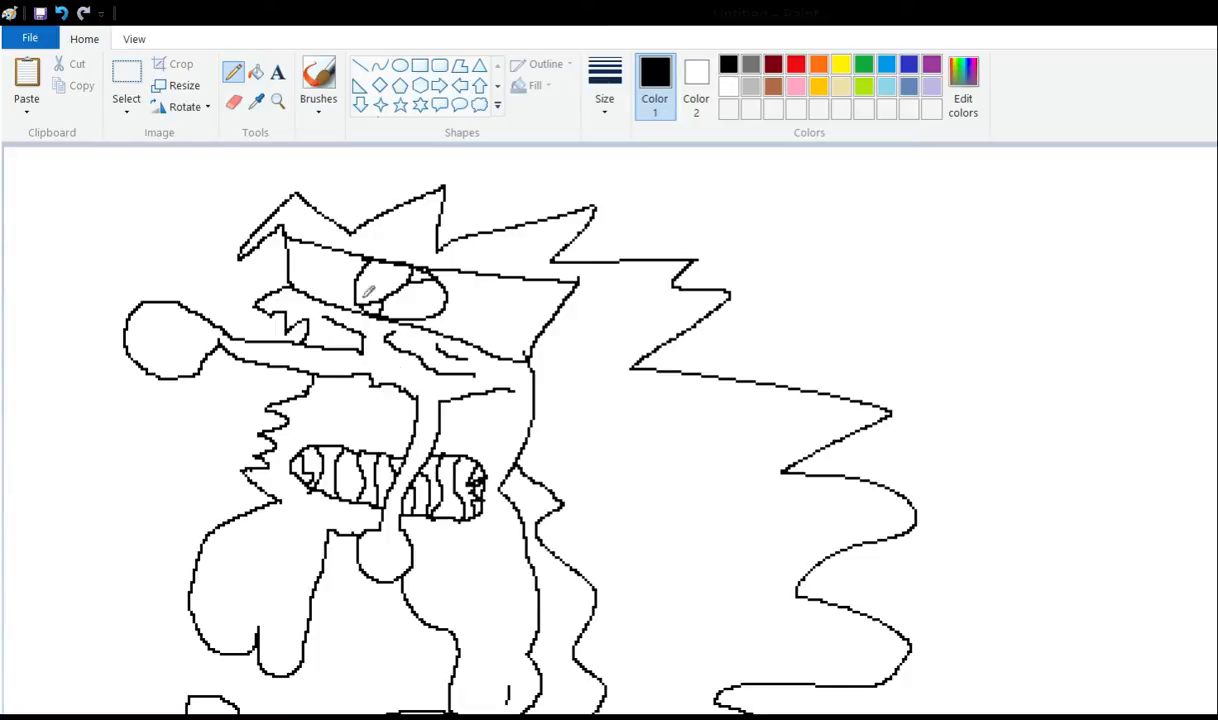
Add small black pupils inside the large eye and both round eyeball circles.
scroll("down", 3)
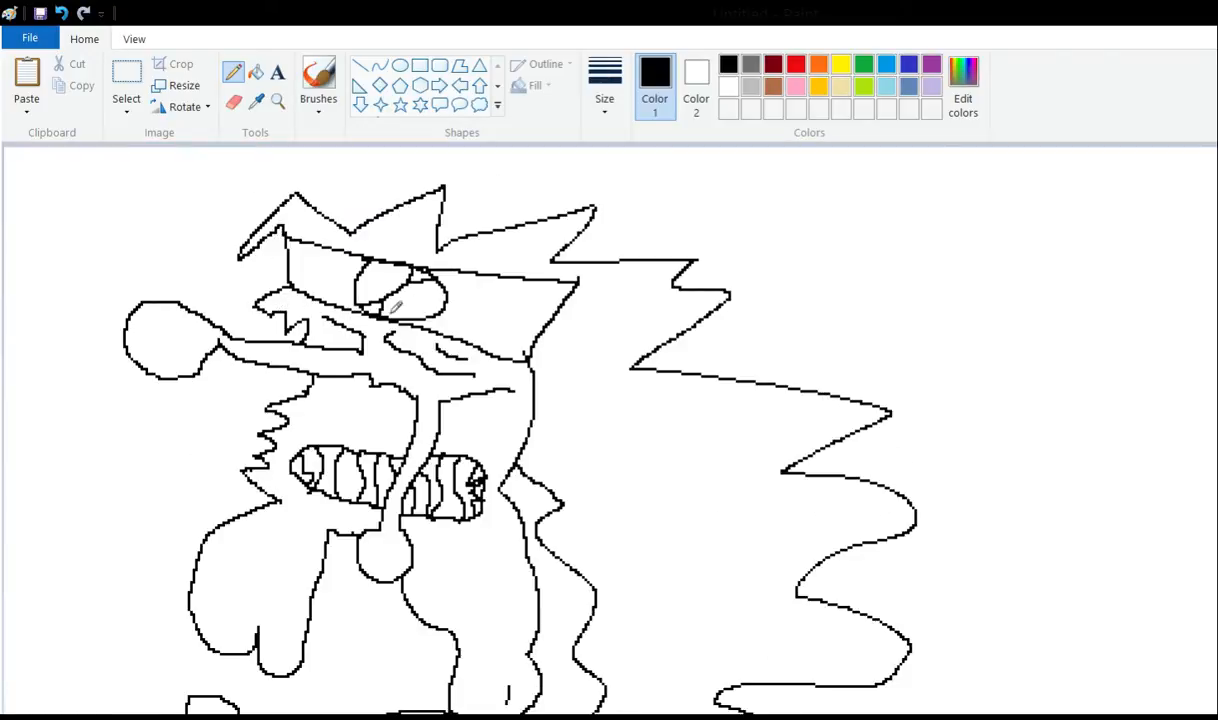
mouse_move(127, 254)
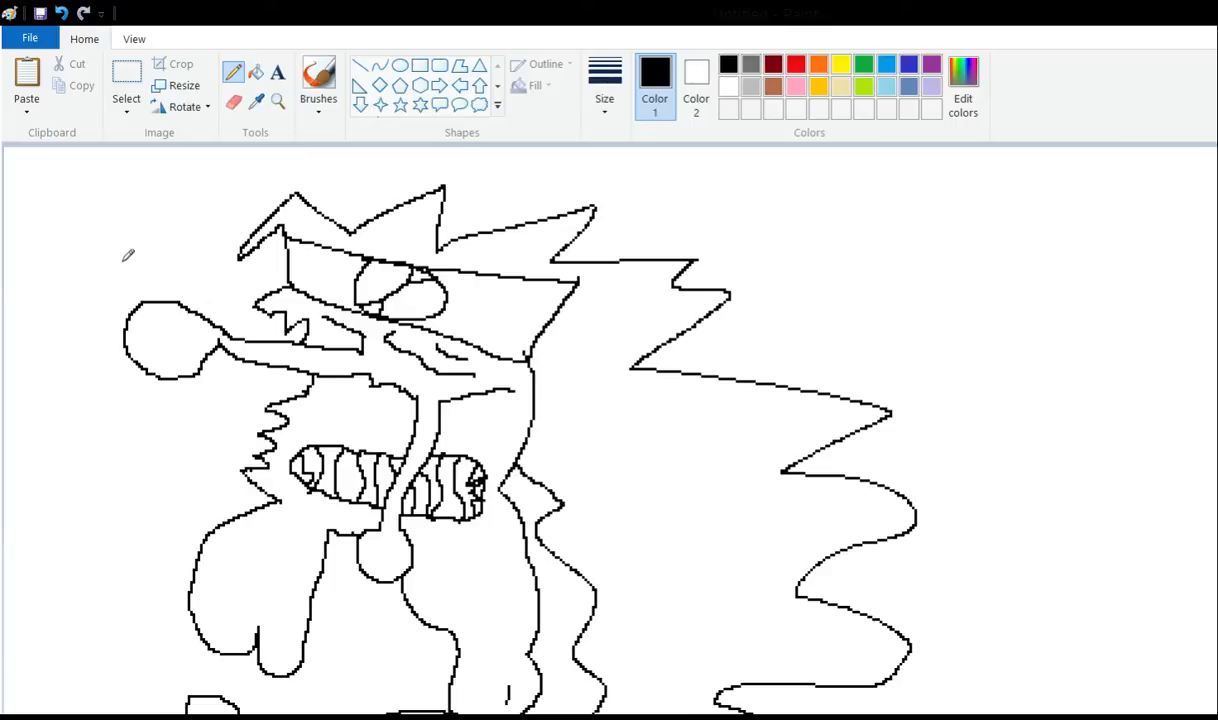
mouse_move(256, 391)
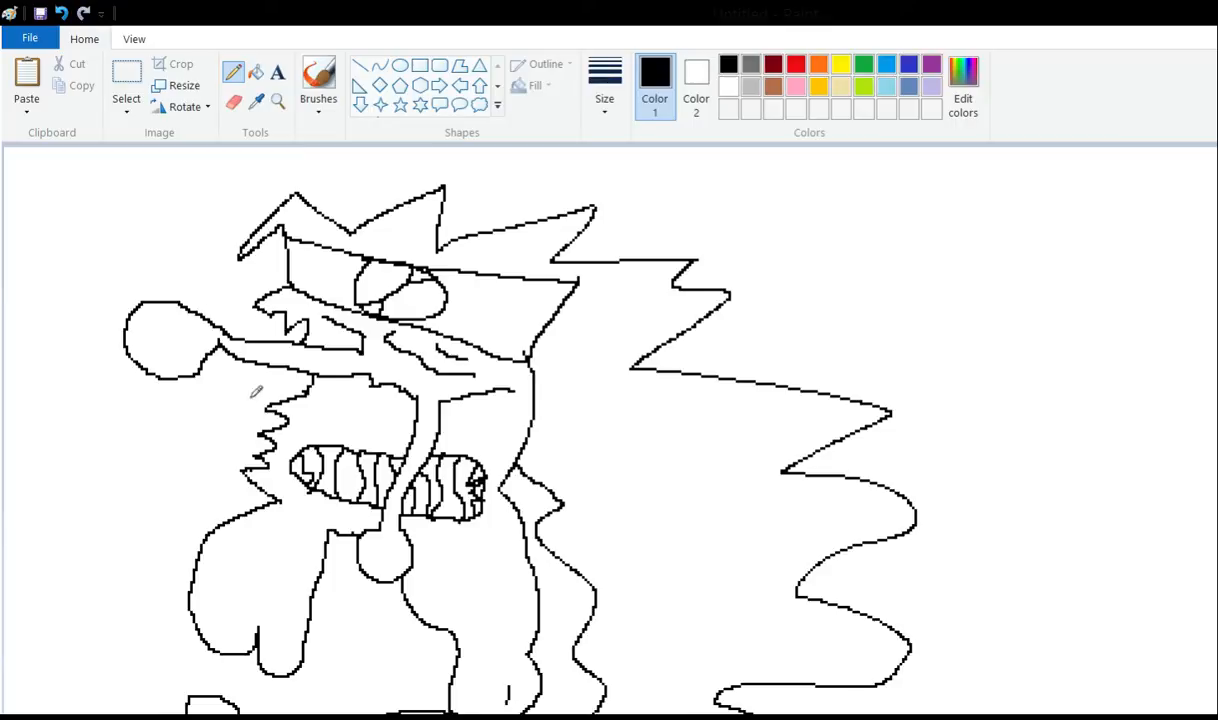
mouse_move(135, 237)
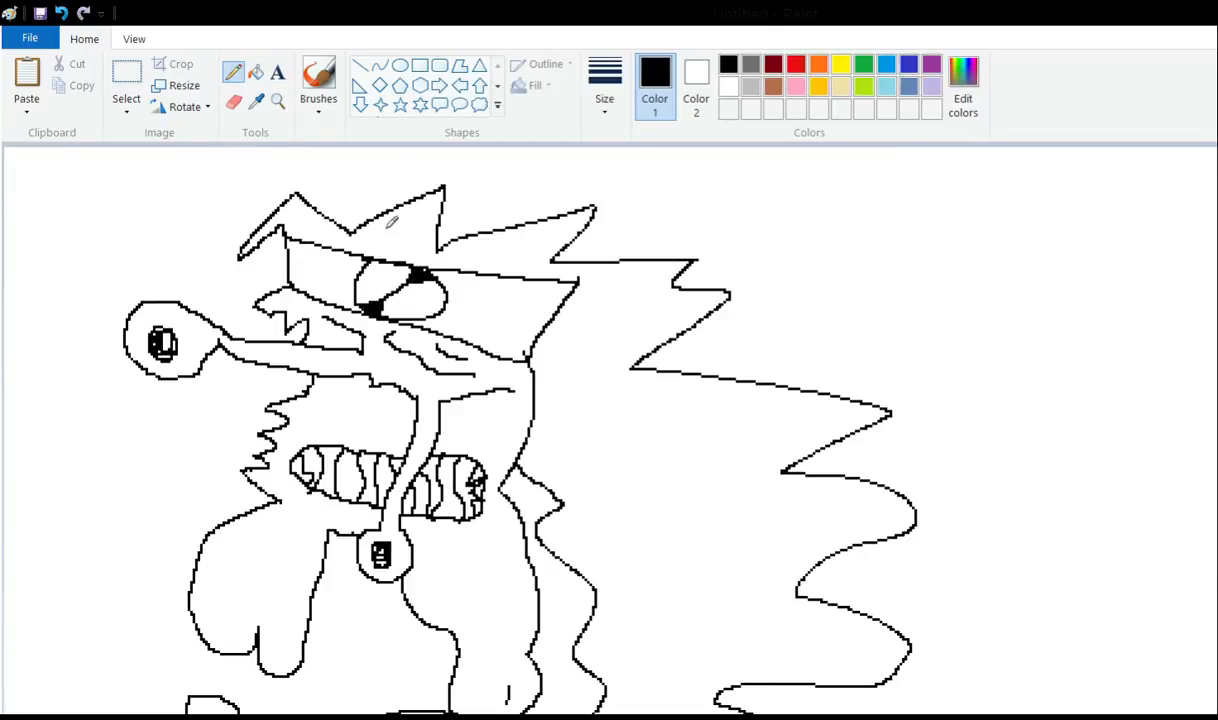
scroll("down", 3)
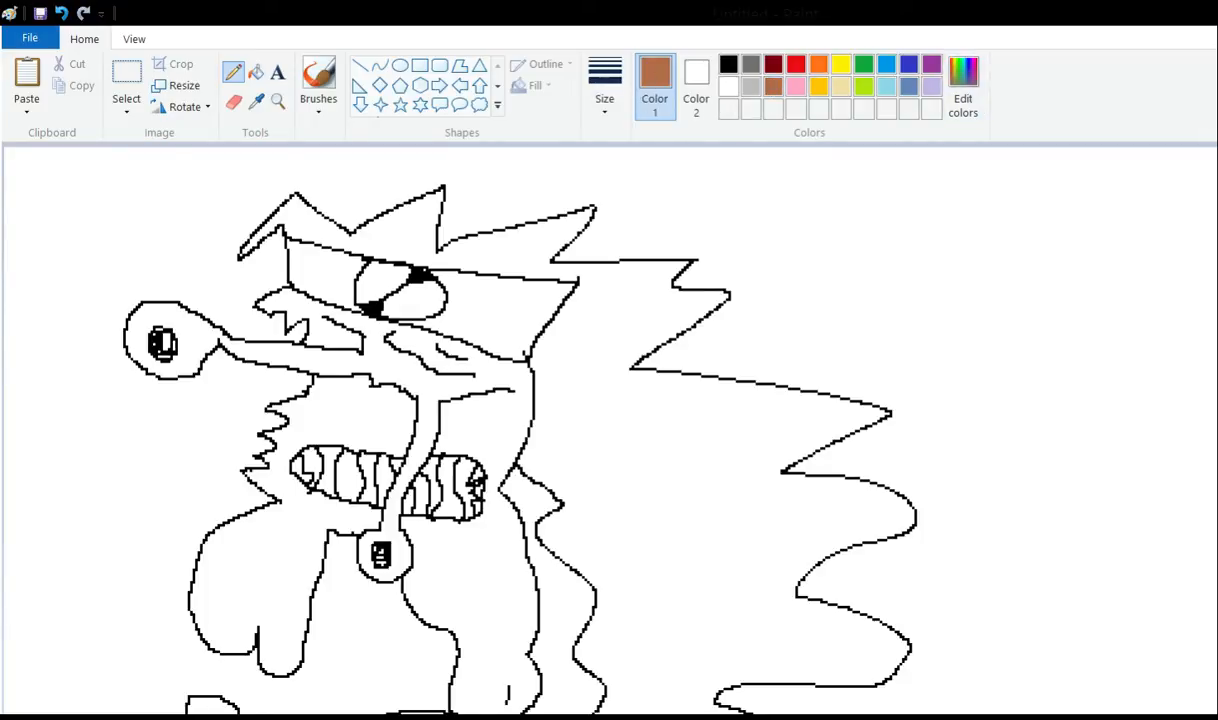
Refill the spiky hair, head spikes and tail area pale yellow instead of brown.
left_click(728, 108)
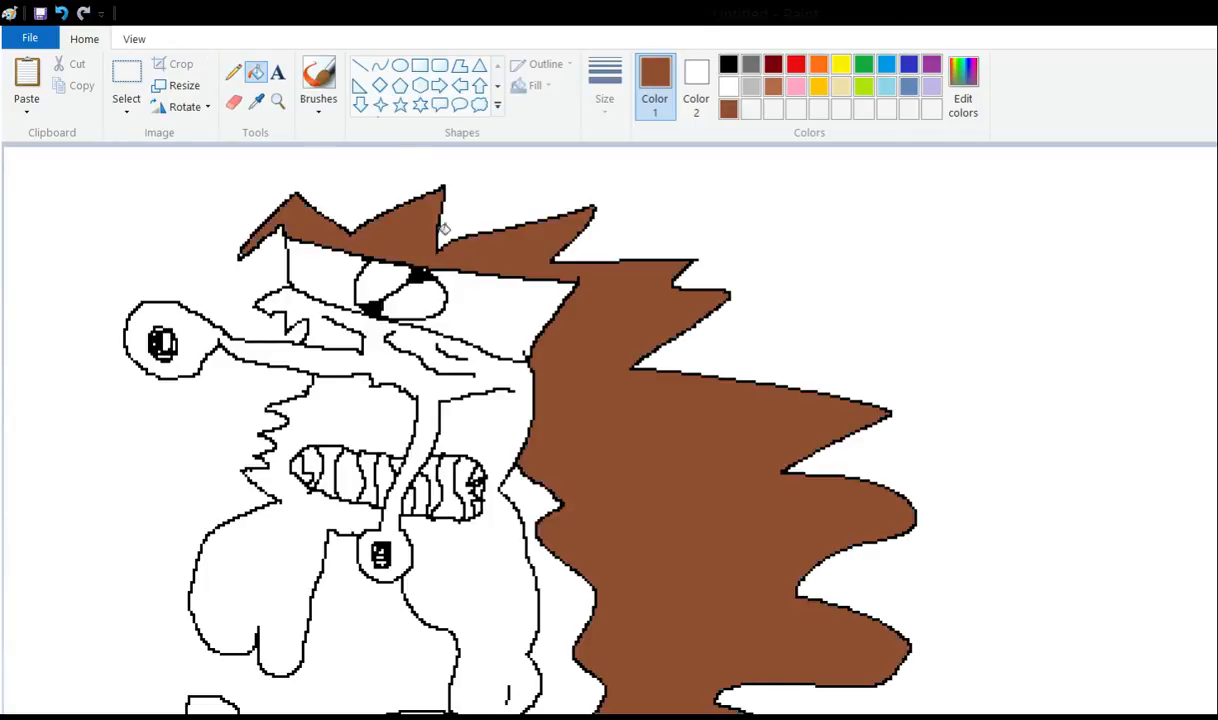
mouse_move(460, 266)
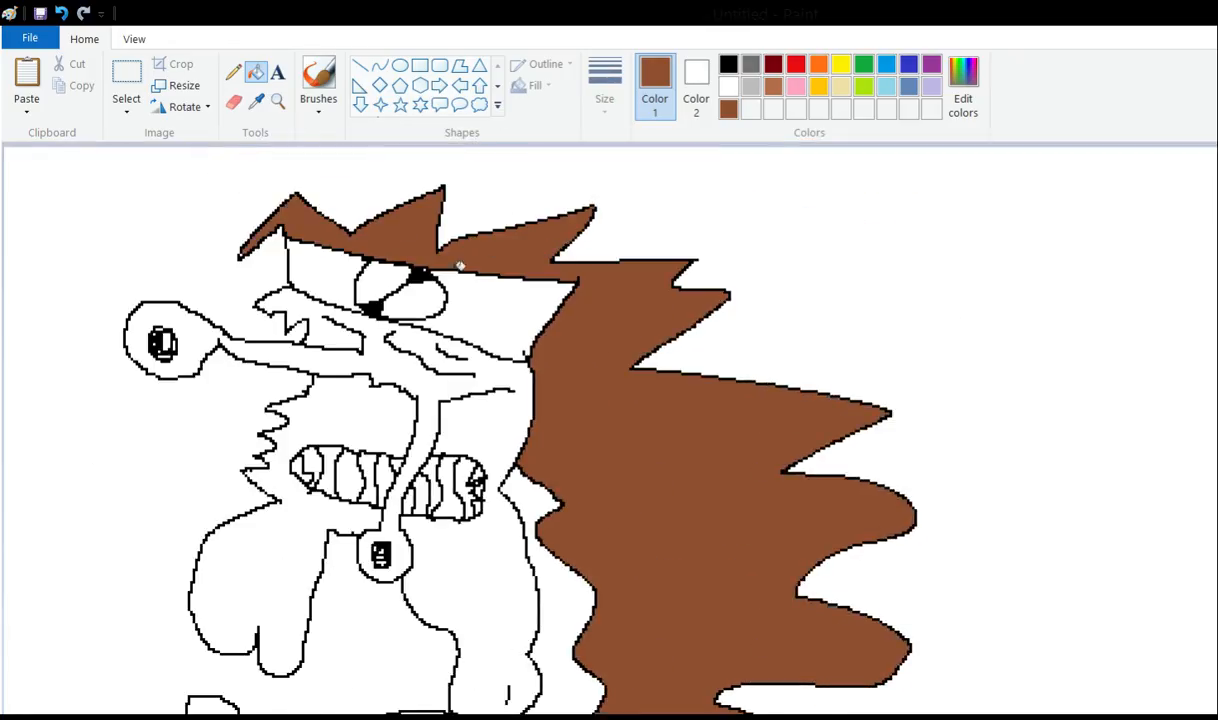
scroll("down", 3)
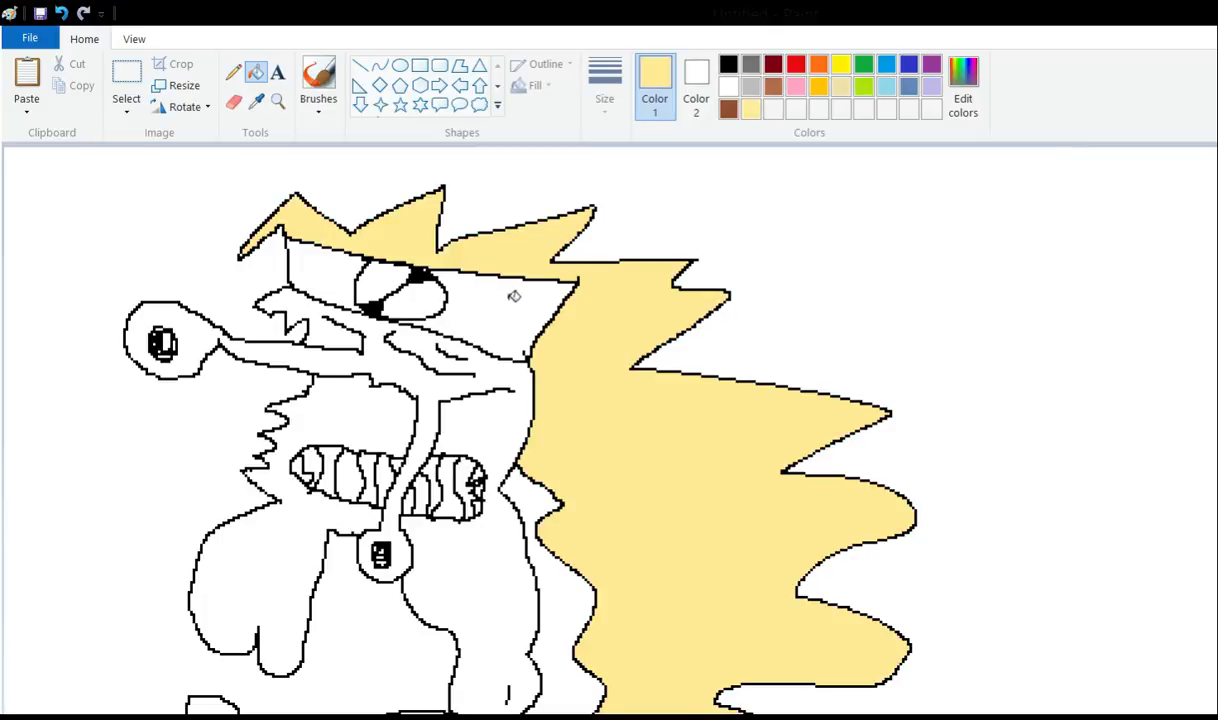
mouse_move(712, 52)
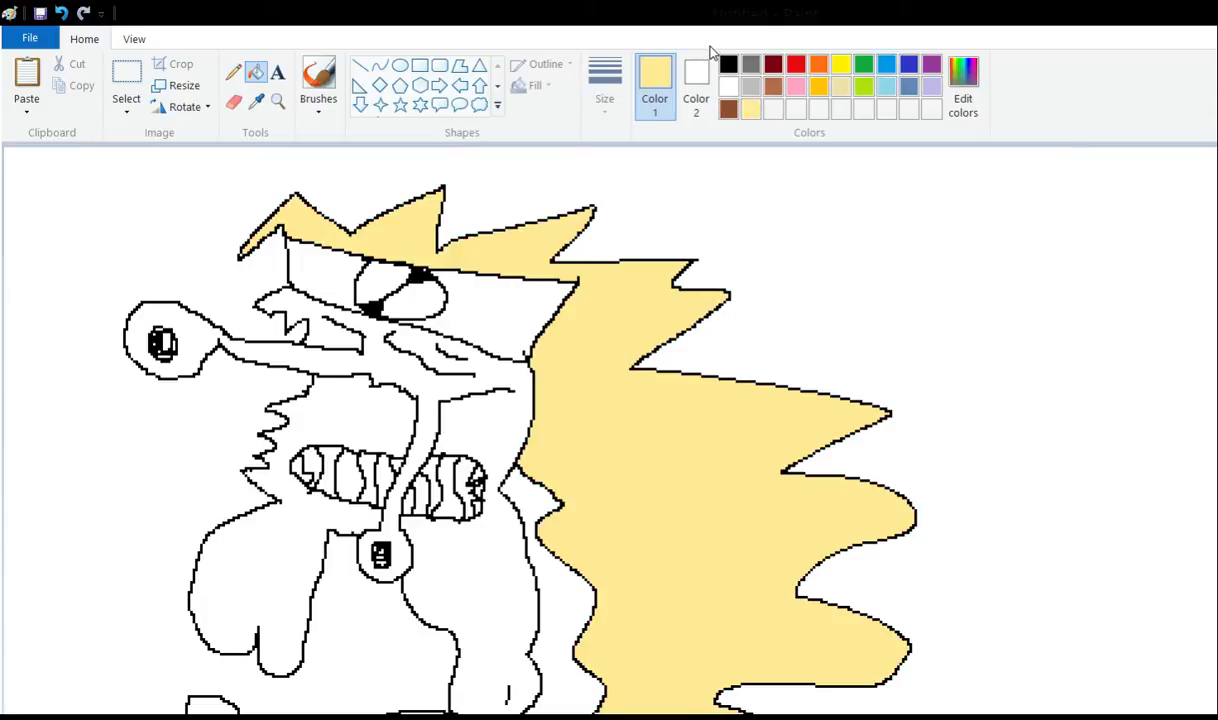
left_click(908, 64)
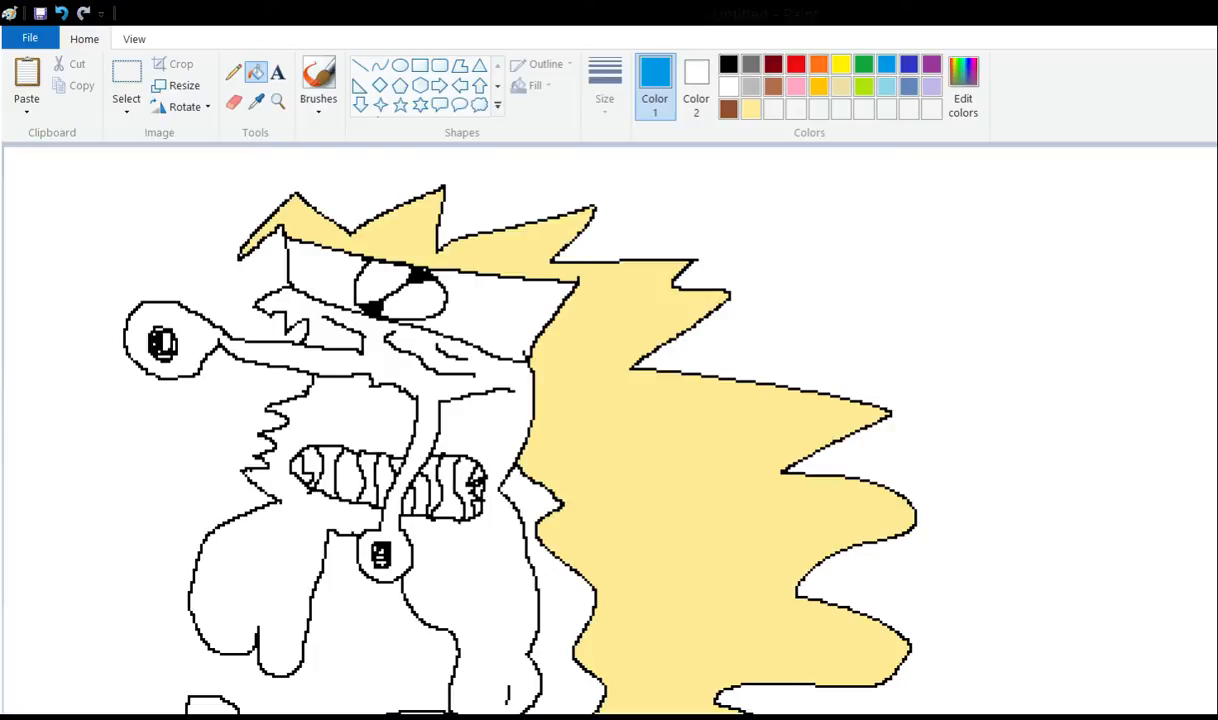
Fill the headband blue, then the large eye and one mouth gap dark red.
left_click(480, 310)
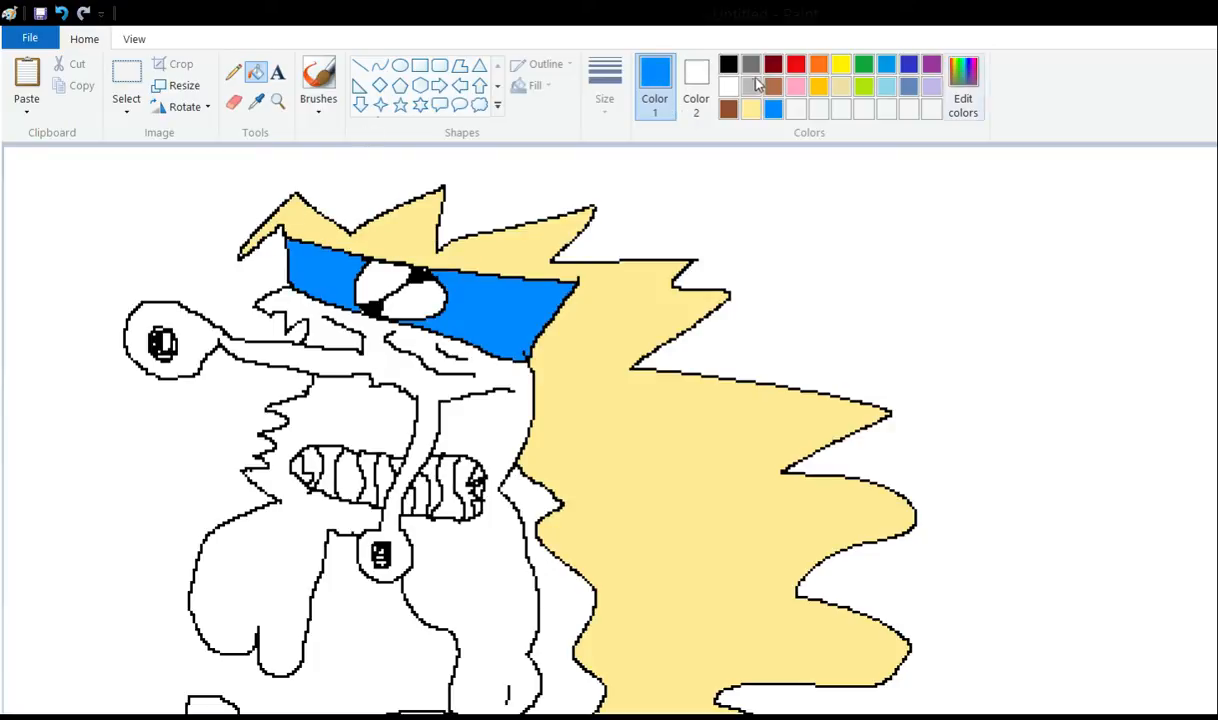
left_click(795, 64)
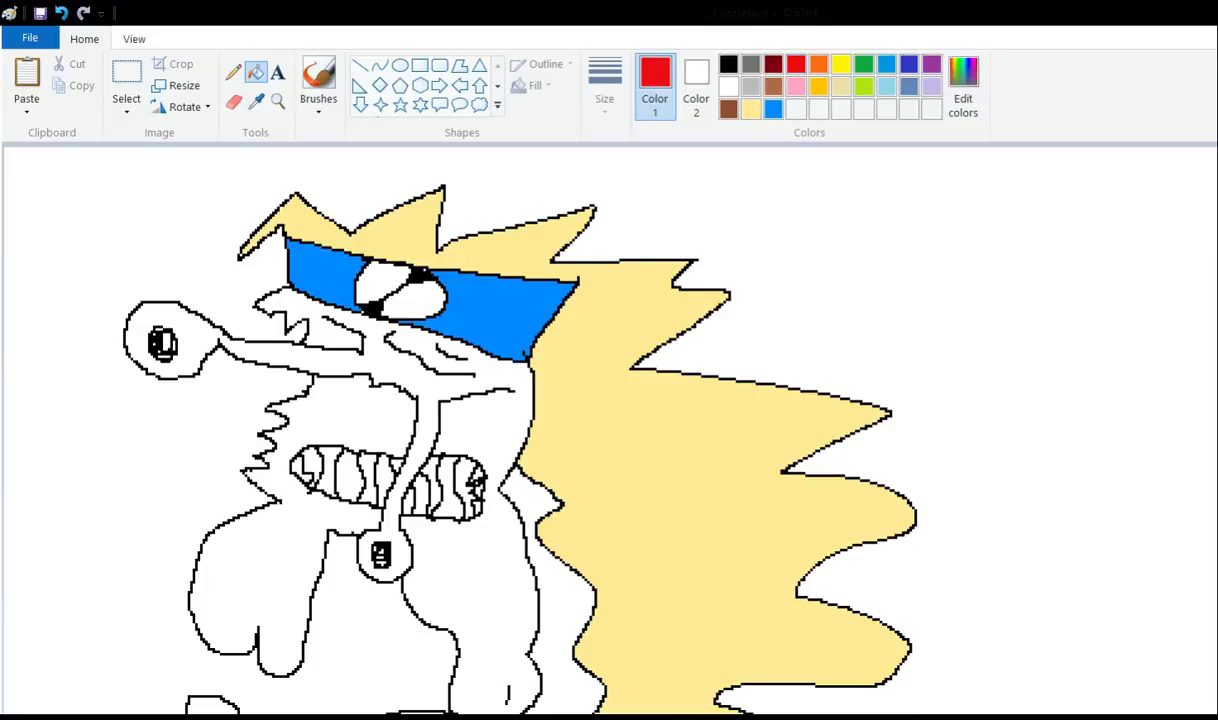
left_click(400, 290)
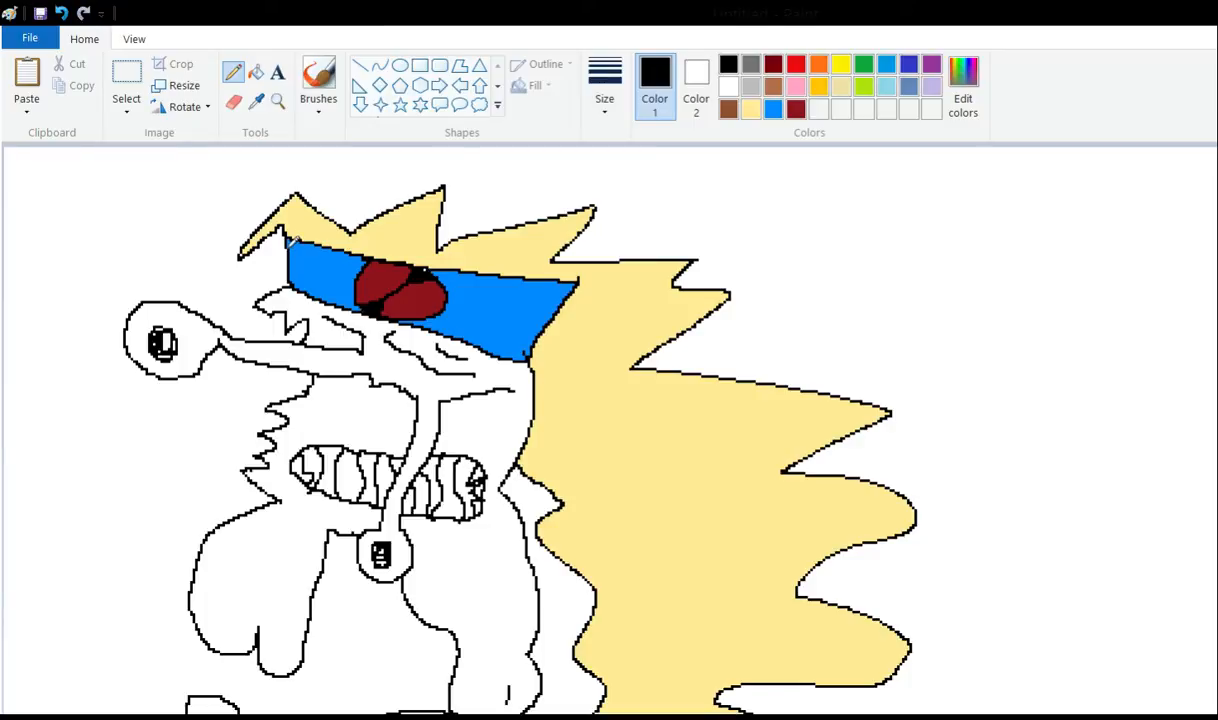
mouse_move(345, 210)
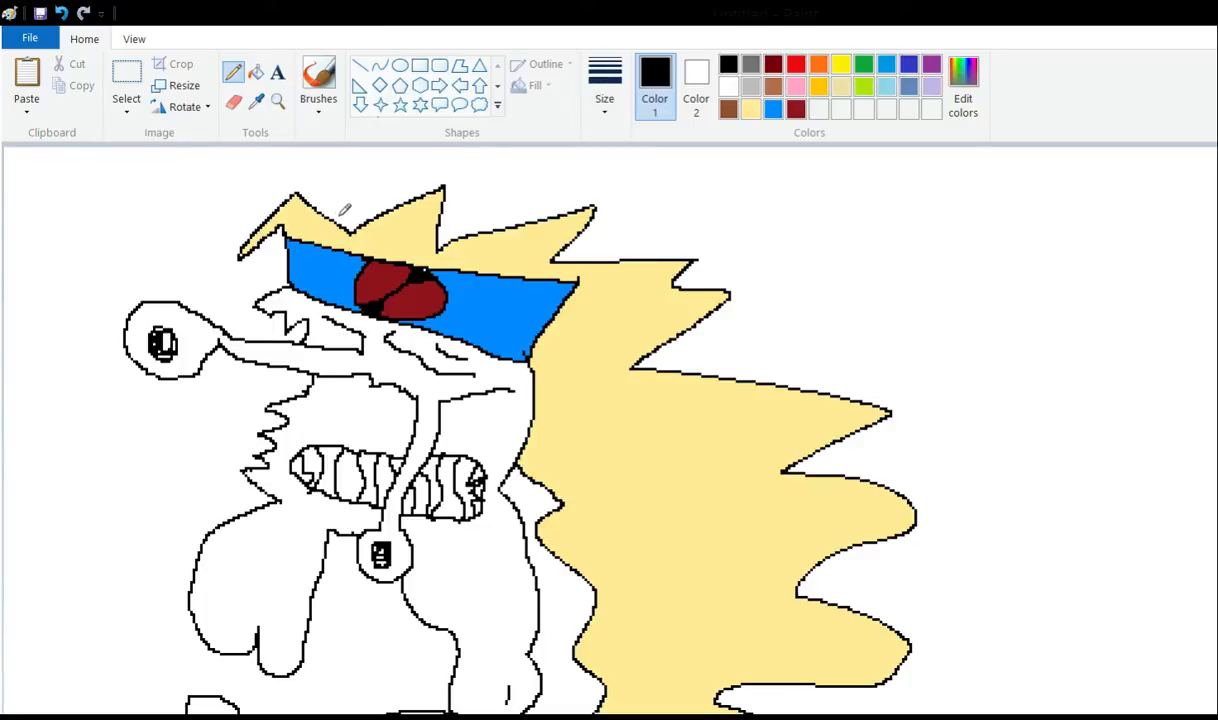
scroll("down", 3)
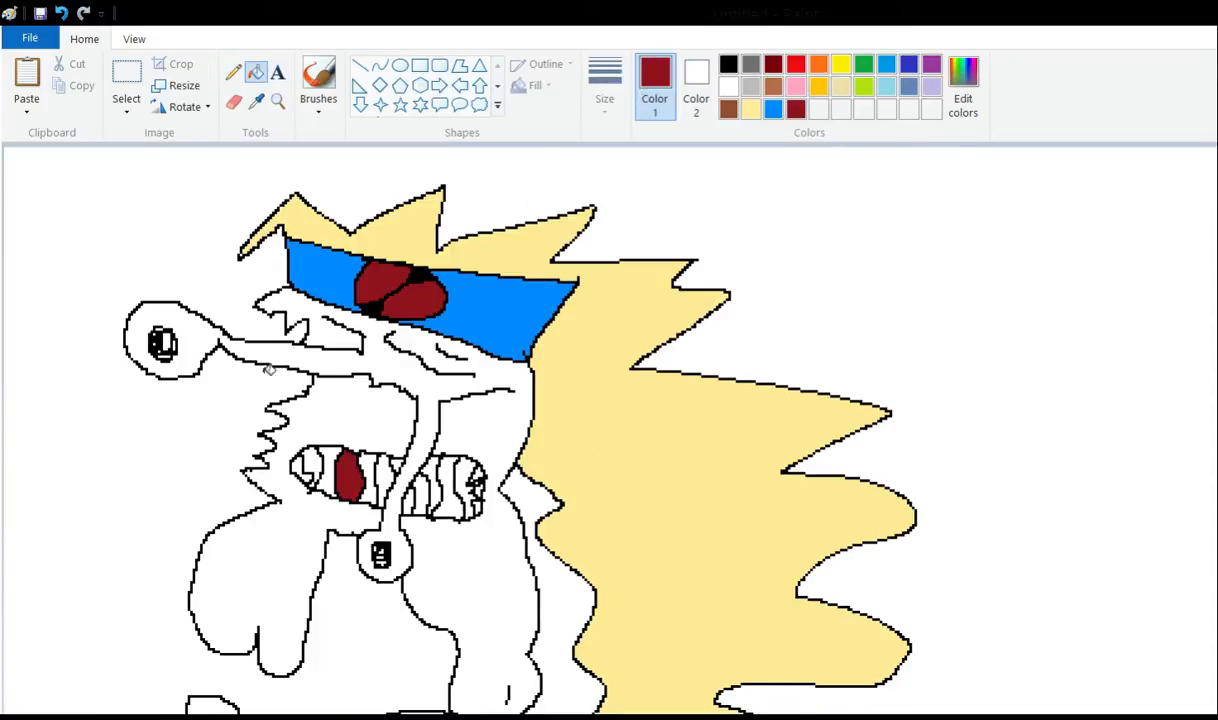
left_click(312, 465)
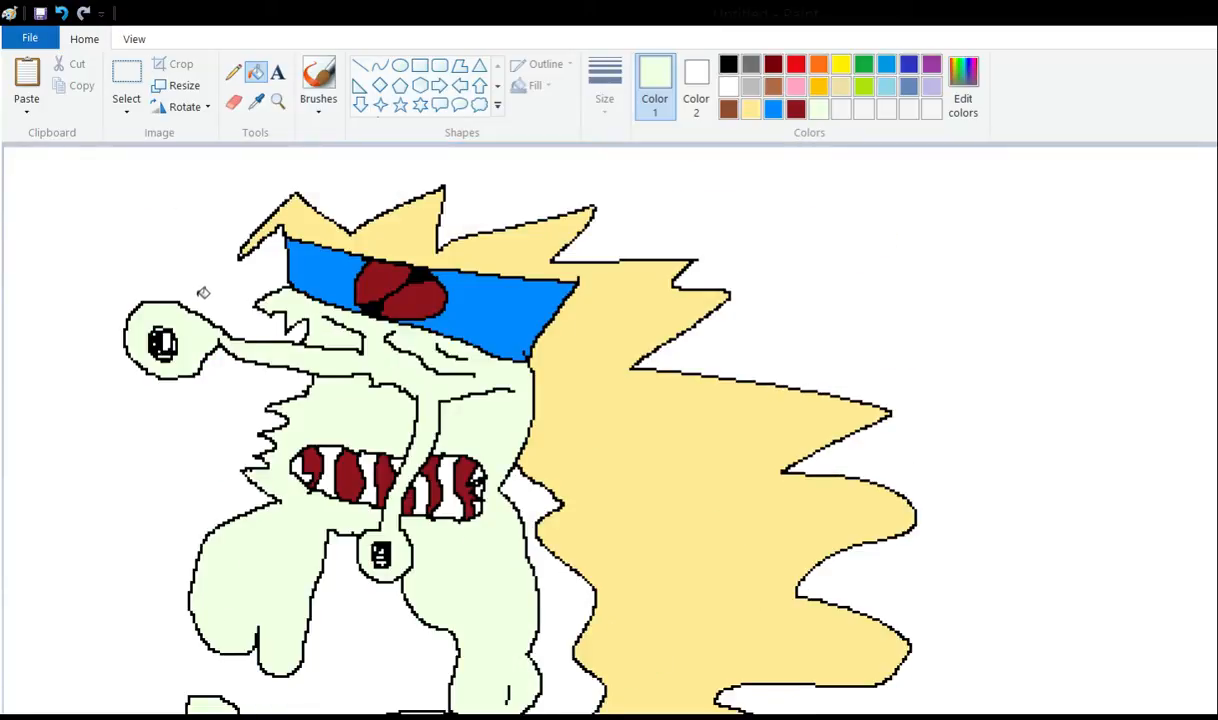
Fill the mouth corners orange among the dark red stripes.
scroll("down", 3)
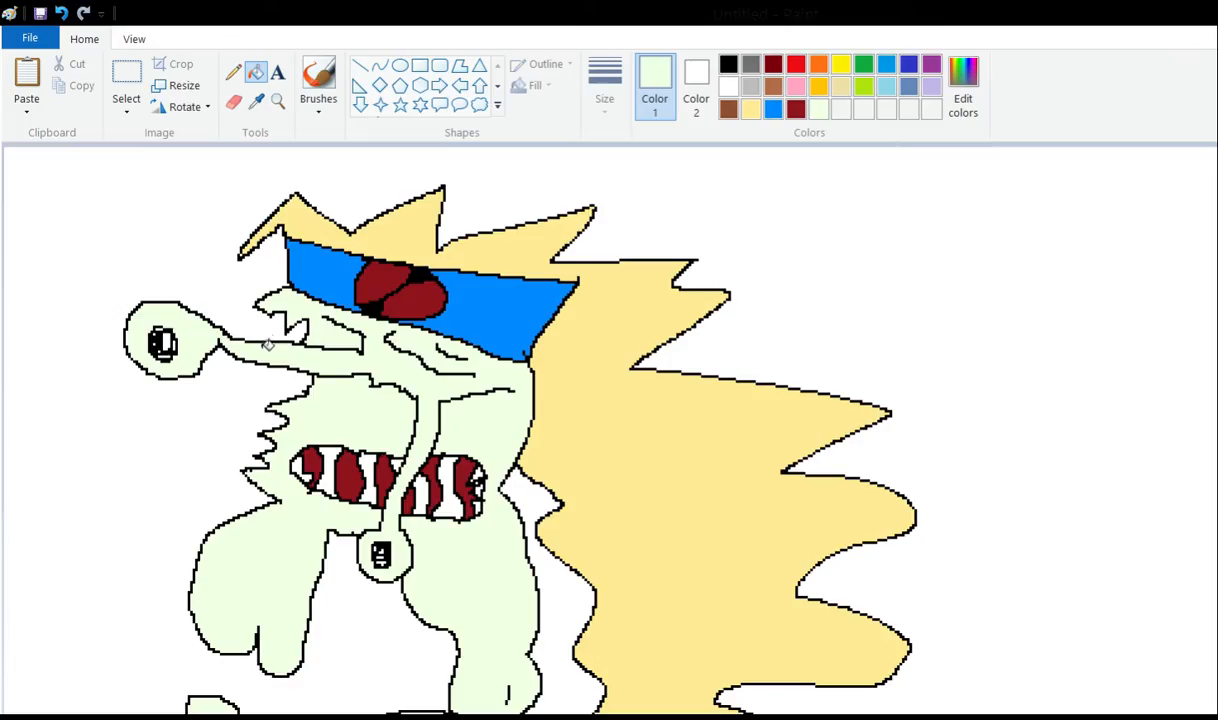
scroll("down", 3)
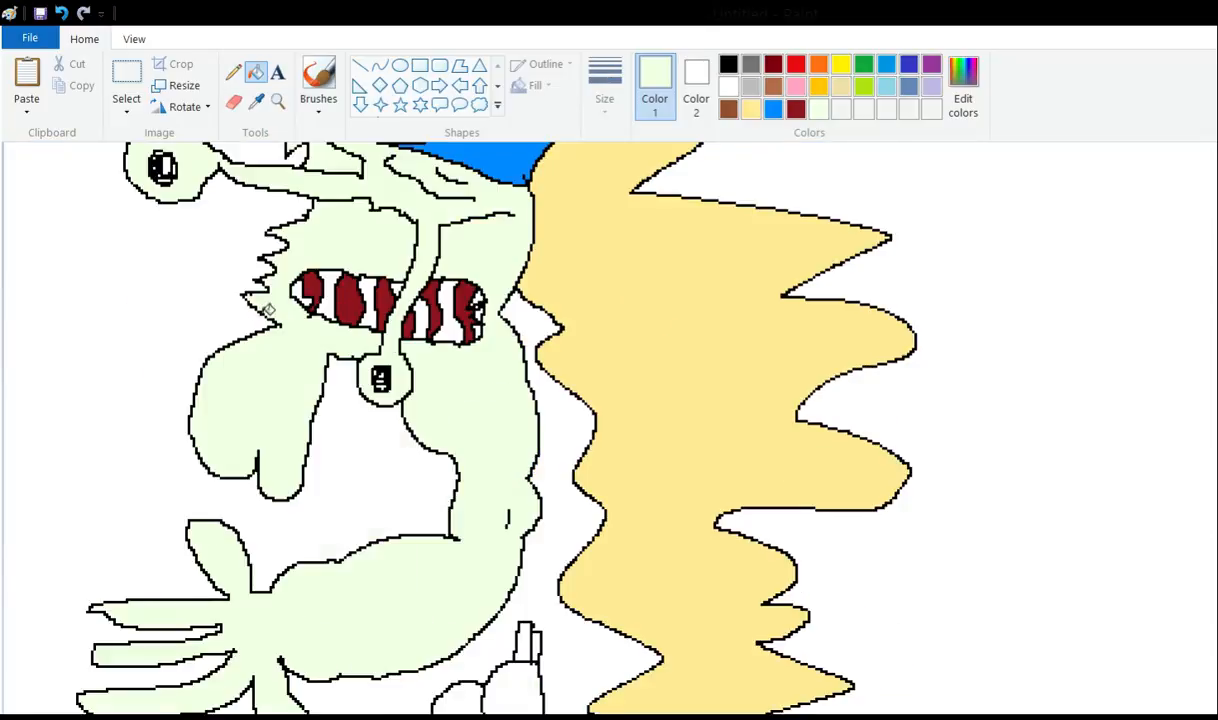
mouse_move(262, 230)
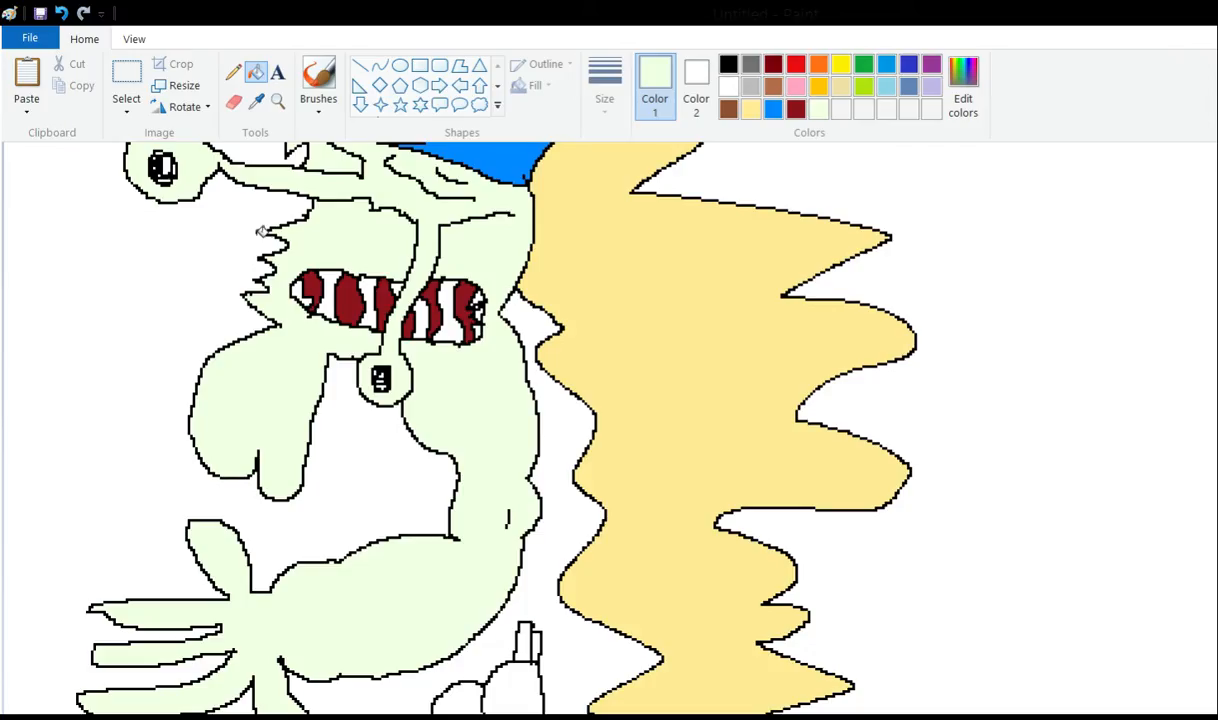
scroll("up", 3)
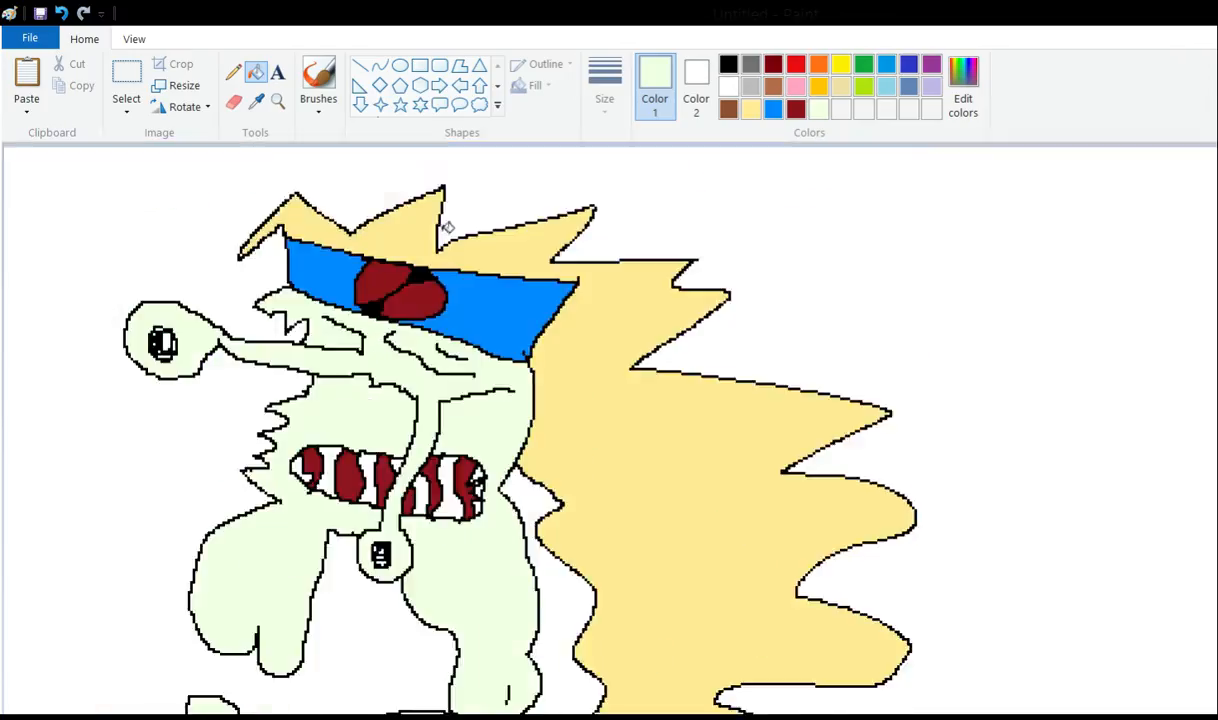
mouse_move(267, 357)
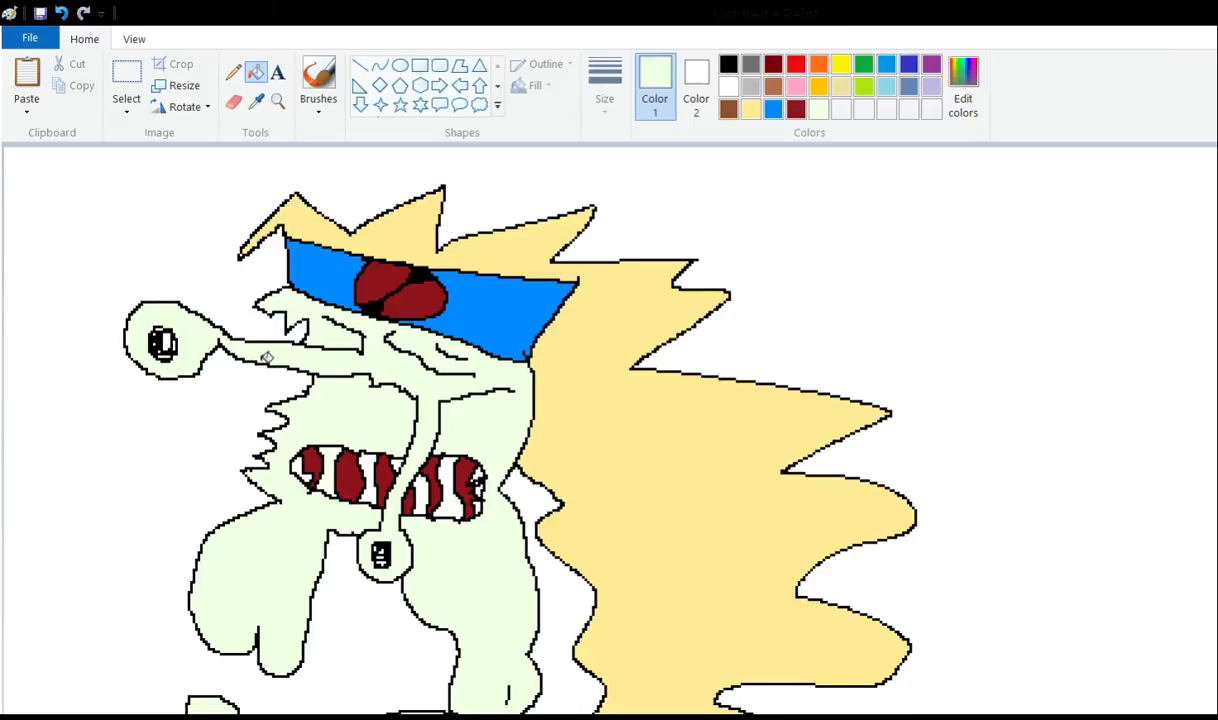
mouse_move(320, 364)
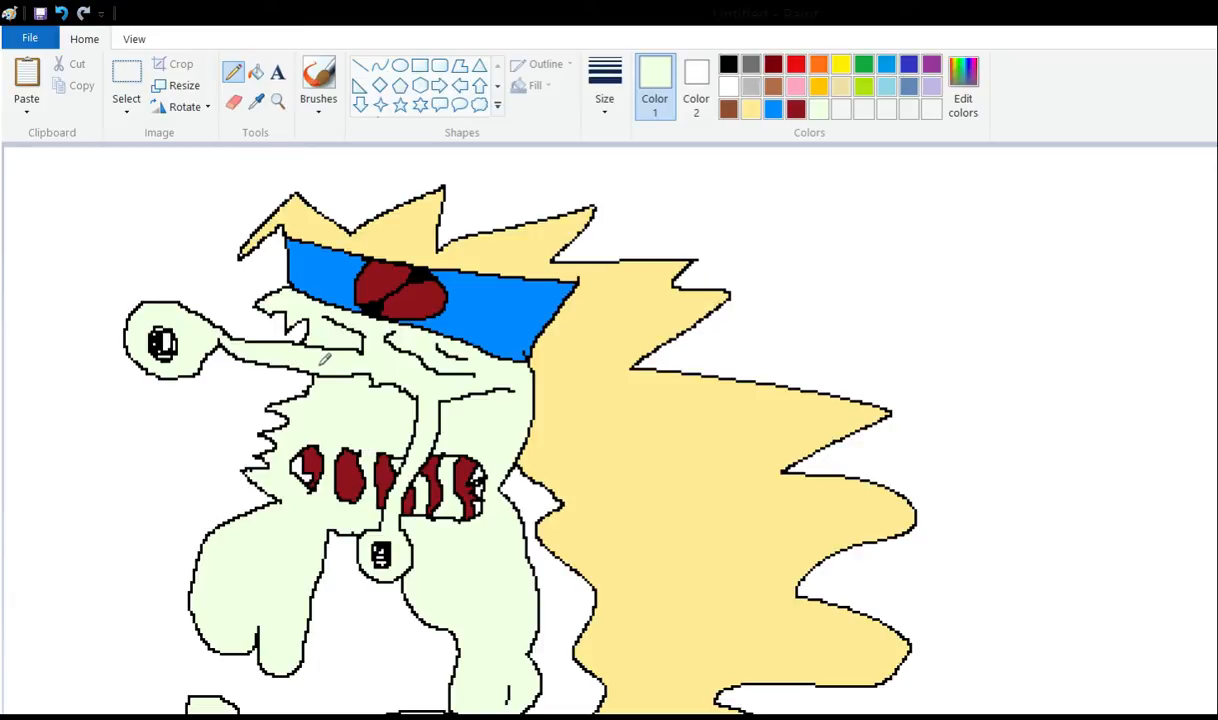
mouse_move(338, 405)
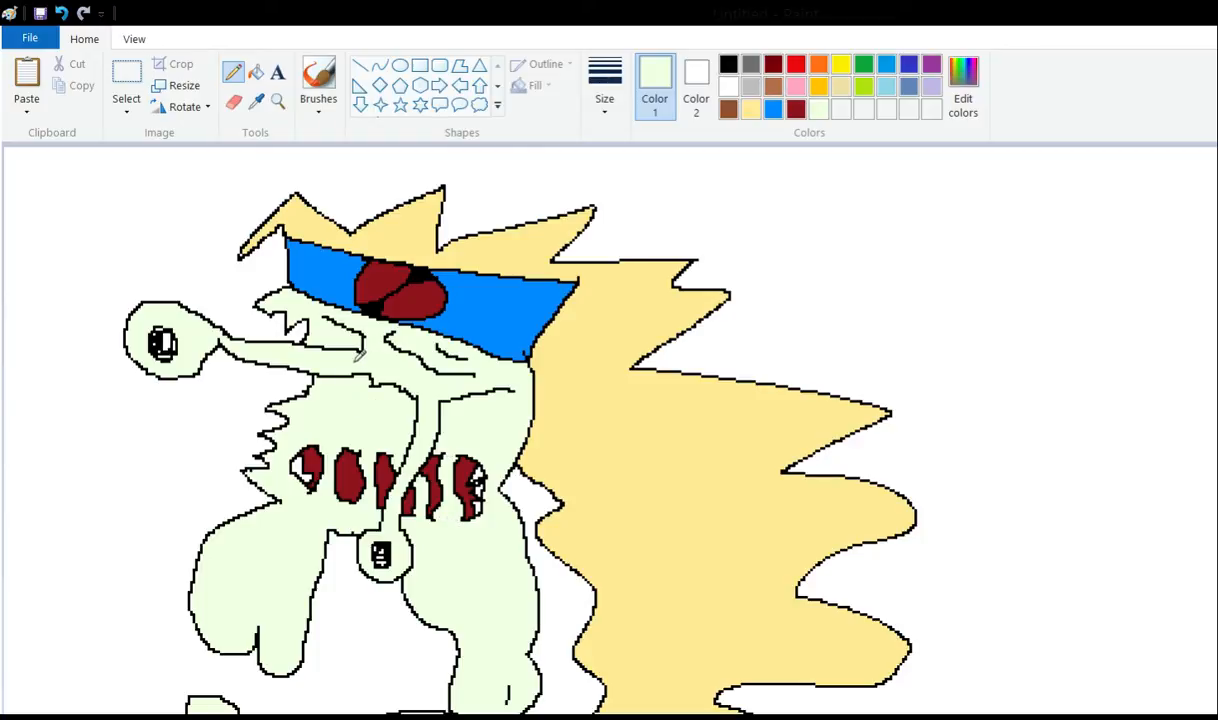
mouse_move(352, 408)
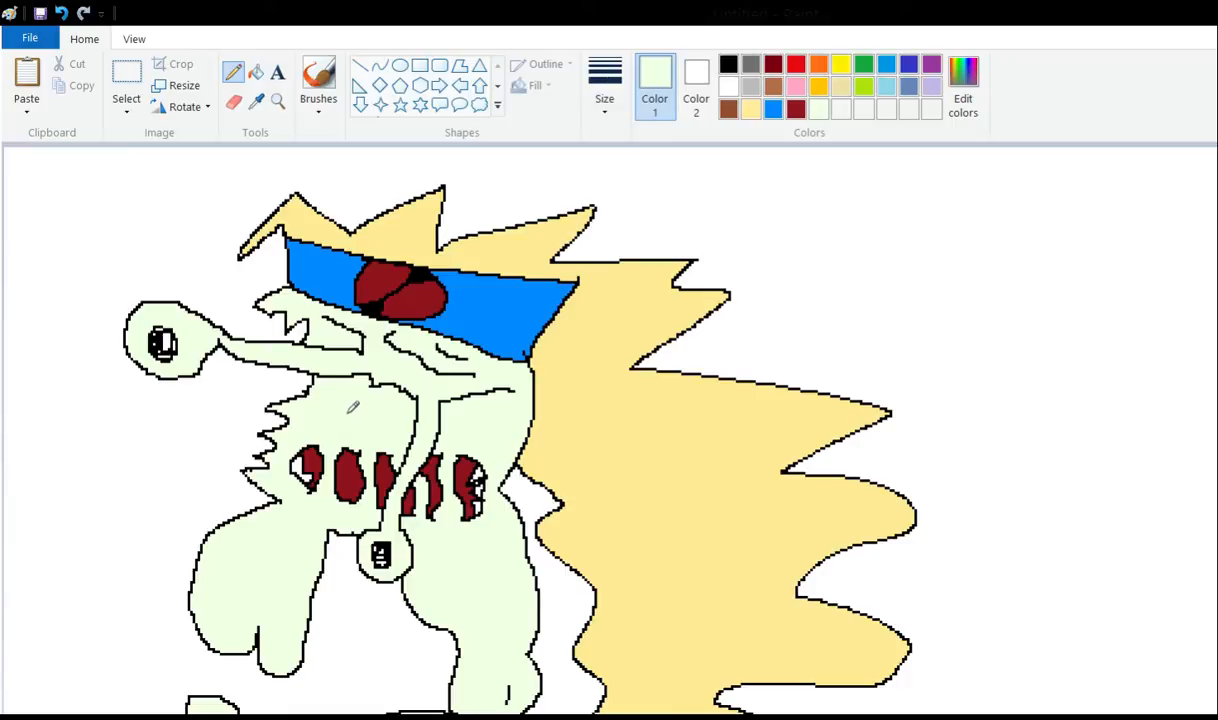
mouse_move(198, 64)
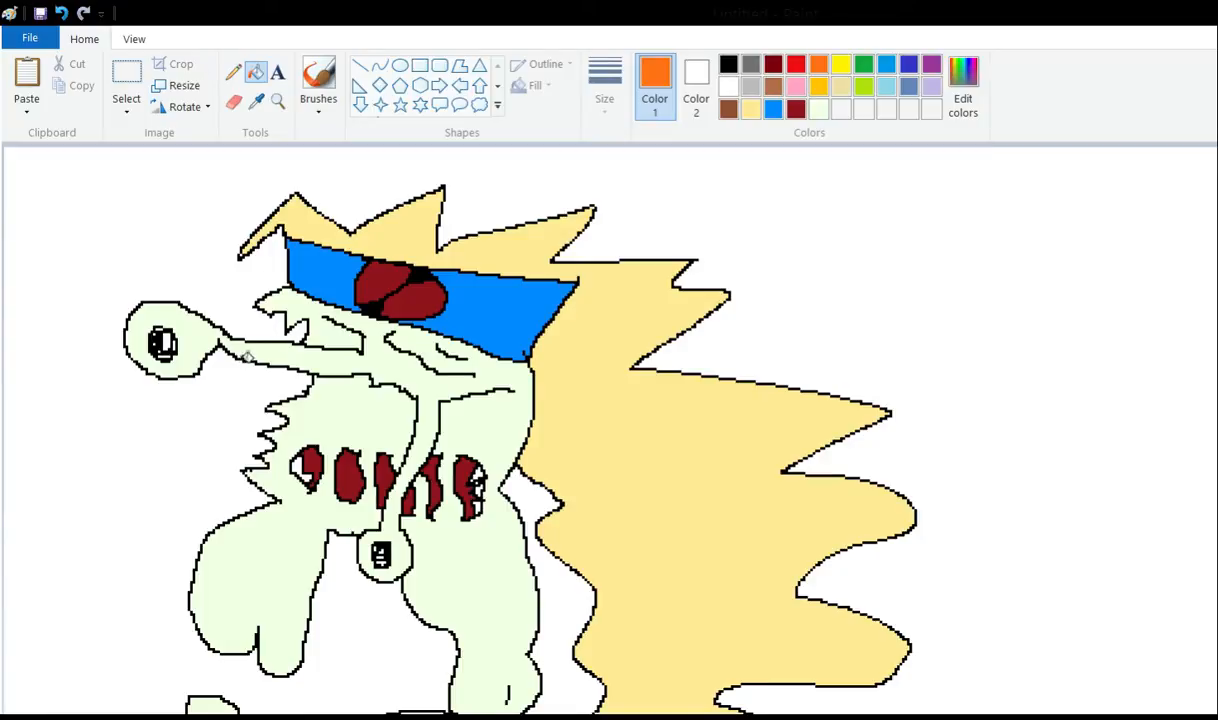
left_click(305, 470)
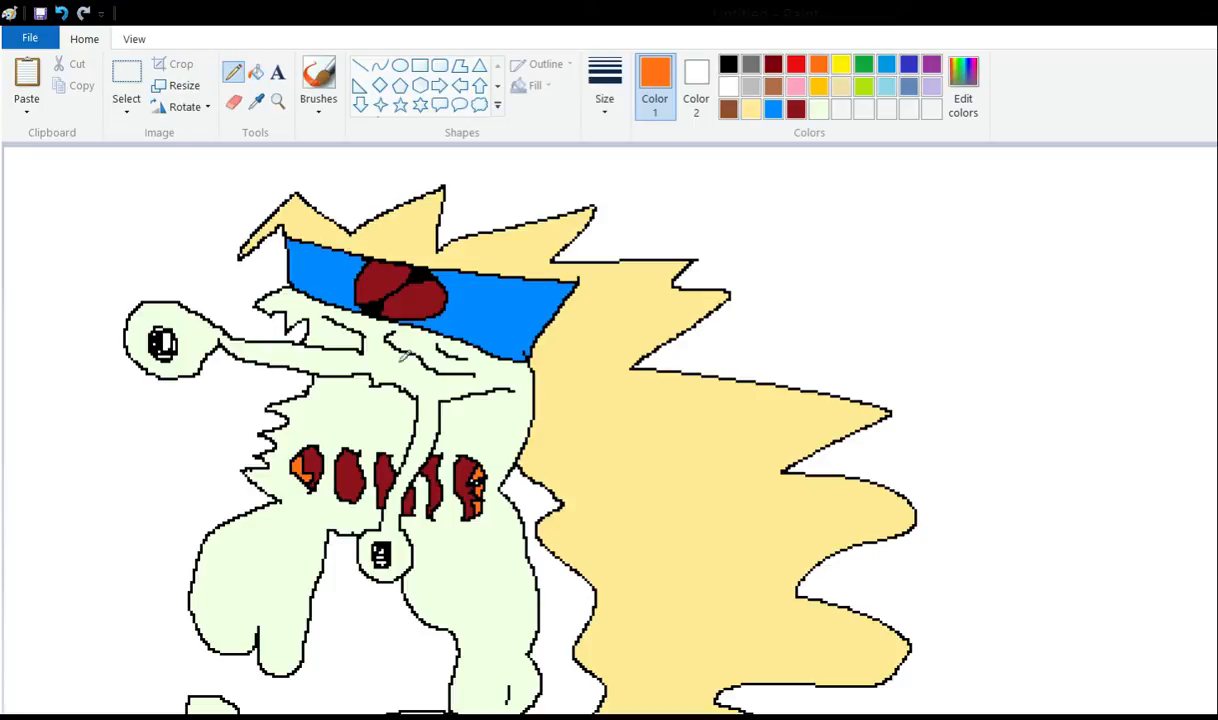
mouse_move(388, 375)
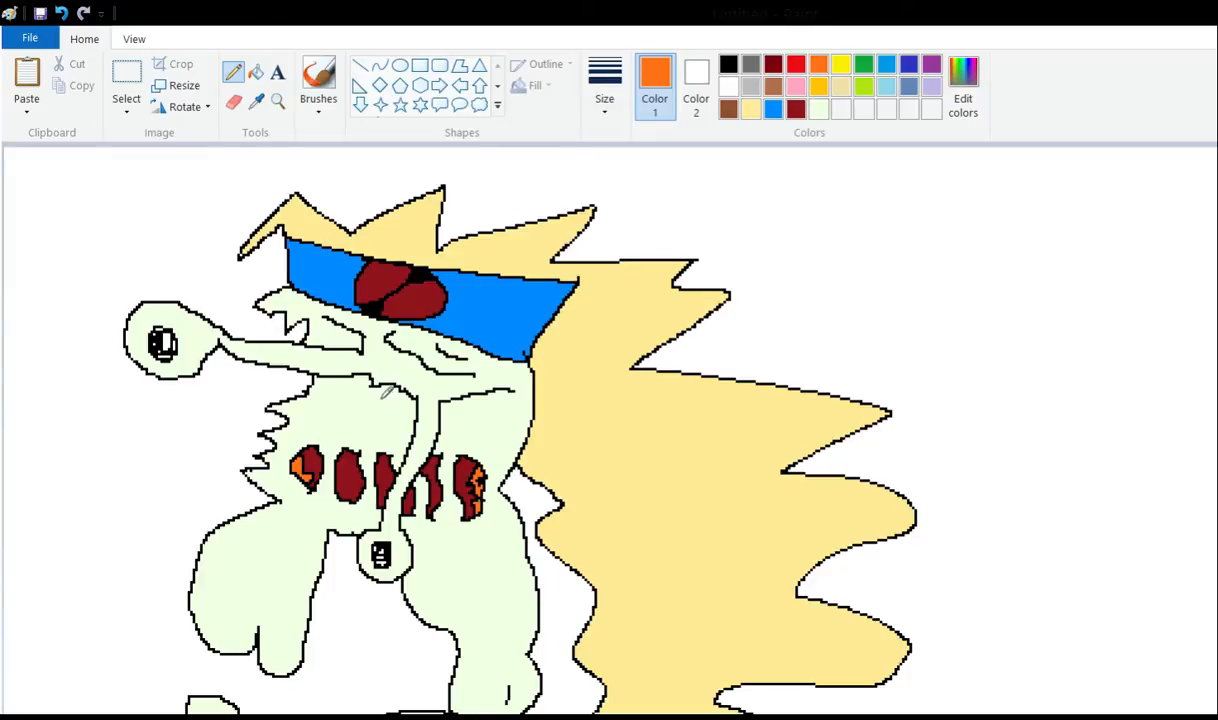
mouse_move(248, 345)
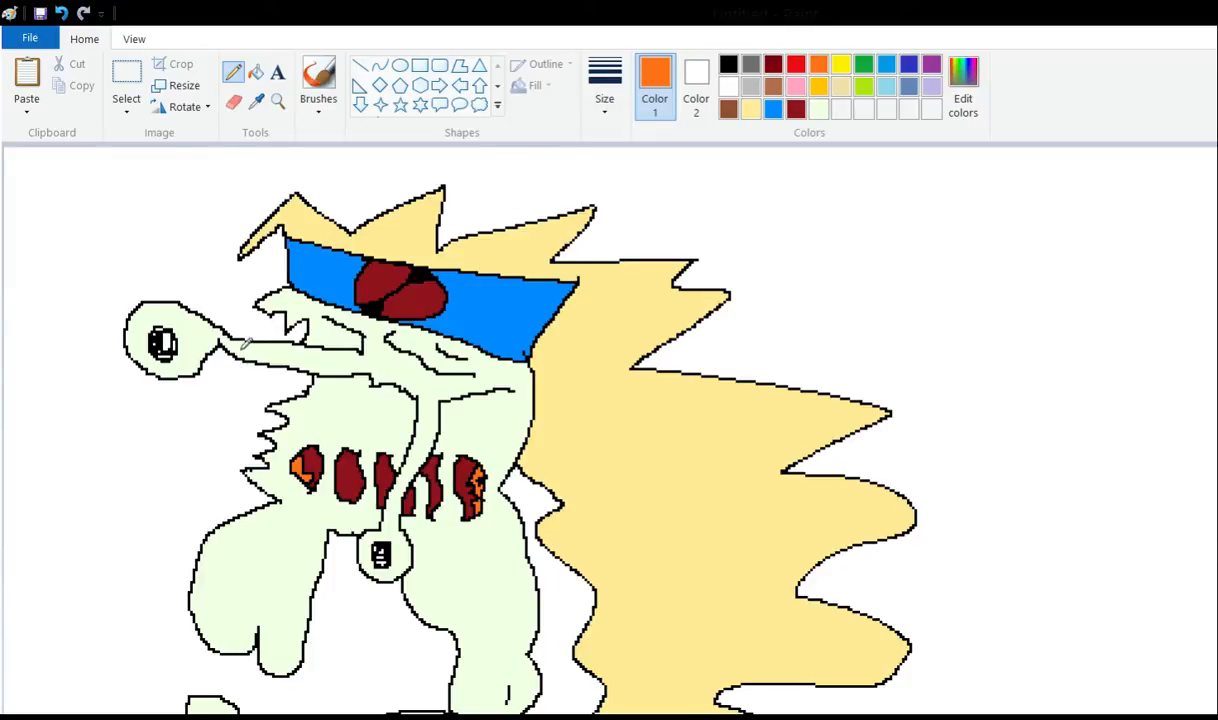
left_click(728, 63)
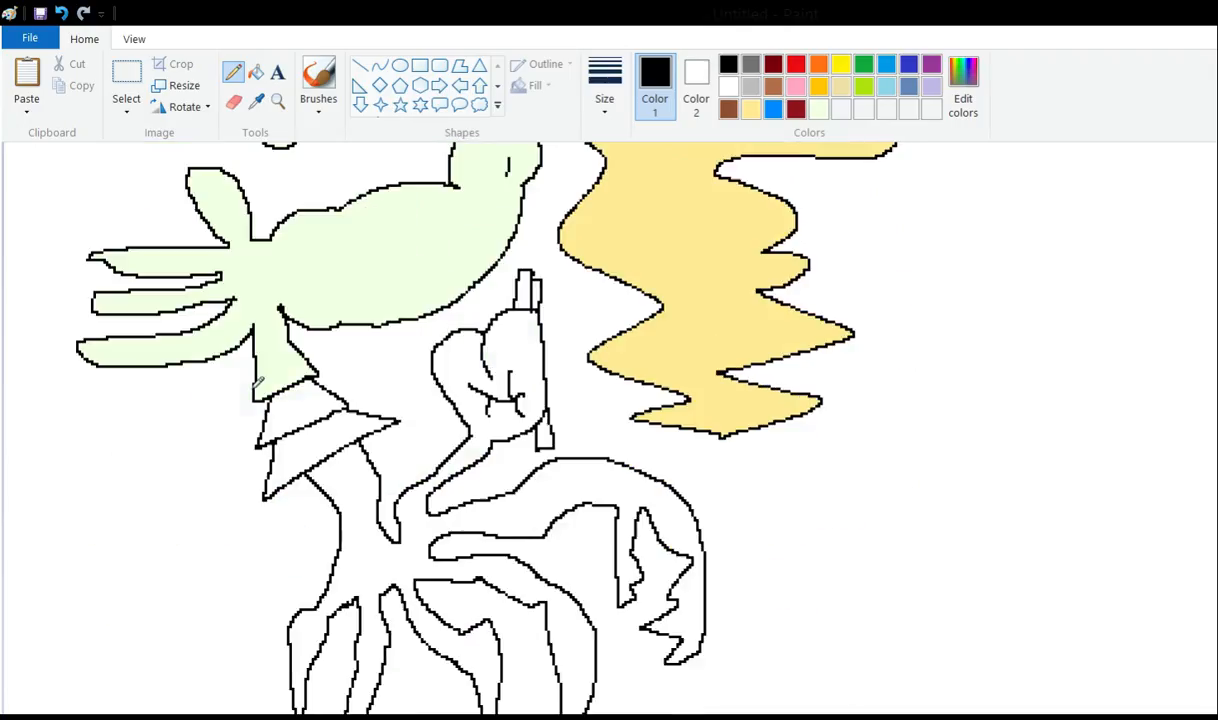
mouse_move(337, 331)
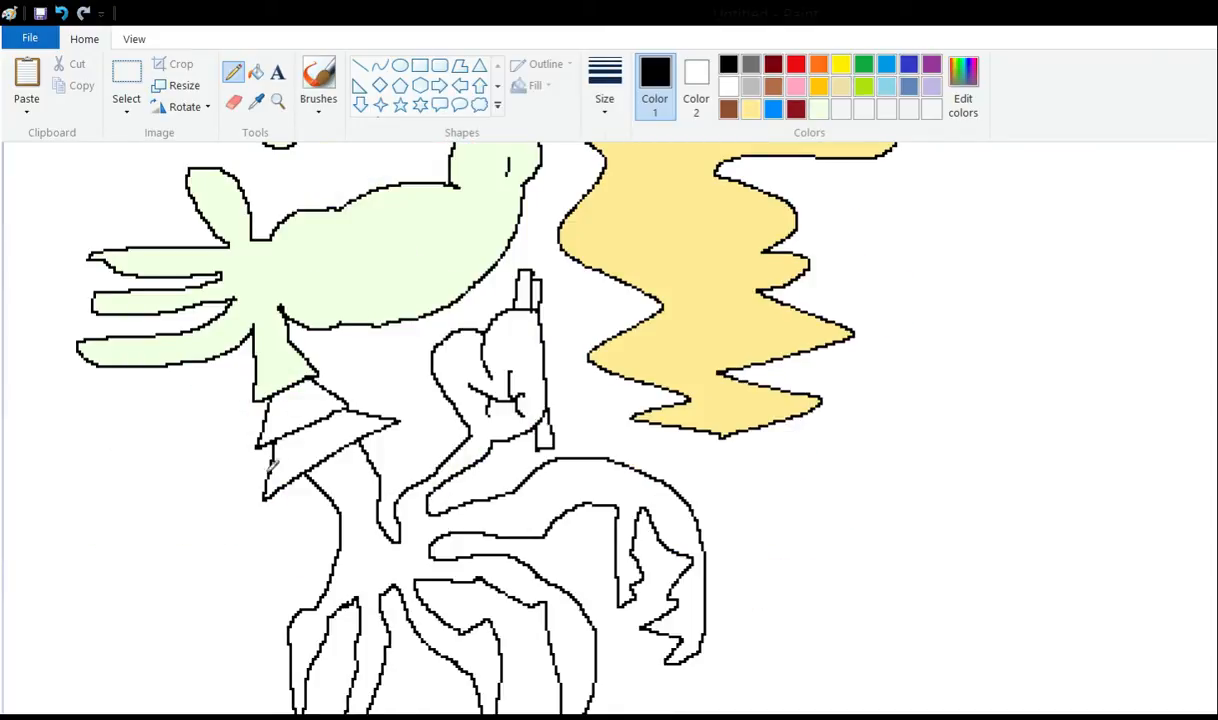
mouse_move(265, 473)
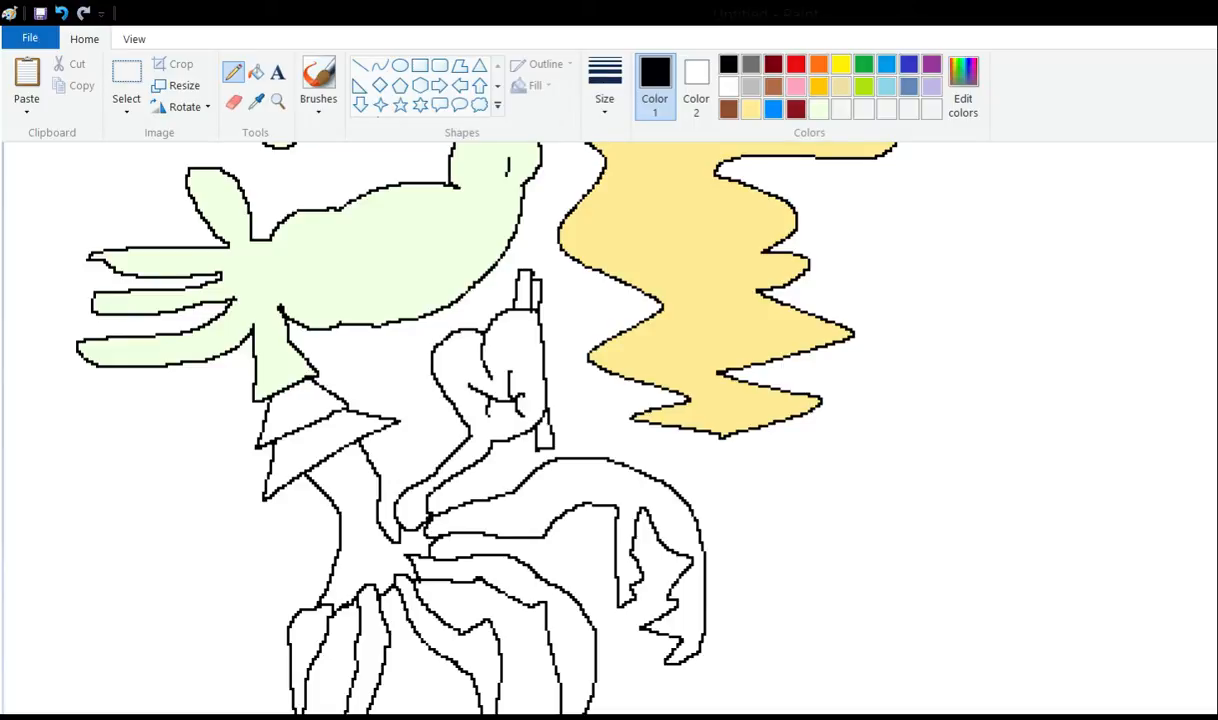
Fill the stomach pink, the cones mint green, and the stalk below pale yellow.
left_click(840, 108)
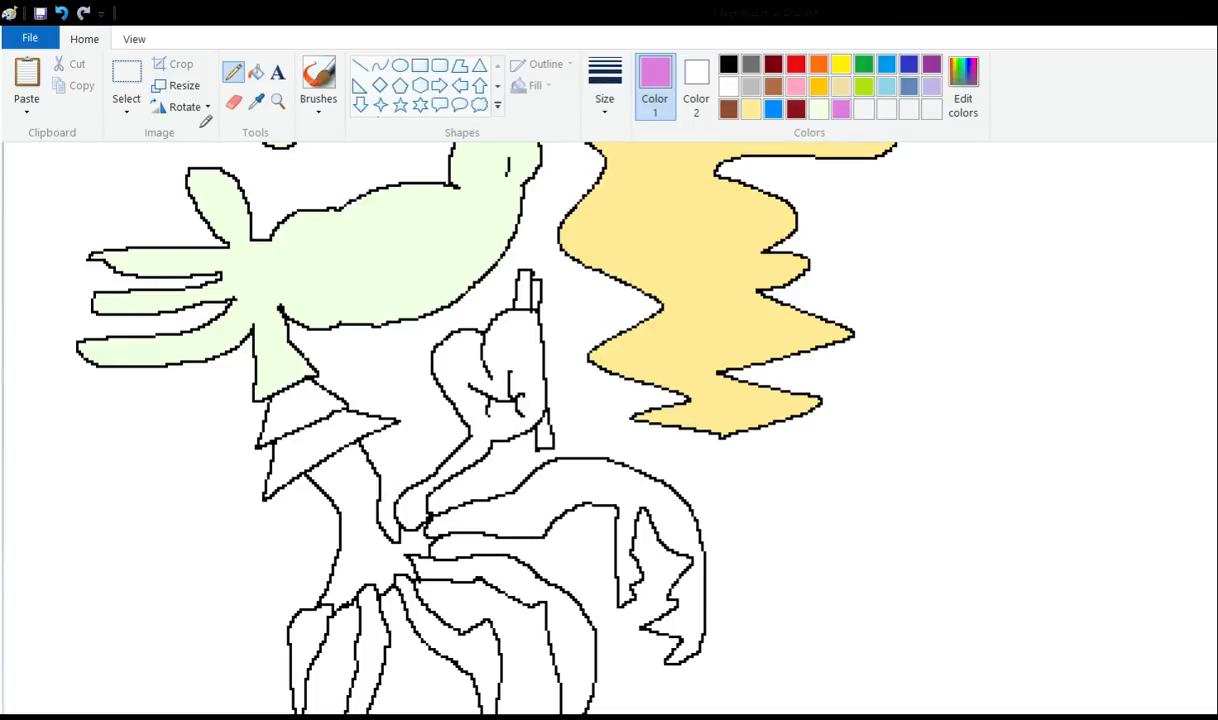
left_click(256, 72)
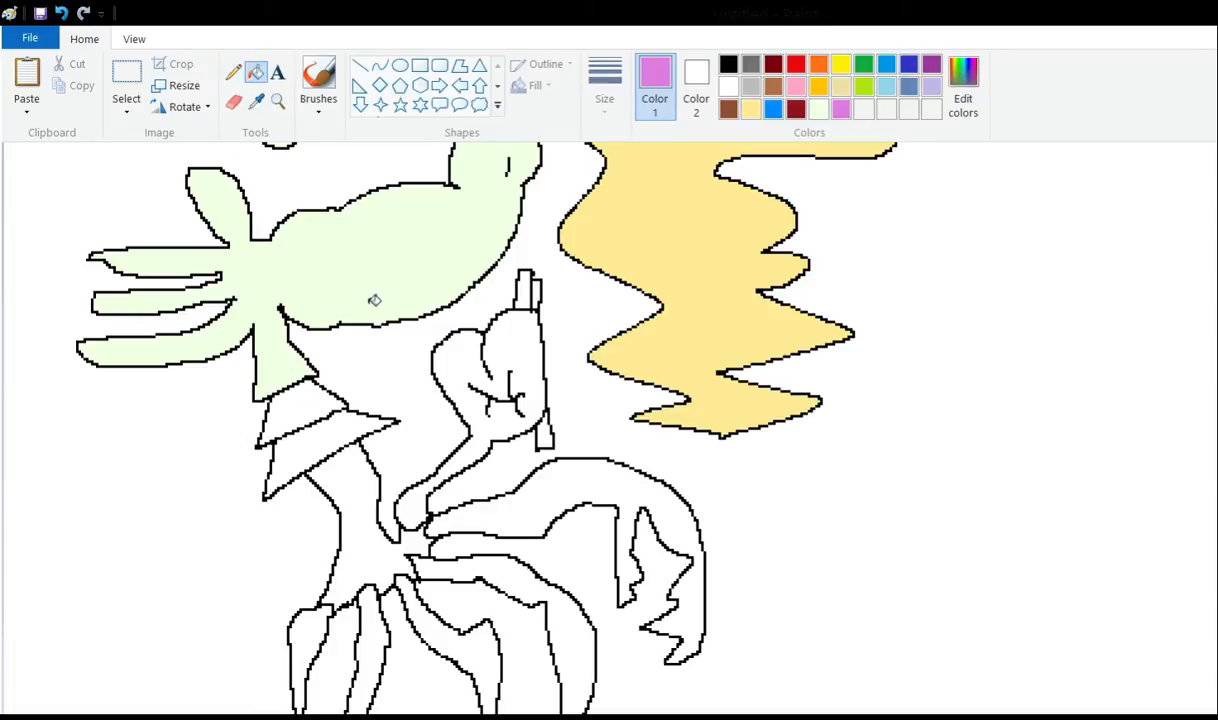
left_click(470, 390)
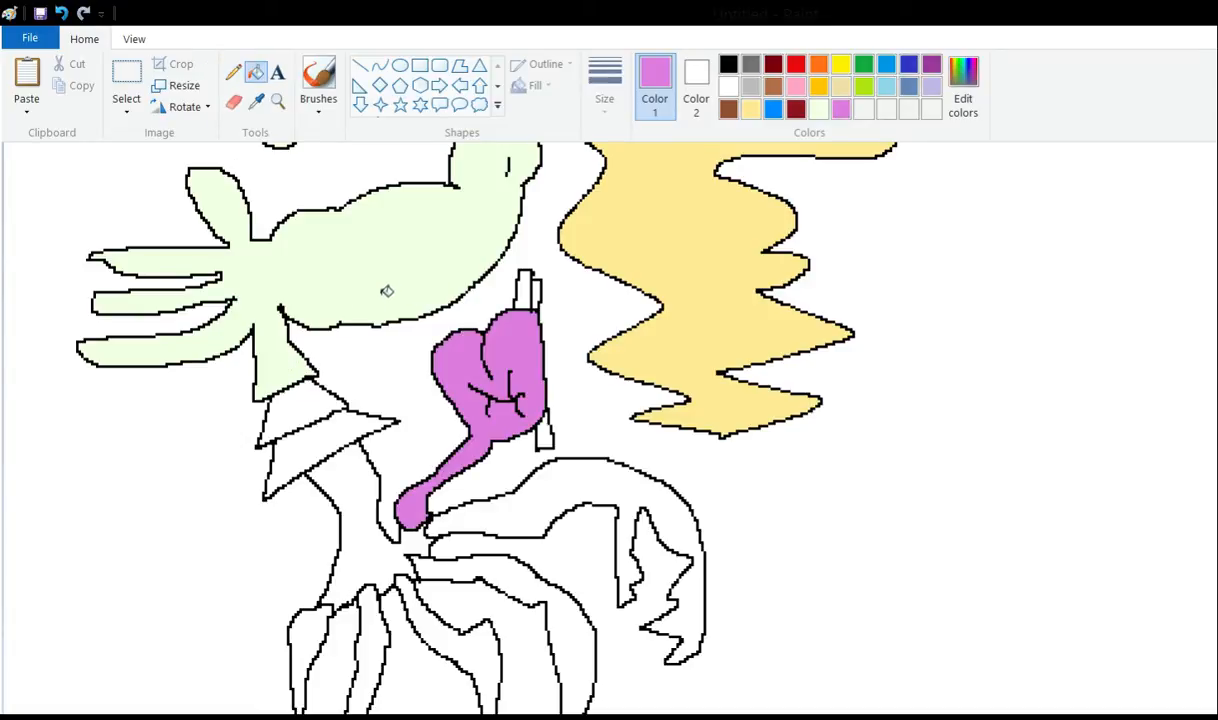
mouse_move(430, 310)
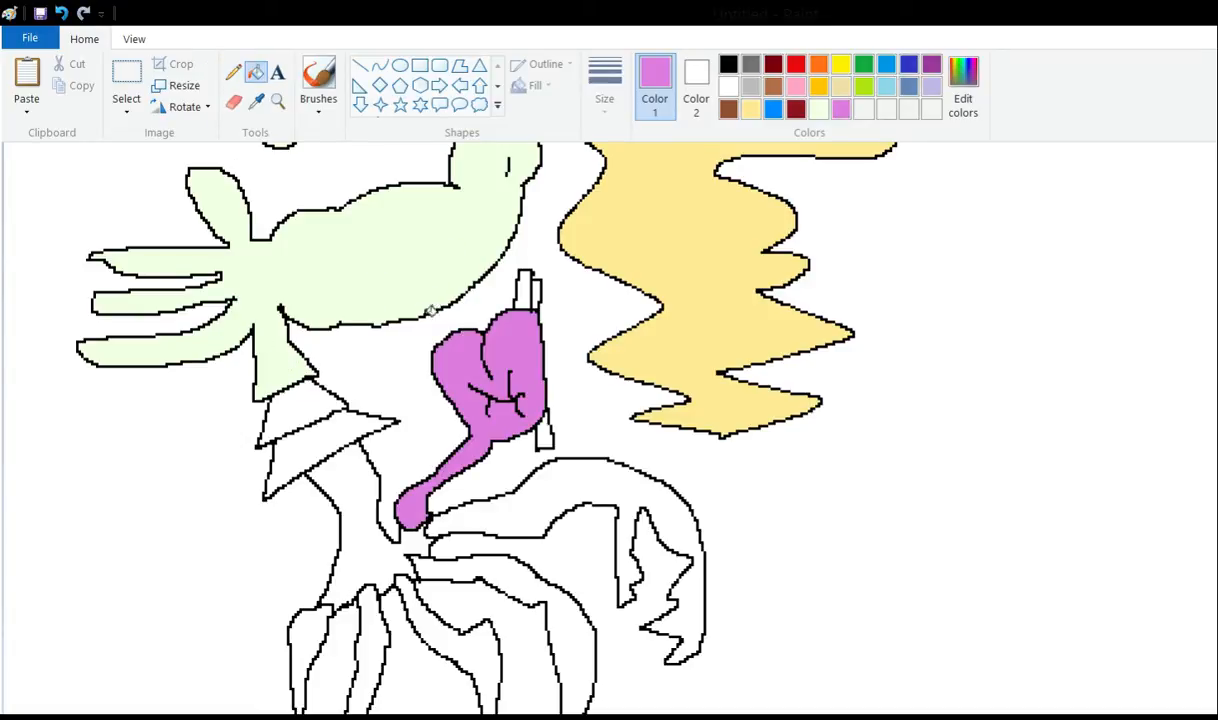
mouse_move(293, 307)
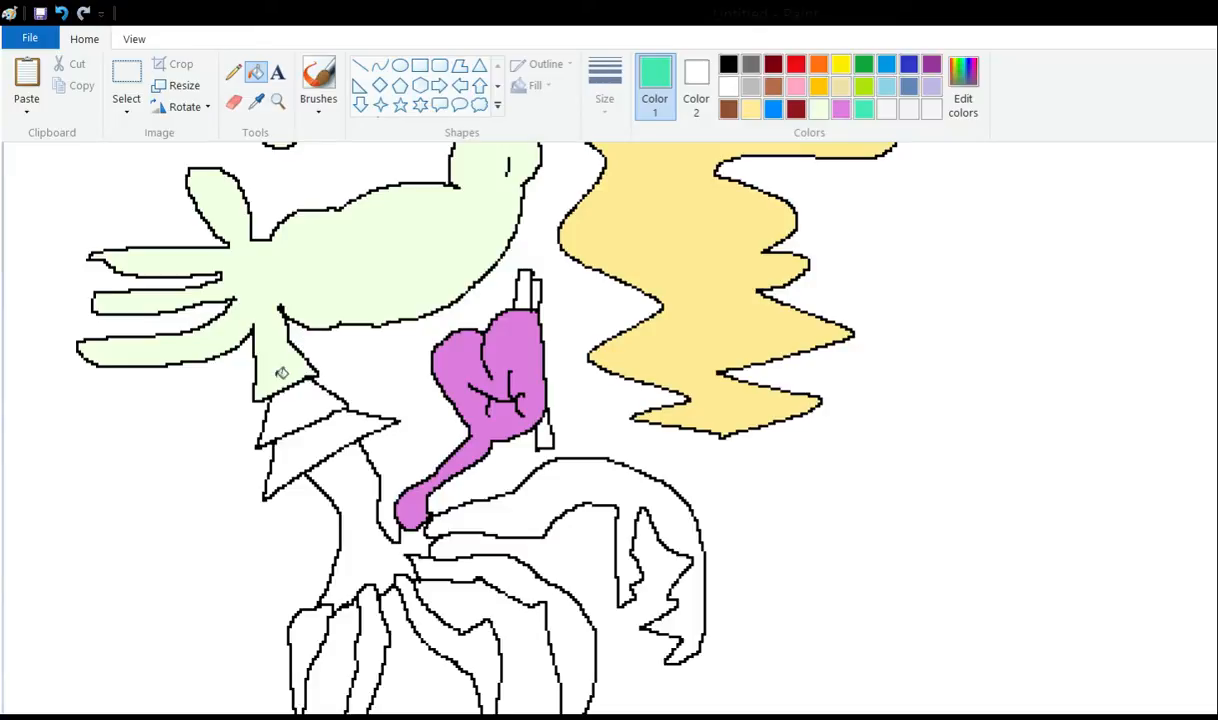
left_click(300, 420)
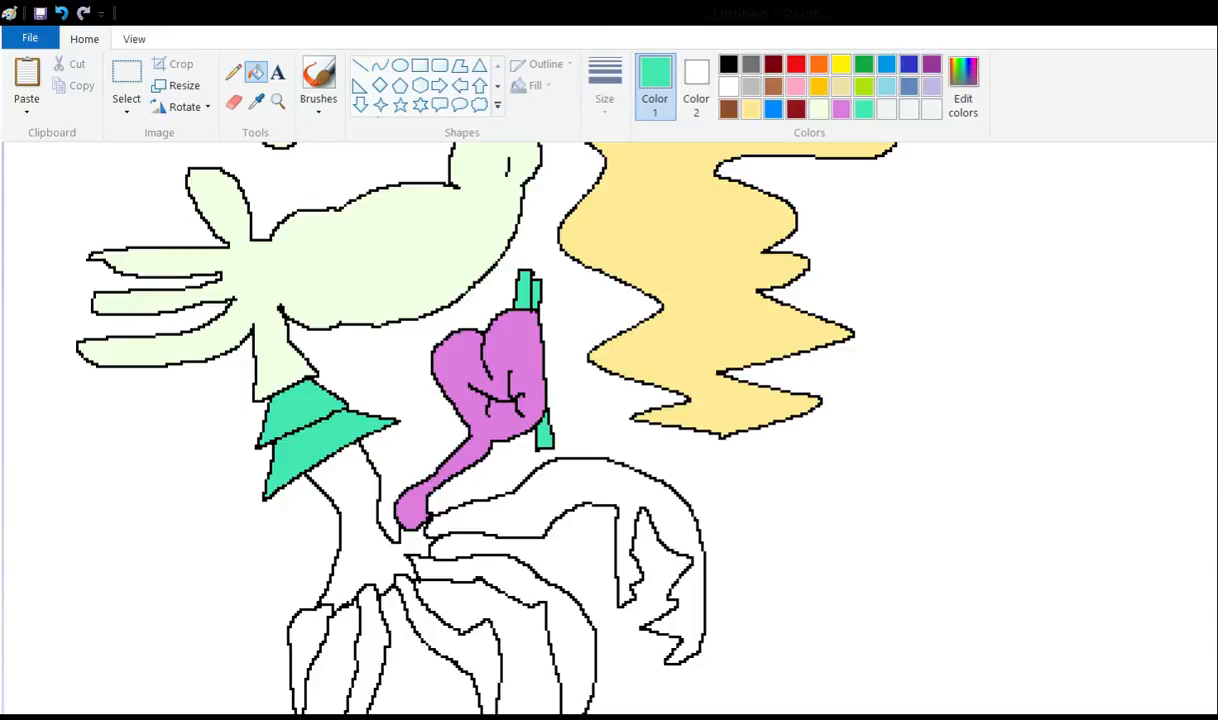
left_click(355, 520)
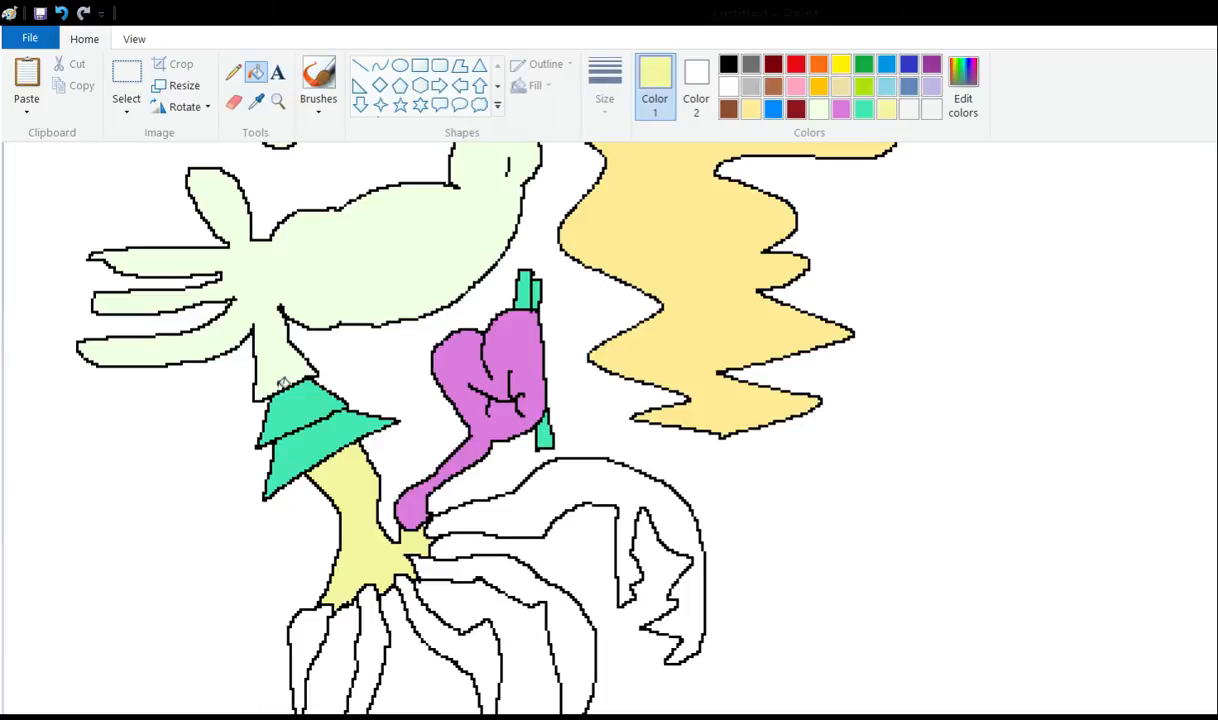
mouse_move(381, 408)
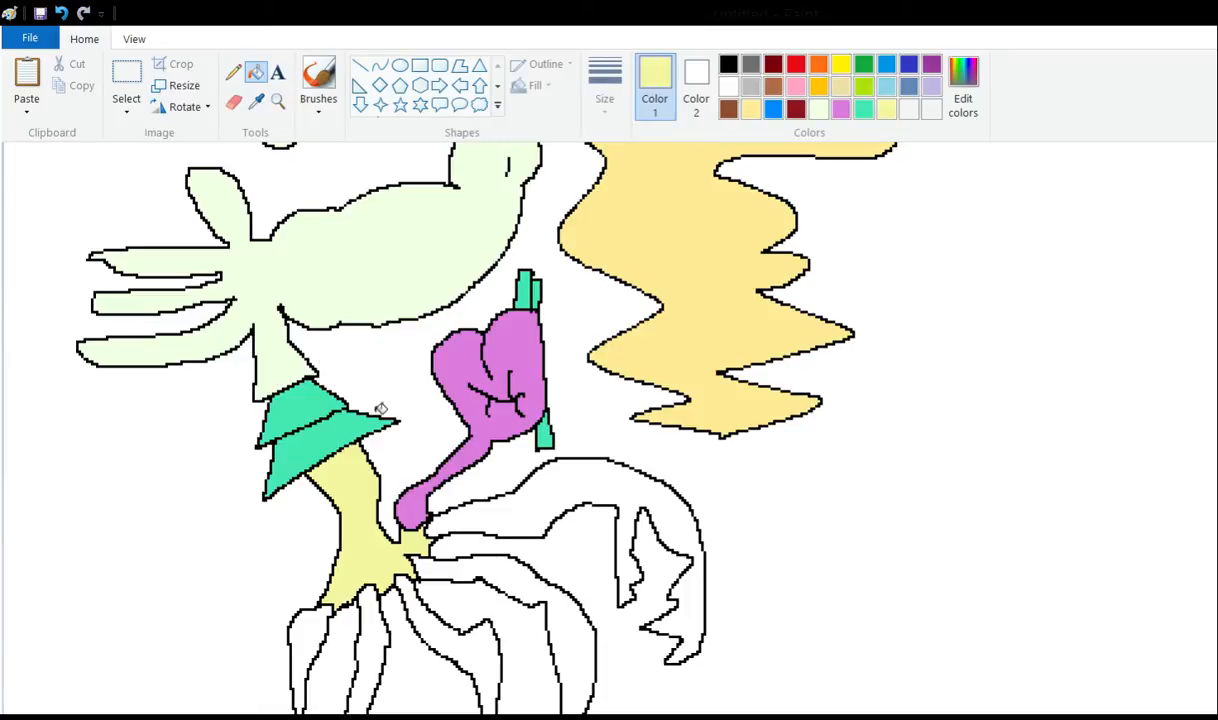
Sketch two duck-like figures above a ground line and shift the second one right.
scroll("down", 3)
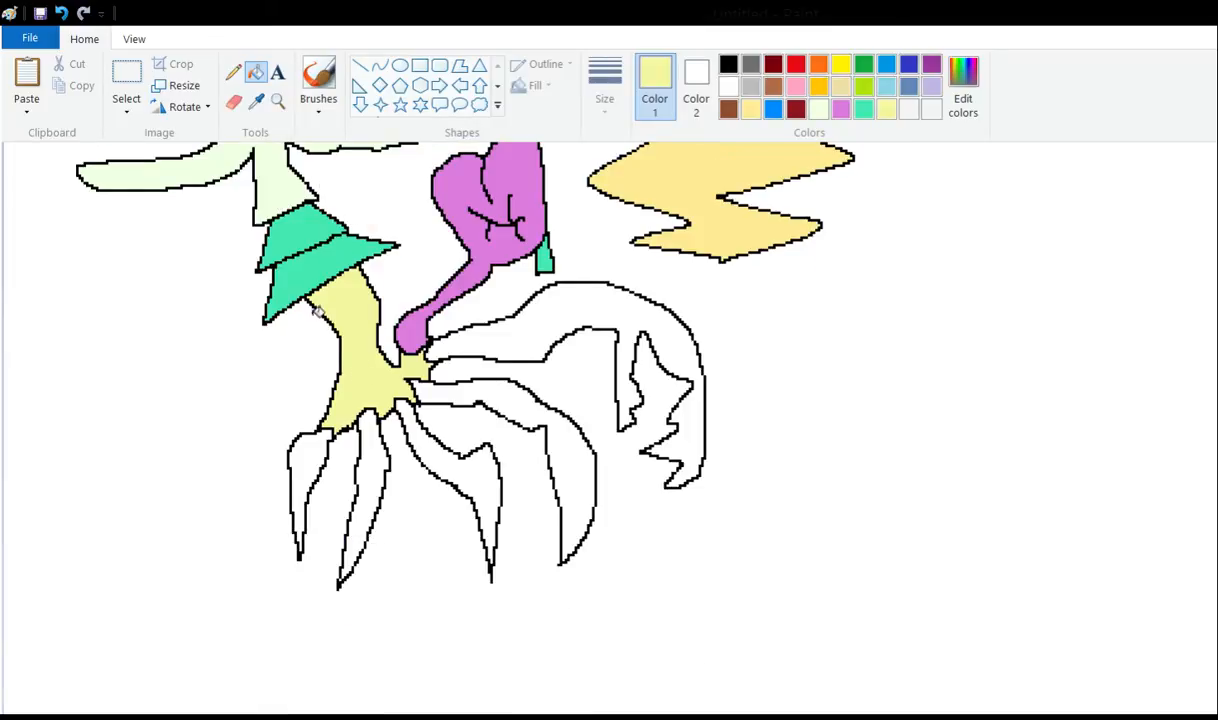
mouse_move(318, 308)
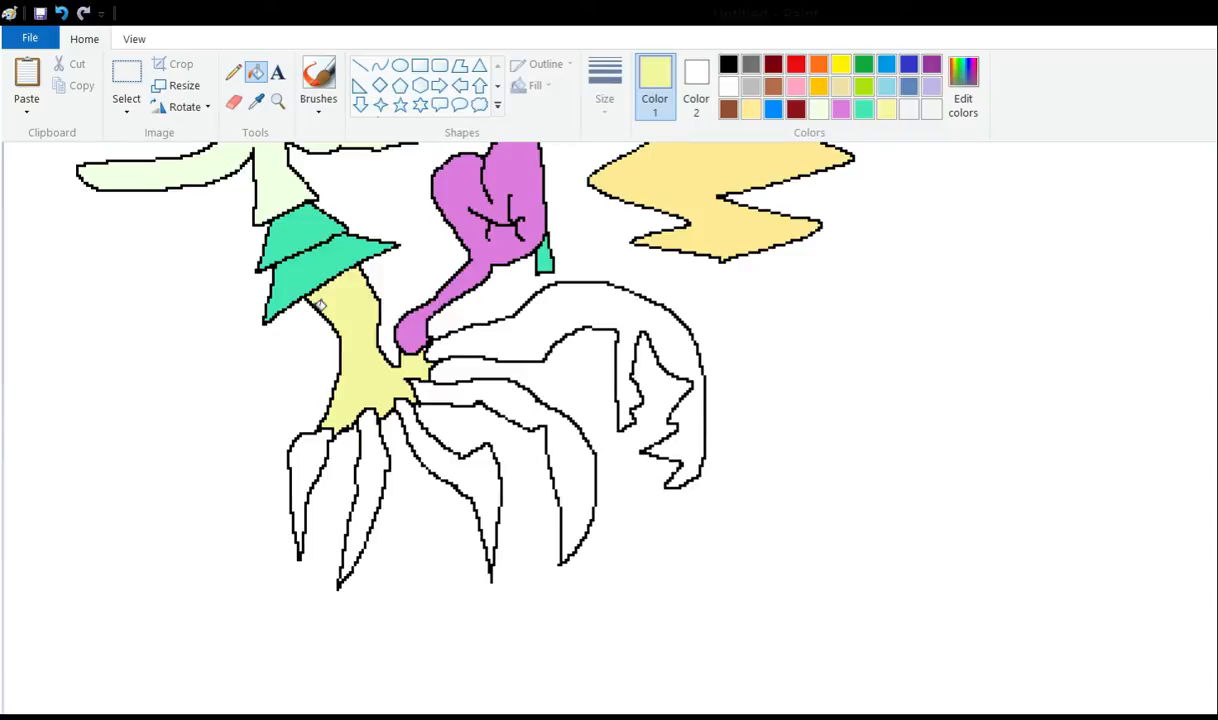
mouse_move(210, 54)
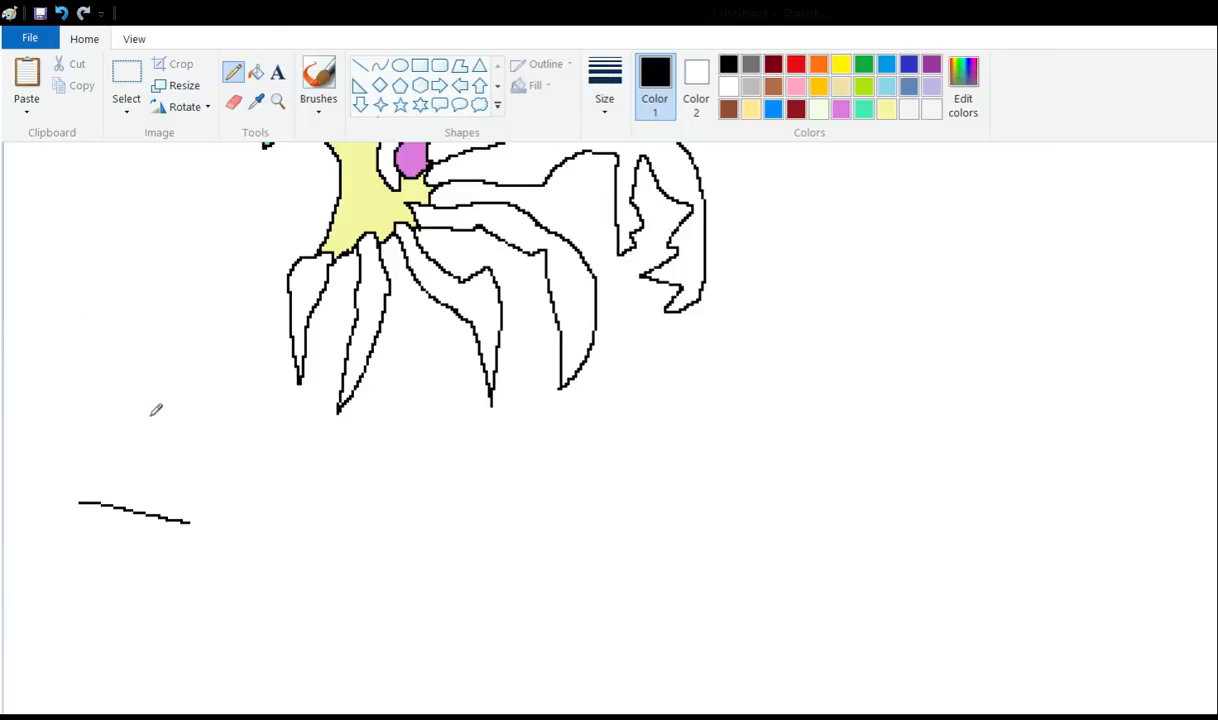
mouse_move(81, 350)
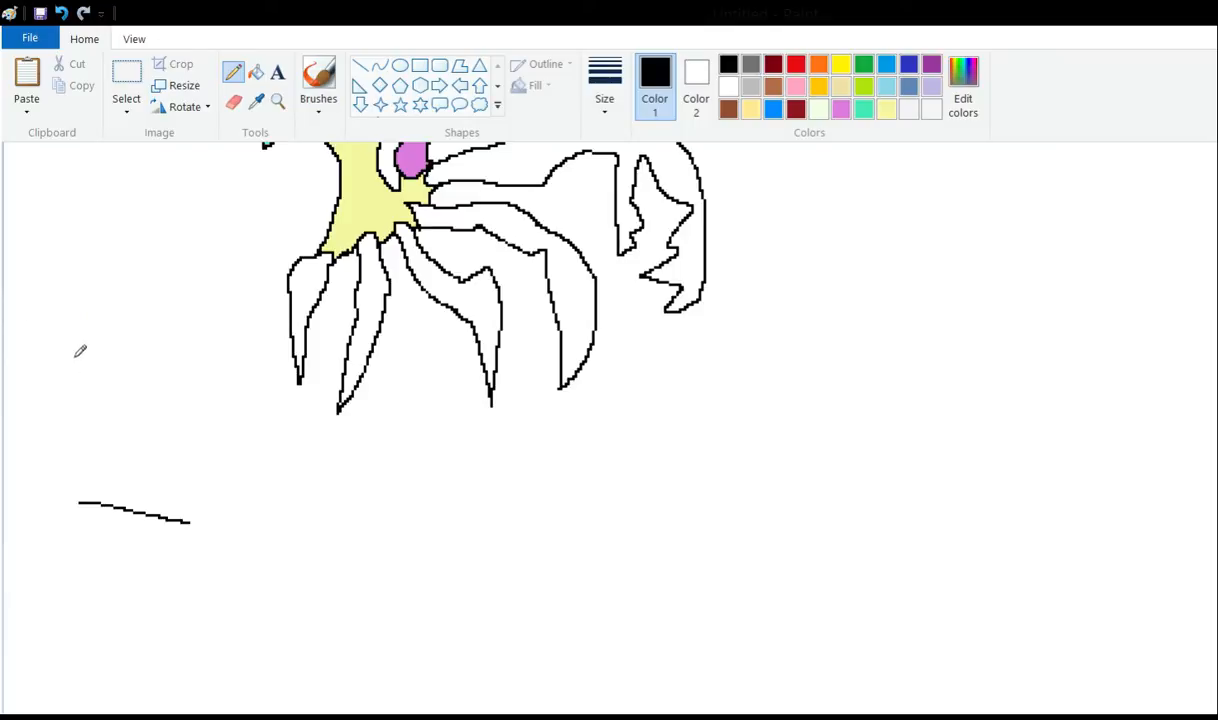
left_click(88, 448)
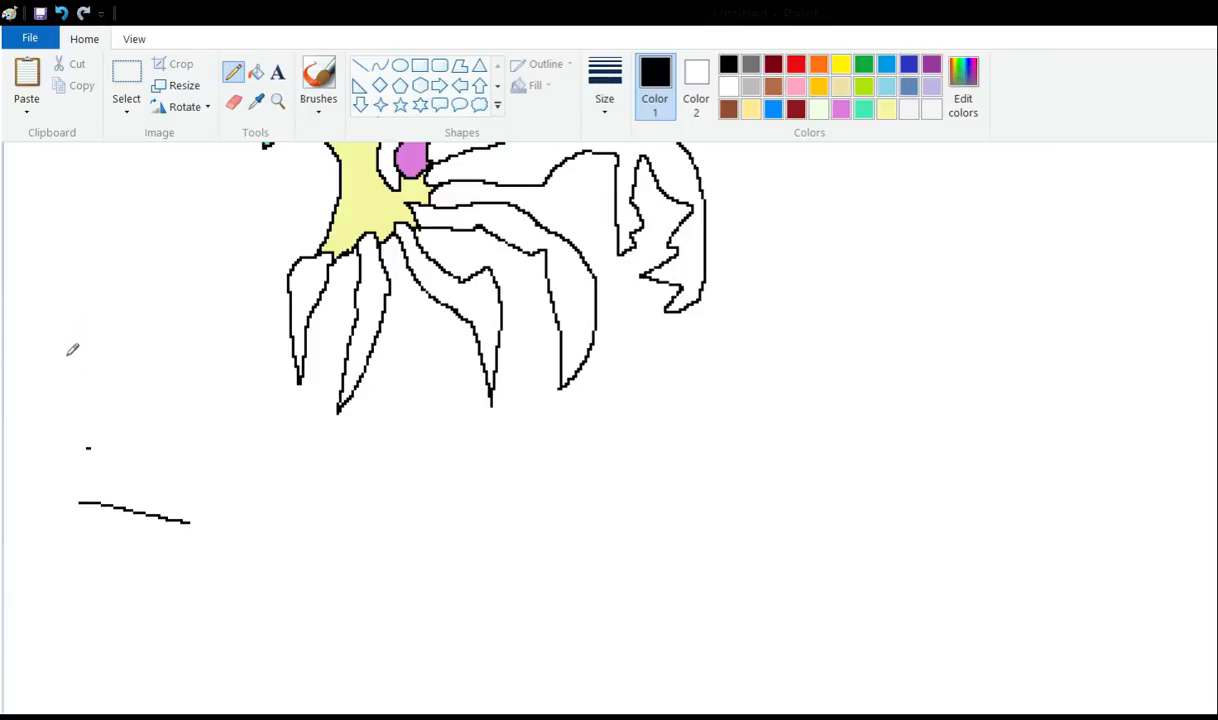
left_click_drag(48, 470, 110, 460)
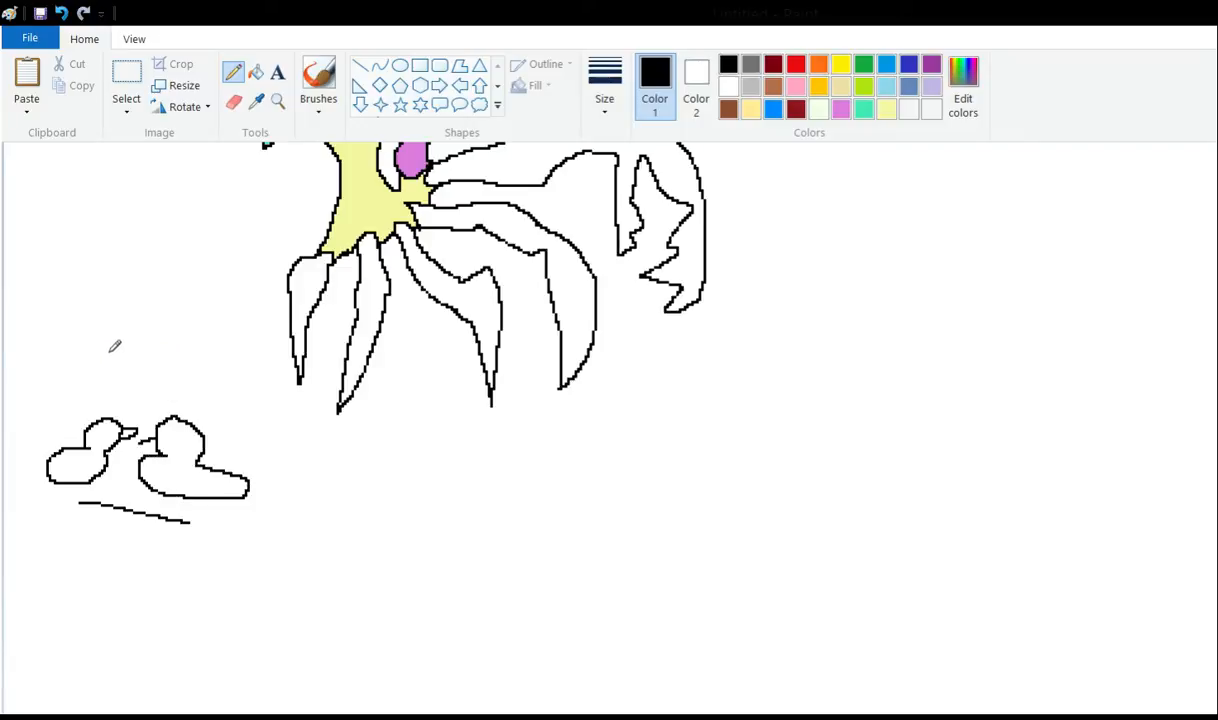
left_click(126, 80)
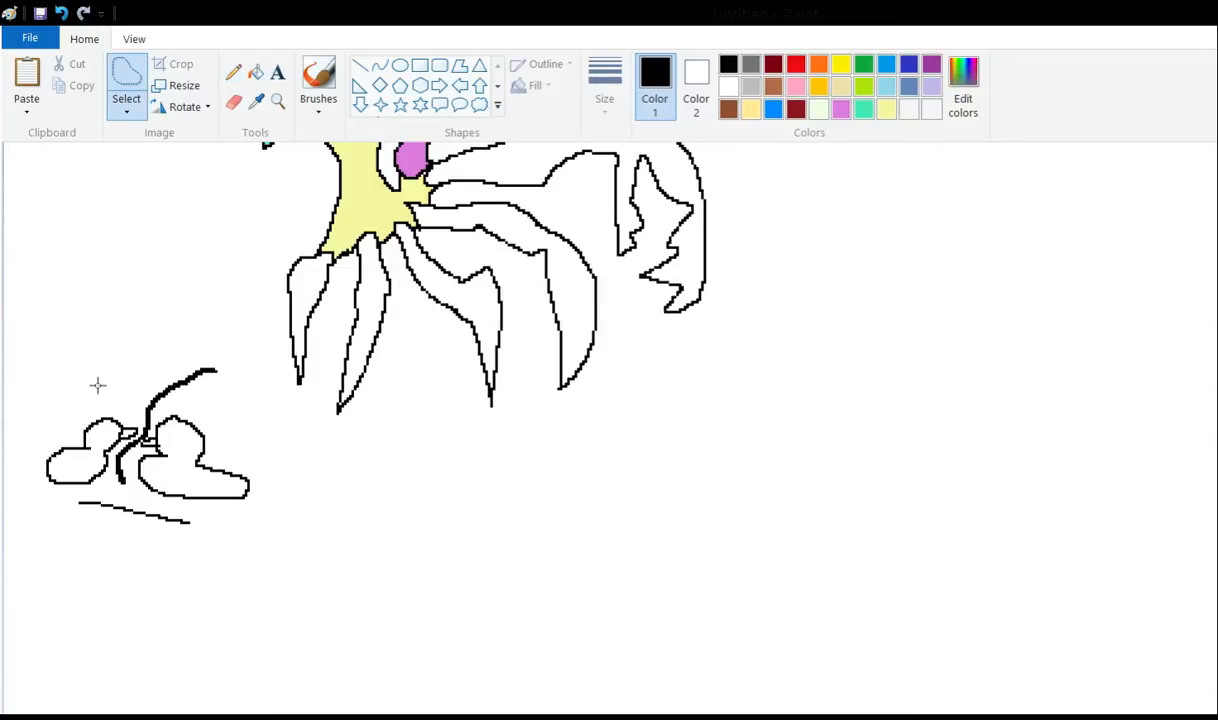
left_click_drag(150, 445, 260, 455)
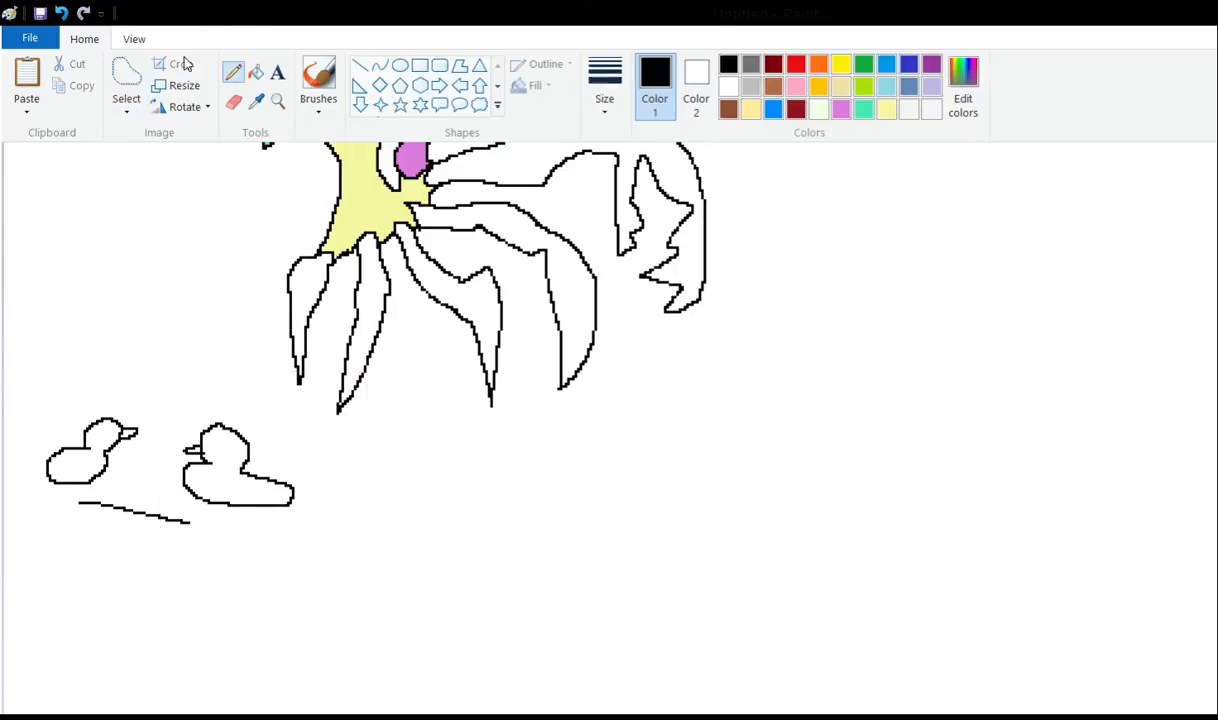
mouse_move(89, 337)
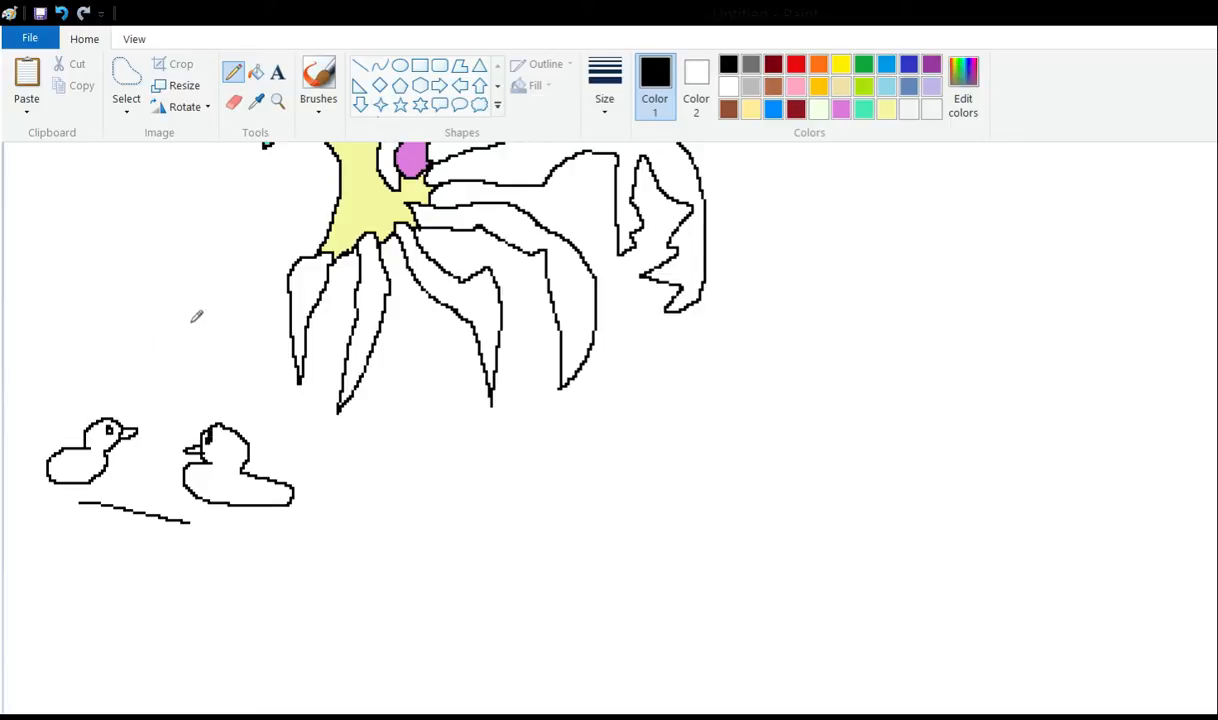
mouse_move(33, 290)
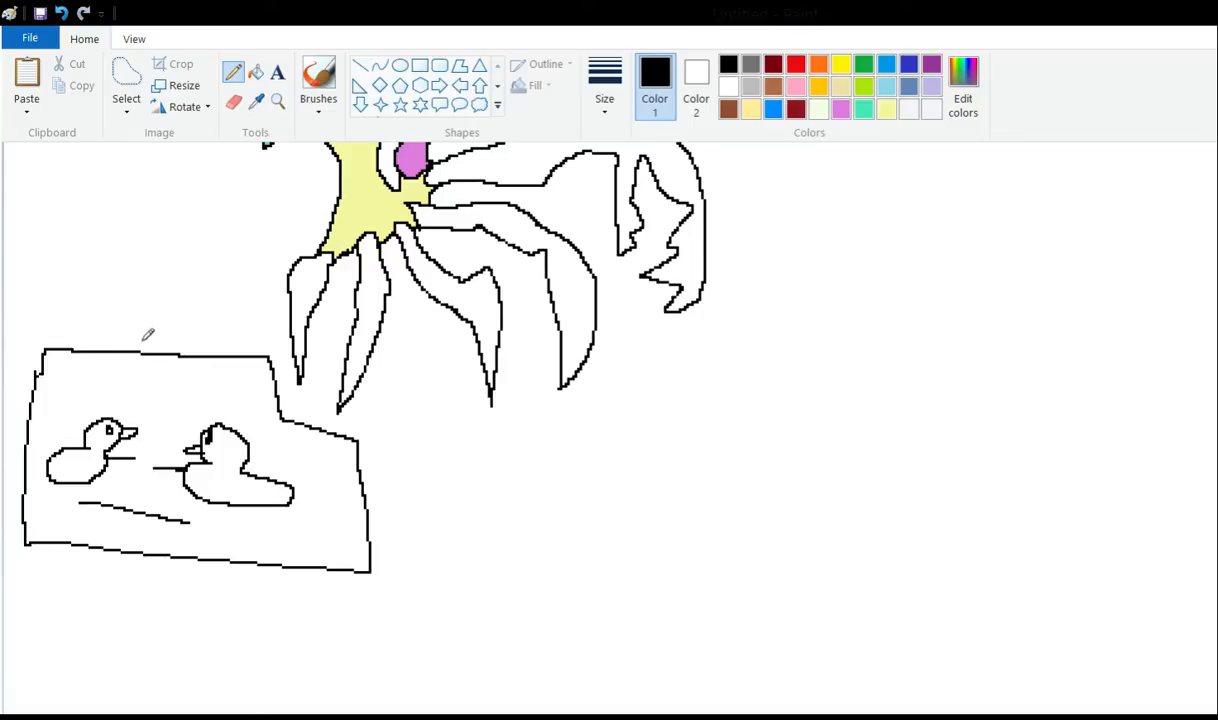
mouse_move(638, 60)
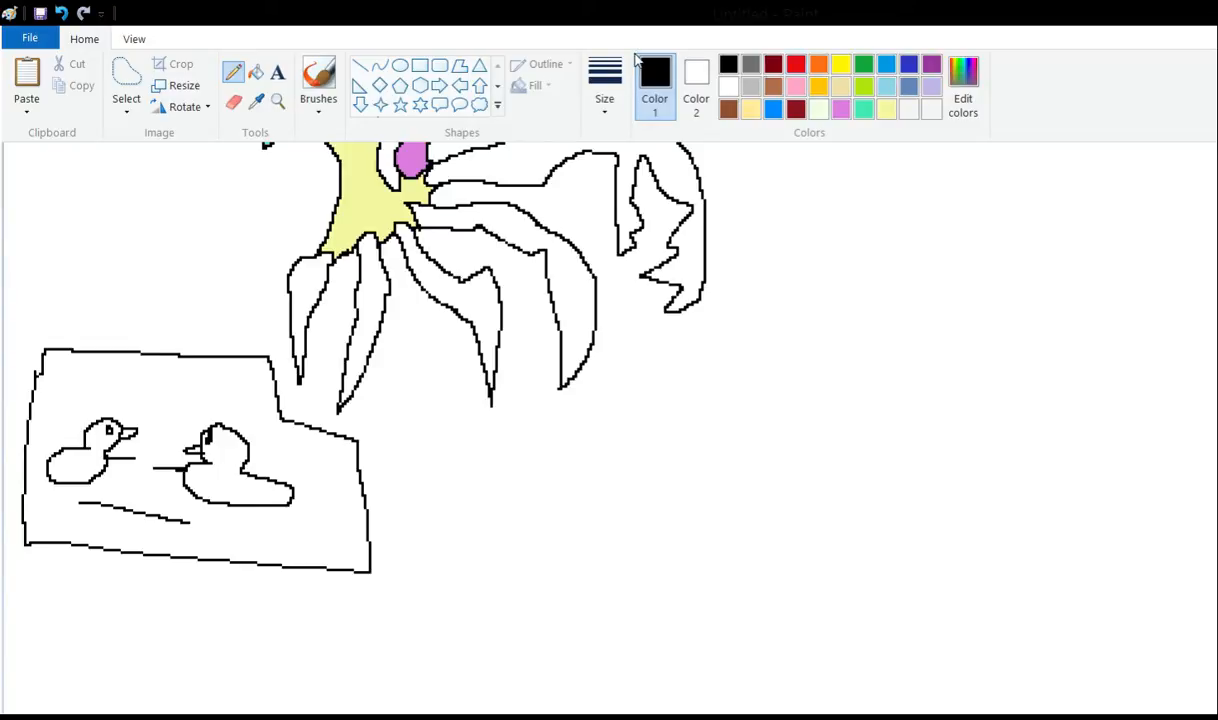
Add red squiggles inside the panel and move the whole panel lower and right.
left_click(796, 63)
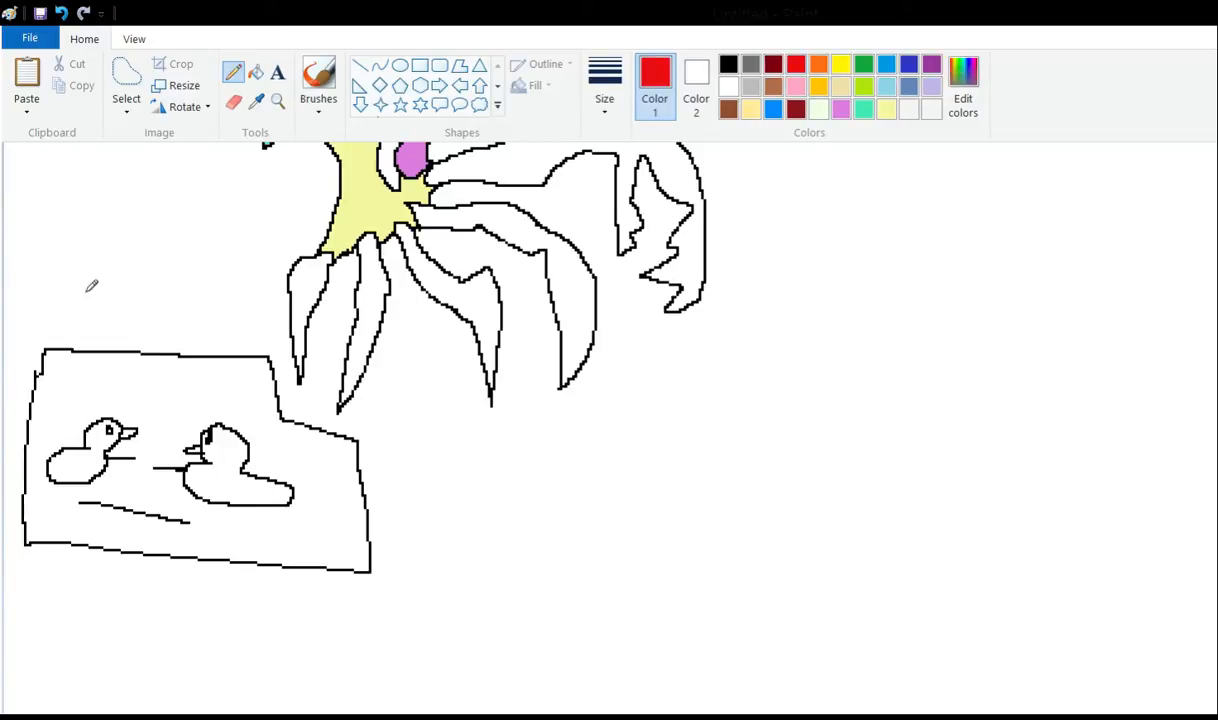
mouse_move(54, 293)
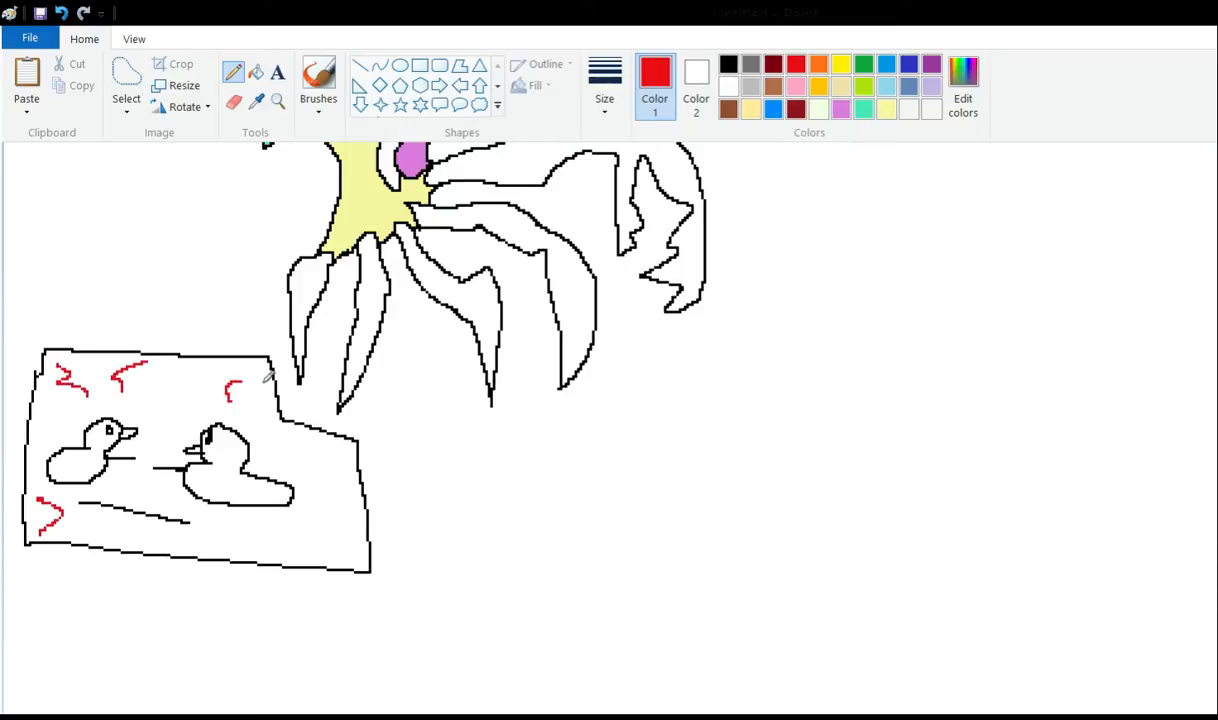
left_click_drag(300, 460, 345, 525)
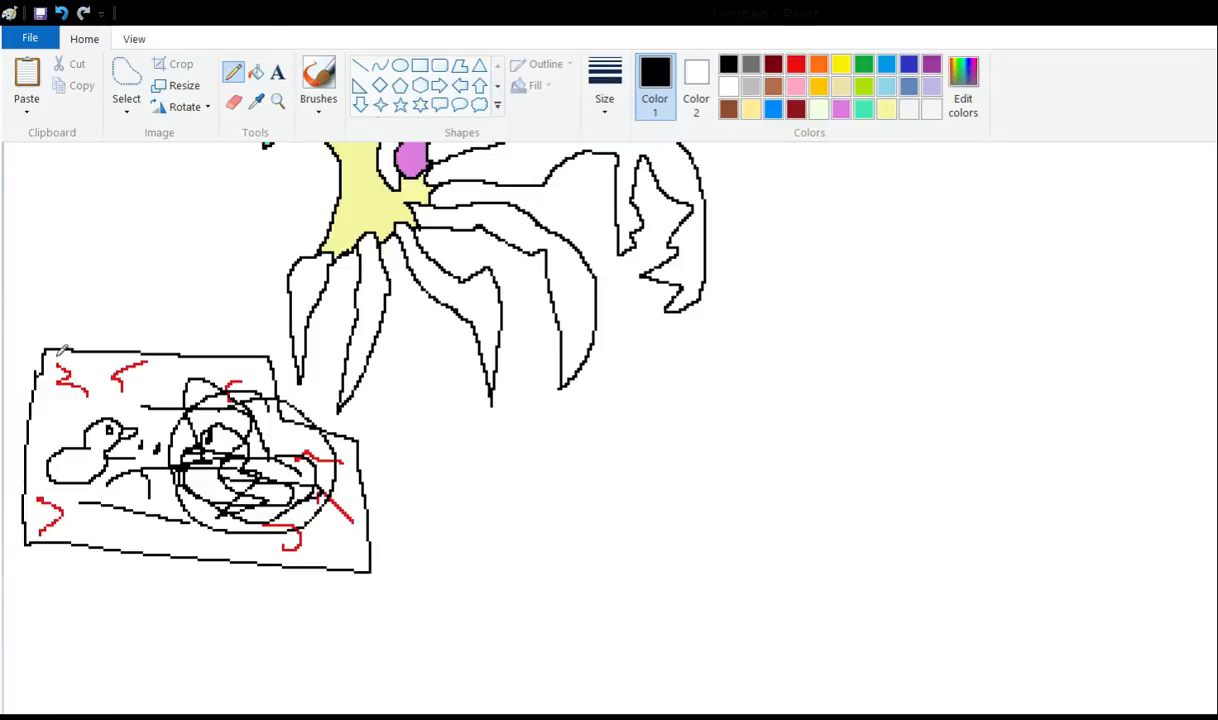
mouse_move(130, 347)
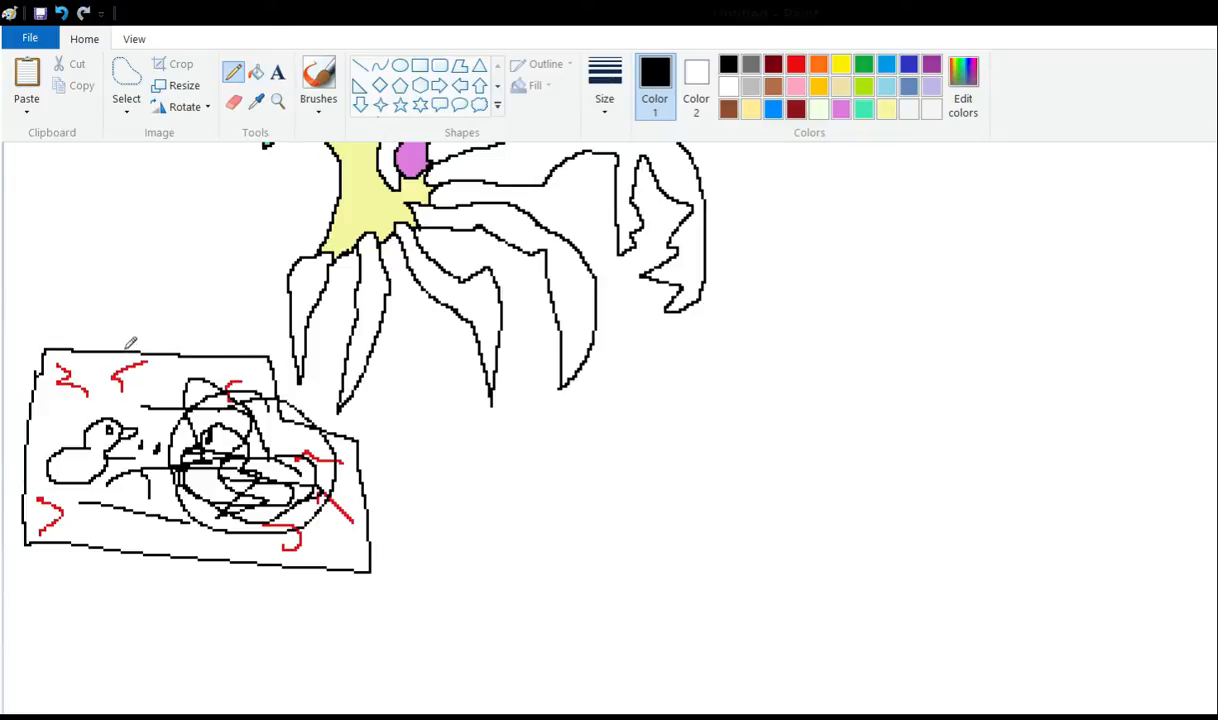
left_click(126, 90)
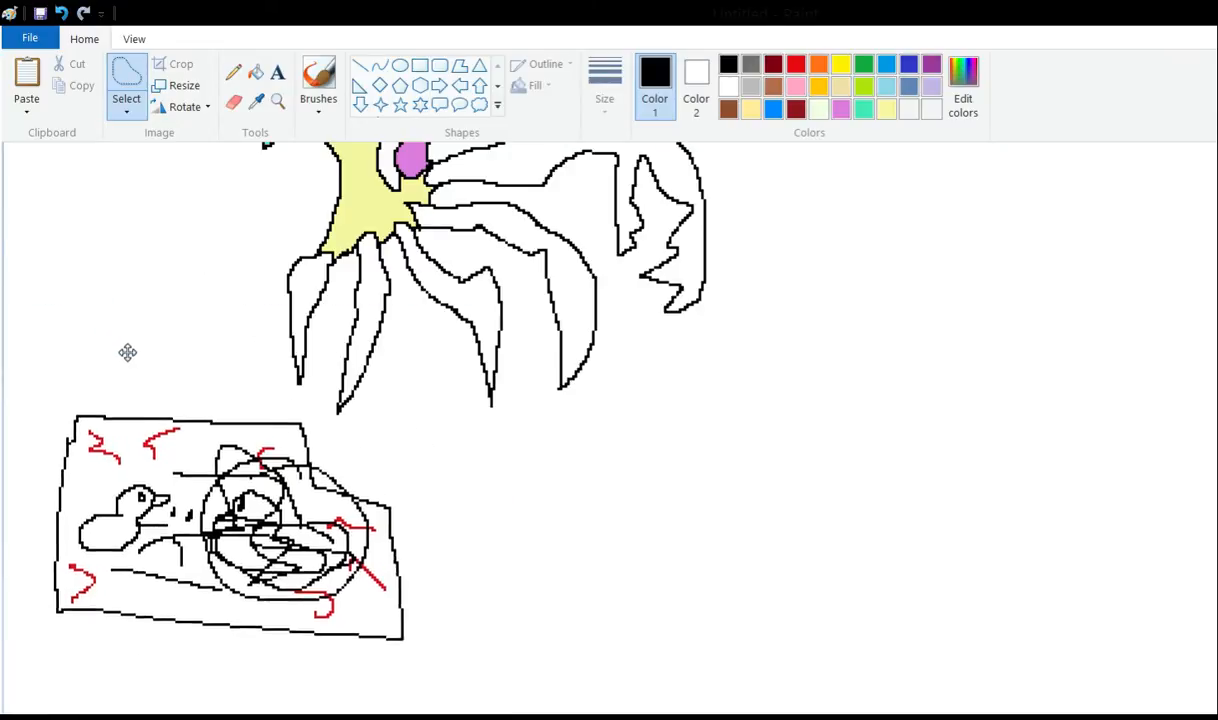
left_click_drag(230, 530, 408, 580)
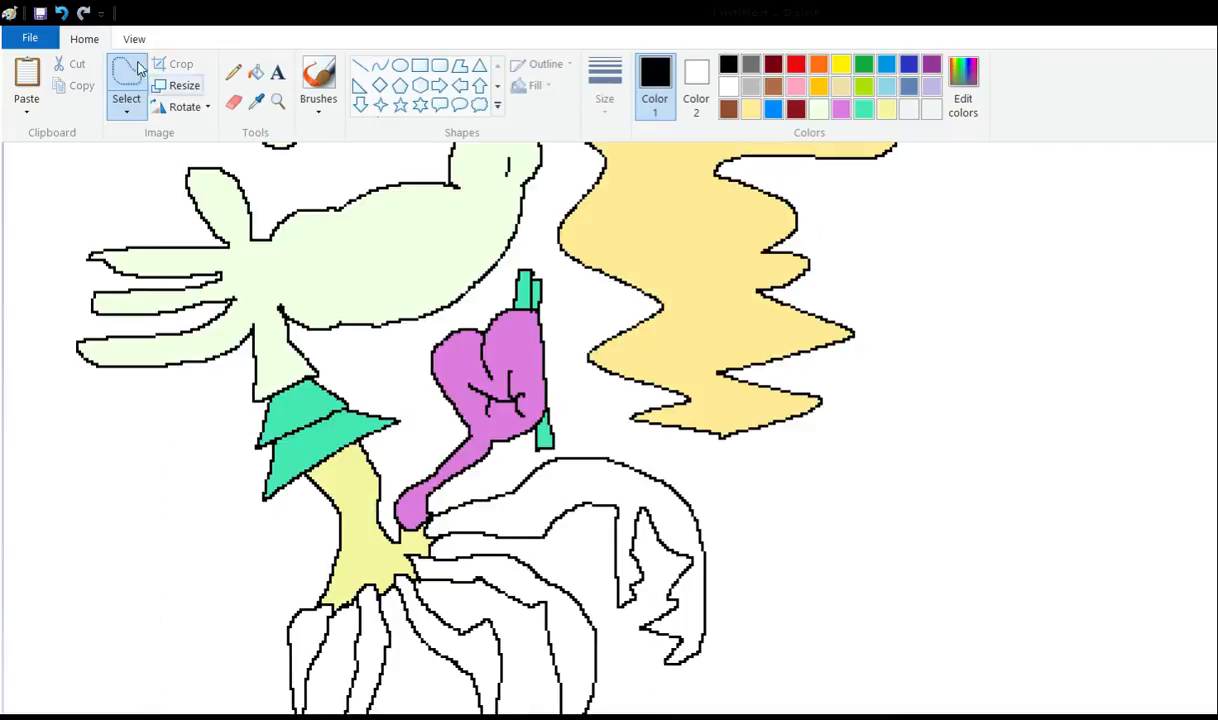
Fill the roots and large spiky curve beneath the stomach olive green.
left_click(233, 72)
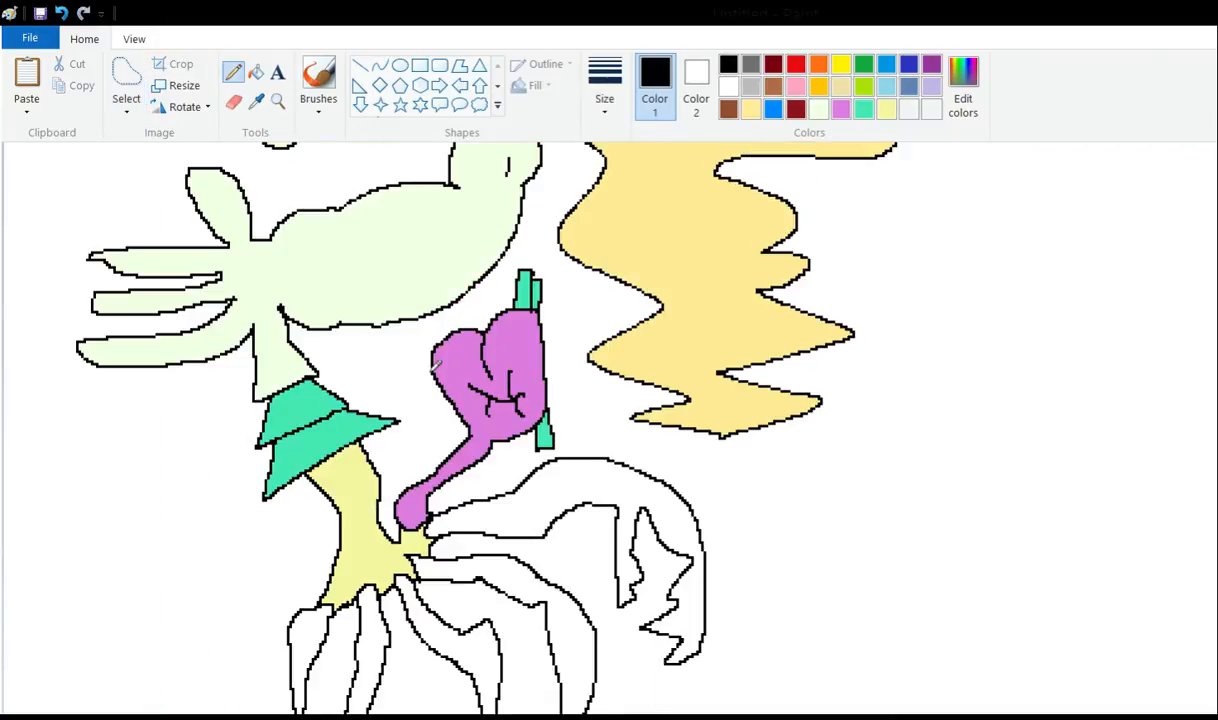
left_click(435, 365)
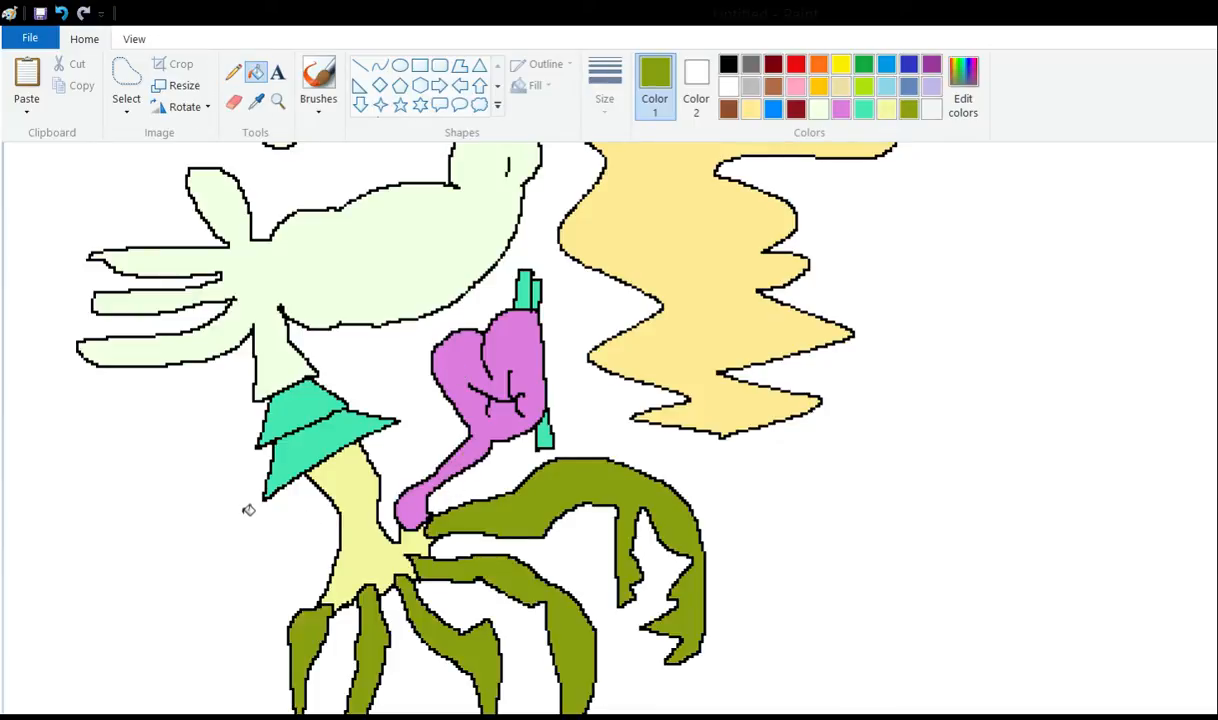
mouse_move(183, 377)
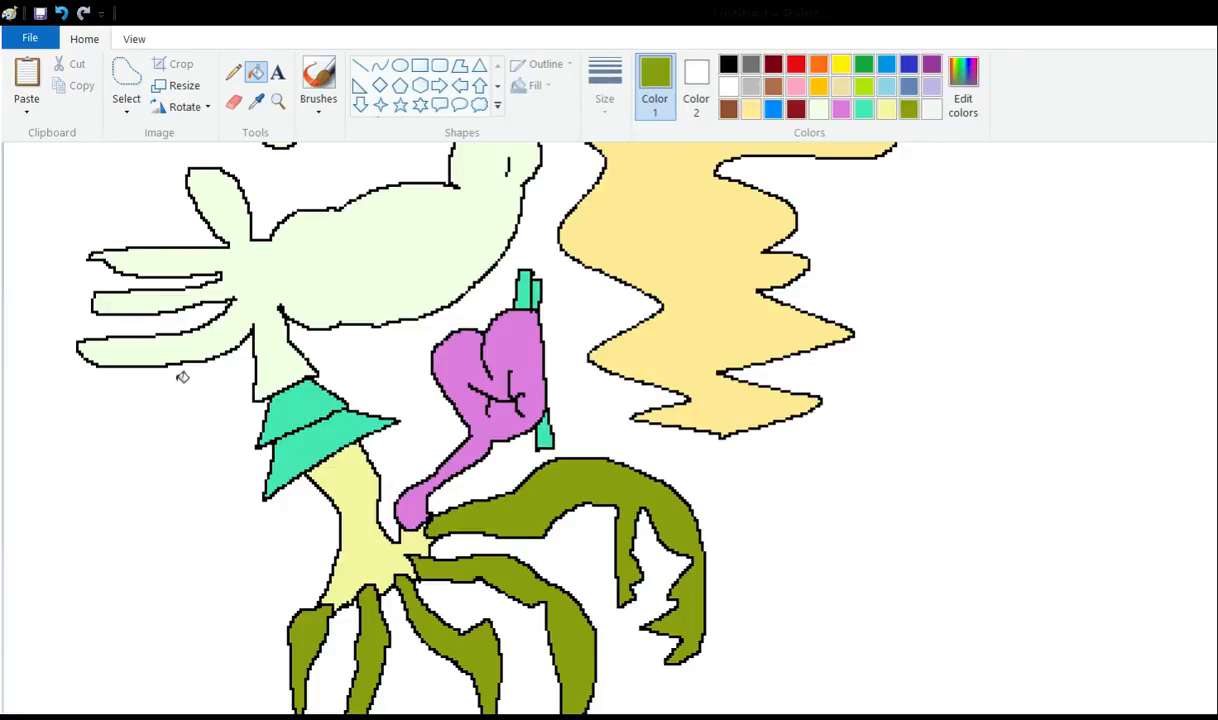
mouse_move(267, 216)
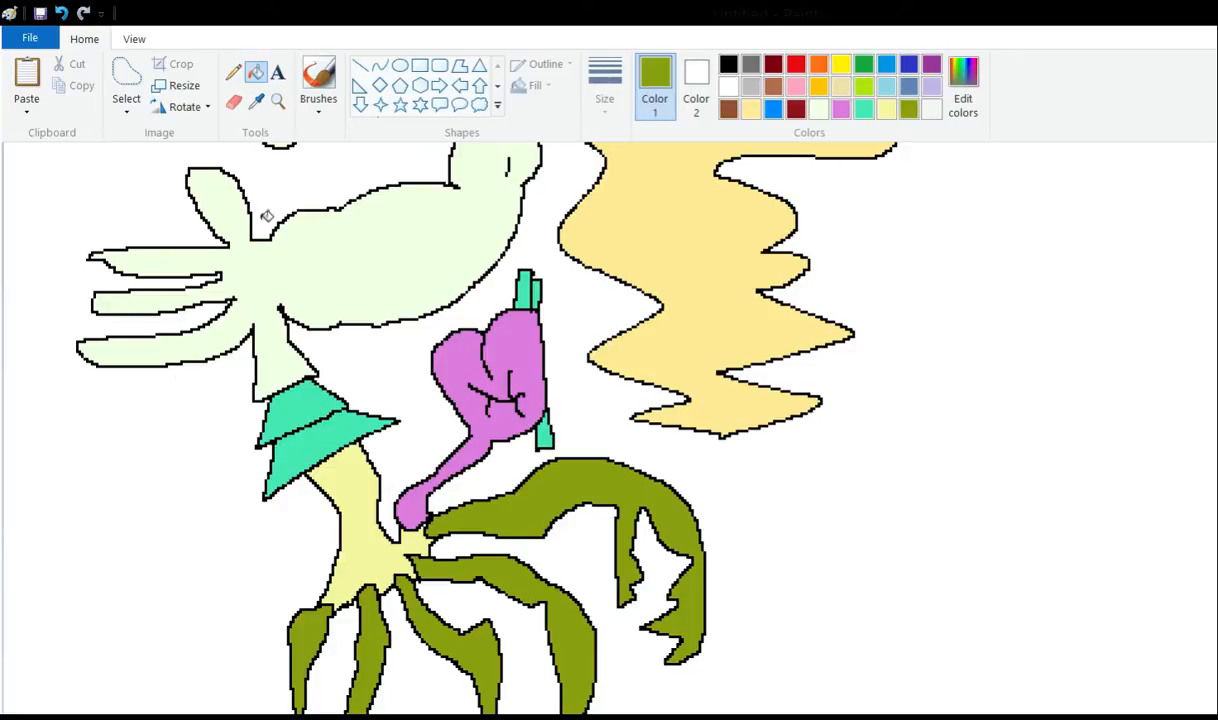
left_click(233, 72)
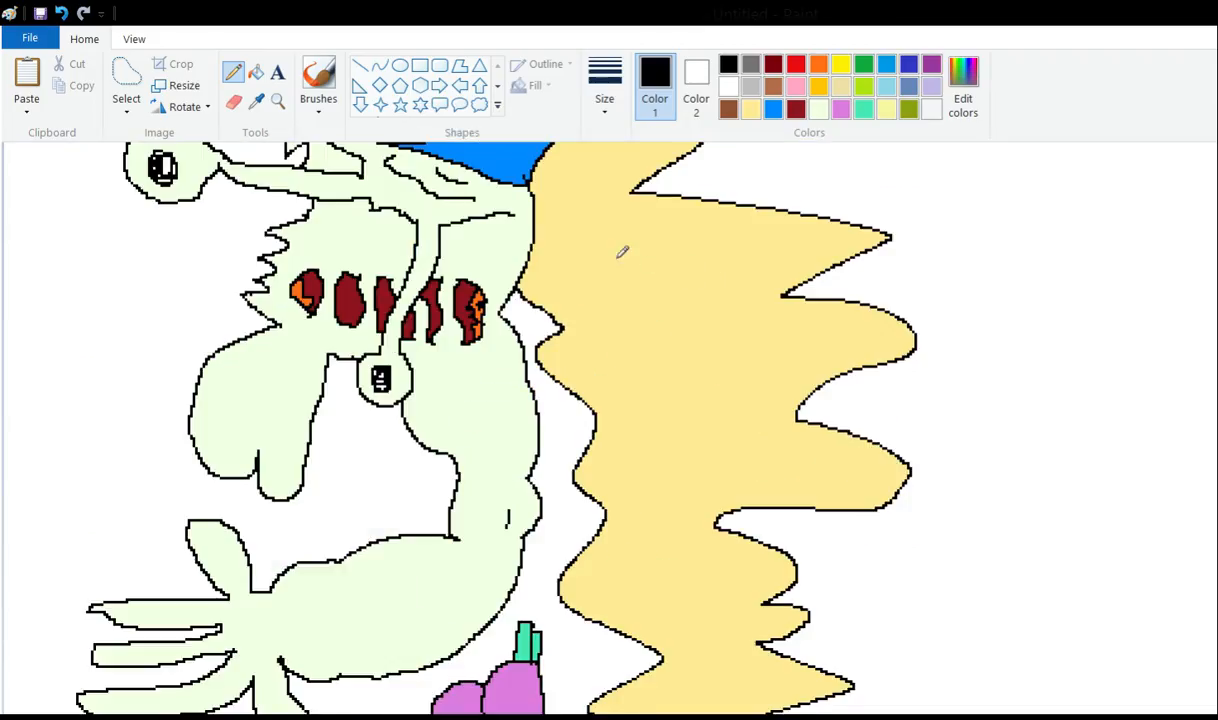
scroll("down", 3)
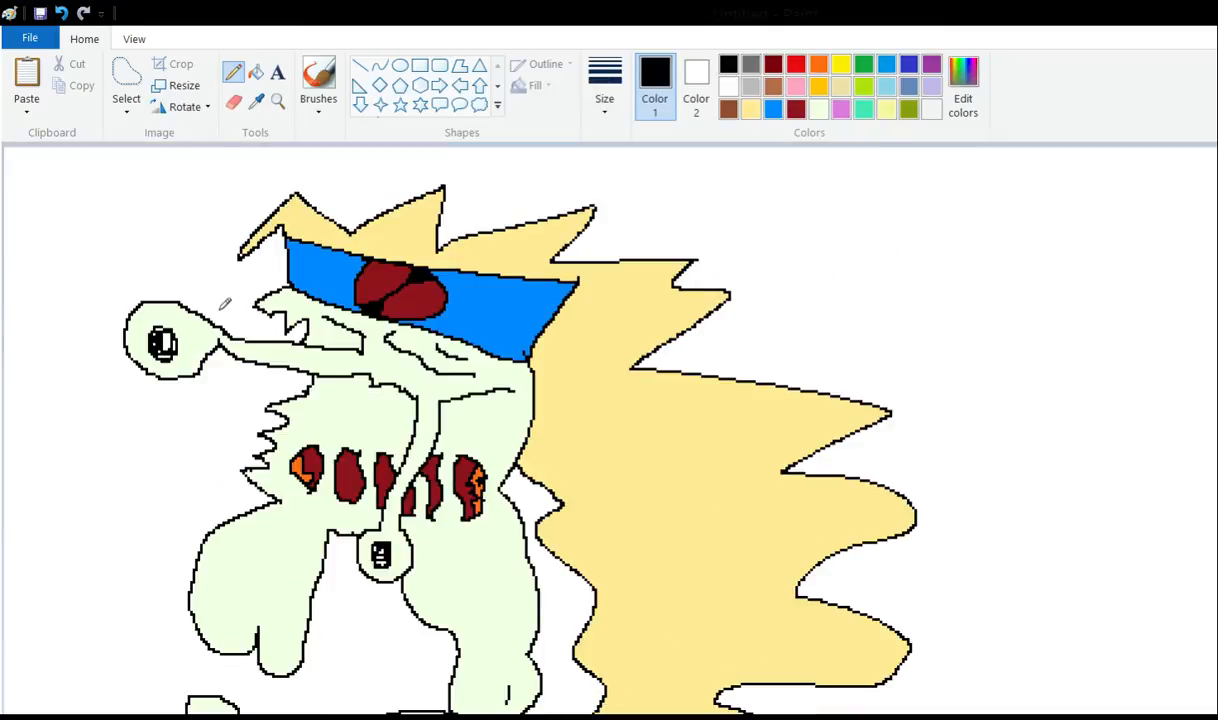
scroll("down", 3)
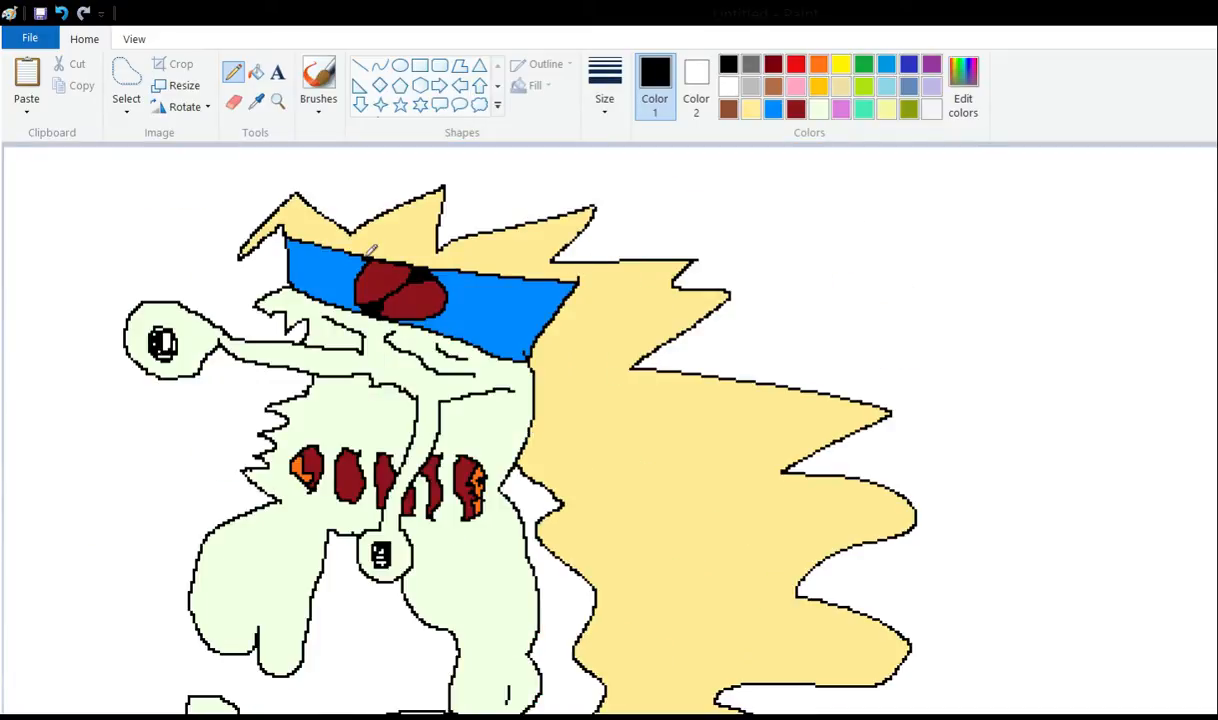
mouse_move(775, 180)
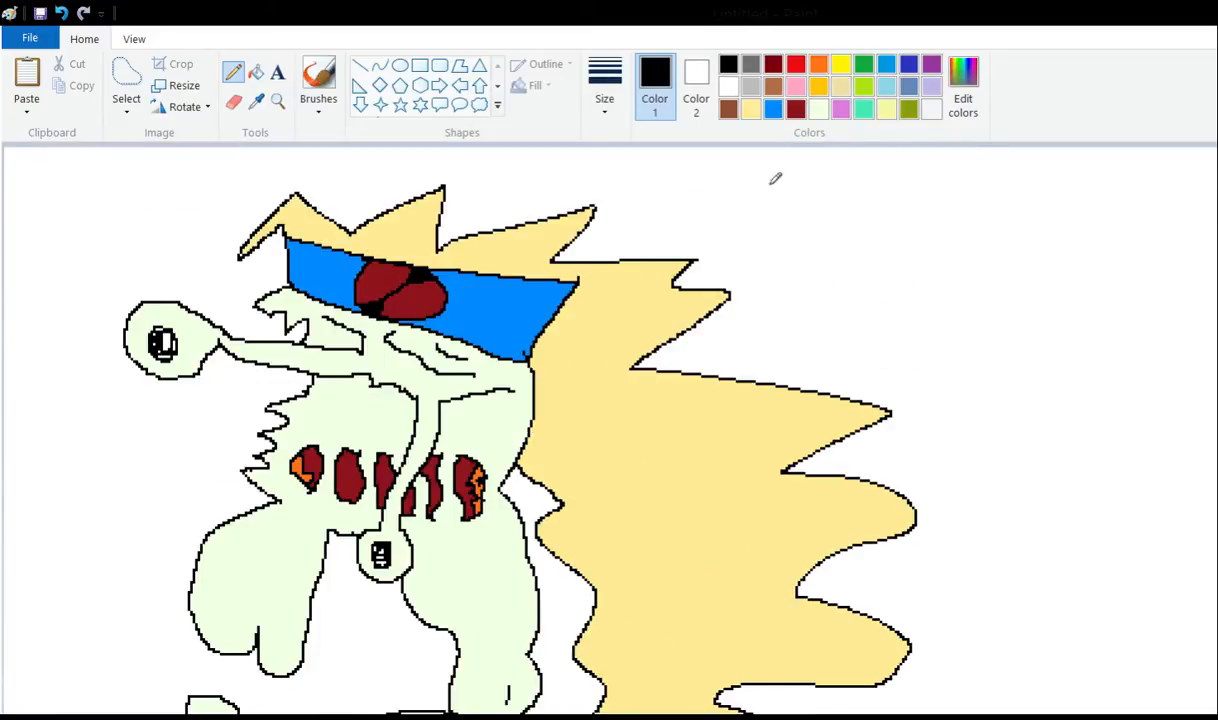
mouse_move(953, 331)
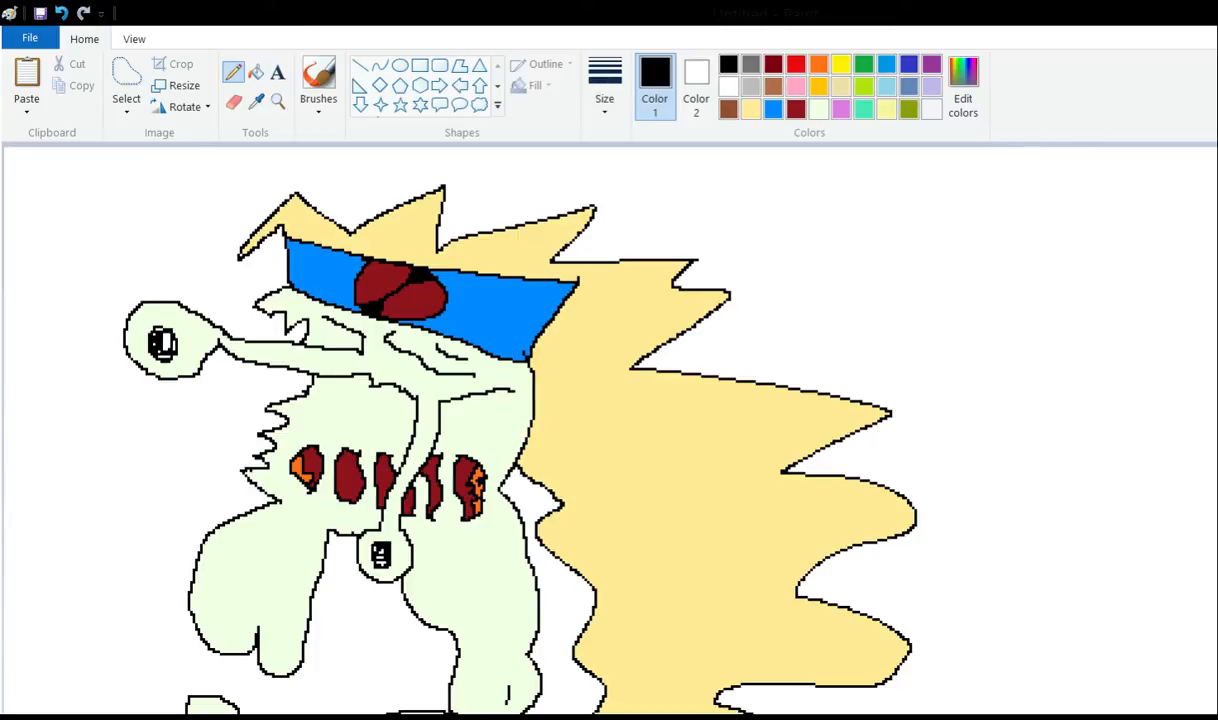
scroll("down", 3)
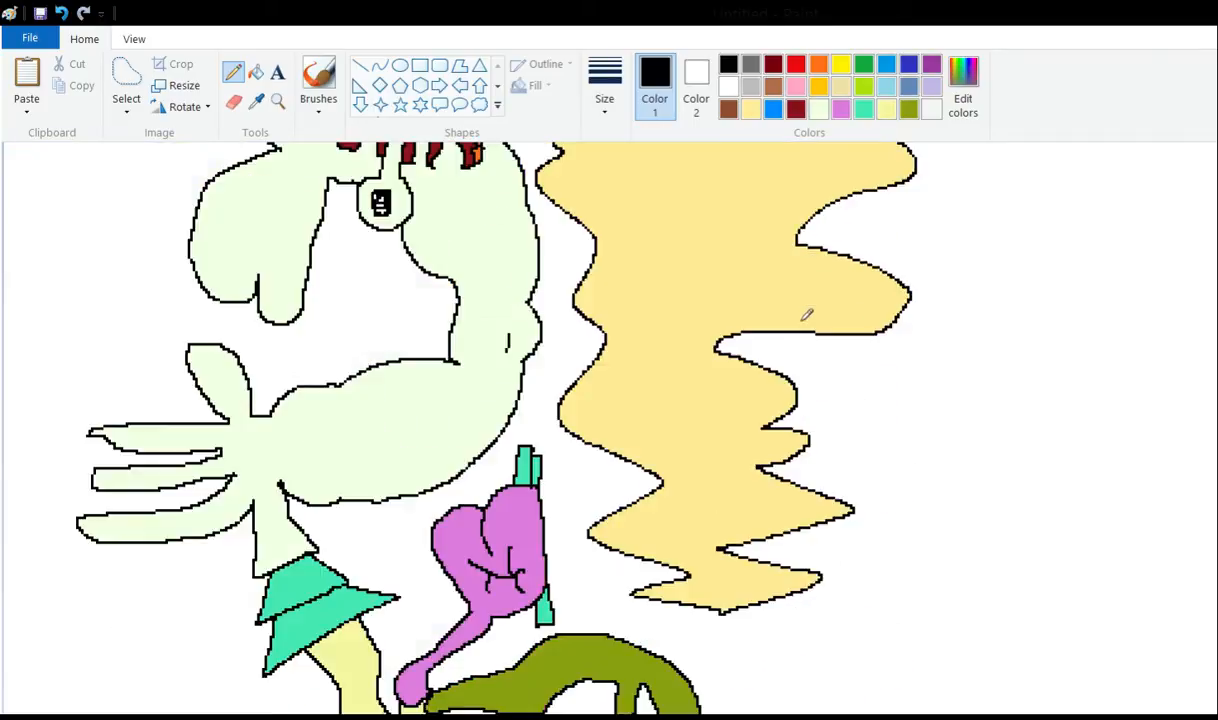
scroll("down", 3)
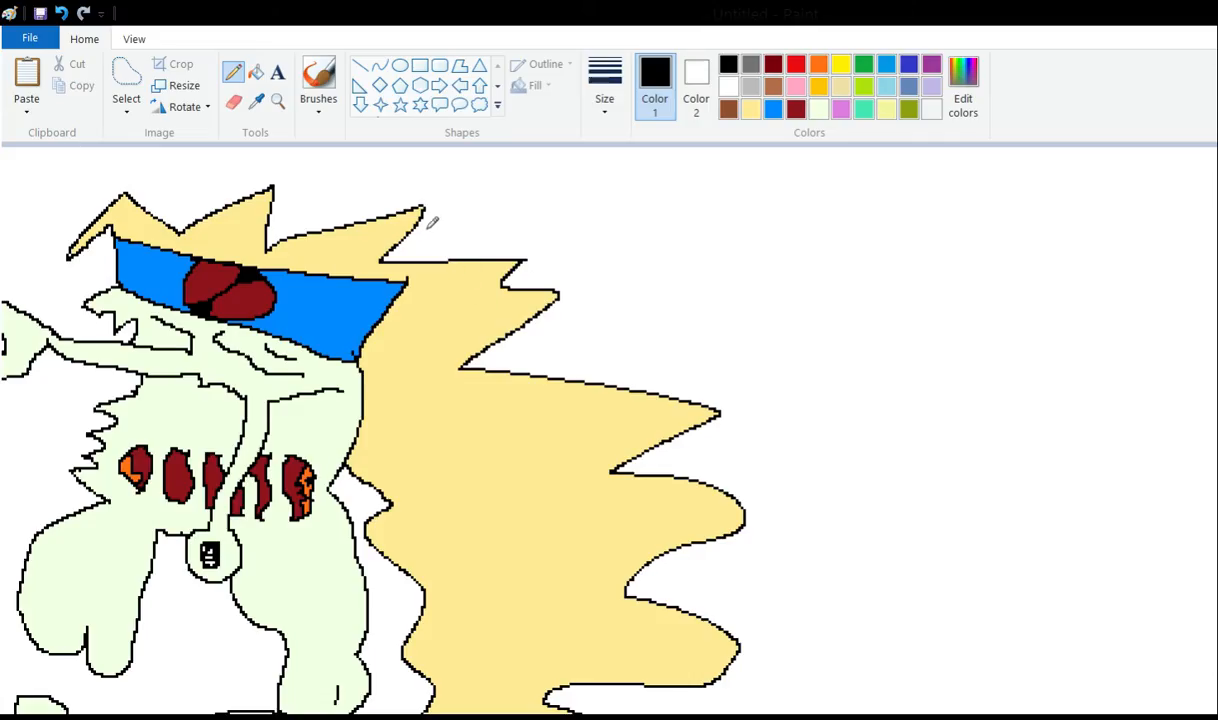
mouse_move(610, 317)
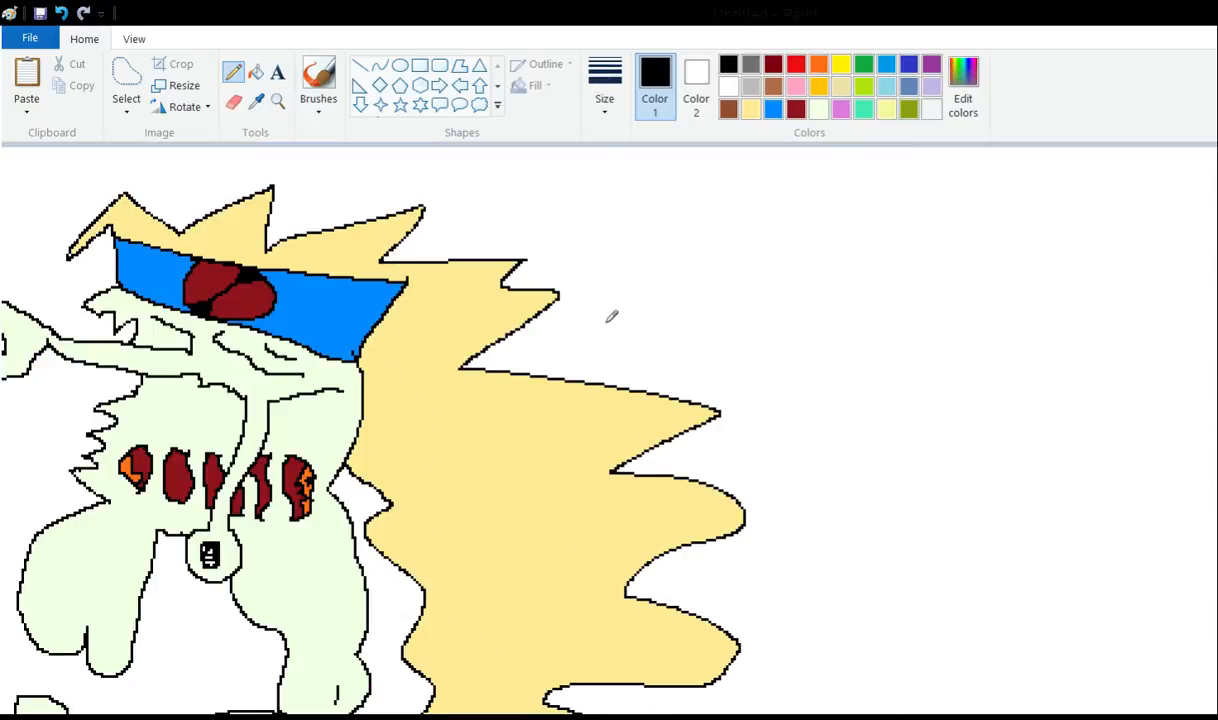
mouse_move(615, 242)
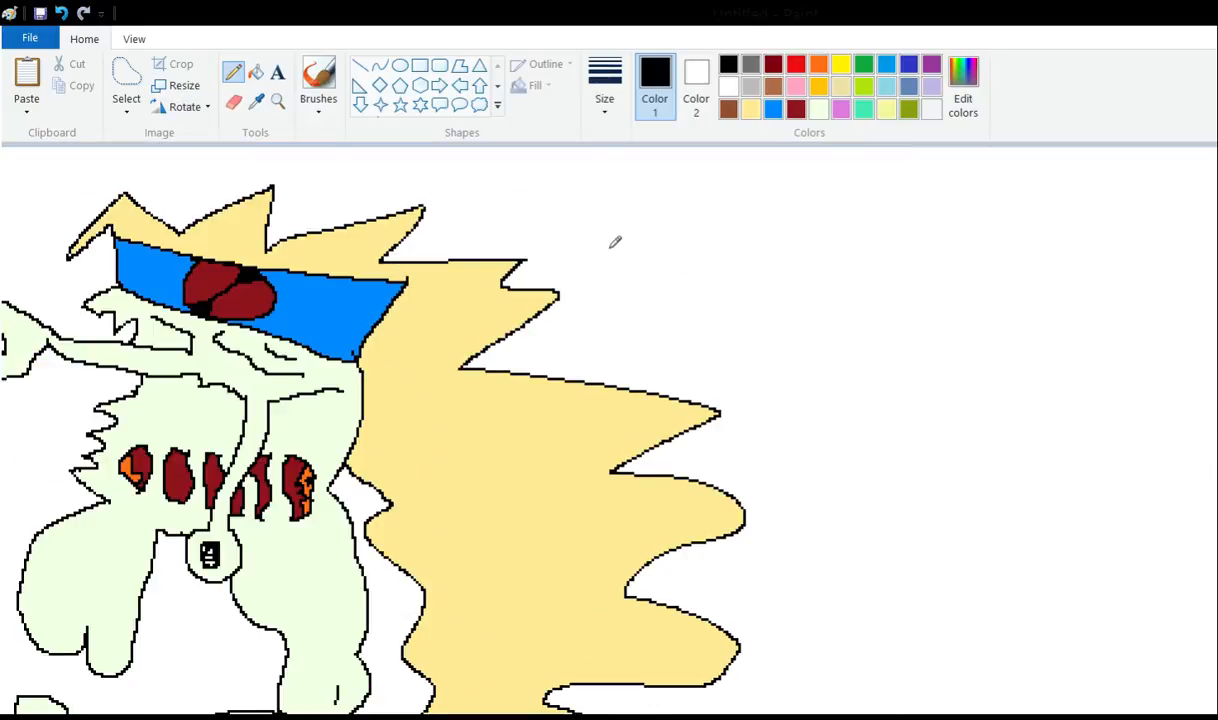
mouse_move(505, 303)
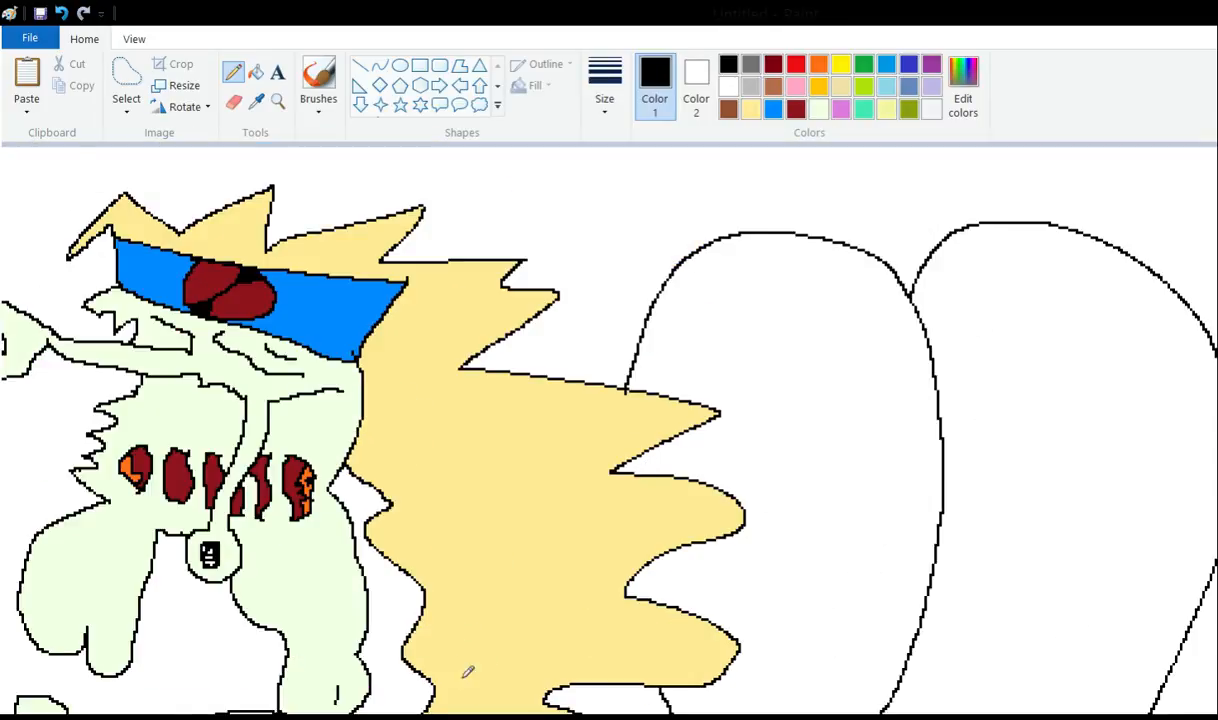
mouse_move(466, 671)
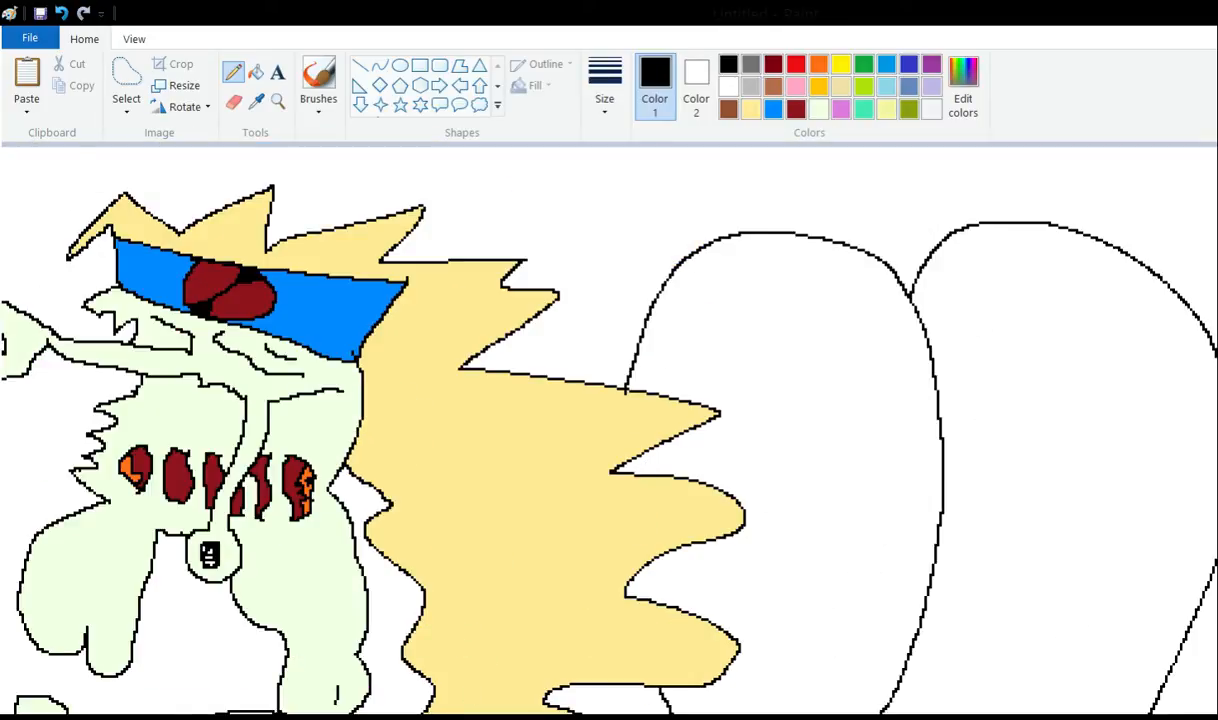
mouse_move(815, 544)
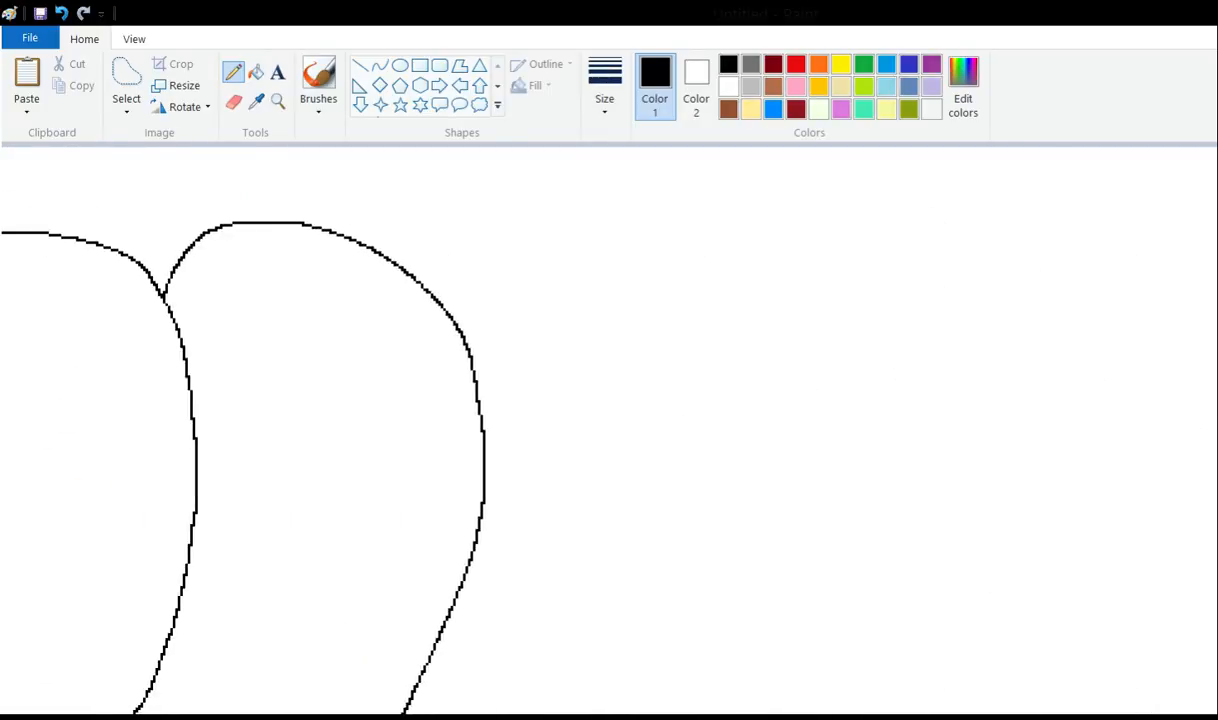
mouse_move(615, 693)
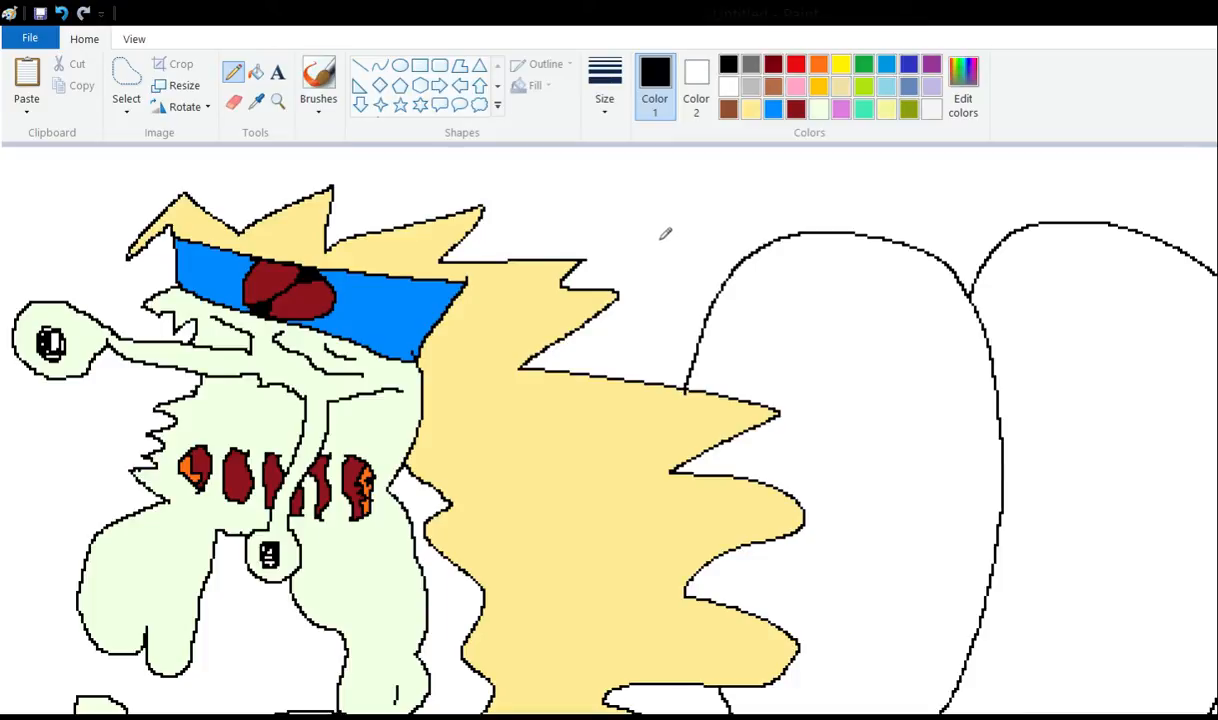
mouse_move(605, 247)
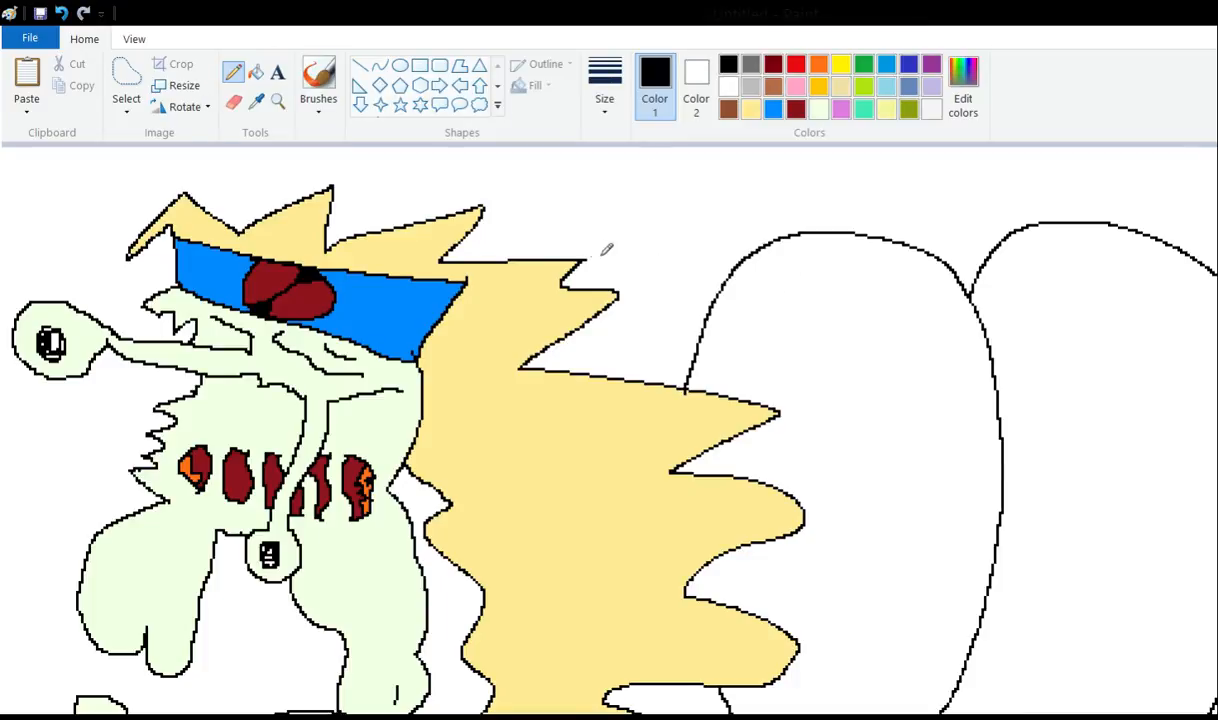
mouse_move(730, 350)
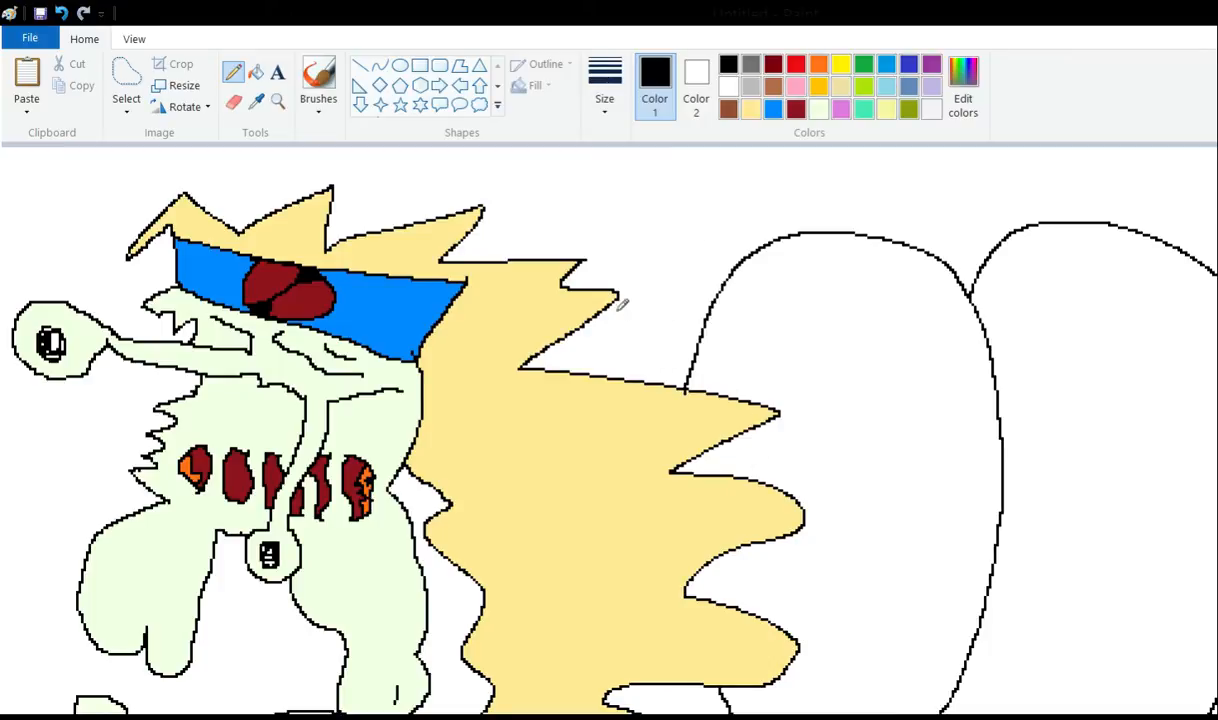
mouse_move(588, 253)
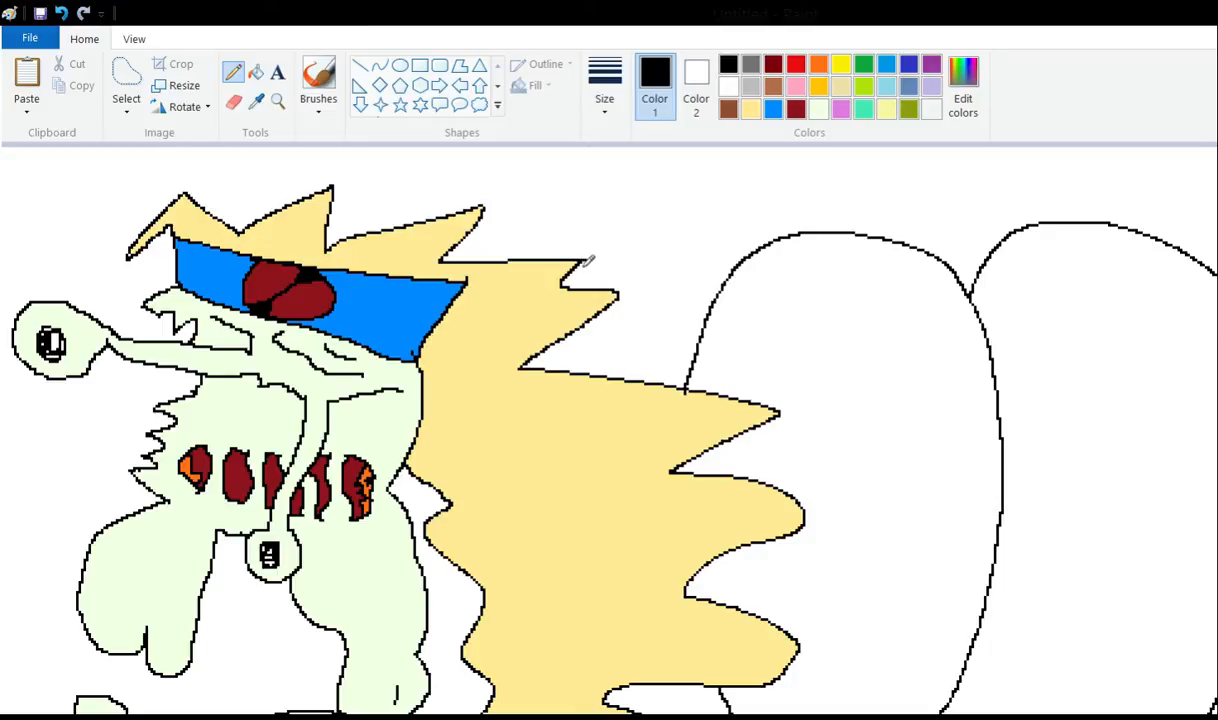
mouse_move(570, 305)
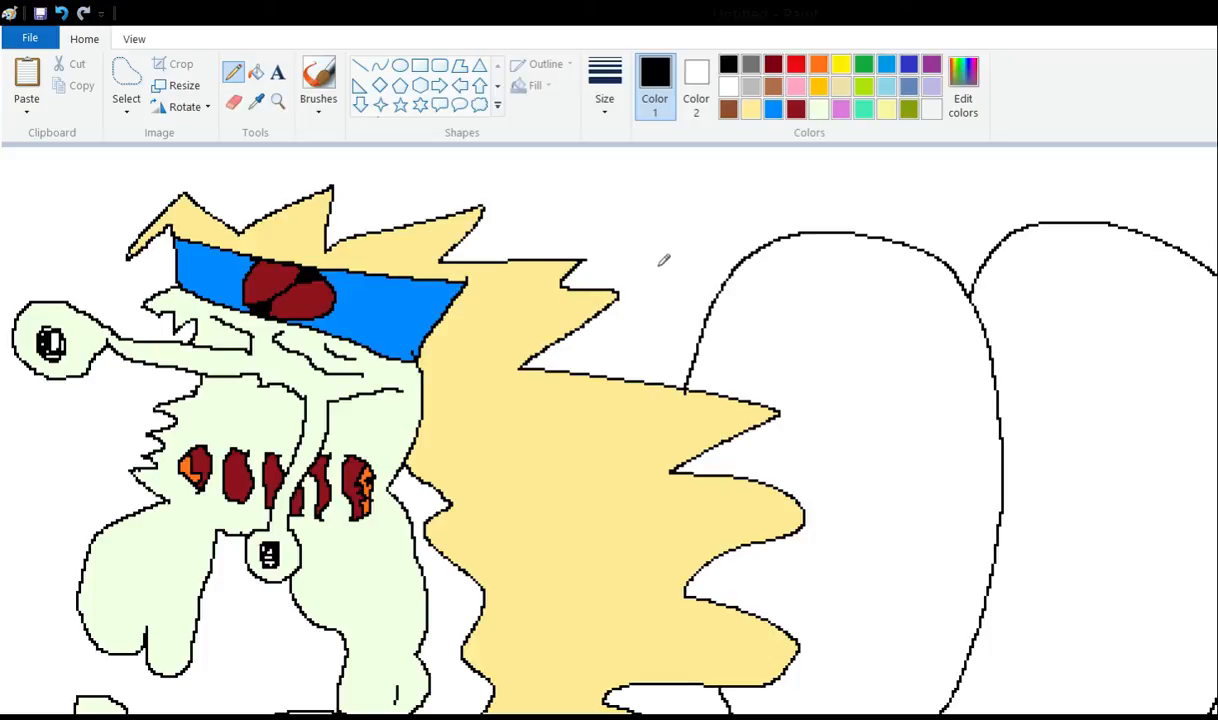
mouse_move(668, 245)
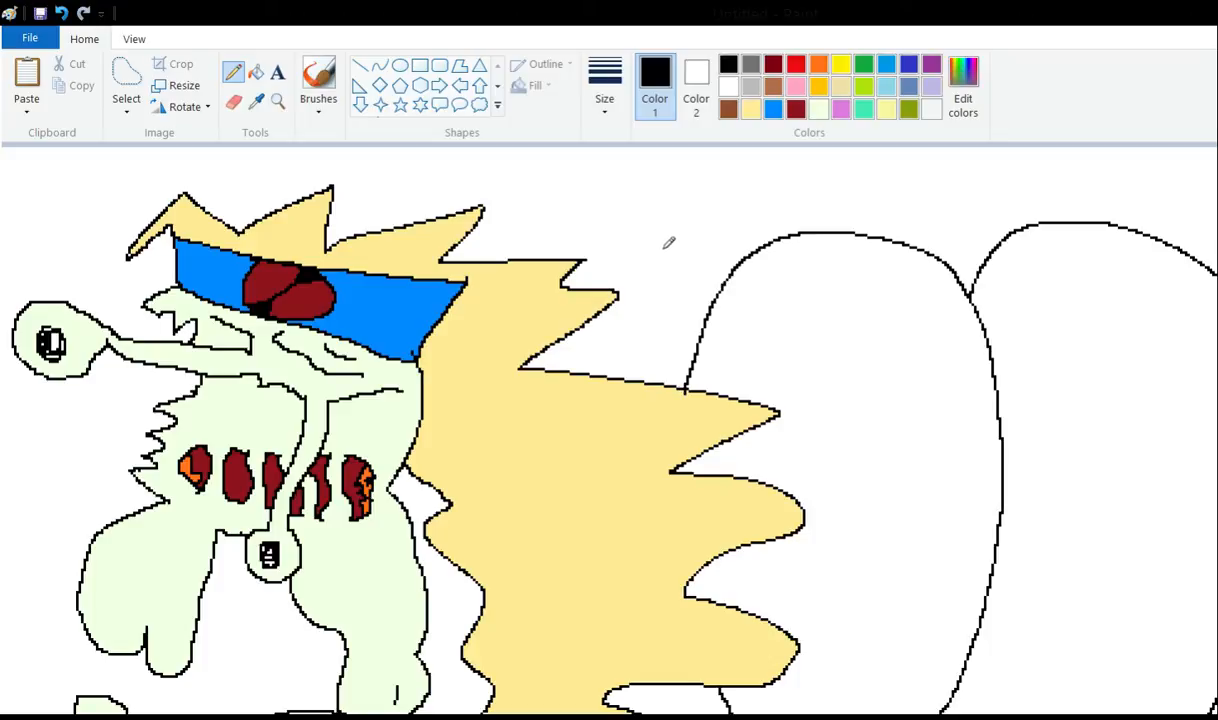
mouse_move(585, 308)
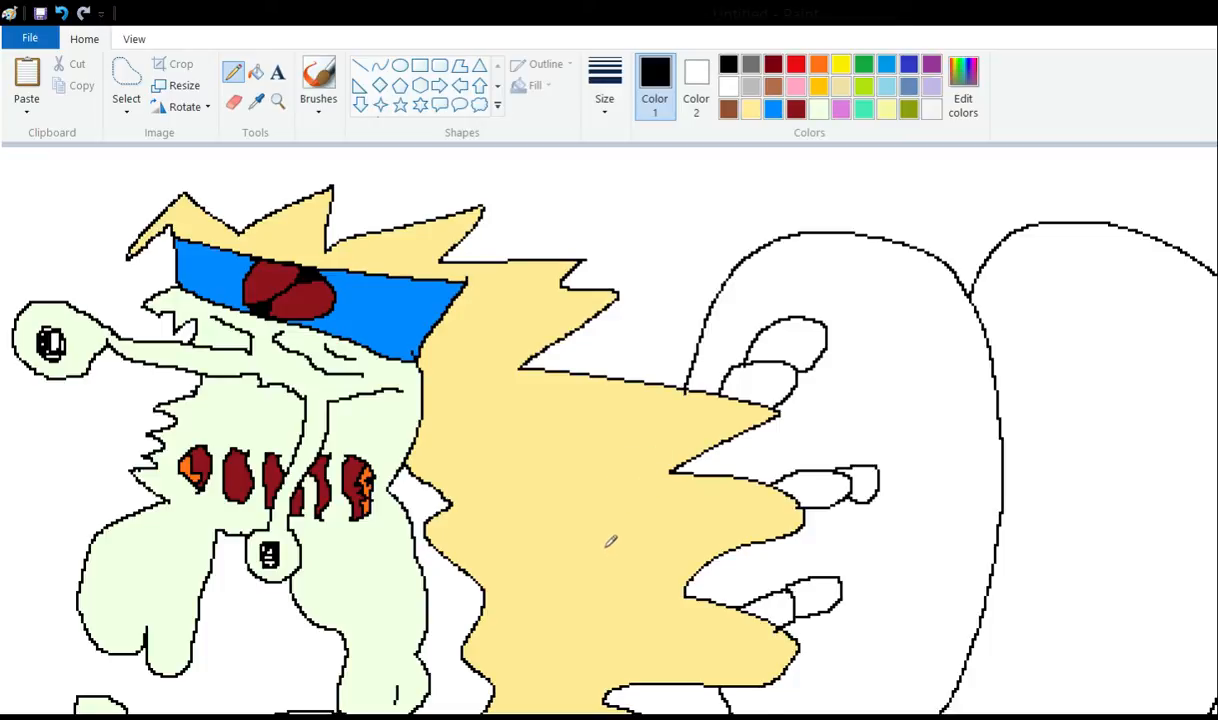
mouse_move(636, 570)
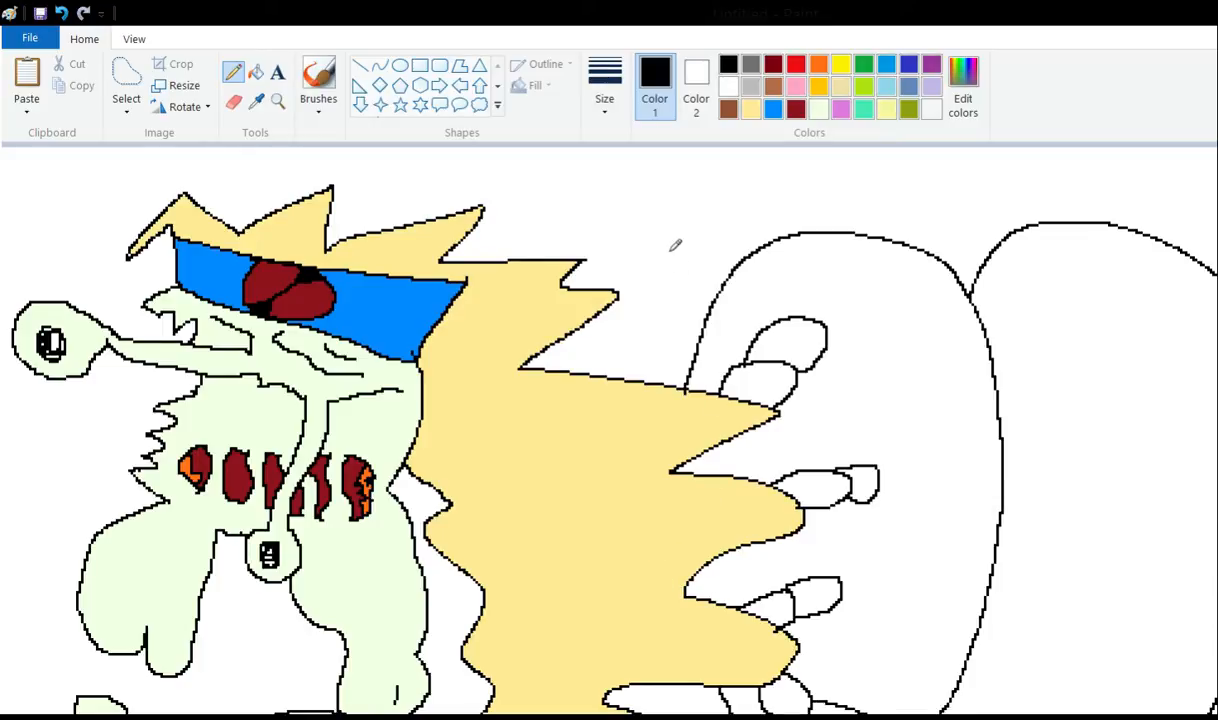
mouse_move(637, 245)
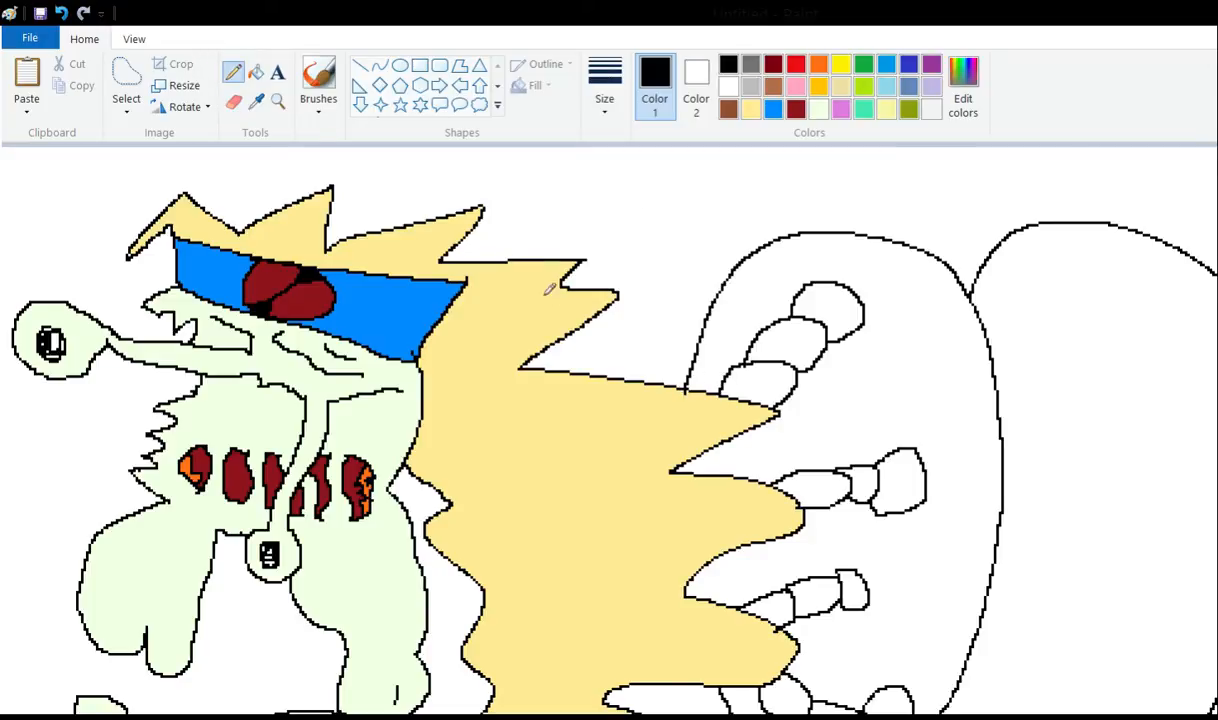
mouse_move(285, 57)
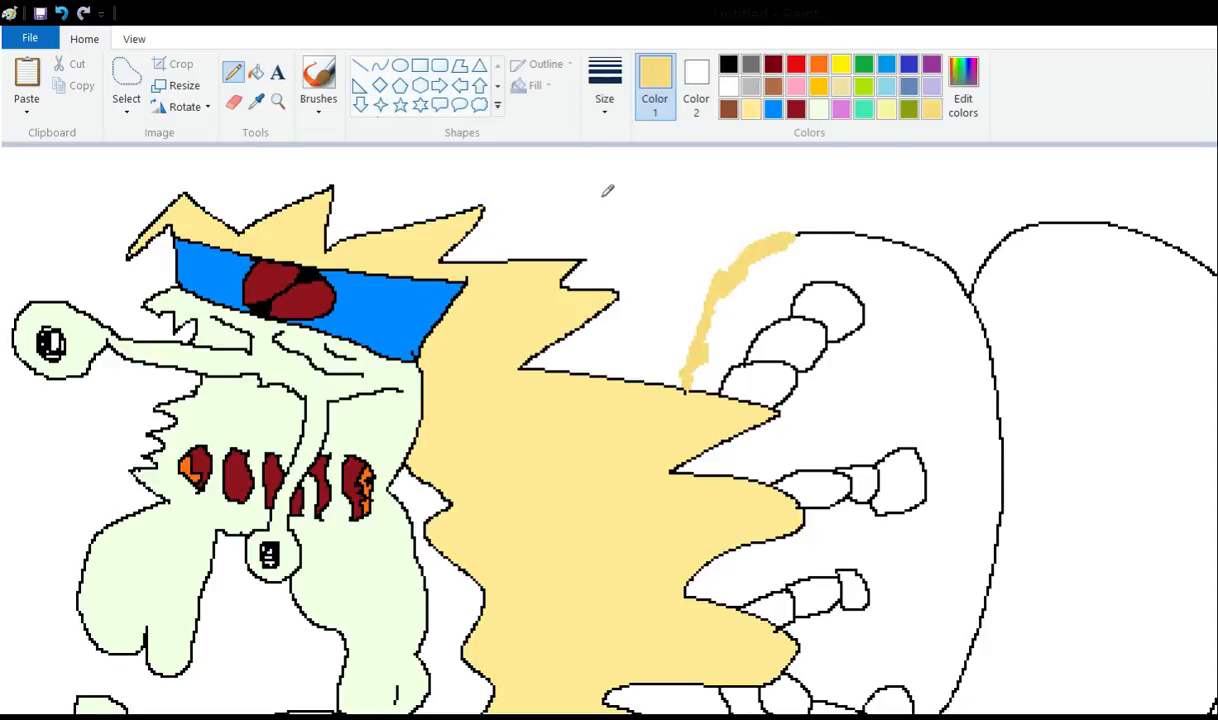
Trace a thick pale yellow border around the first lobe's outline.
left_click_drag(785, 235, 890, 238)
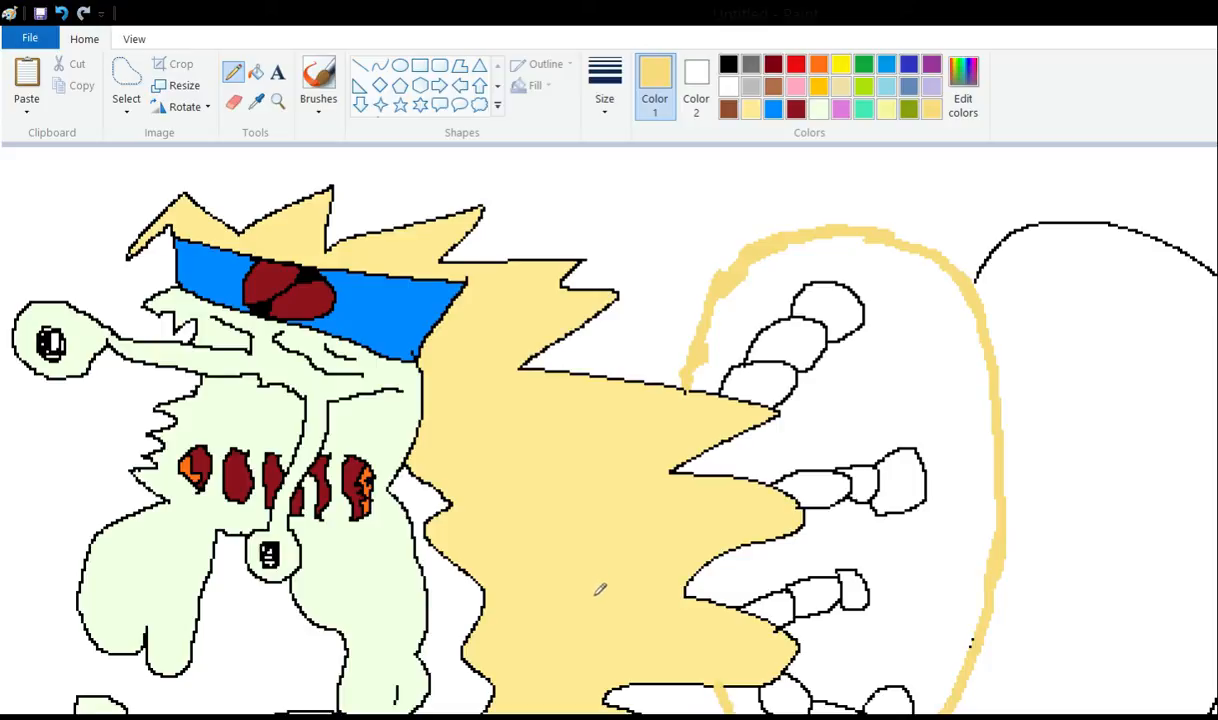
mouse_move(697, 623)
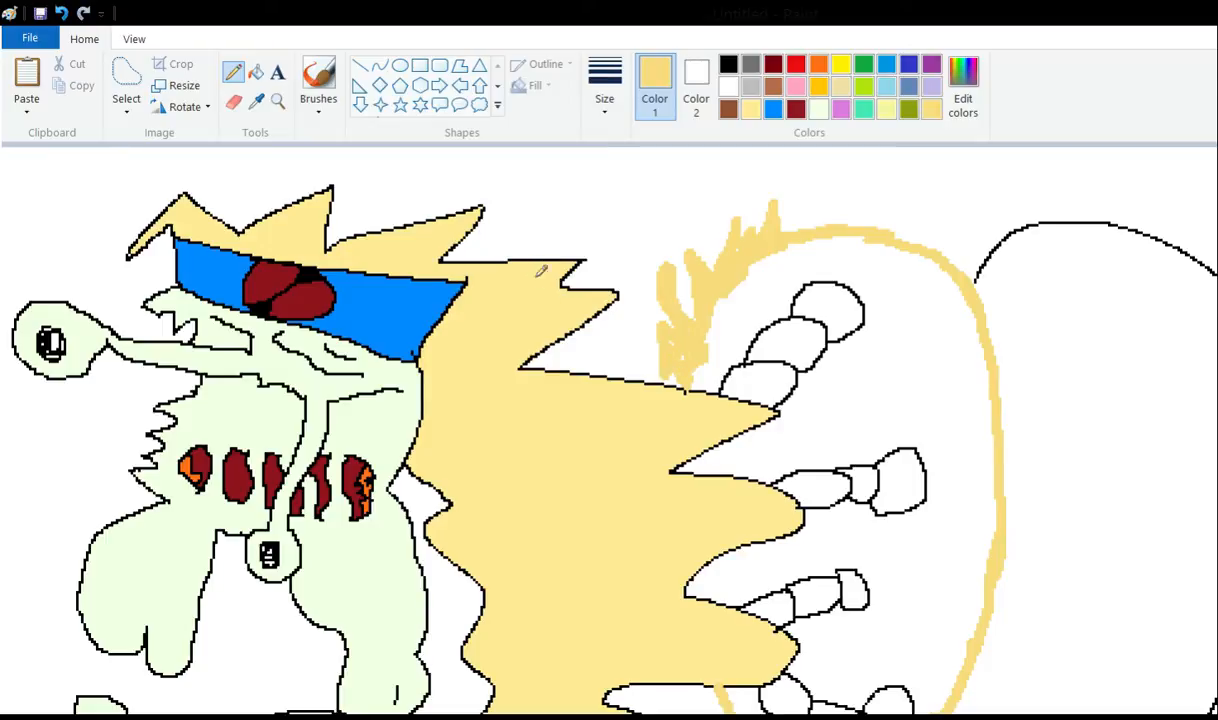
mouse_move(632, 180)
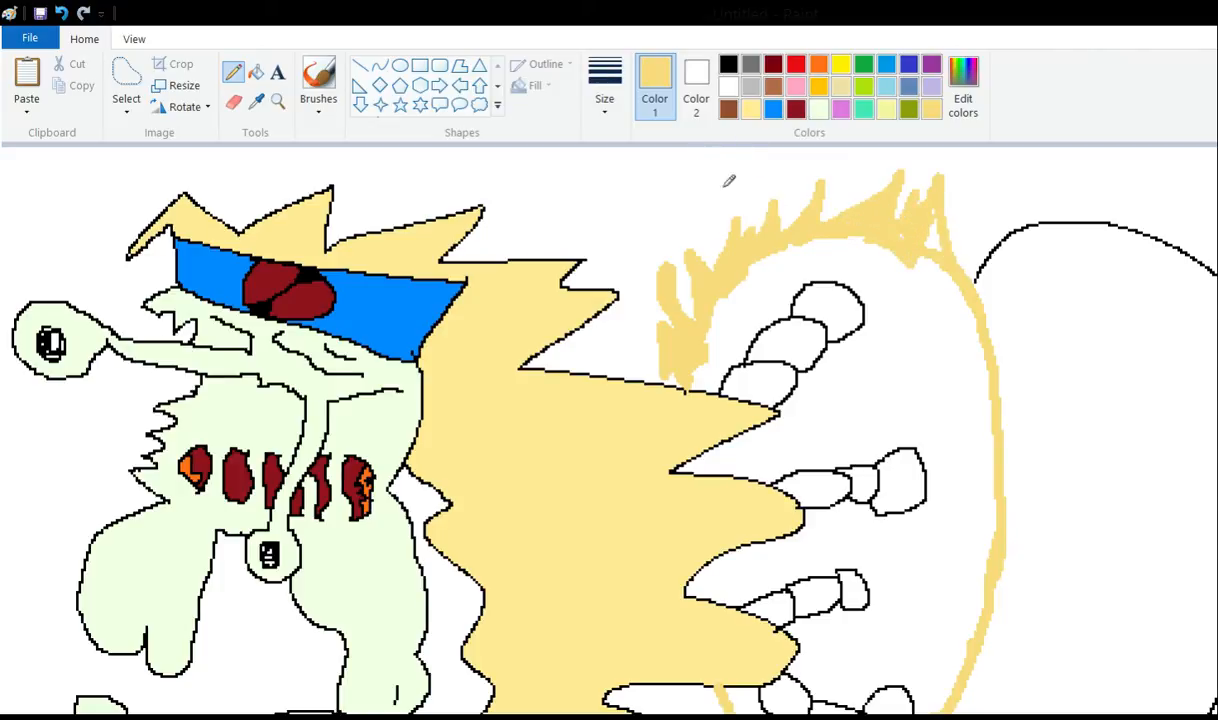
mouse_move(556, 168)
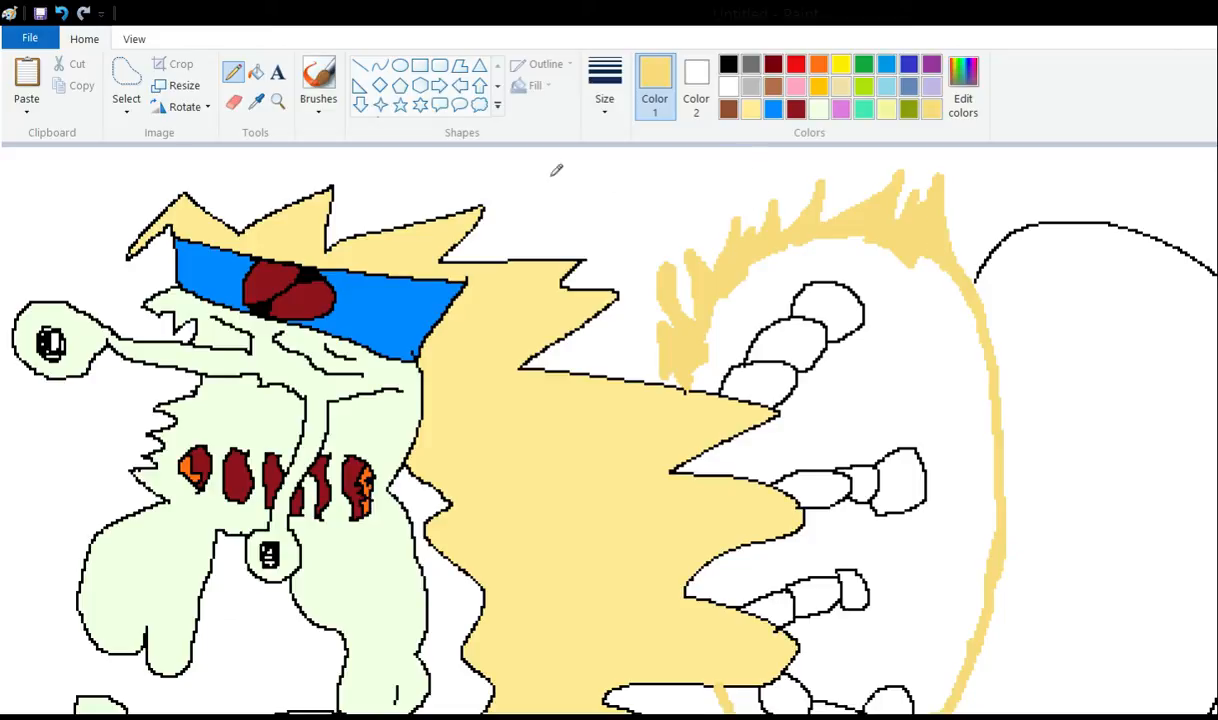
mouse_move(597, 90)
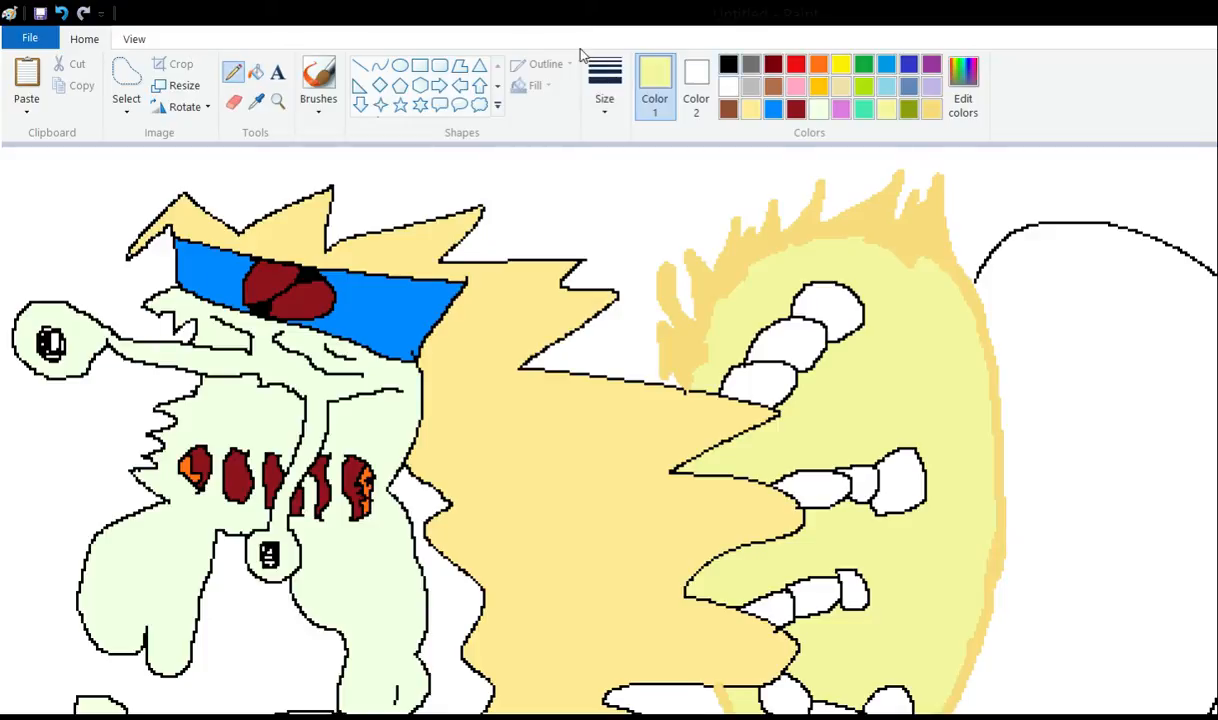
Fill the first lobe's interior pale yellow.
left_click(728, 63)
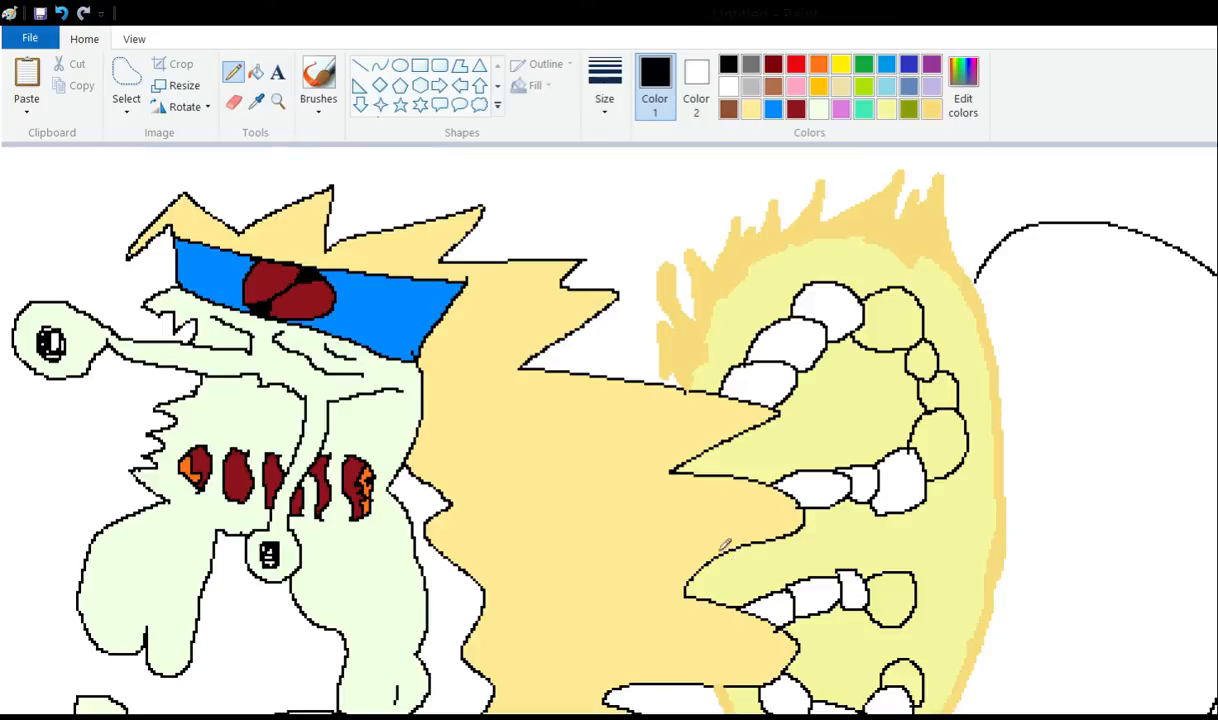
mouse_move(744, 515)
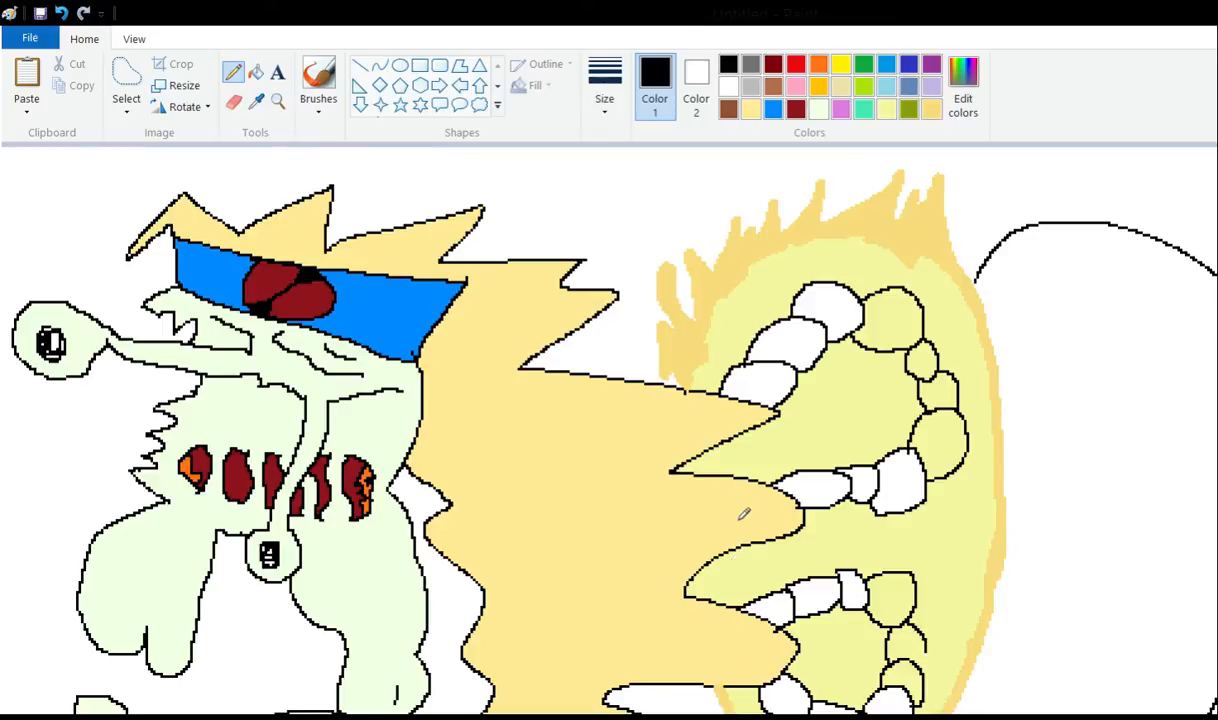
mouse_move(682, 375)
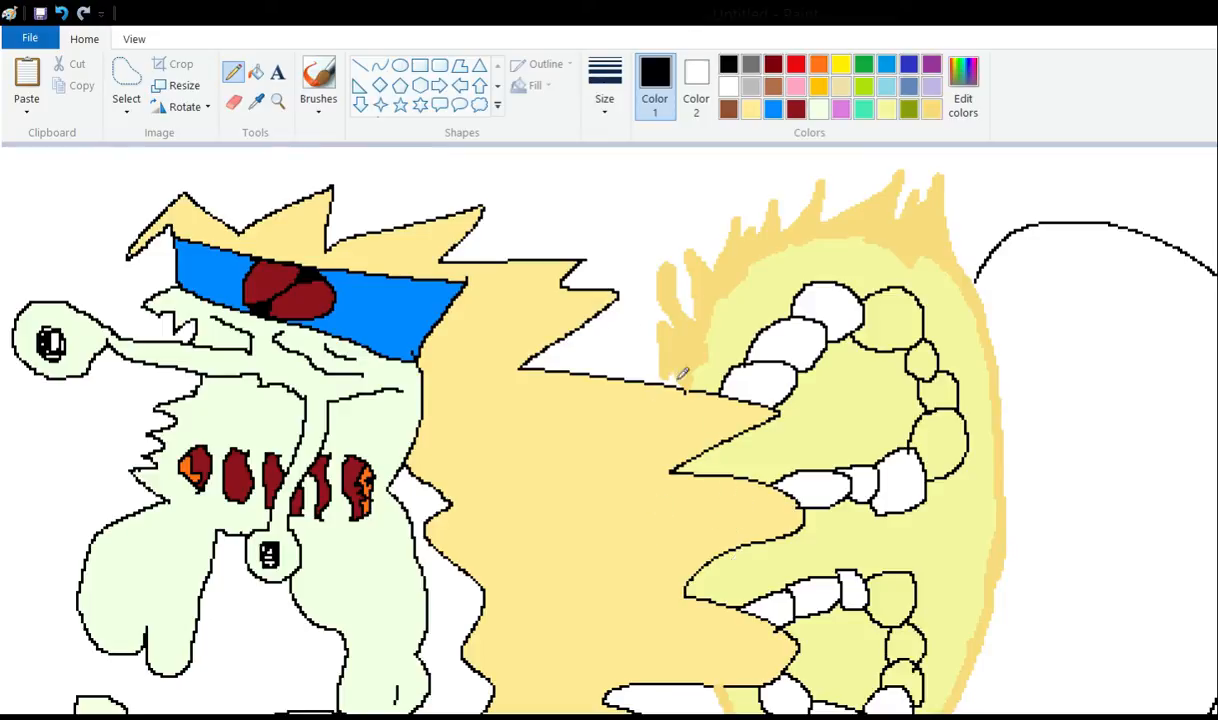
mouse_move(665, 320)
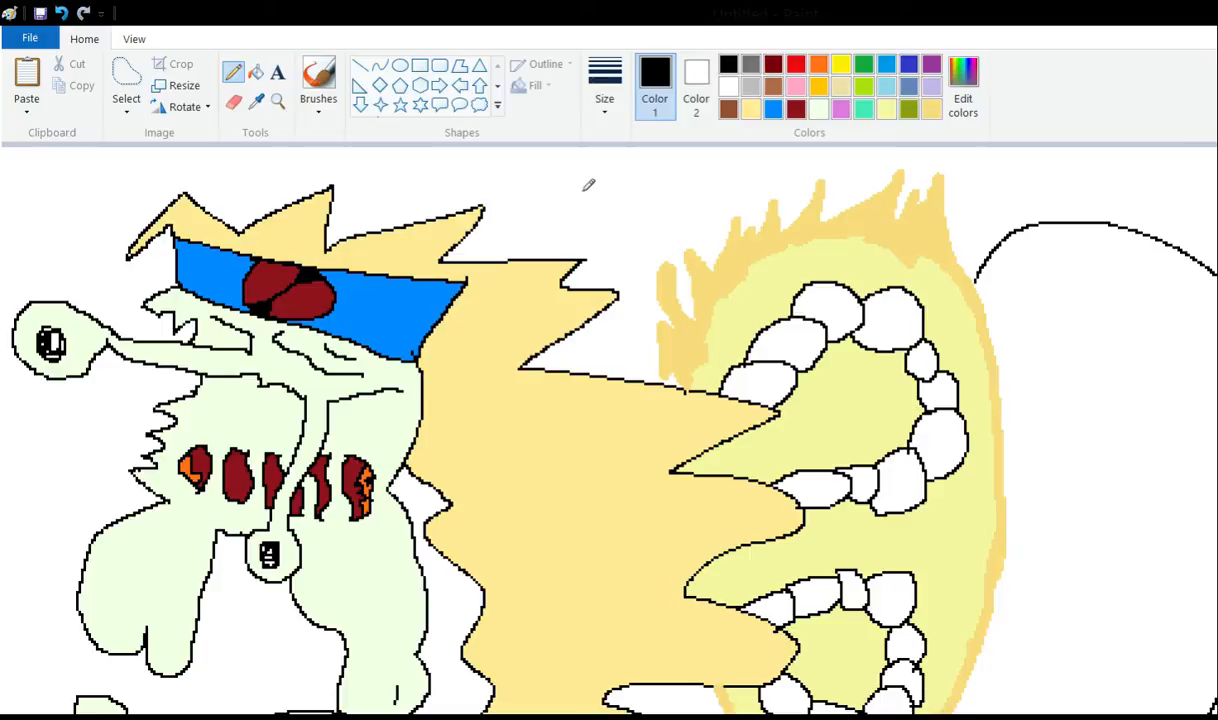
mouse_move(410, 170)
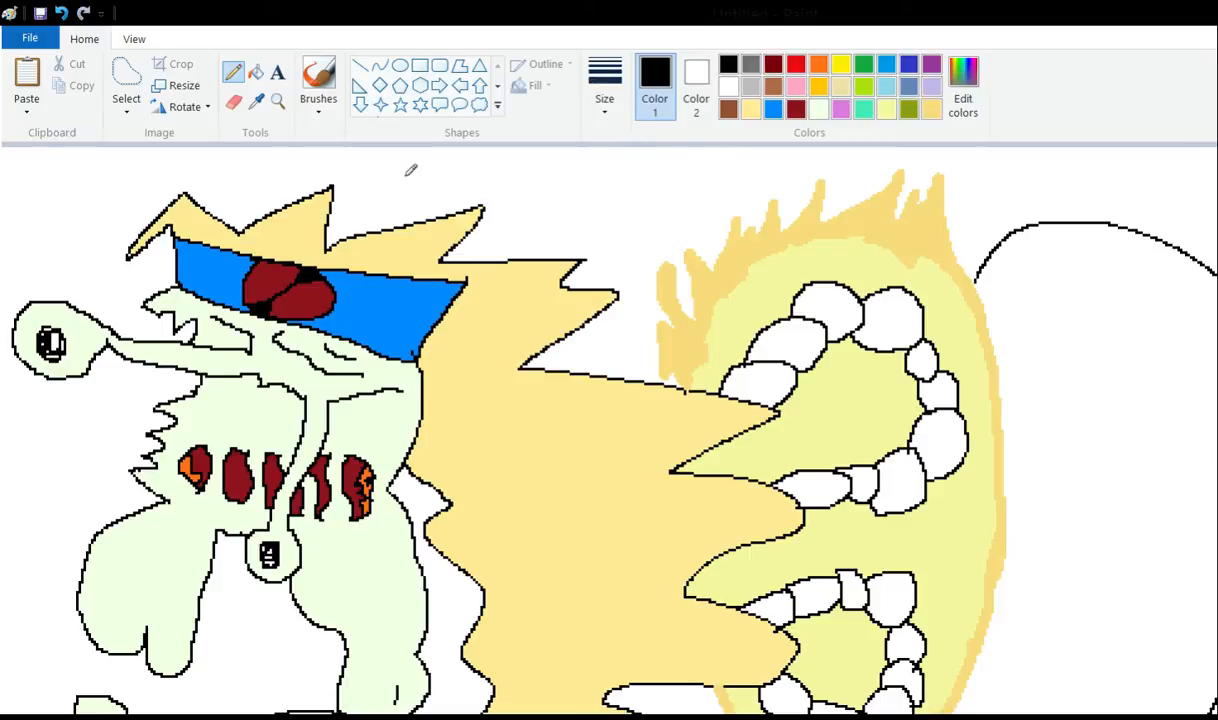
mouse_move(638, 335)
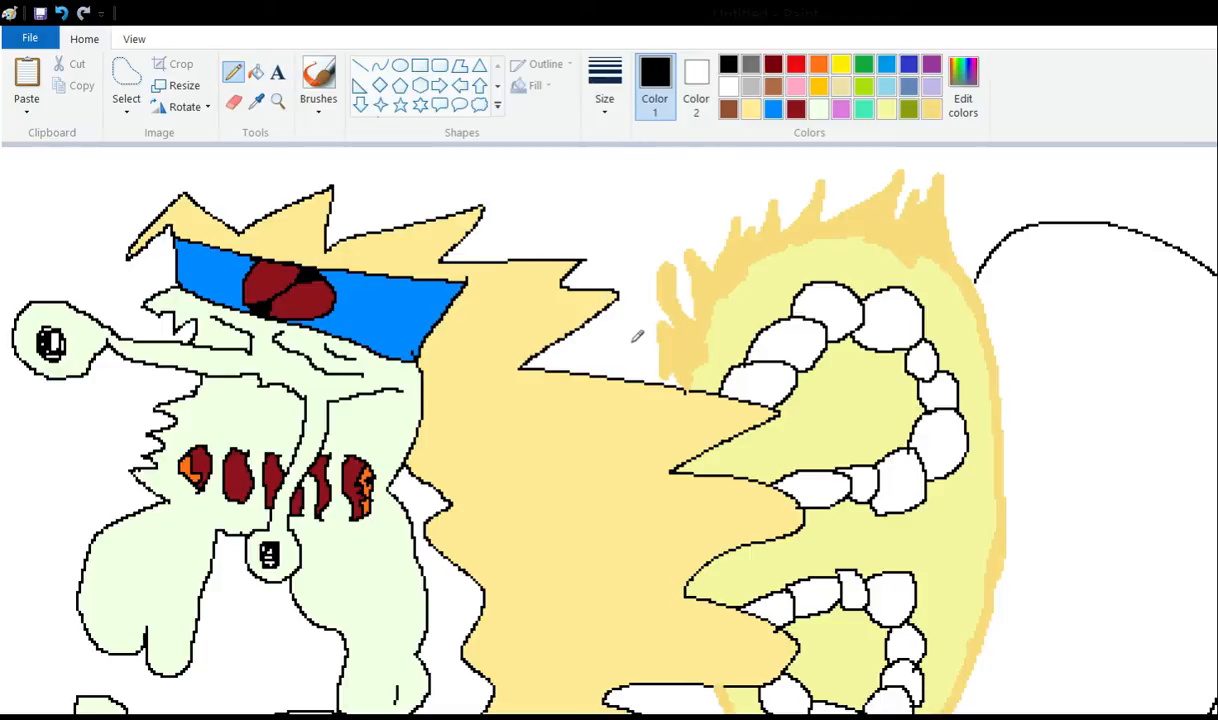
mouse_move(685, 282)
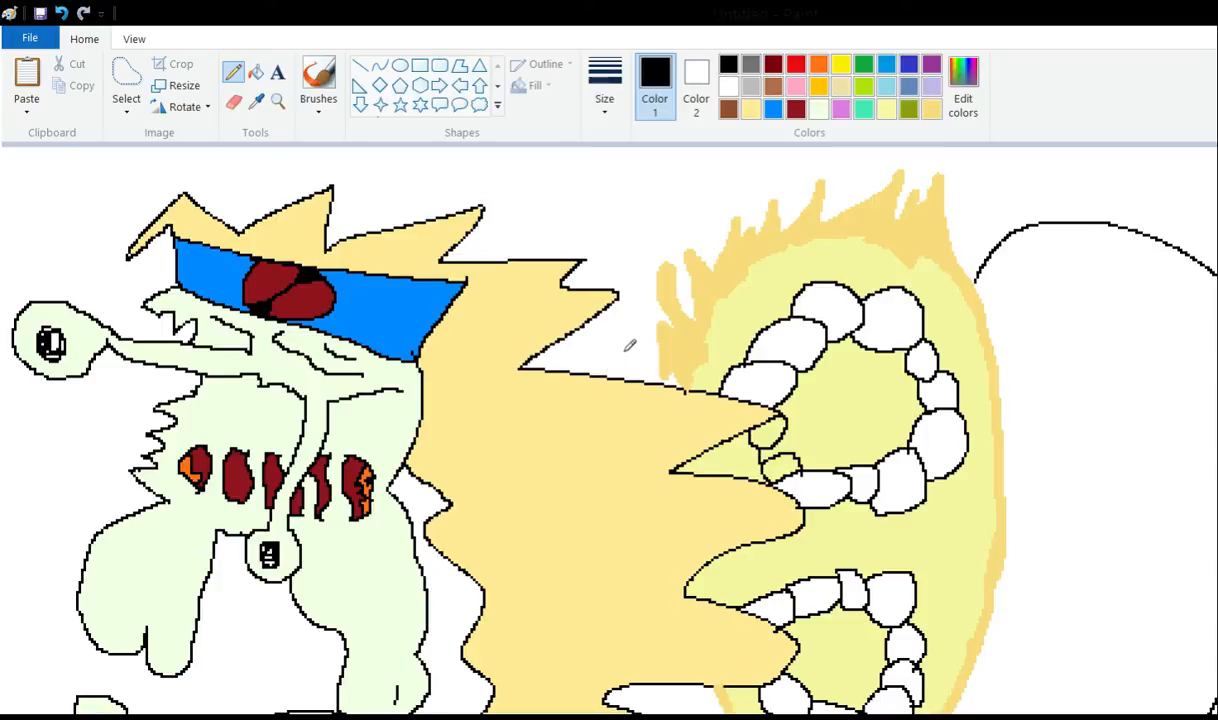
Scroll down to the stomach area inside the ring of lumps.
scroll("down", 3)
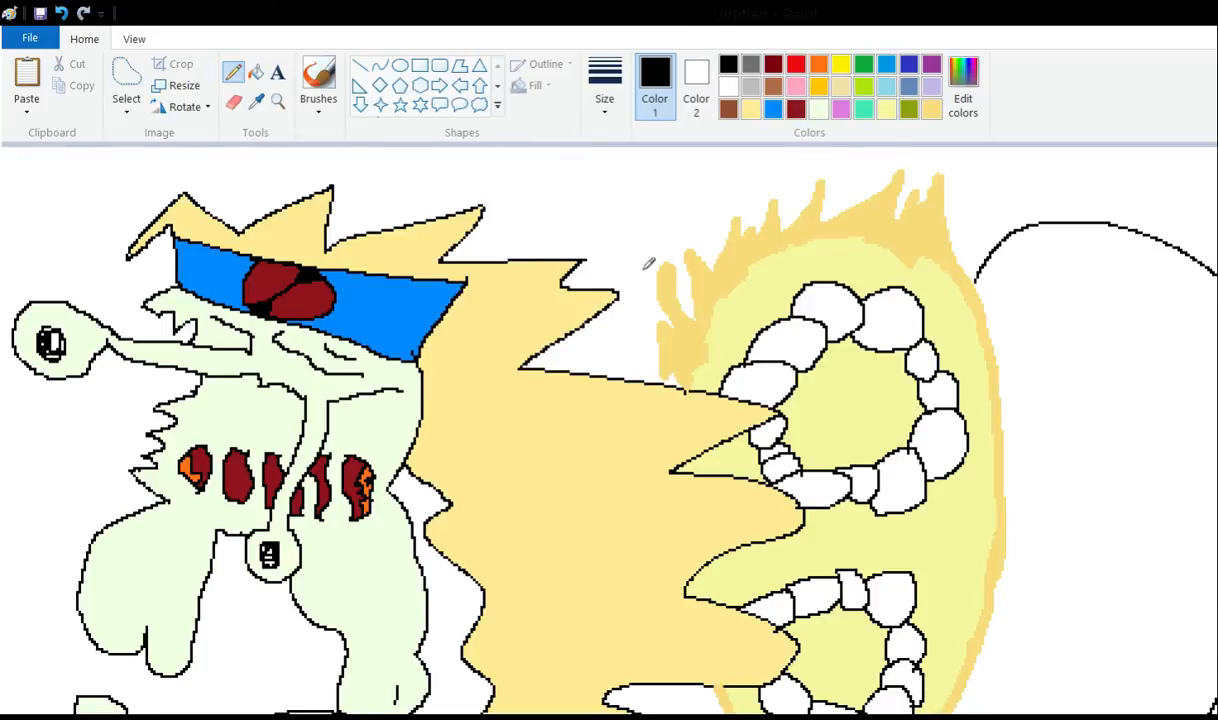
scroll("down", 3)
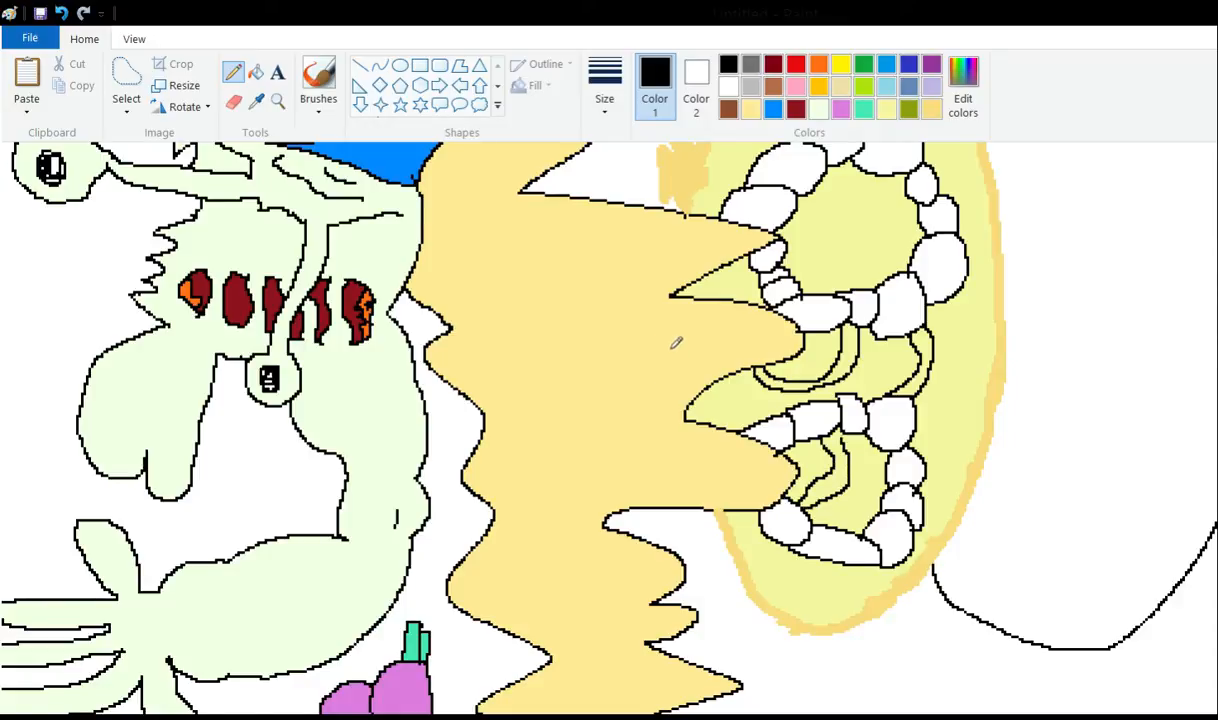
mouse_move(712, 378)
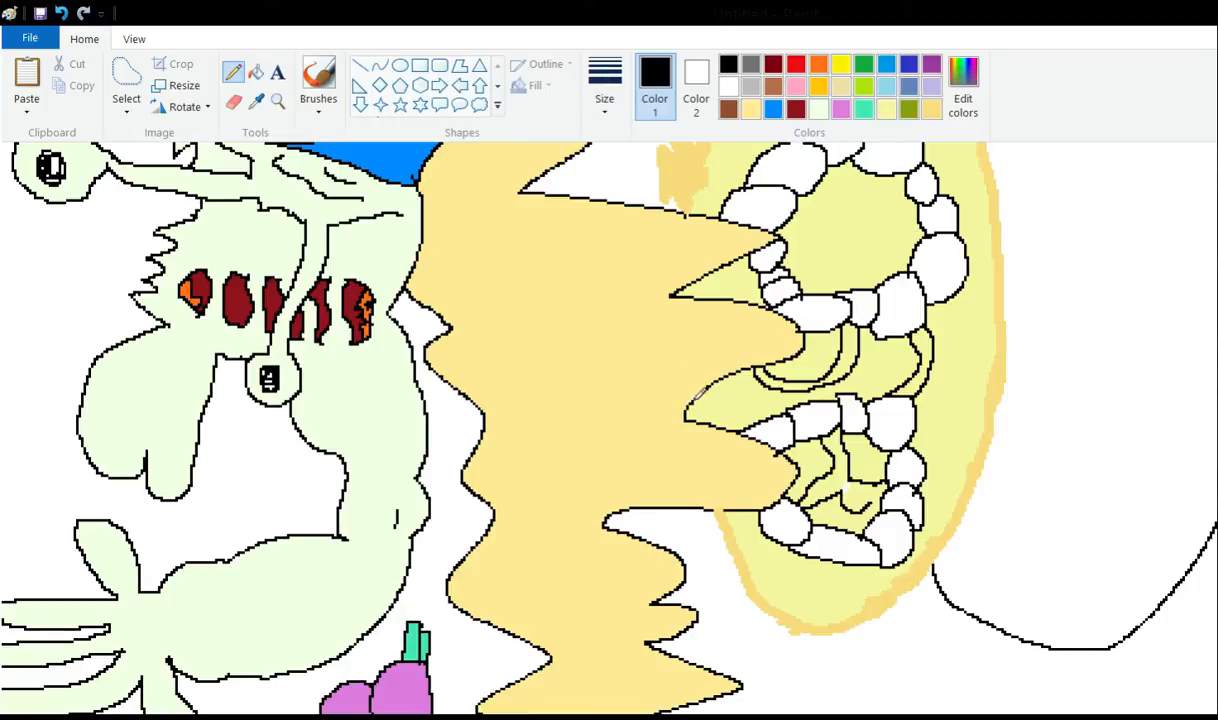
mouse_move(675, 375)
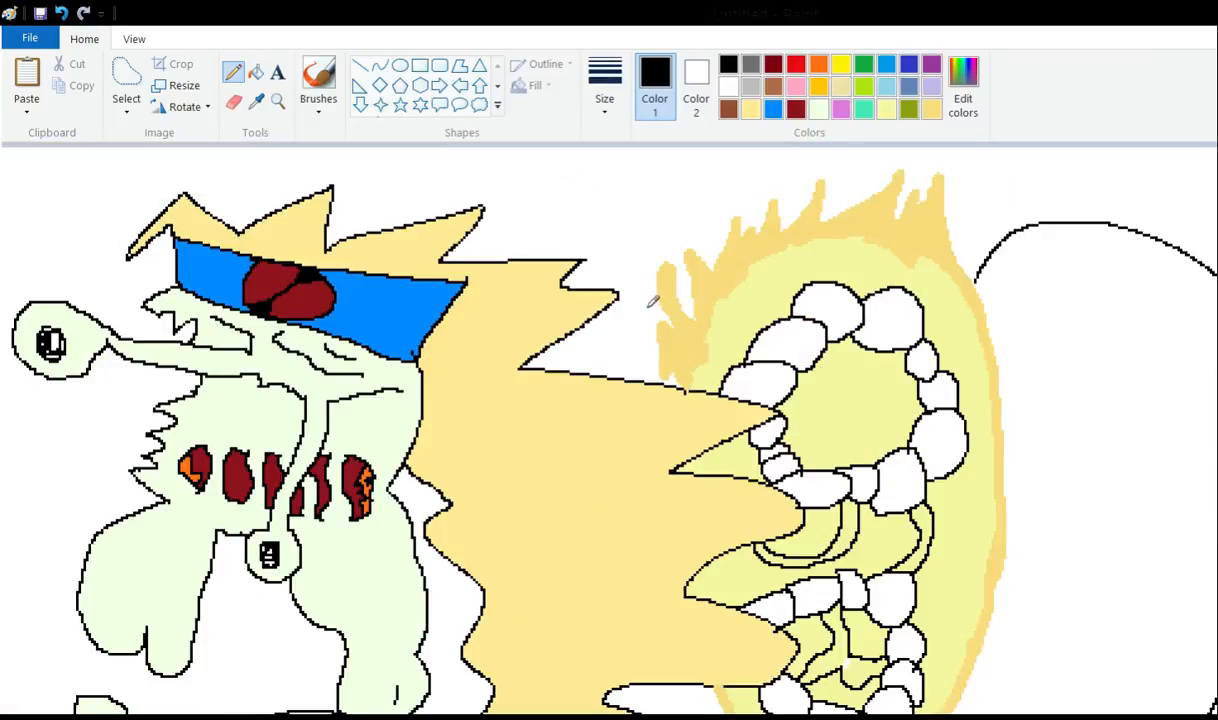
mouse_move(664, 275)
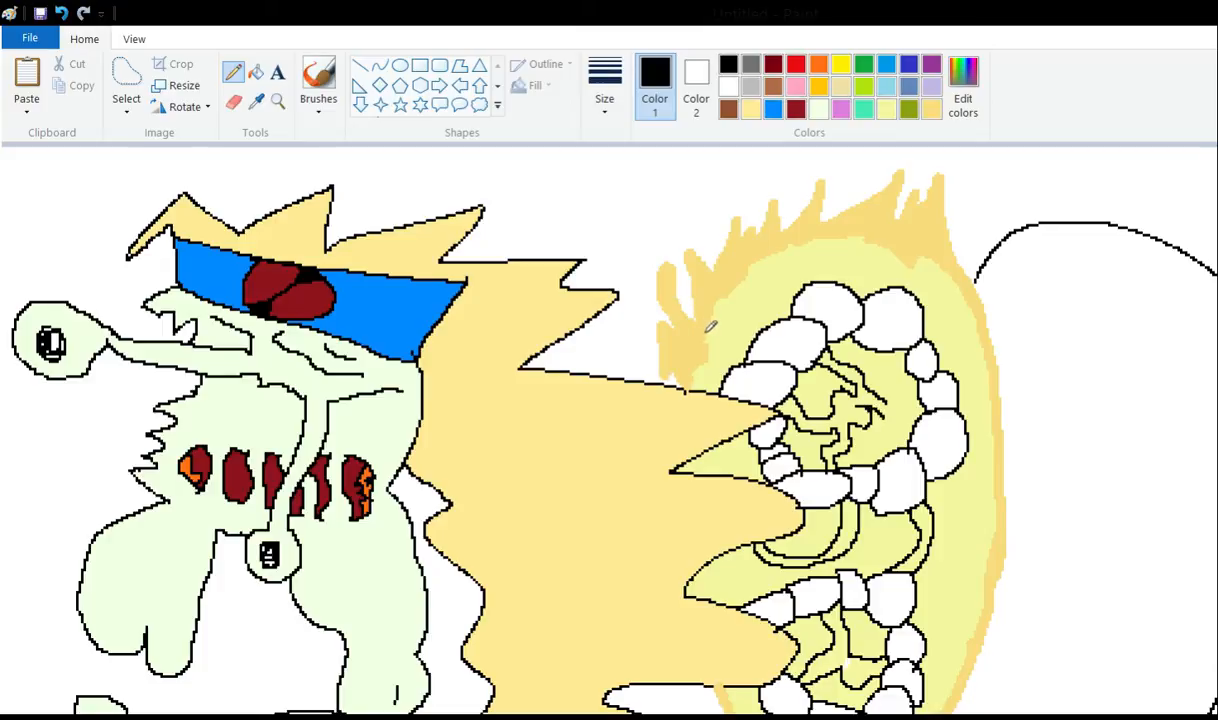
mouse_move(722, 320)
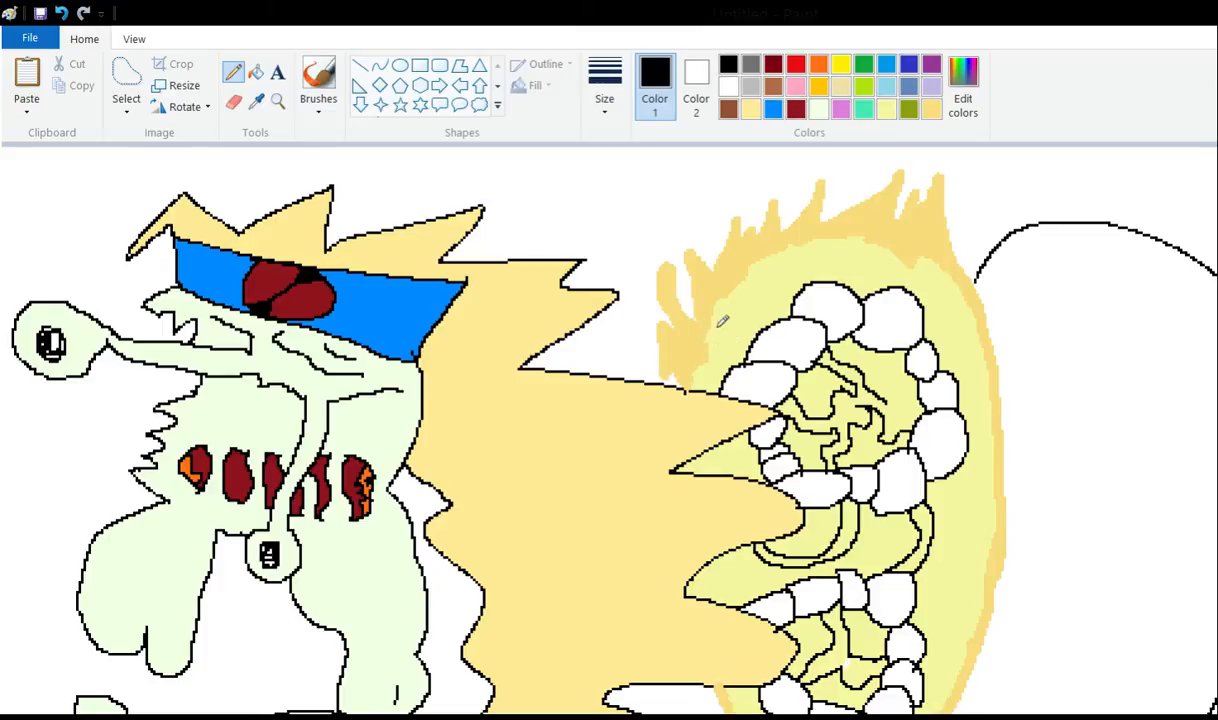
mouse_move(675, 332)
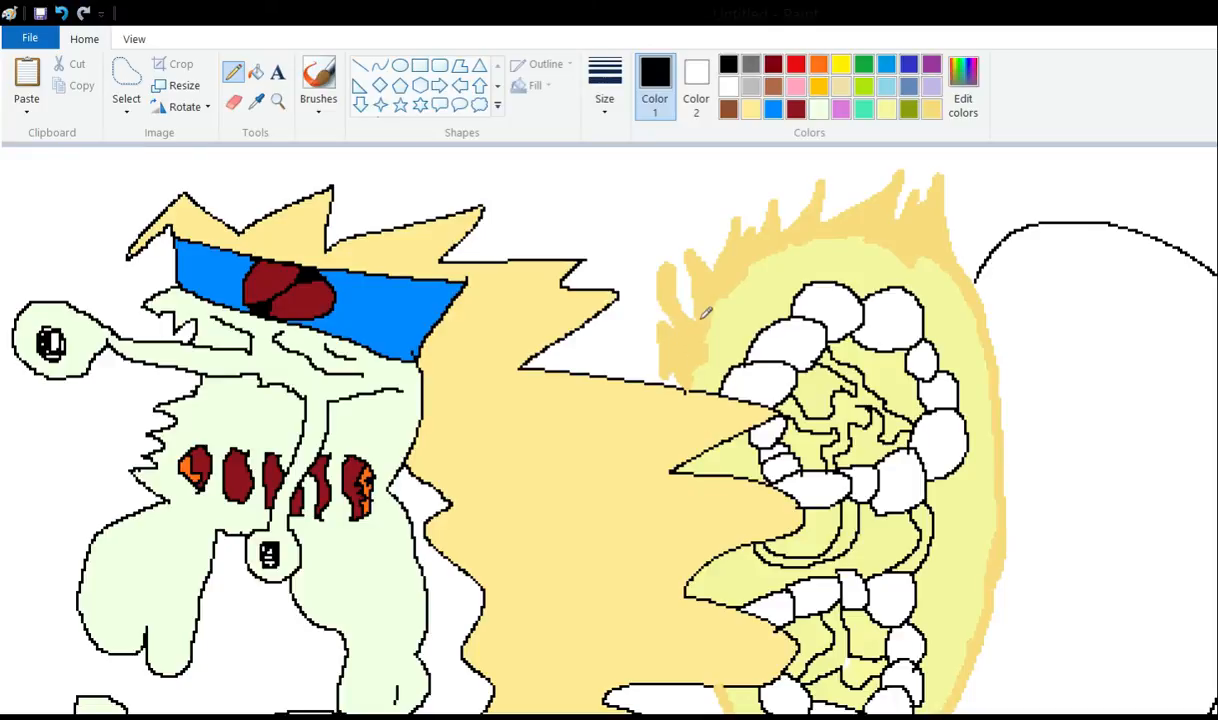
mouse_move(668, 305)
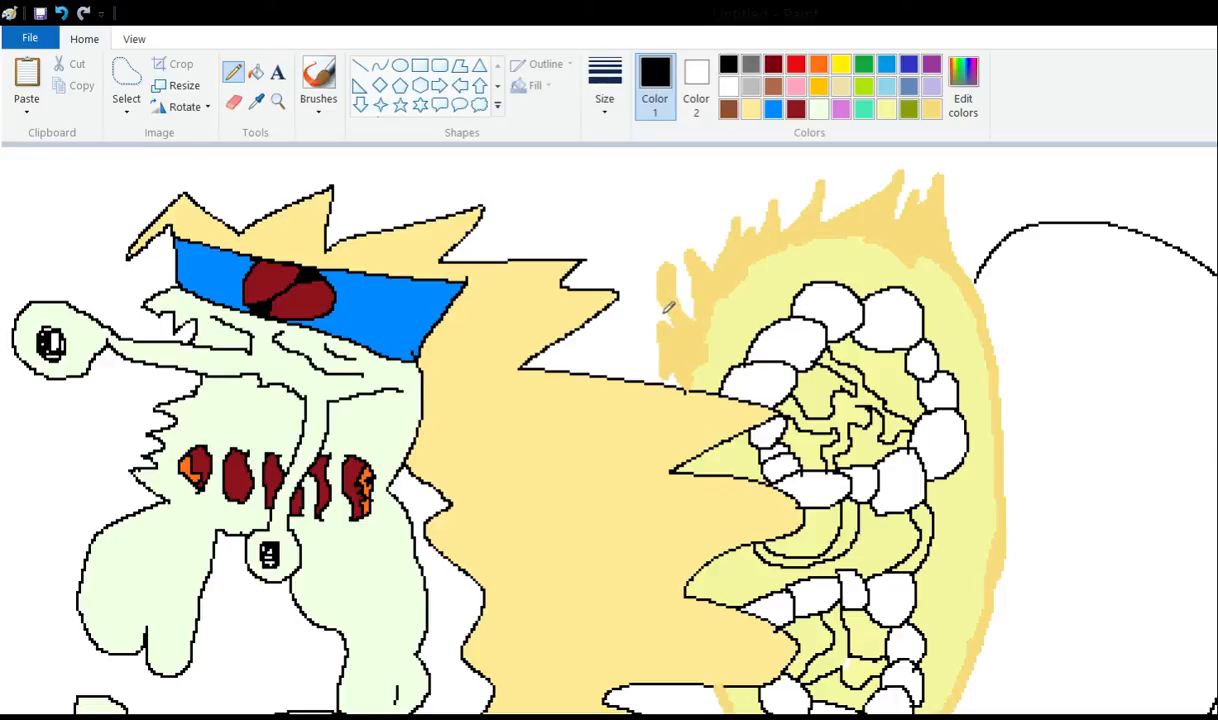
mouse_move(660, 350)
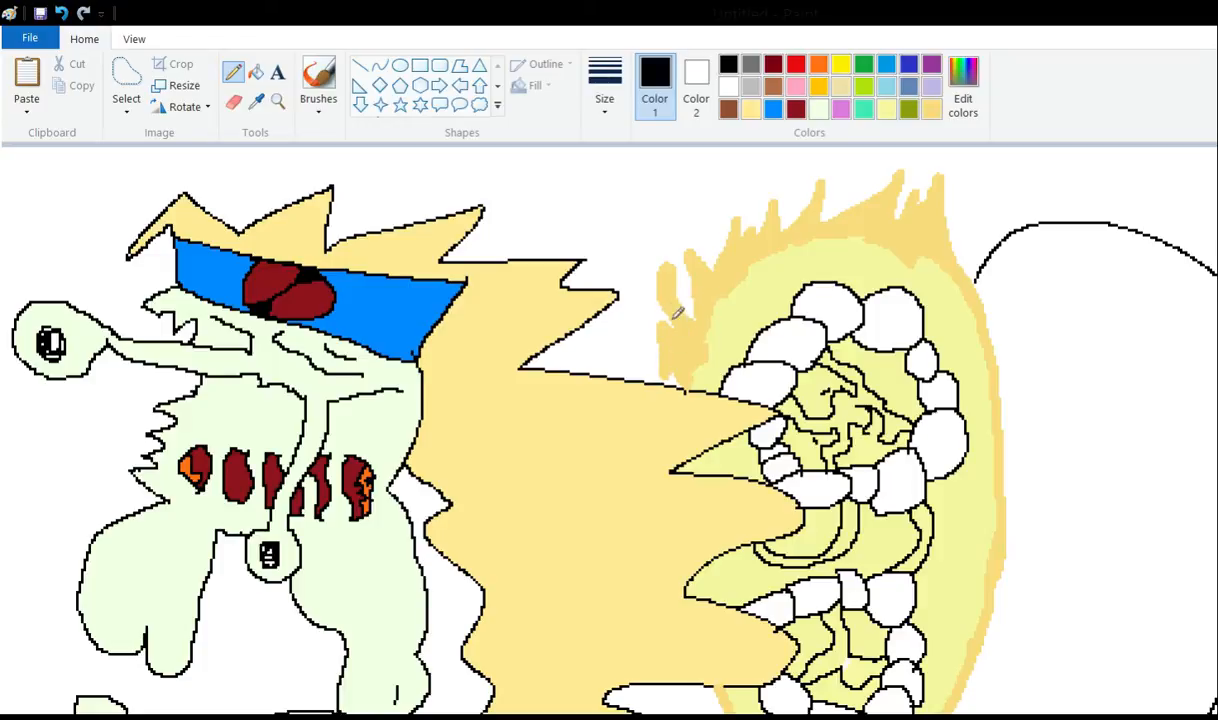
mouse_move(711, 296)
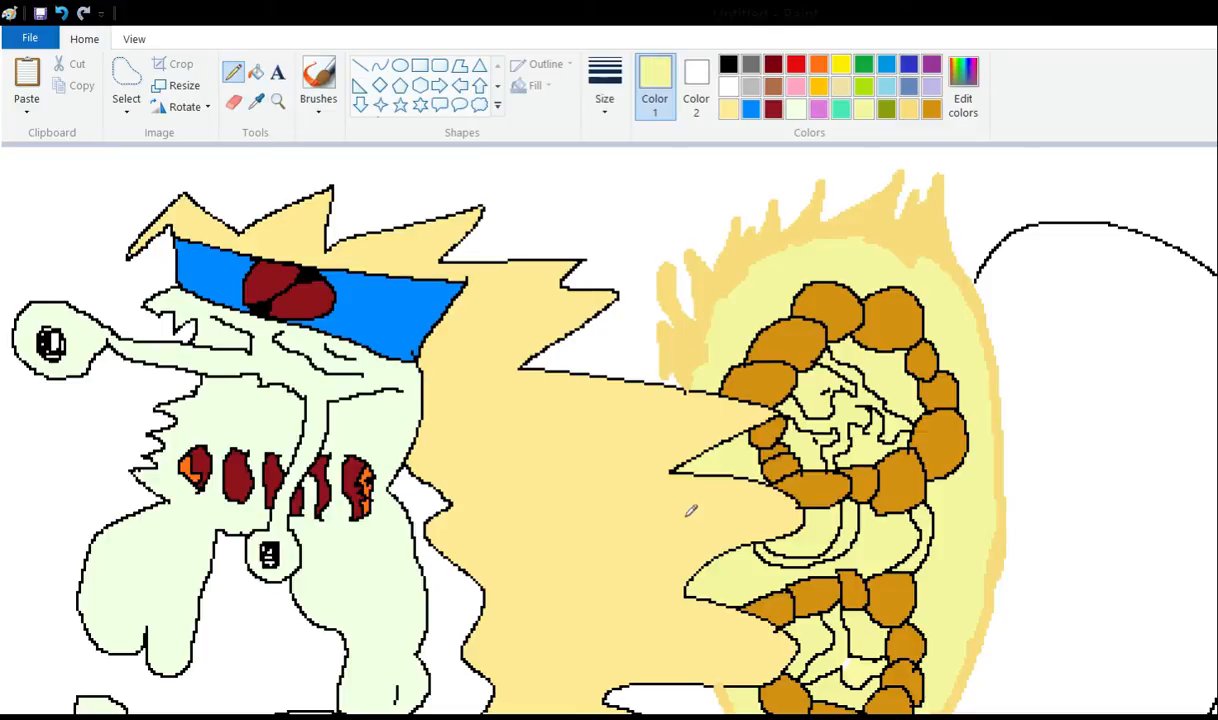
mouse_move(678, 527)
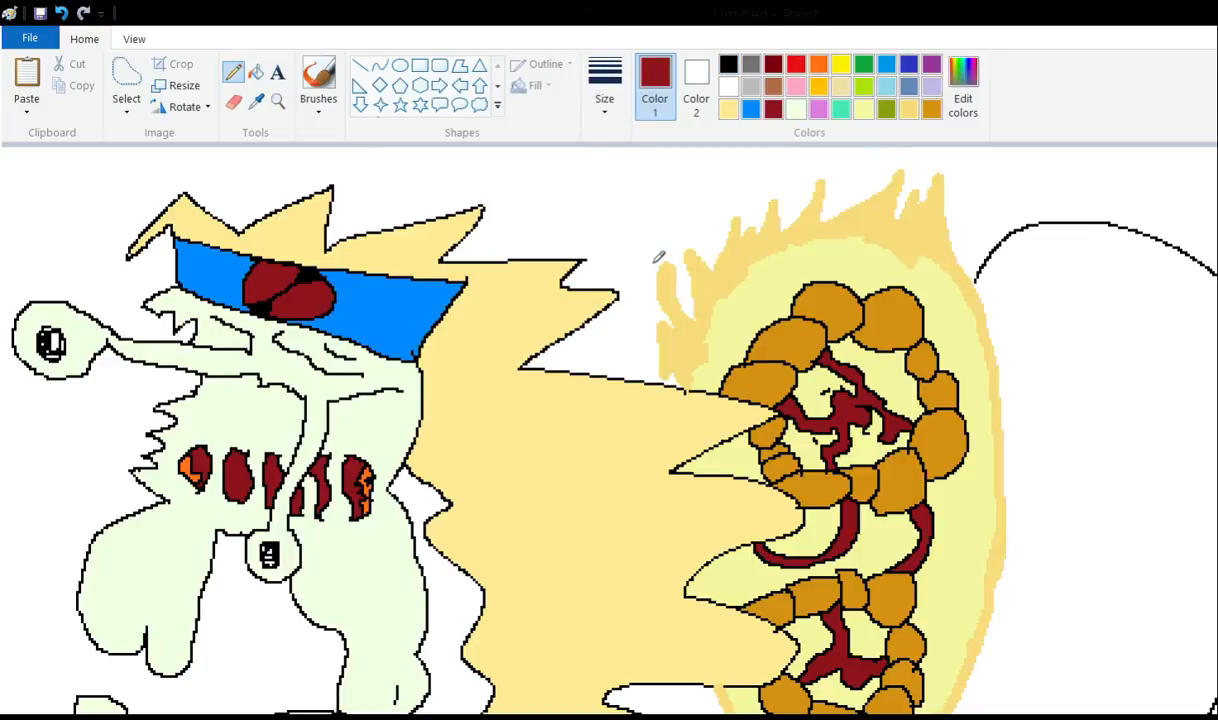
Switch the drawing colour back to black and scroll down the canvas.
left_click(728, 63)
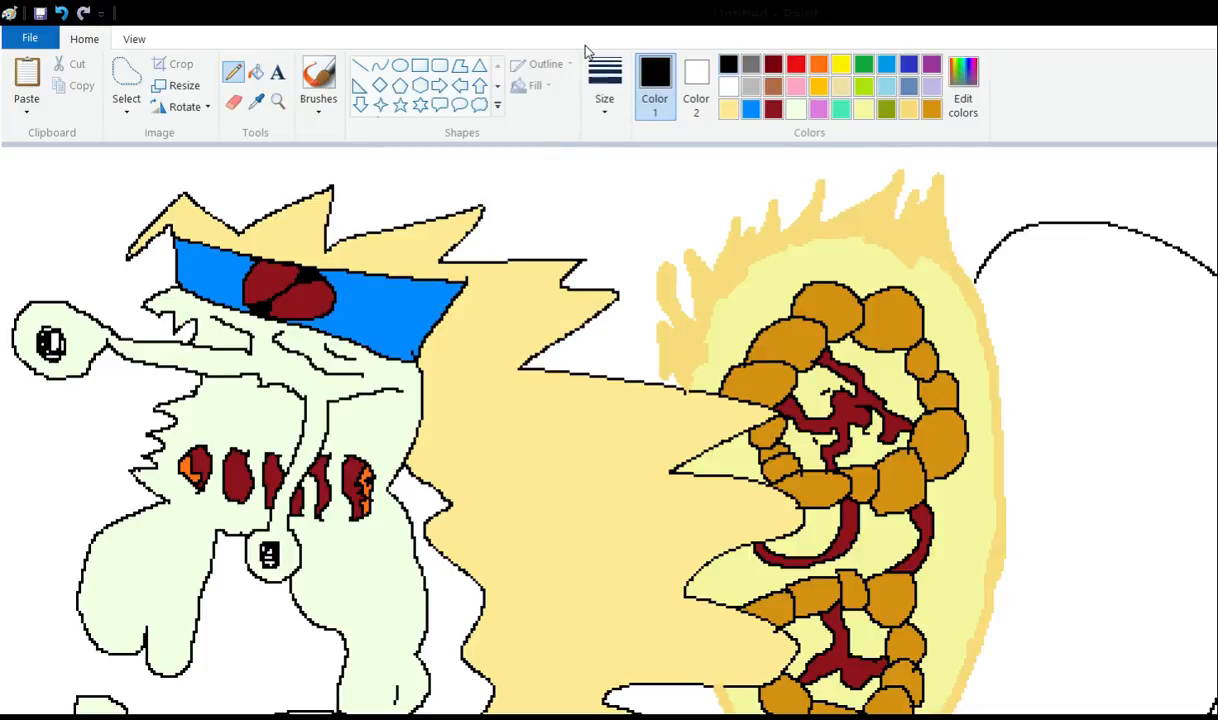
scroll("down", 3)
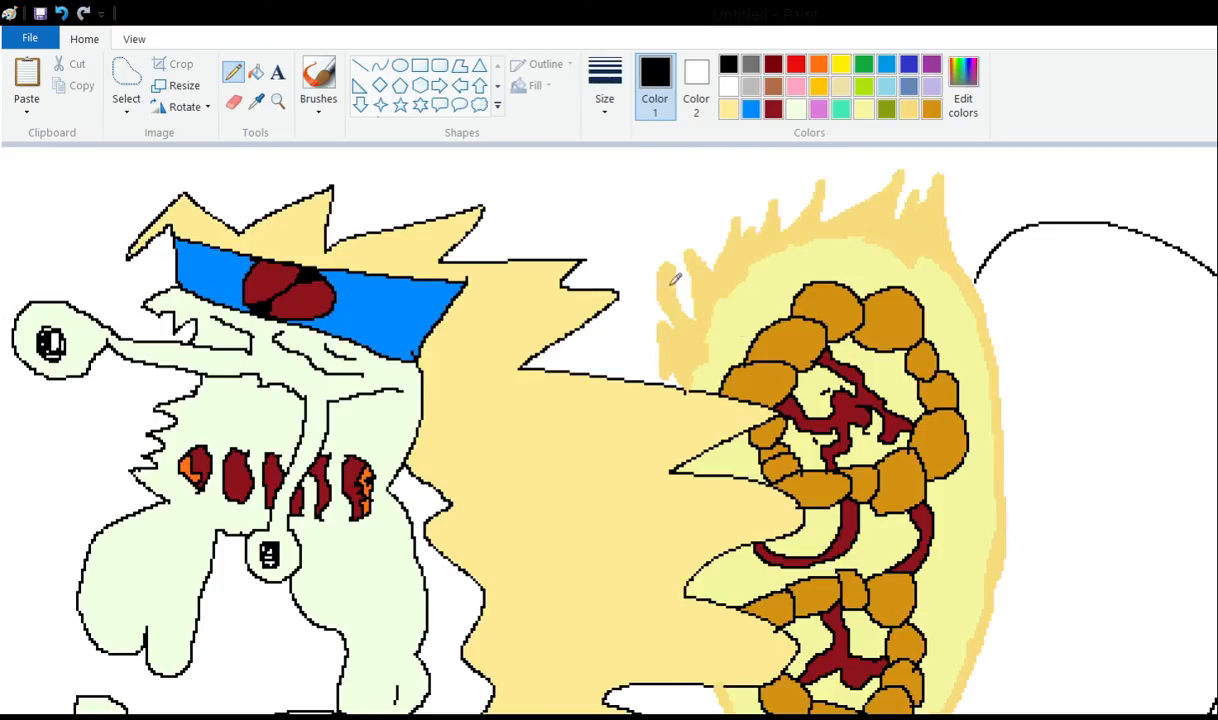
mouse_move(550, 220)
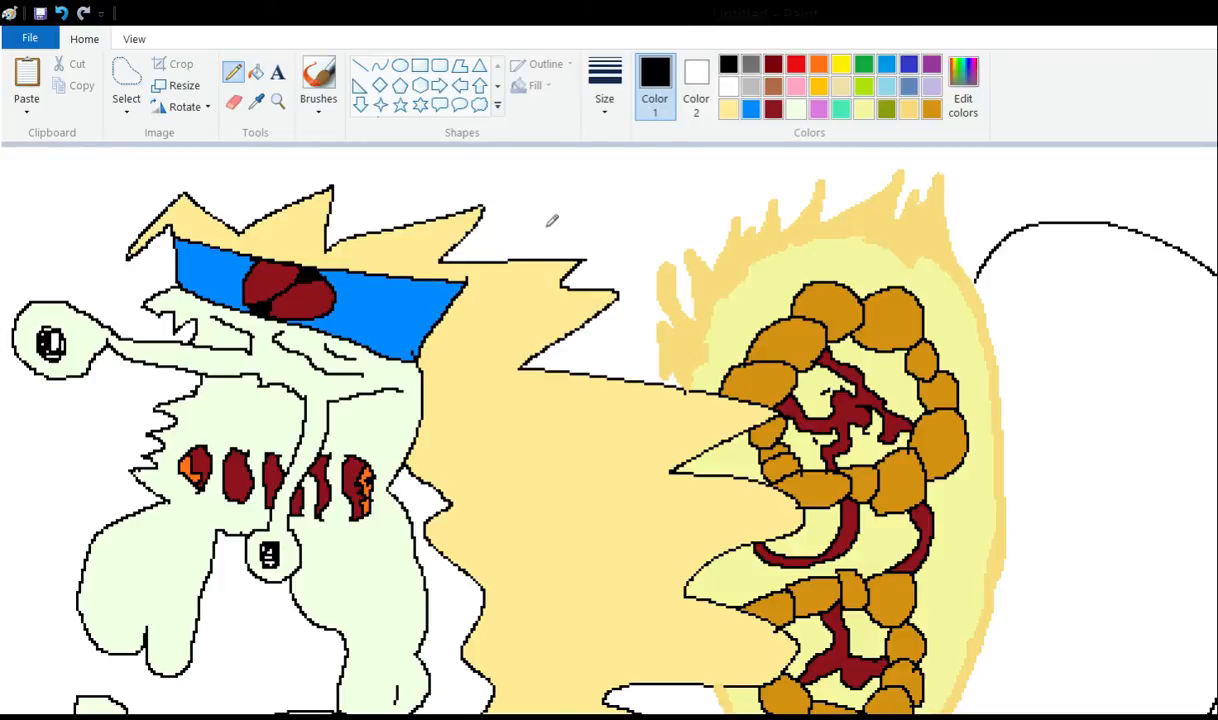
mouse_move(578, 199)
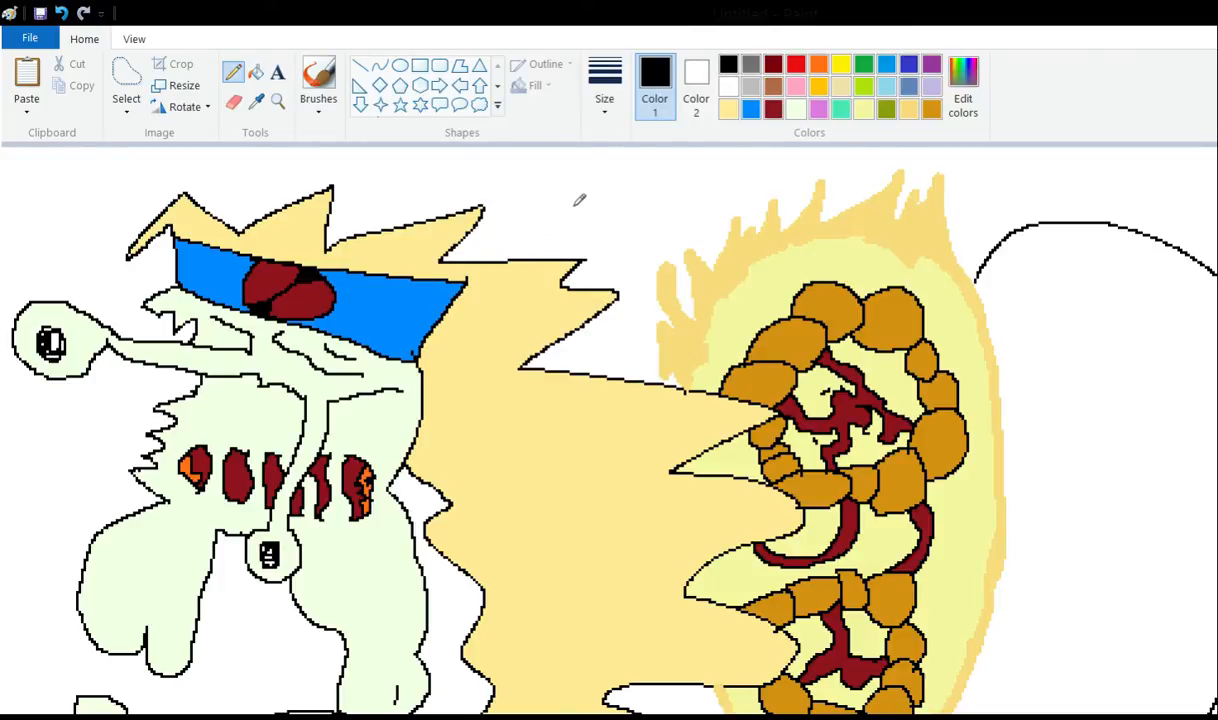
mouse_move(563, 252)
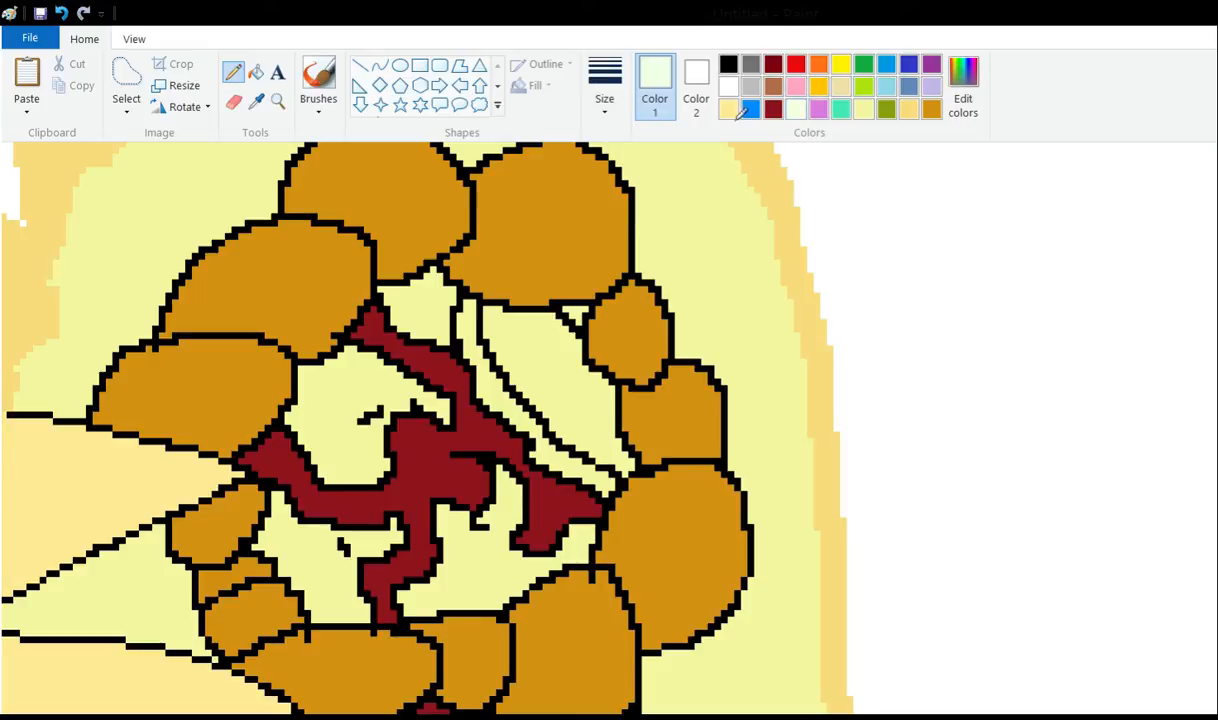
mouse_move(338, 113)
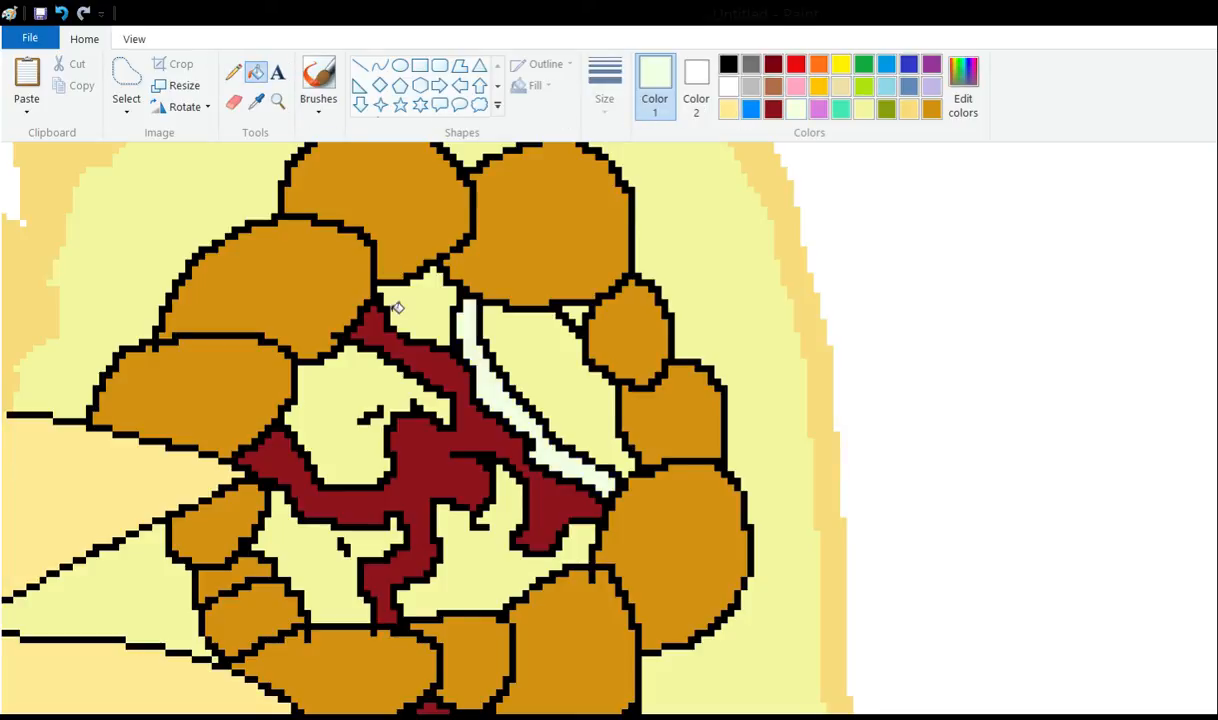
mouse_move(468, 245)
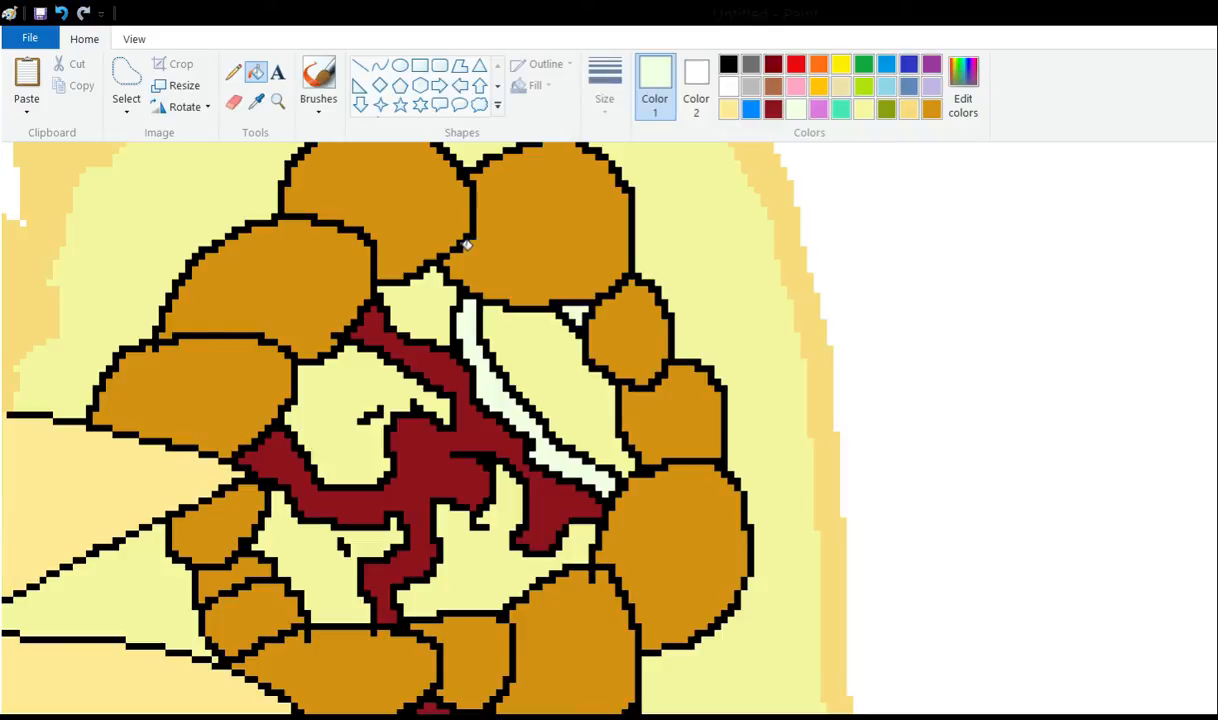
mouse_move(760, 98)
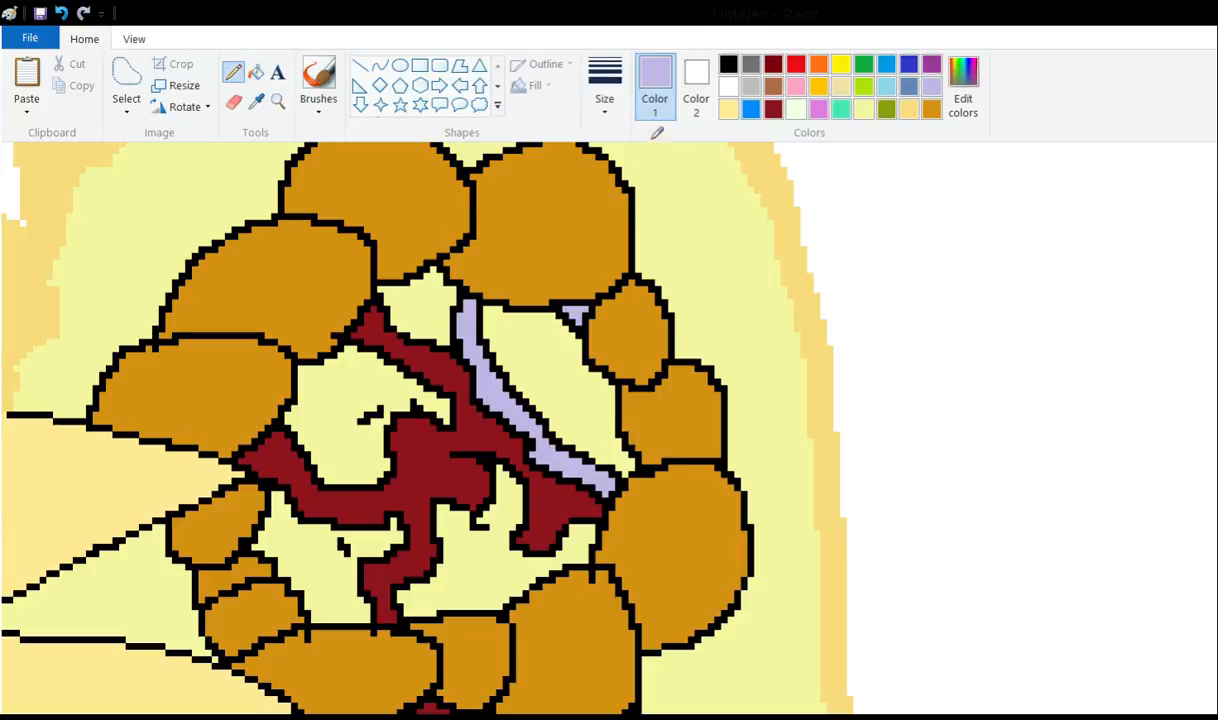
mouse_move(585, 62)
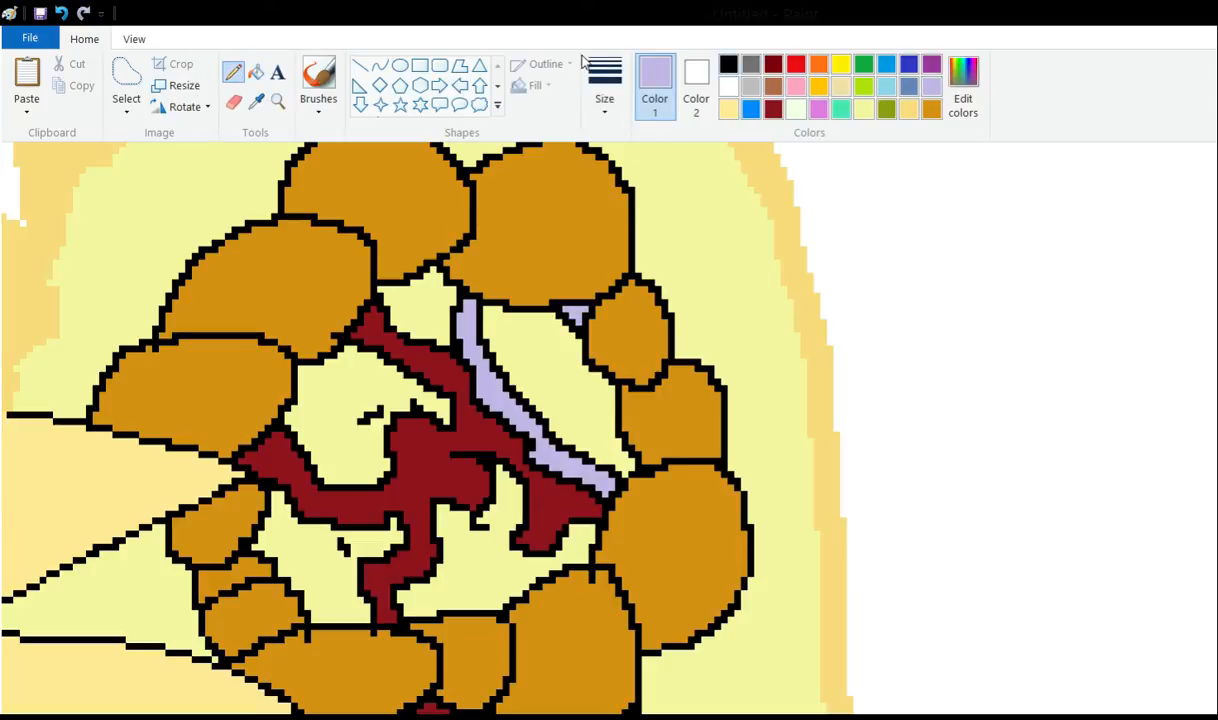
Pick pale green for the eye's interior and pale pink for its speckles.
left_click(728, 63)
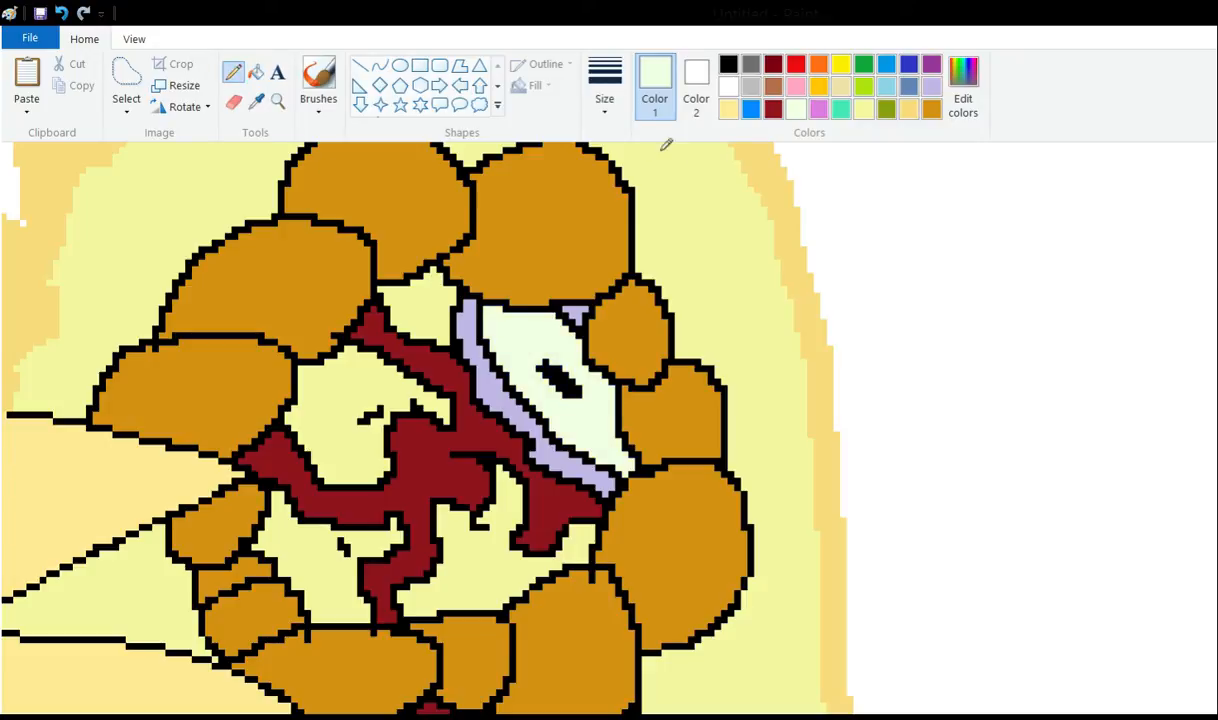
left_click(796, 64)
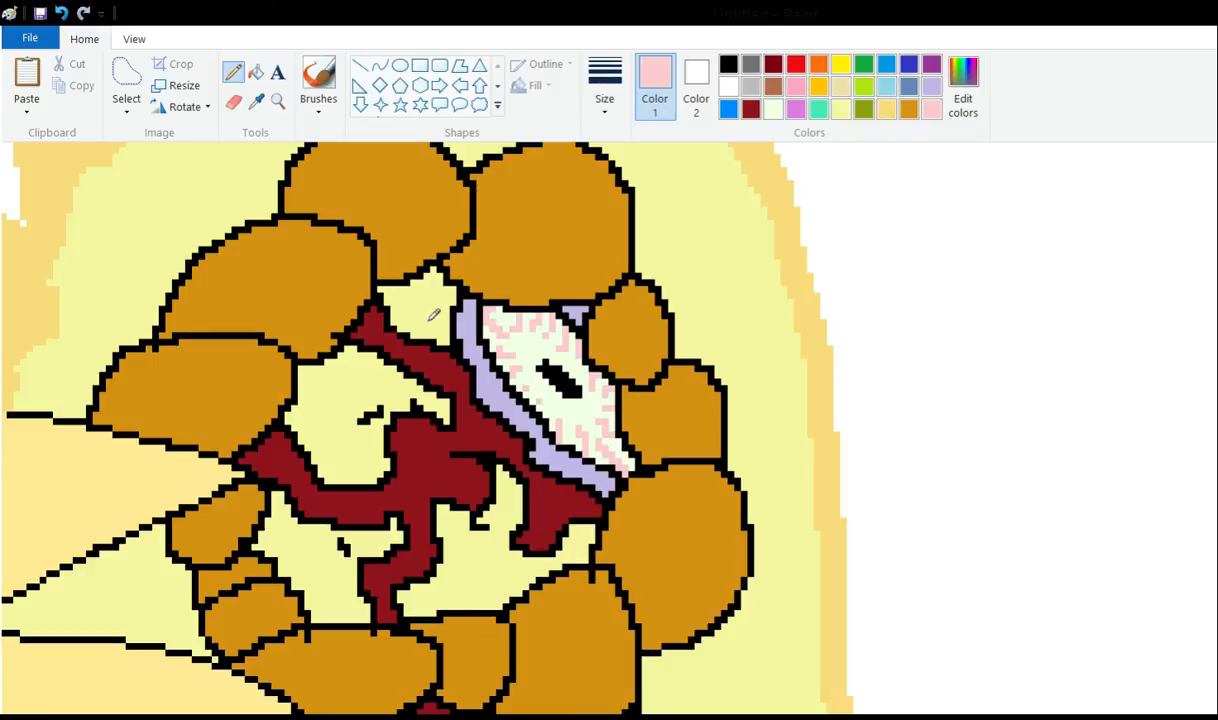
mouse_move(433, 292)
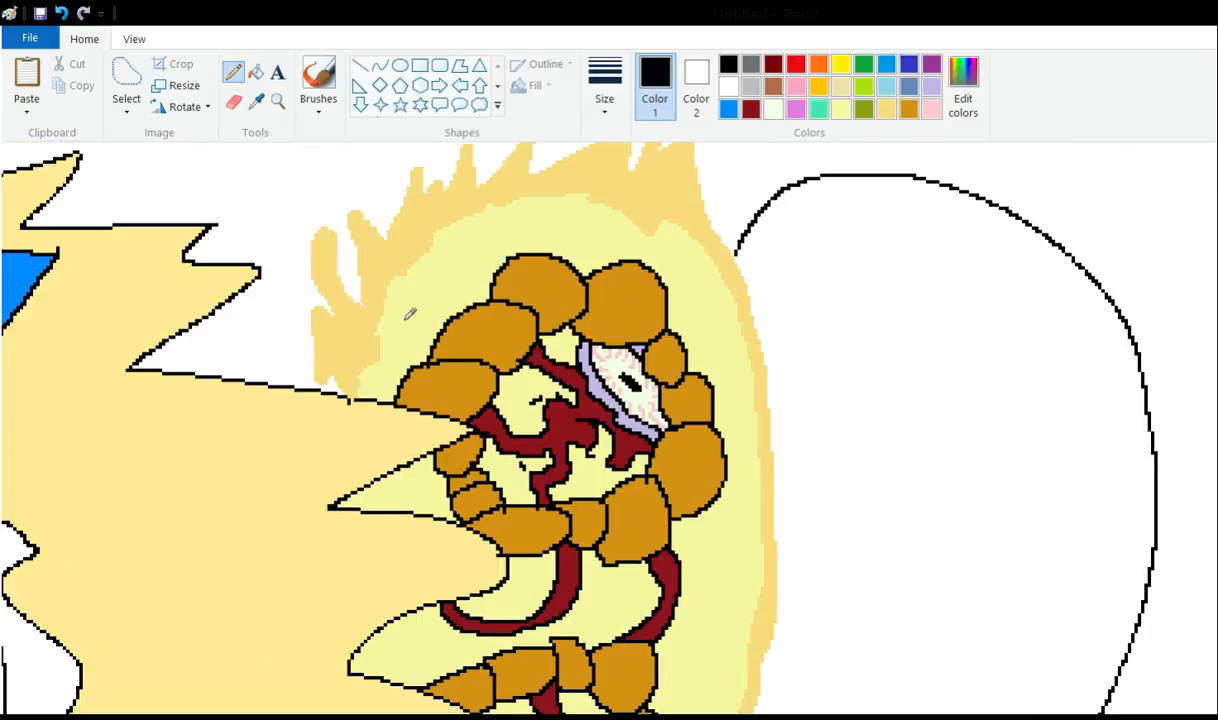
mouse_move(408, 340)
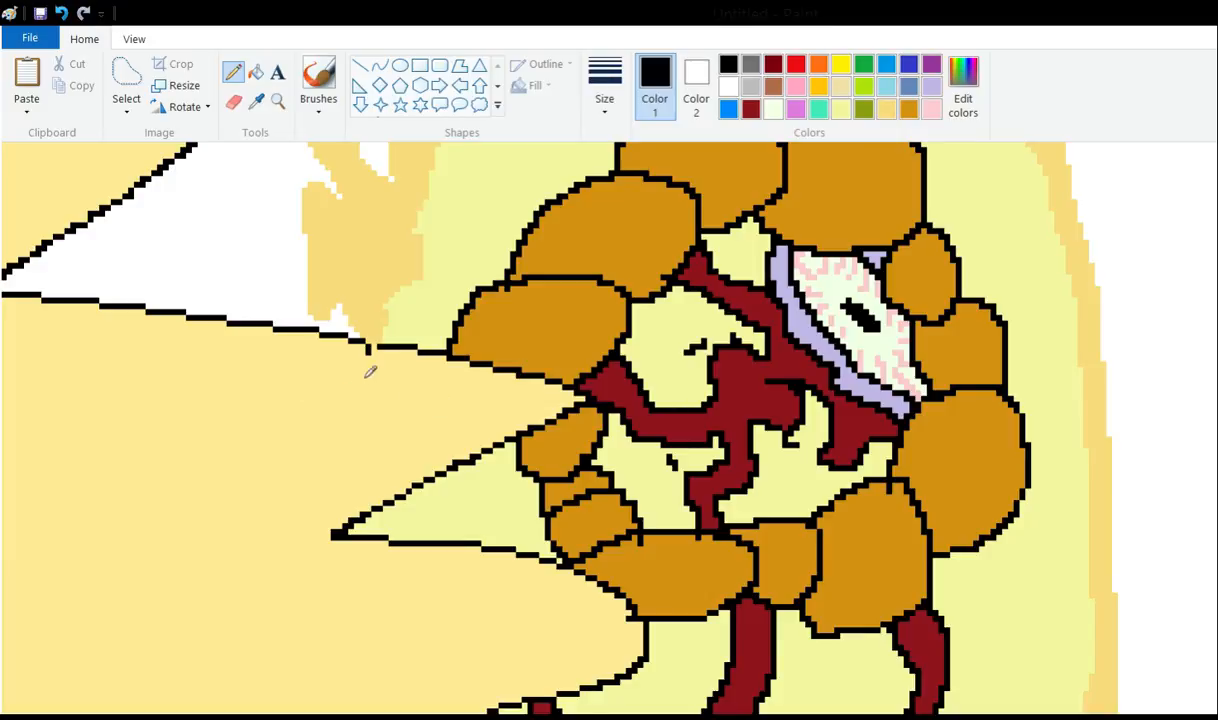
Give the stick figure's round head two eyes and a smiling mouth.
scroll("down", 3)
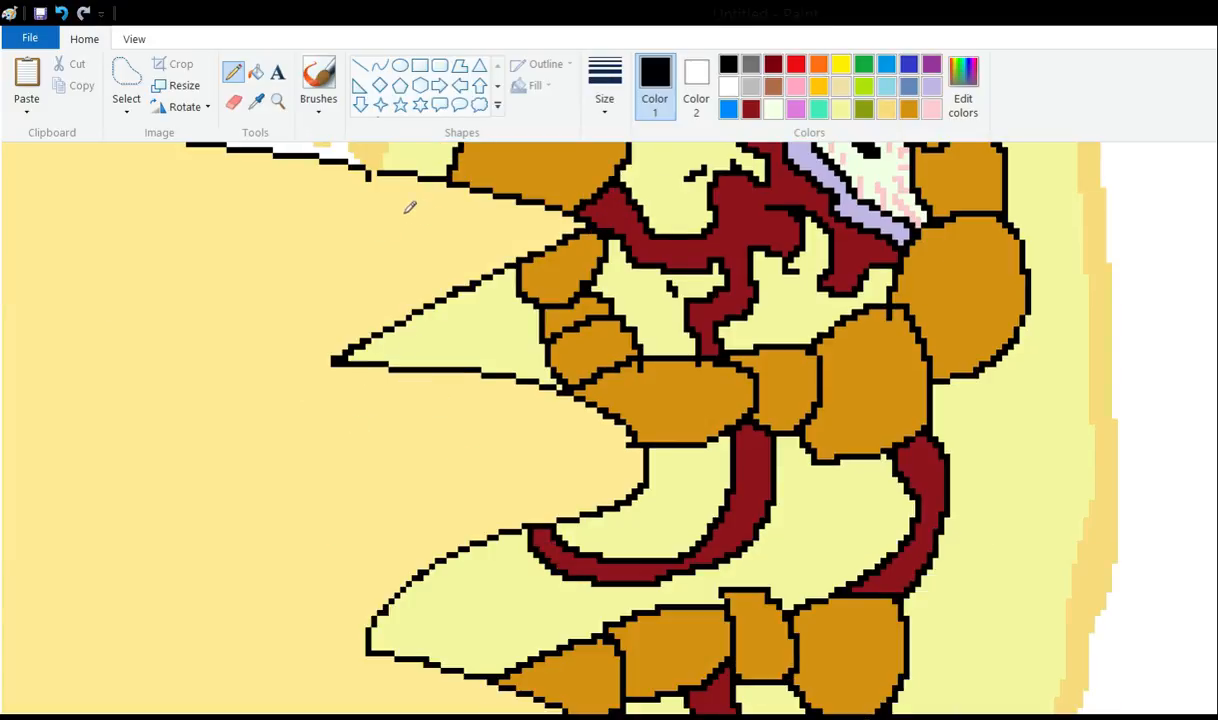
mouse_move(322, 290)
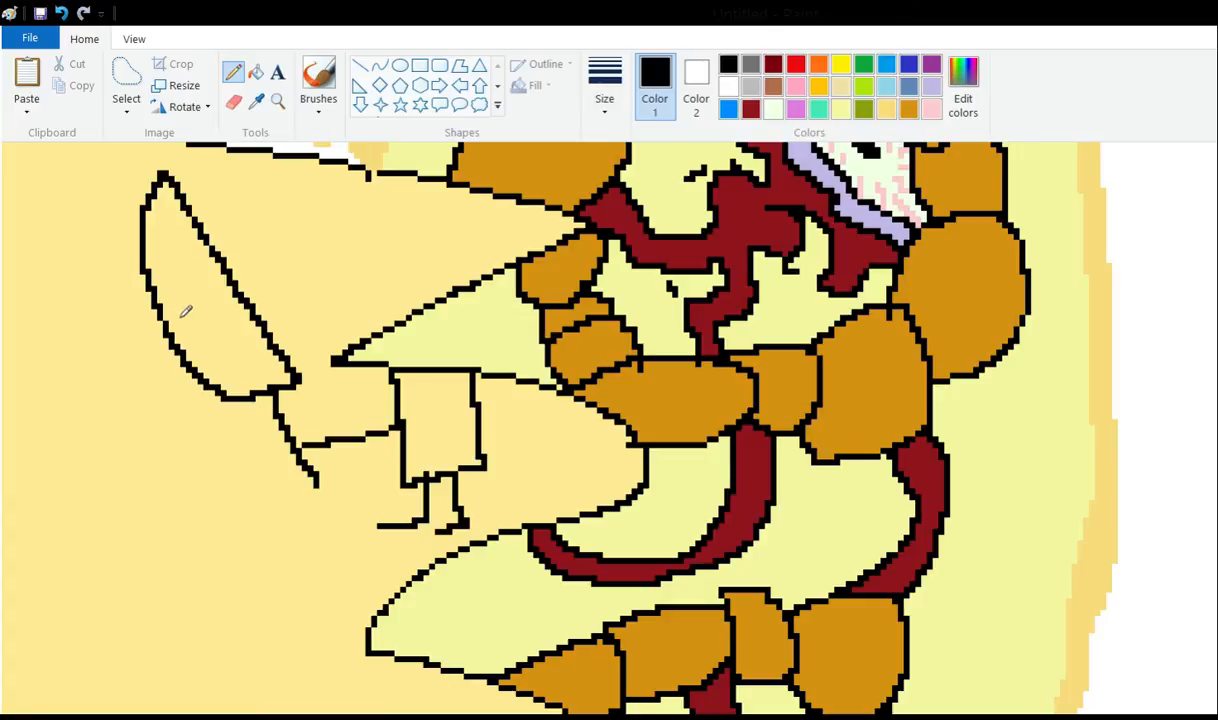
mouse_move(245, 340)
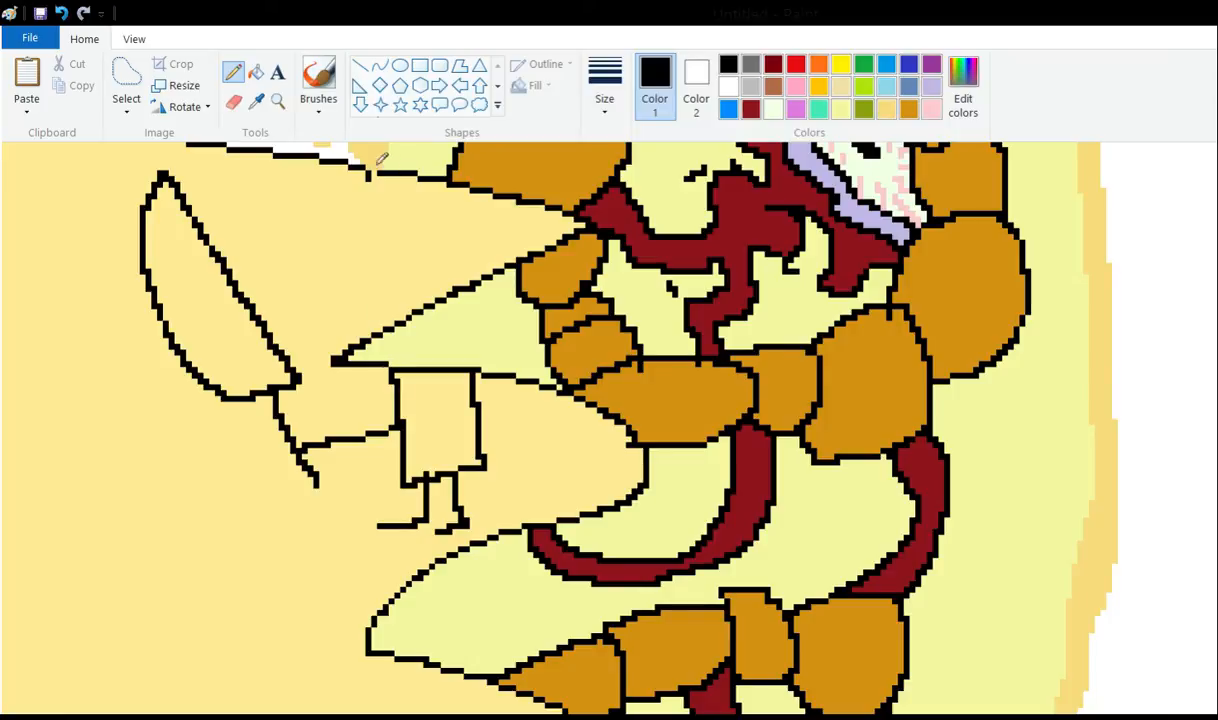
mouse_move(370, 300)
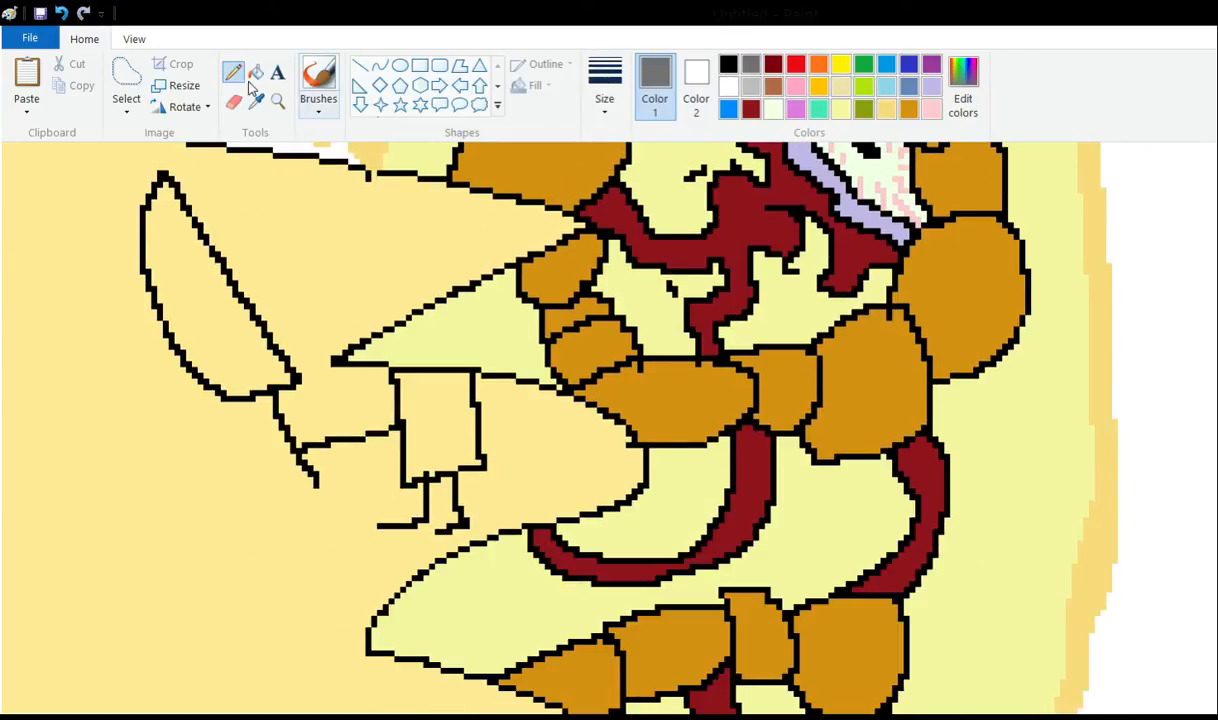
left_click(212, 280)
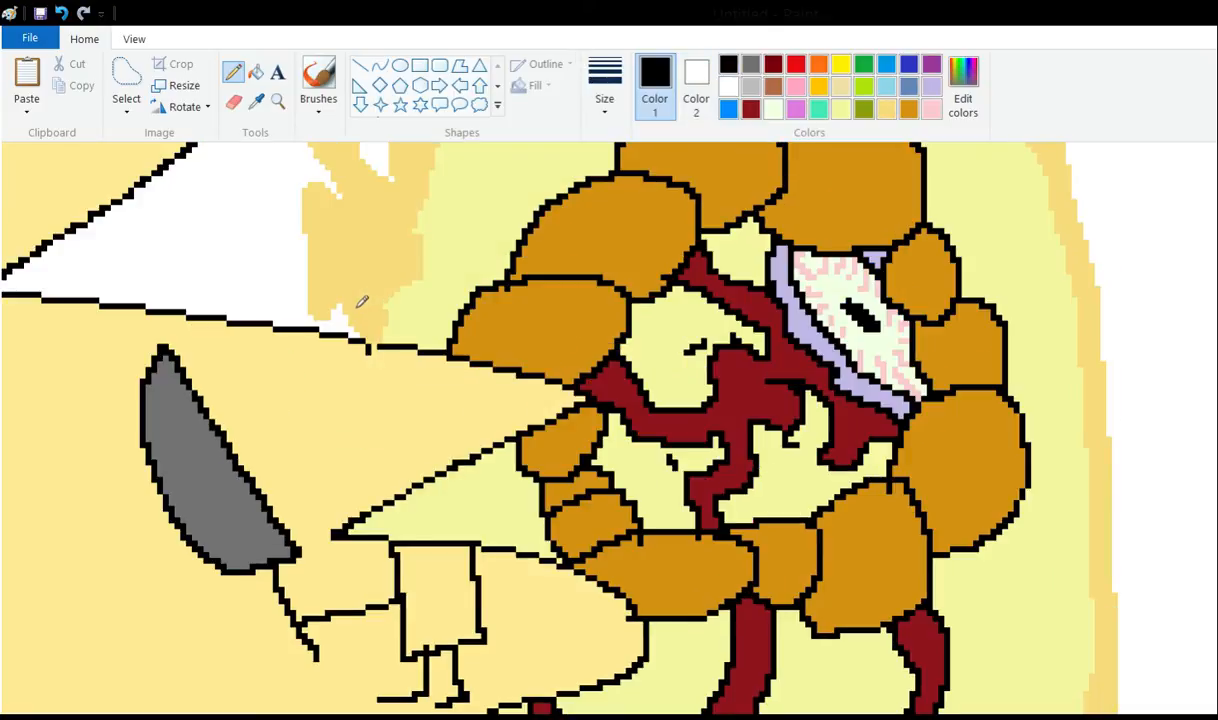
scroll("down", 3)
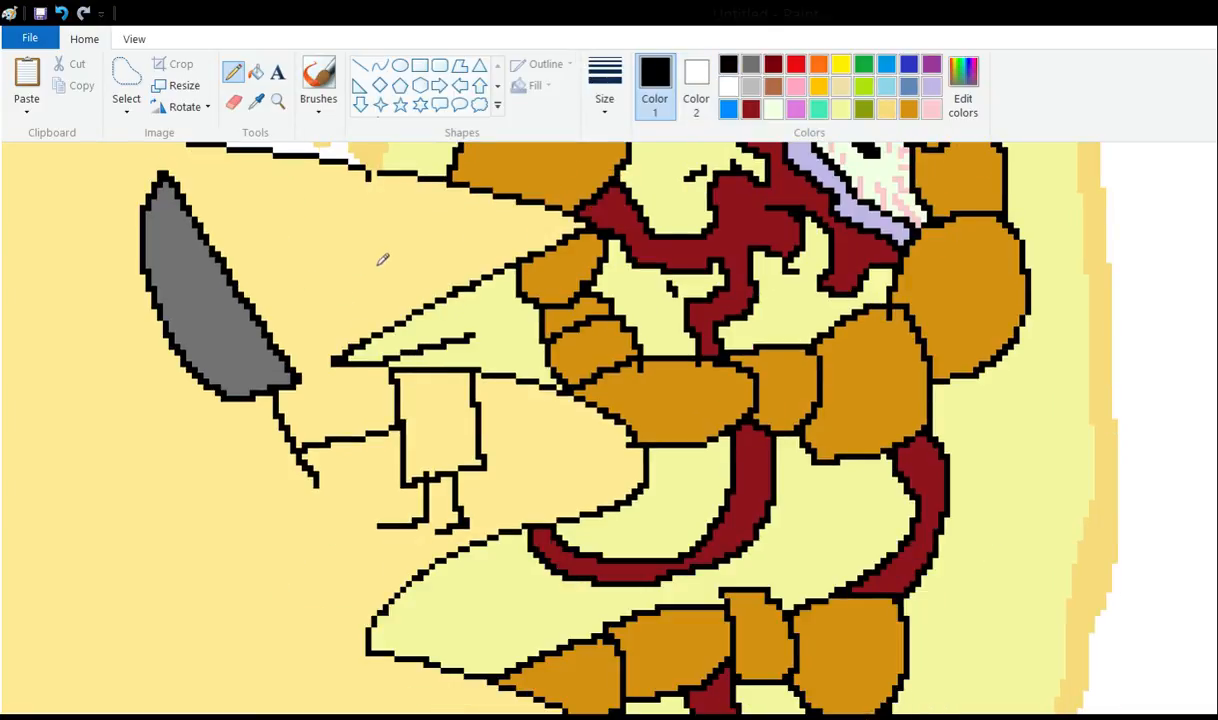
mouse_move(381, 247)
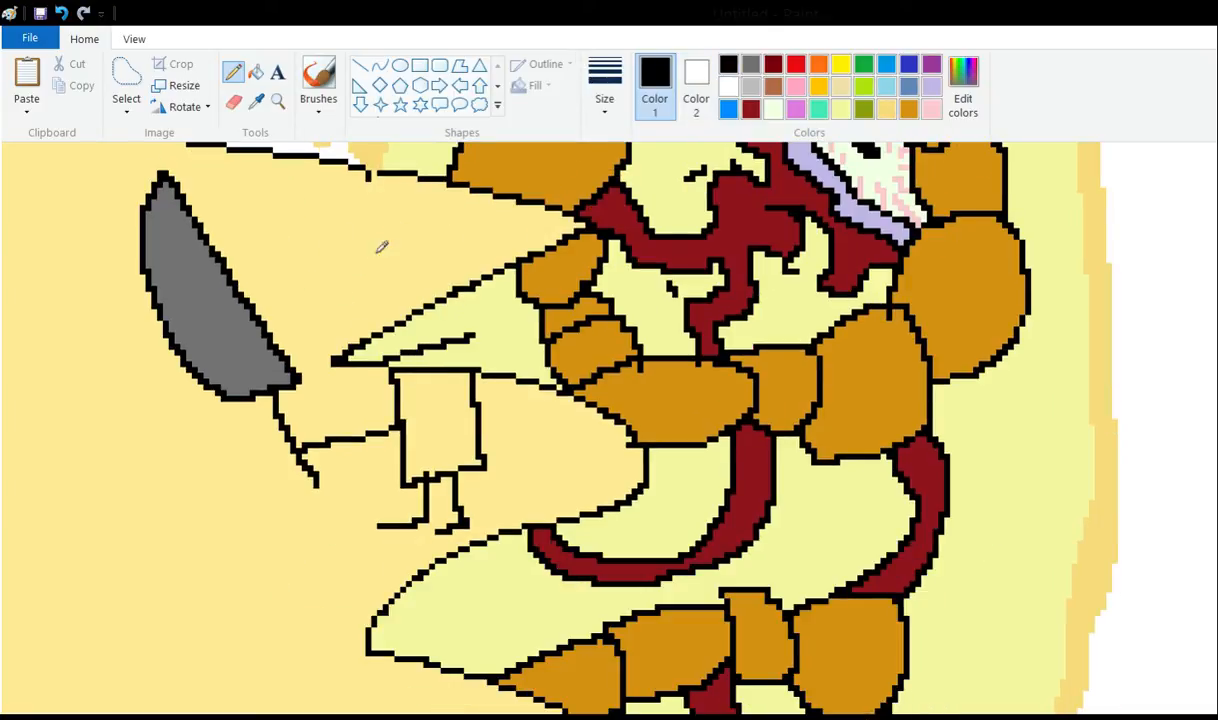
mouse_move(362, 267)
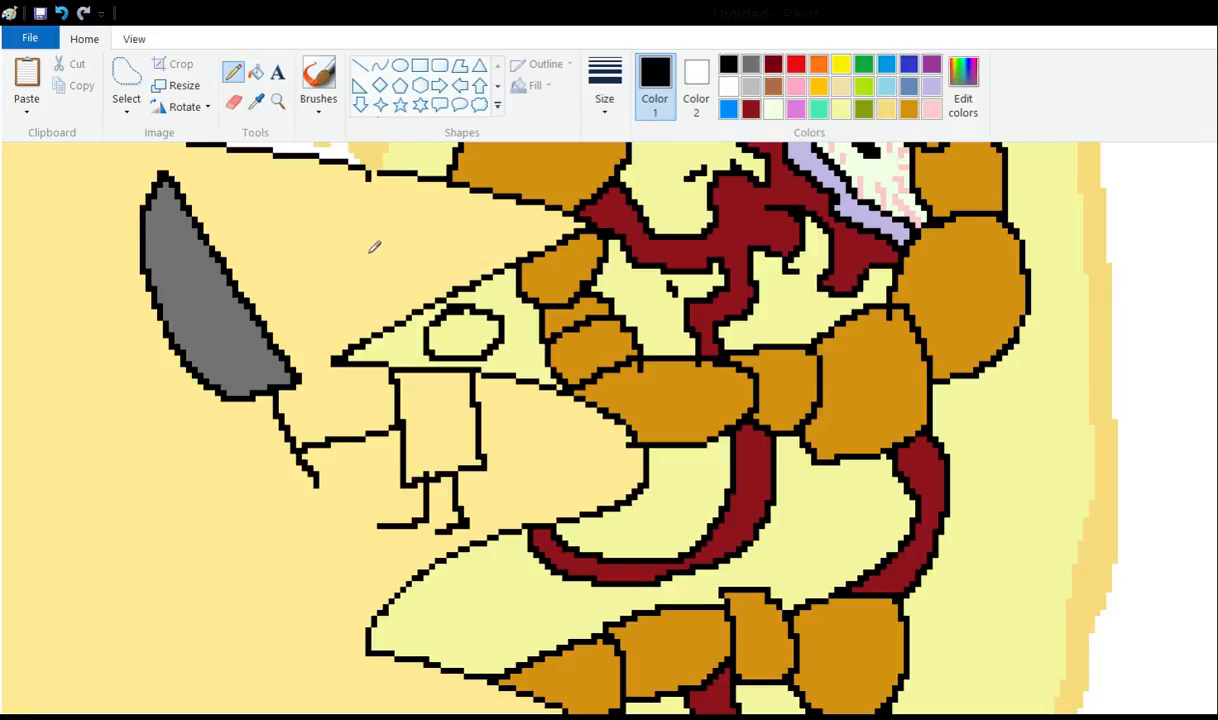
mouse_move(355, 330)
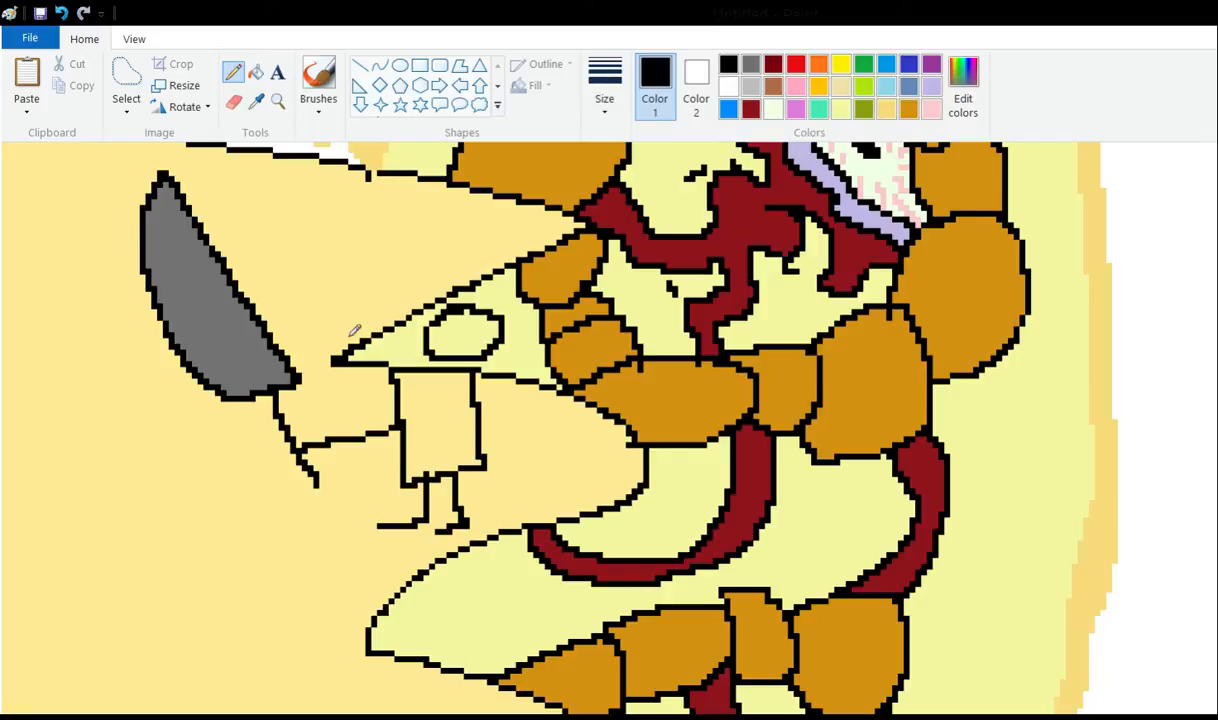
mouse_move(387, 260)
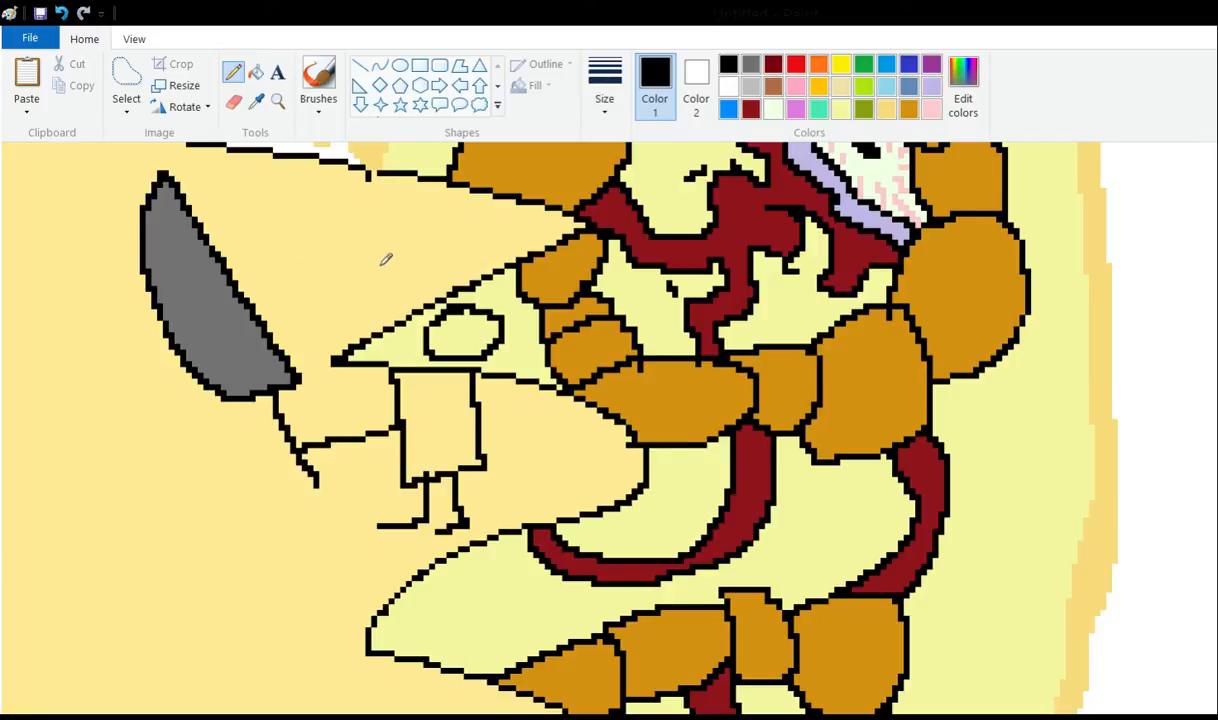
mouse_move(370, 261)
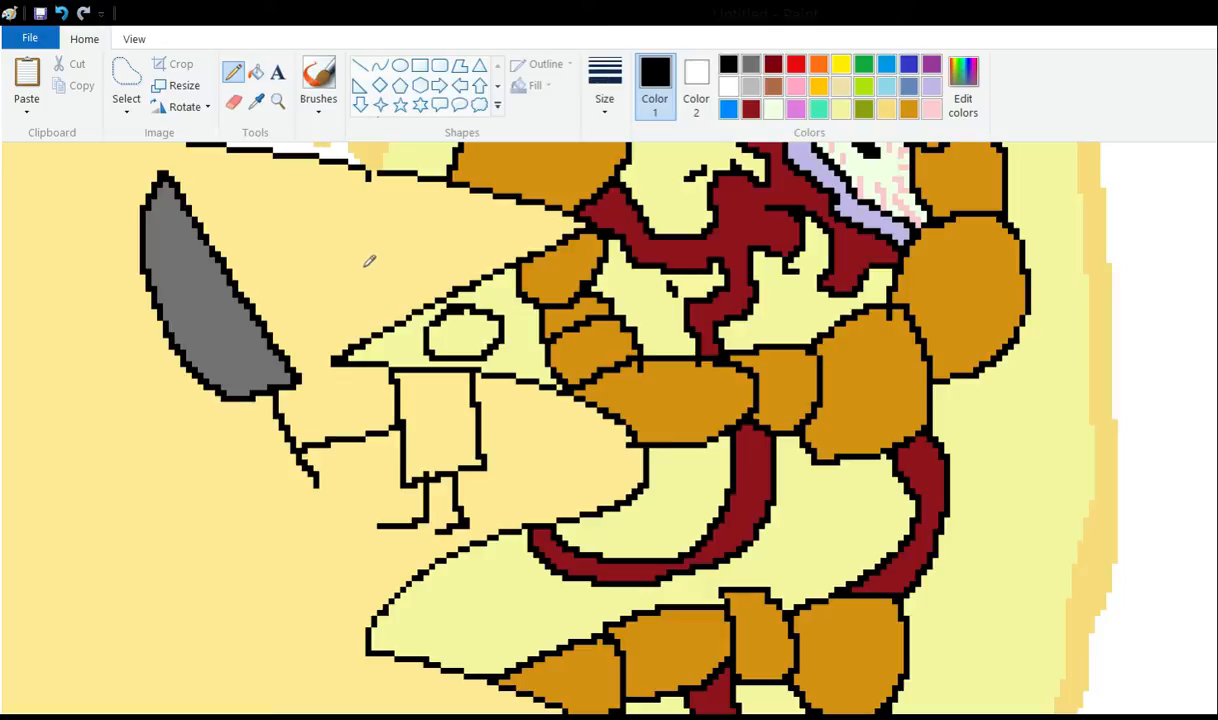
left_click(455, 335)
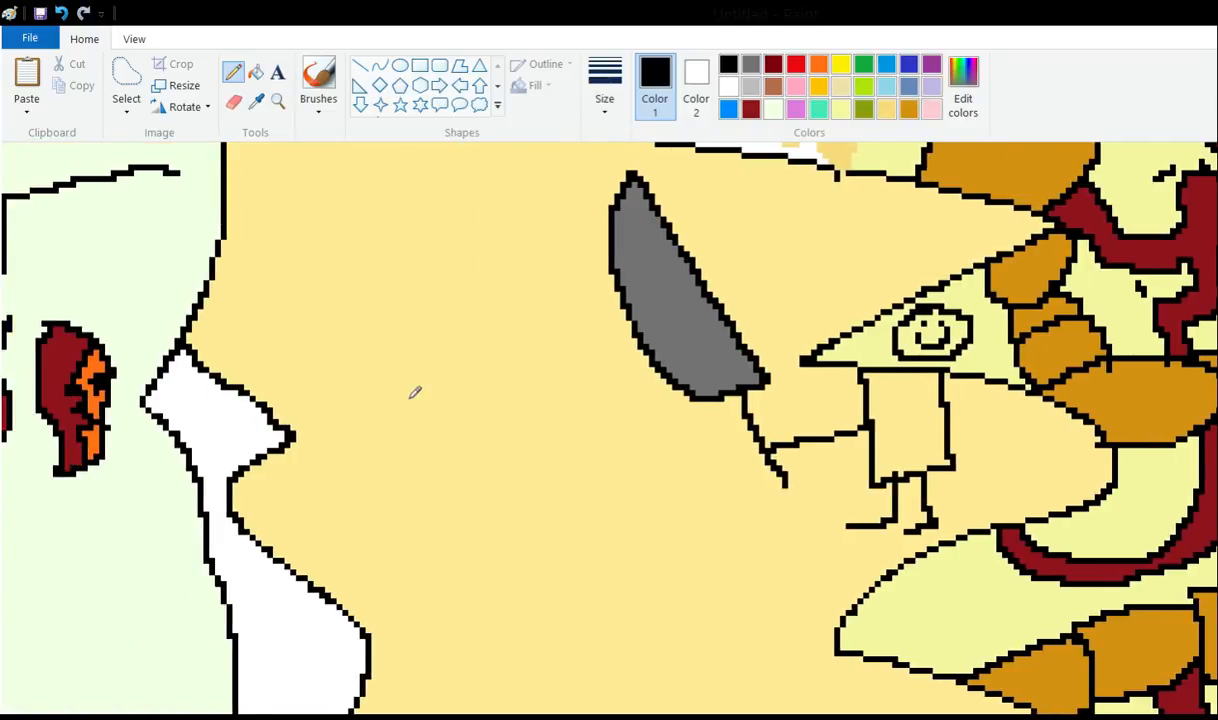
mouse_move(375, 257)
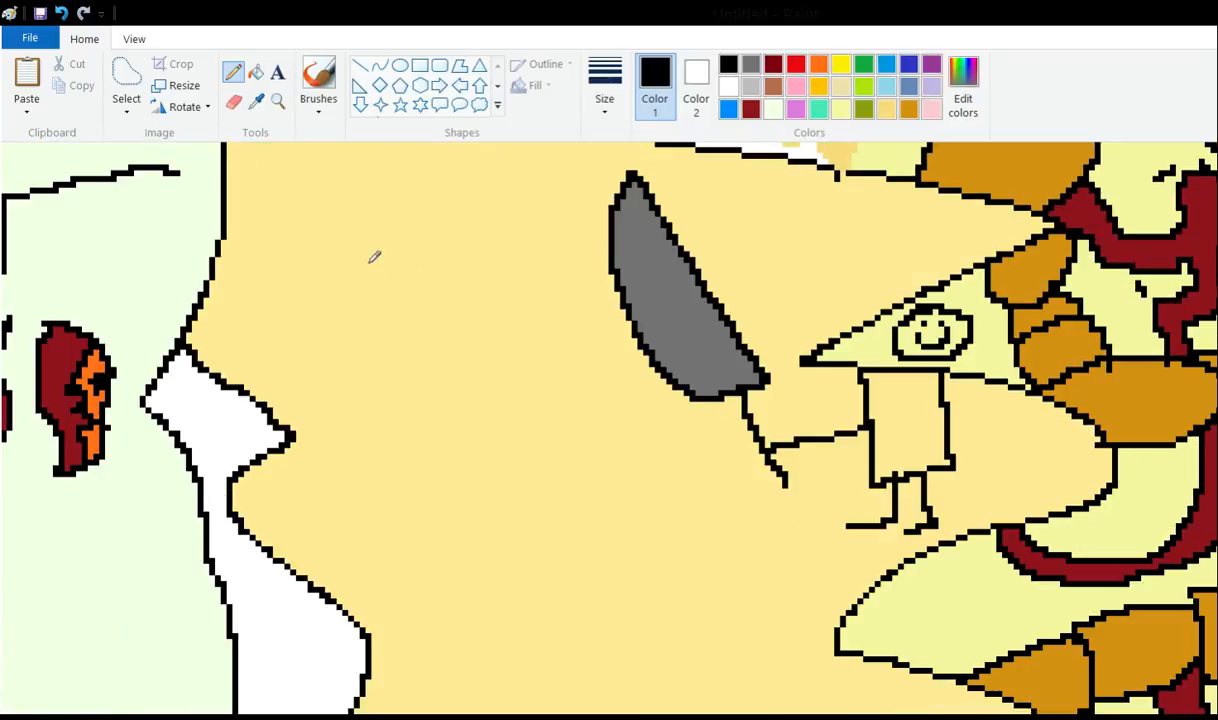
Add crooked legs beneath the horned buffalo's oval body.
scroll("up", 3)
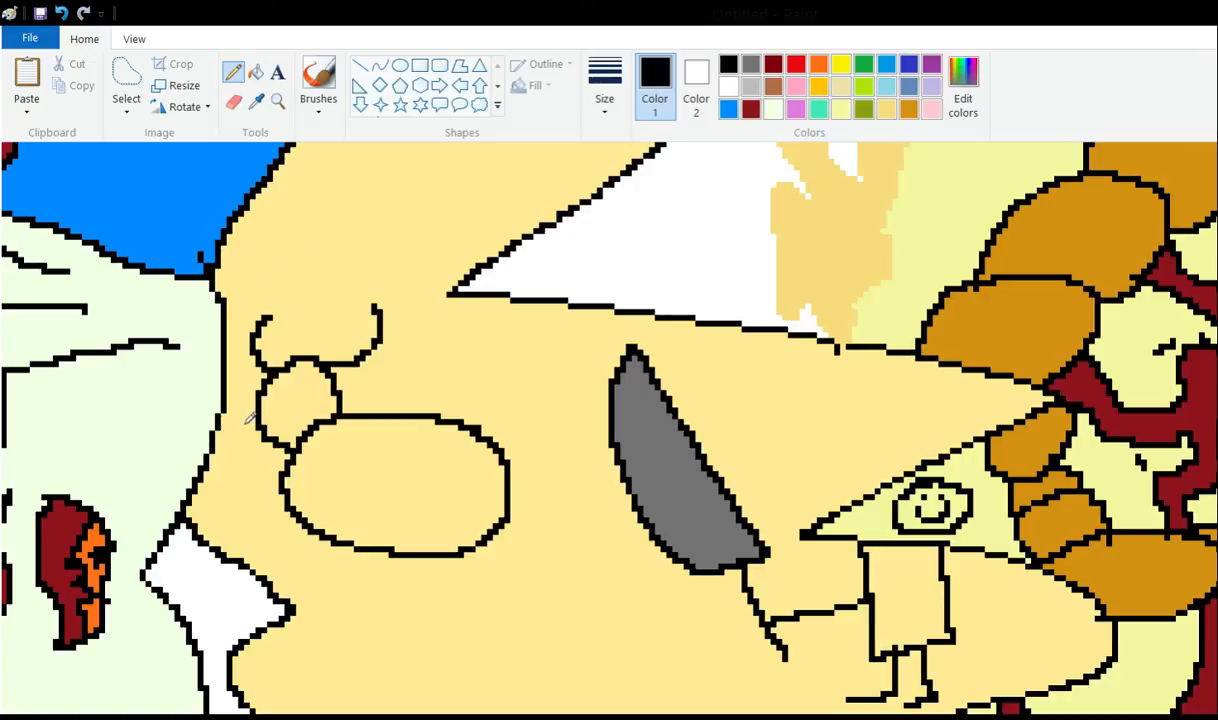
left_click_drag(300, 540, 460, 600)
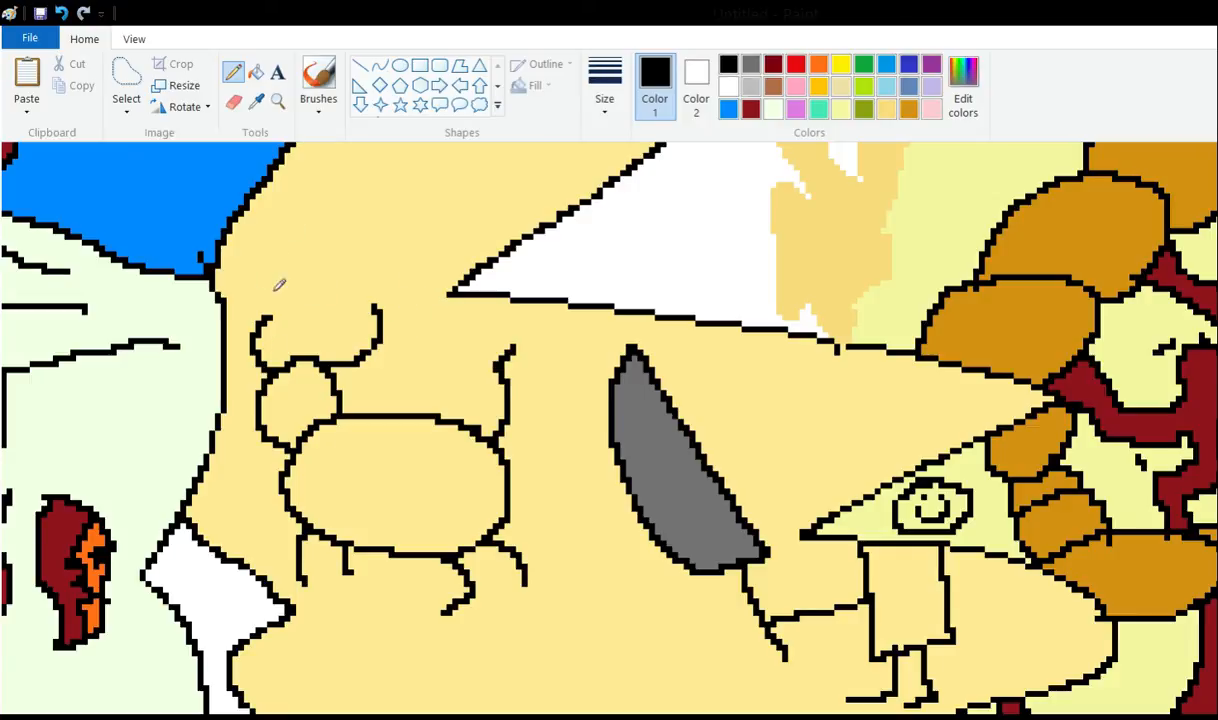
scroll("down", 3)
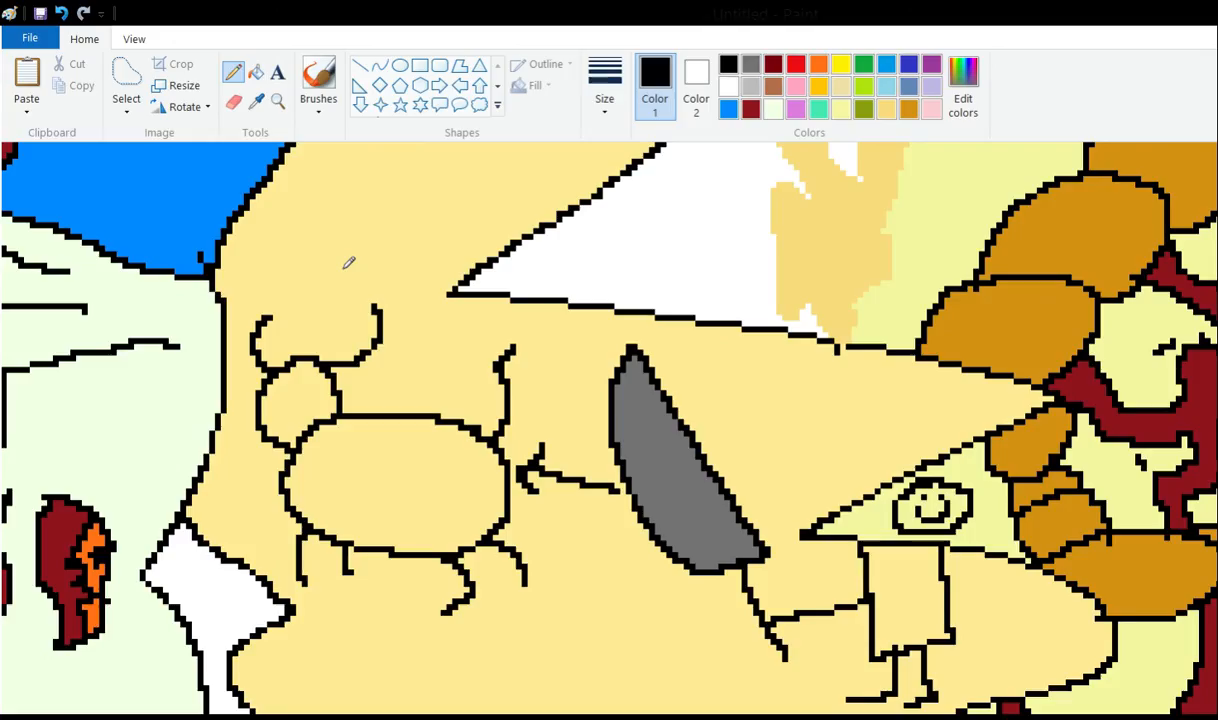
mouse_move(288, 268)
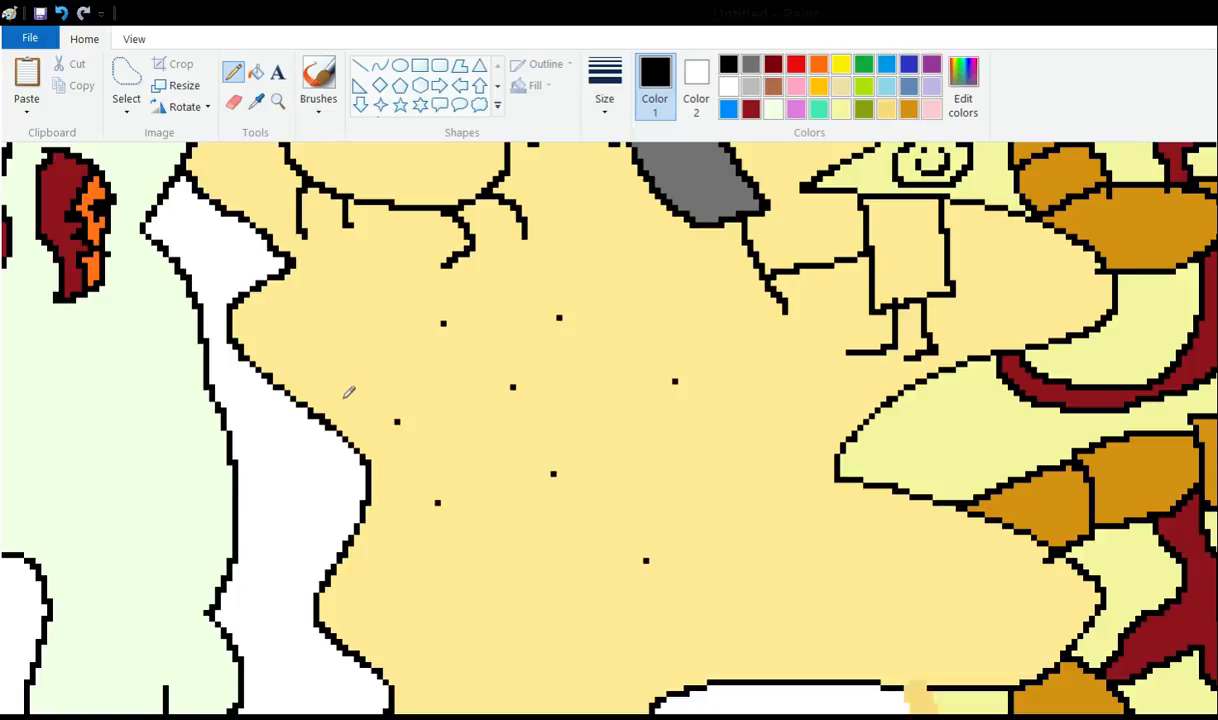
mouse_move(370, 258)
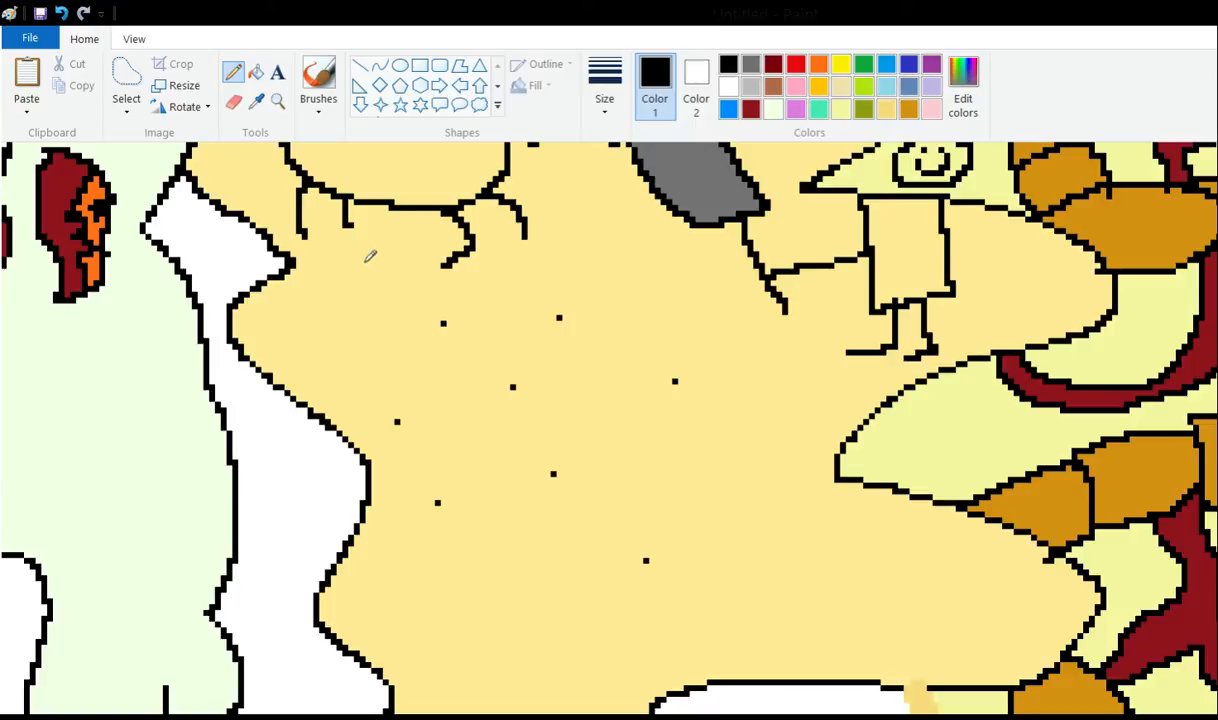
mouse_move(405, 300)
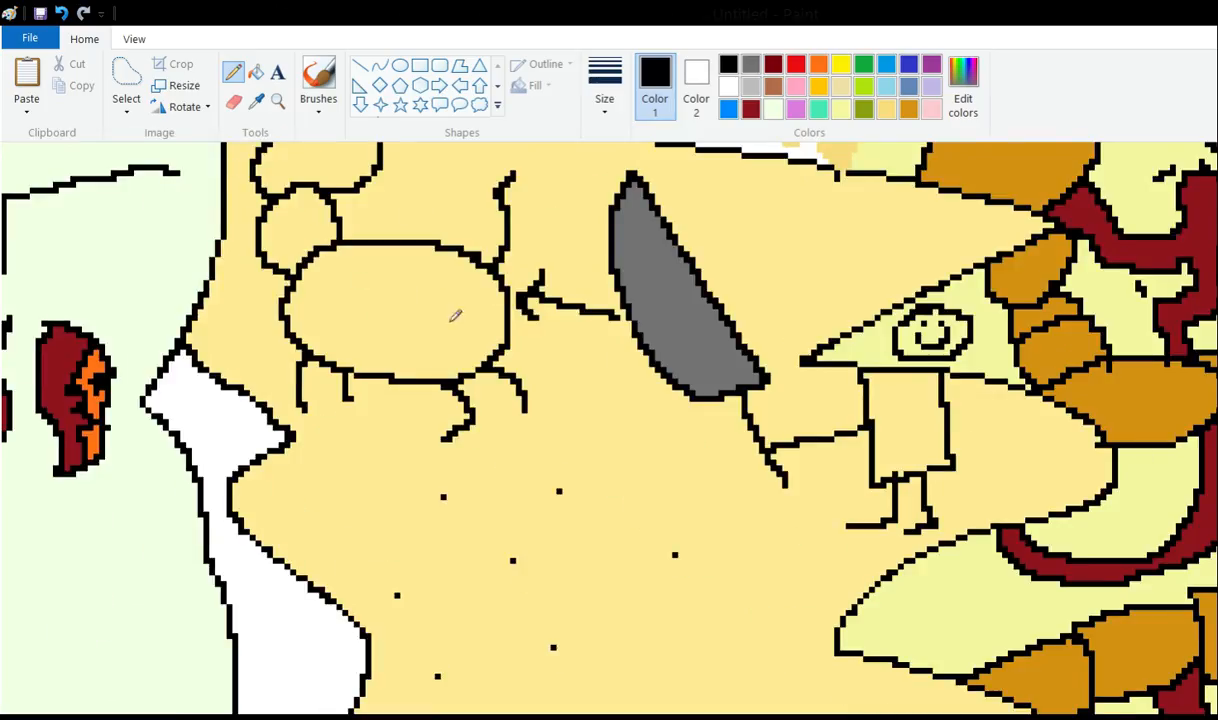
Draw the stomach's right, left, inner and top edges, joining them into a flask outline.
scroll("down", 3)
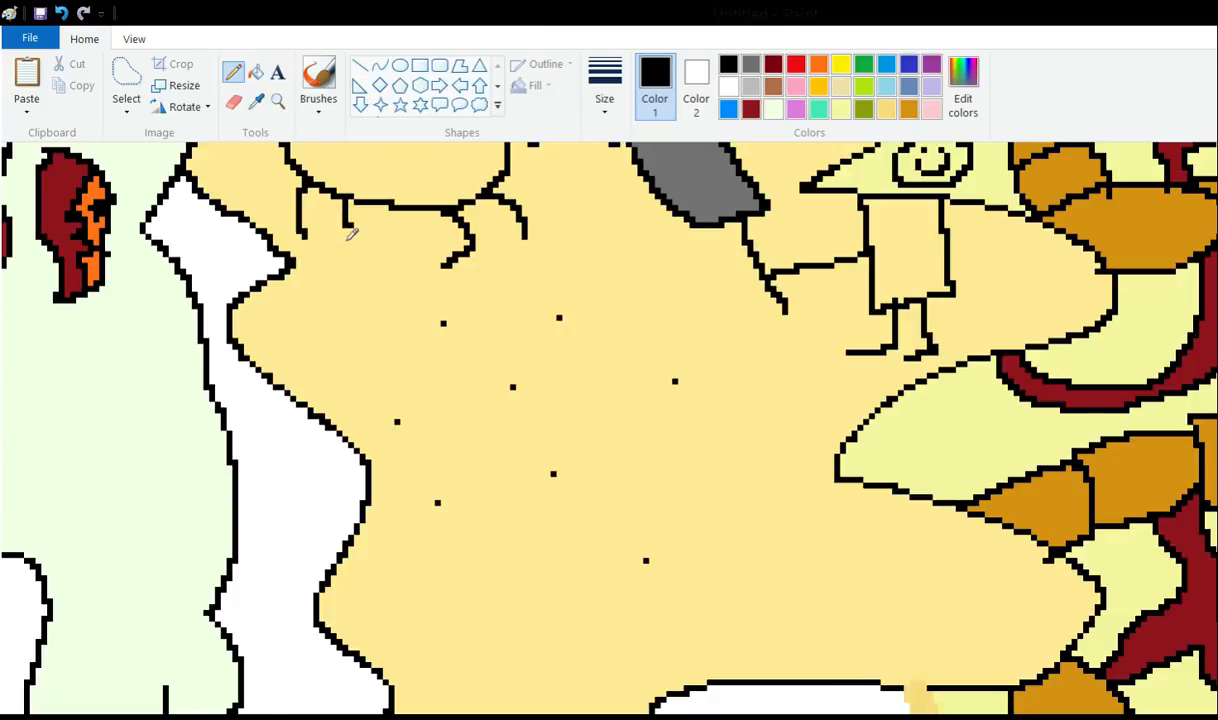
mouse_move(545, 297)
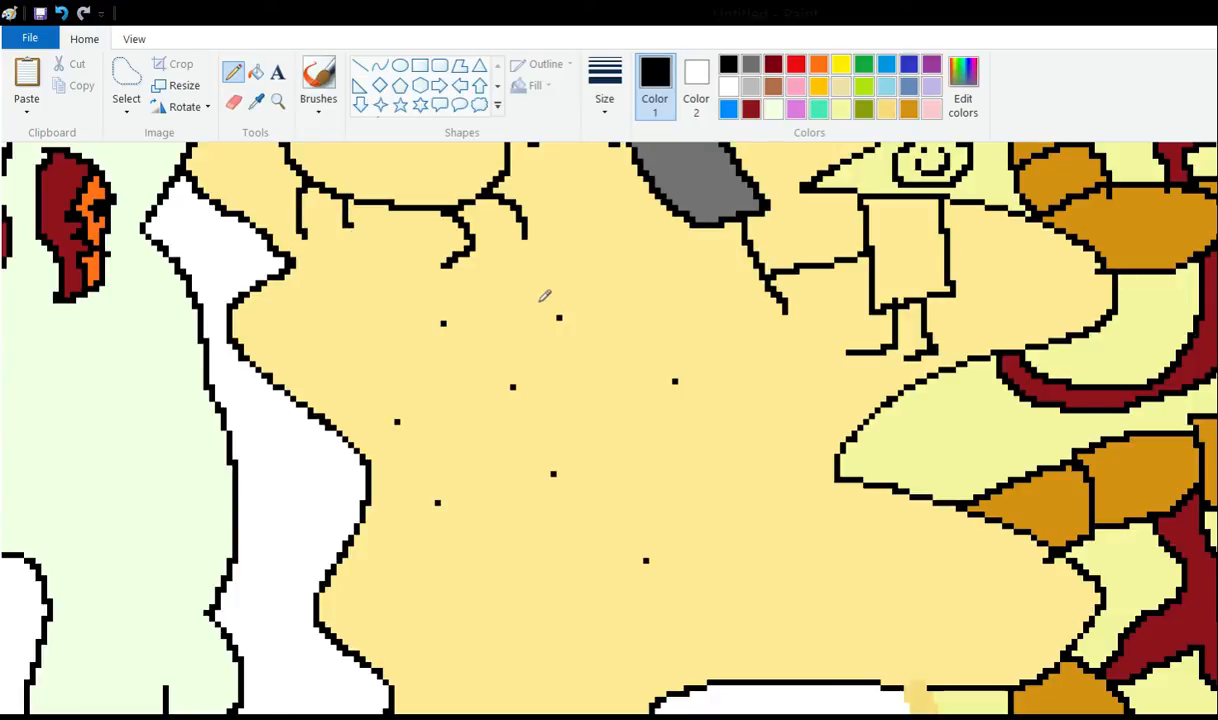
left_click_drag(675, 385, 647, 570)
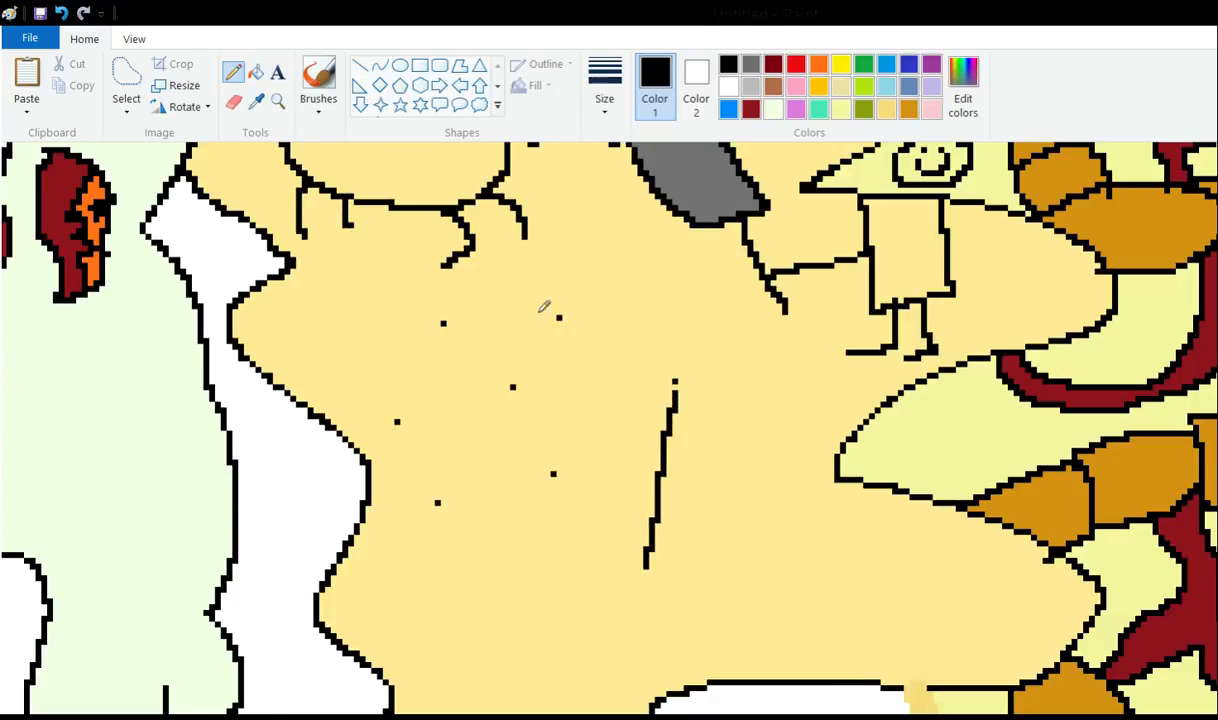
left_click_drag(405, 420, 432, 510)
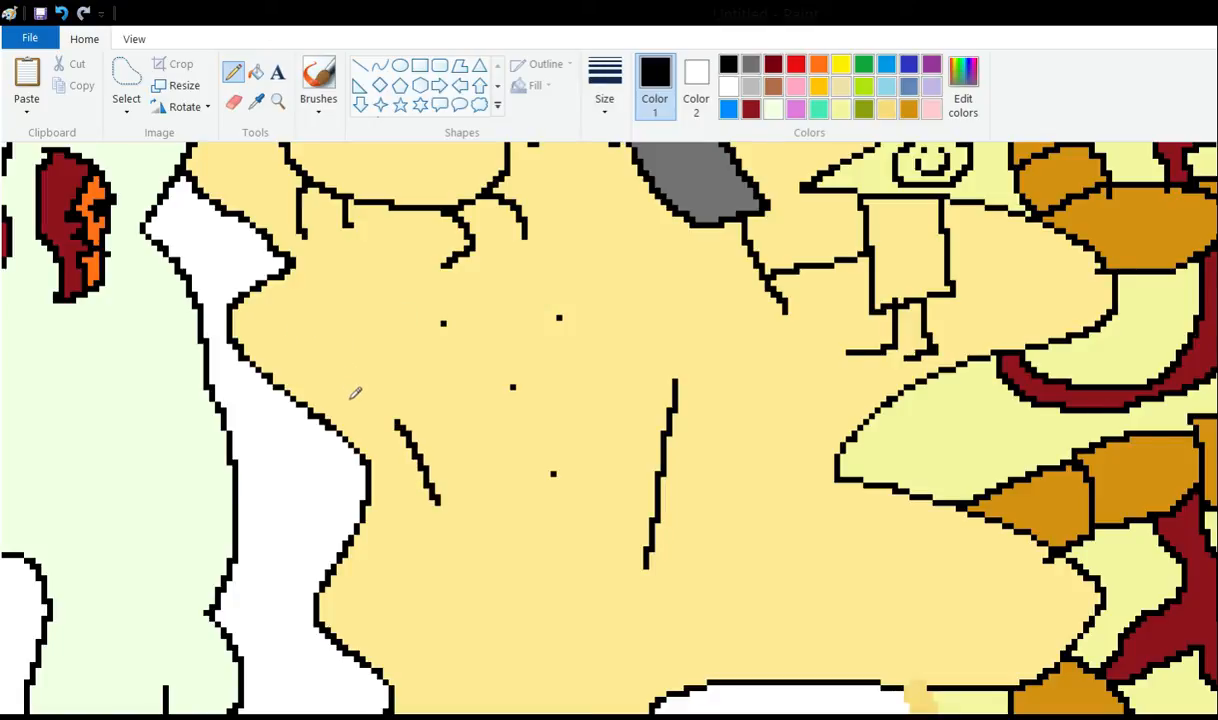
left_click_drag(510, 390, 555, 480)
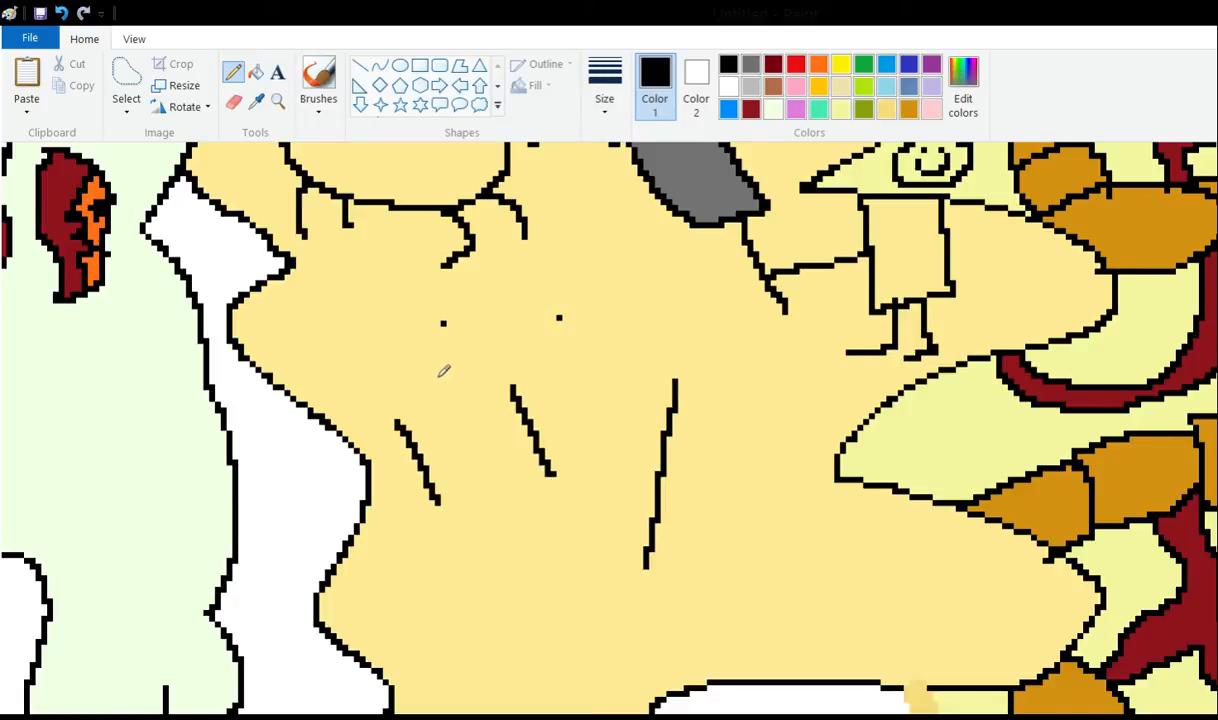
left_click_drag(445, 320, 560, 320)
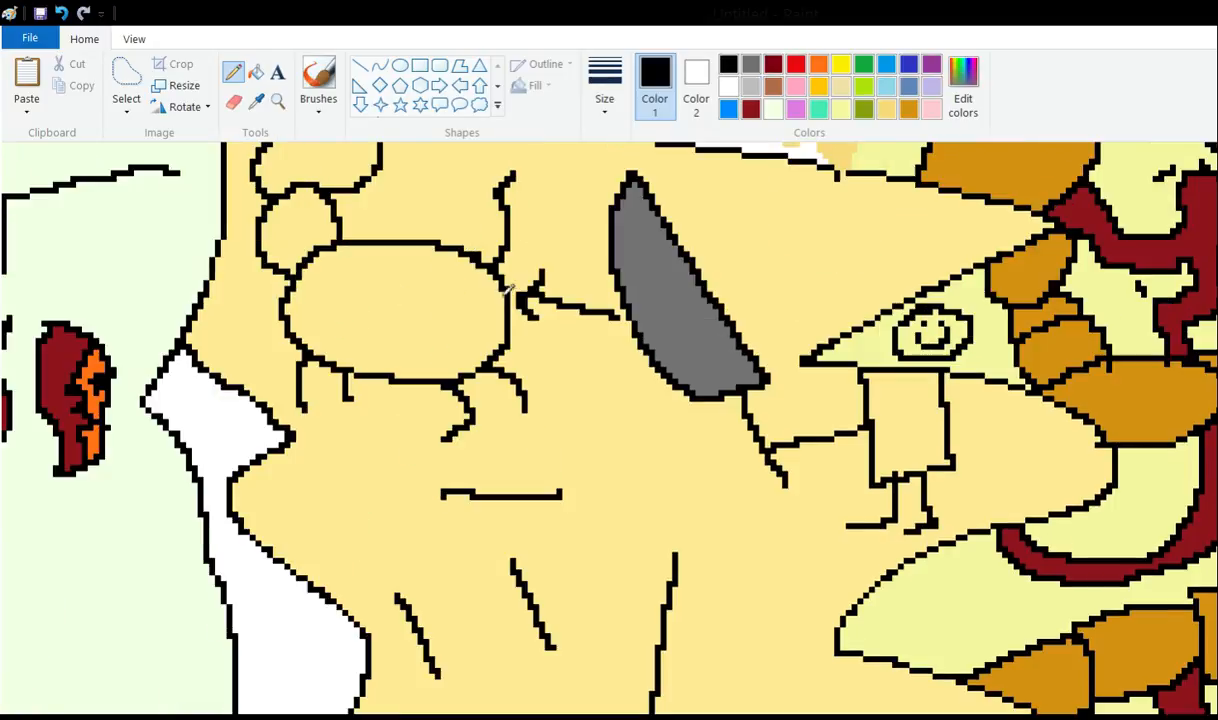
scroll("down", 3)
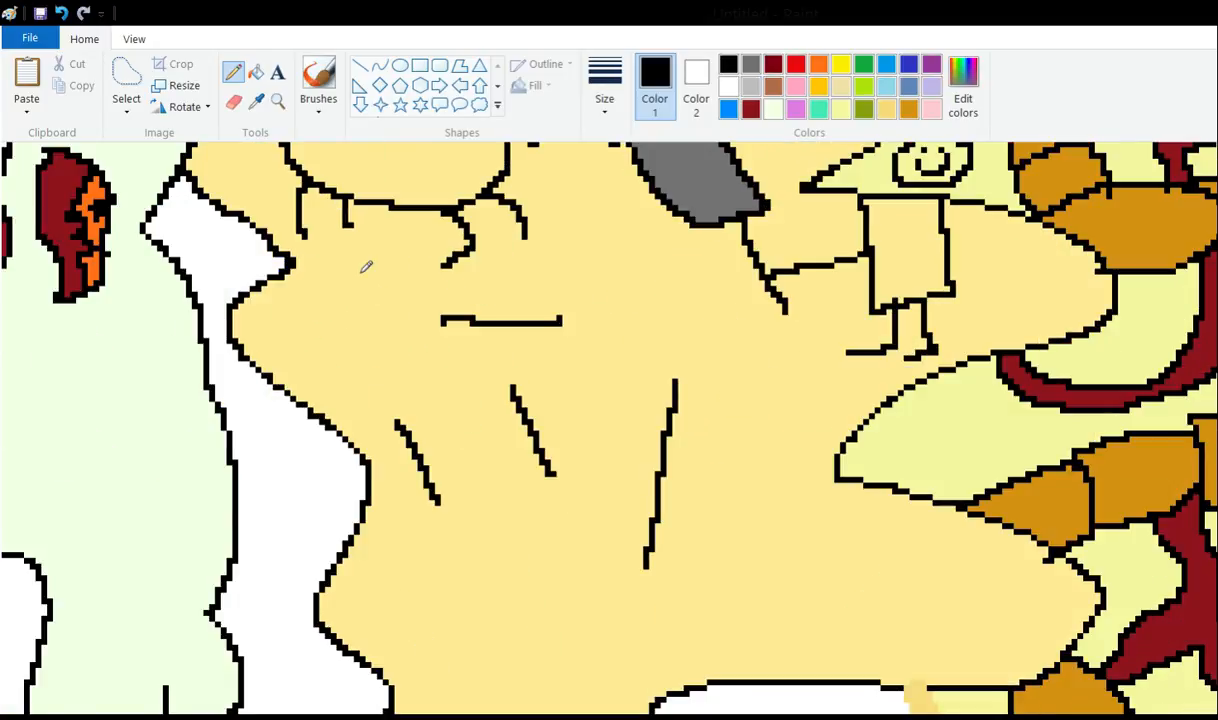
left_click_drag(440, 330, 388, 430)
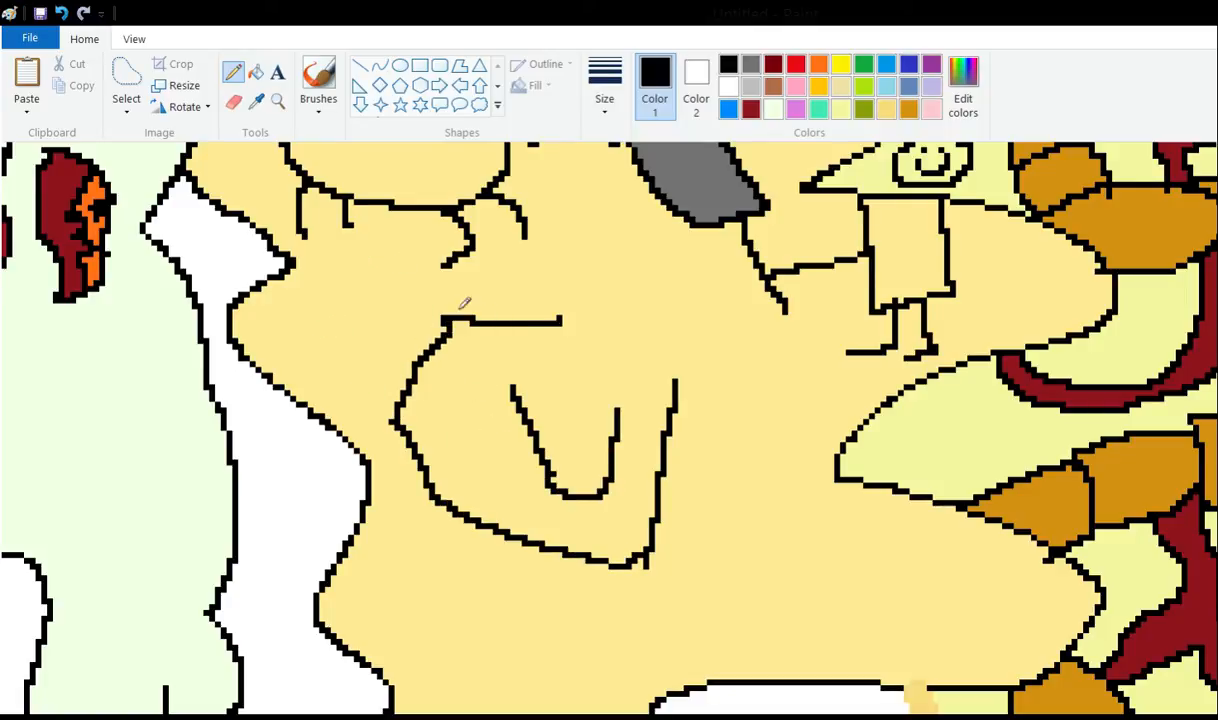
mouse_move(420, 303)
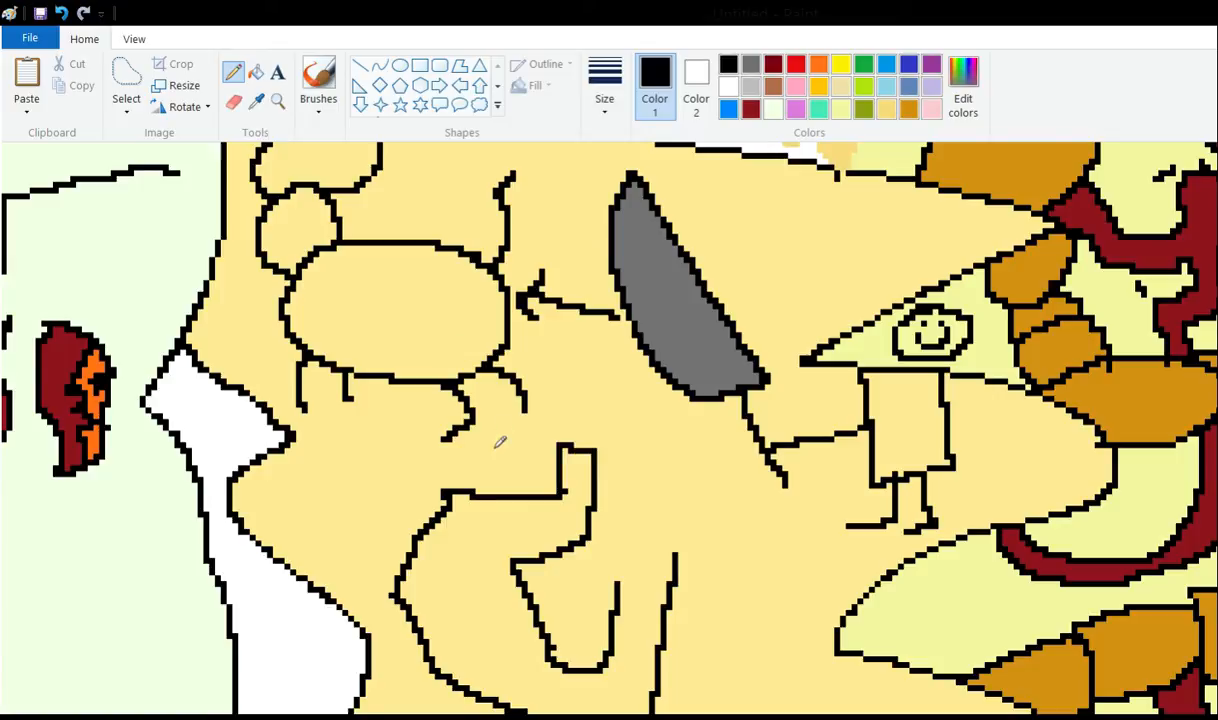
scroll("down", 3)
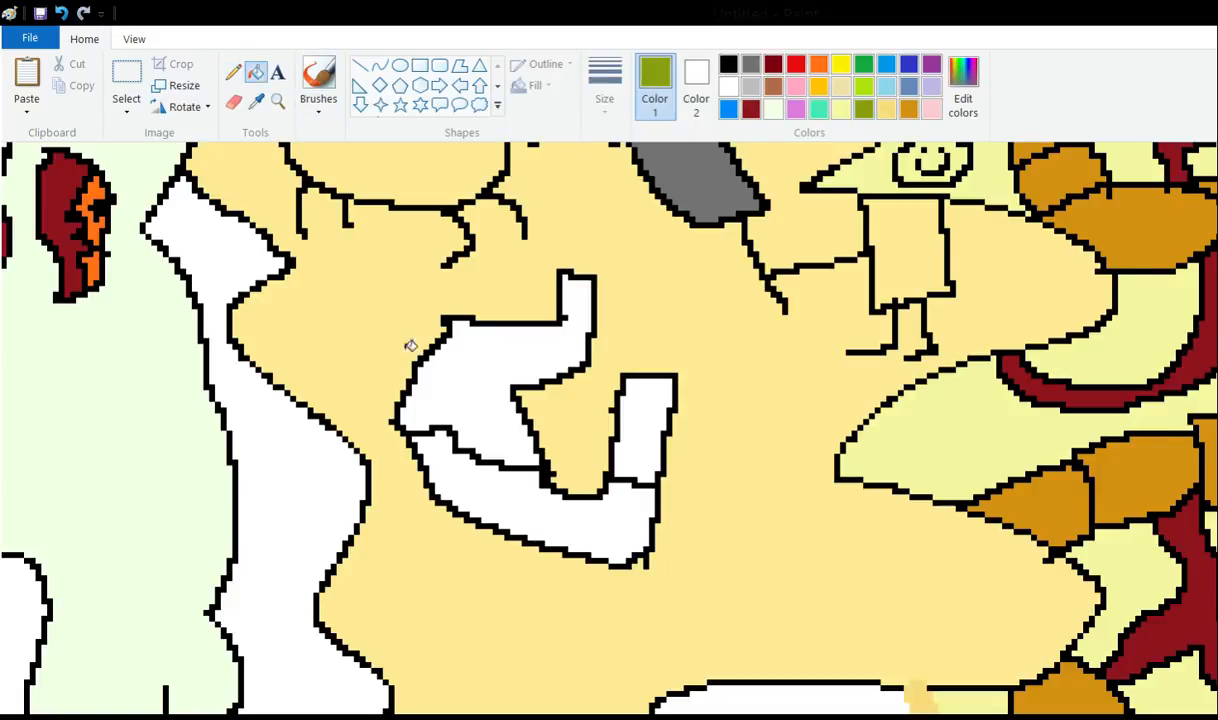
Fill the flask's bottom olive green, then switch between black and olive green.
left_click(530, 490)
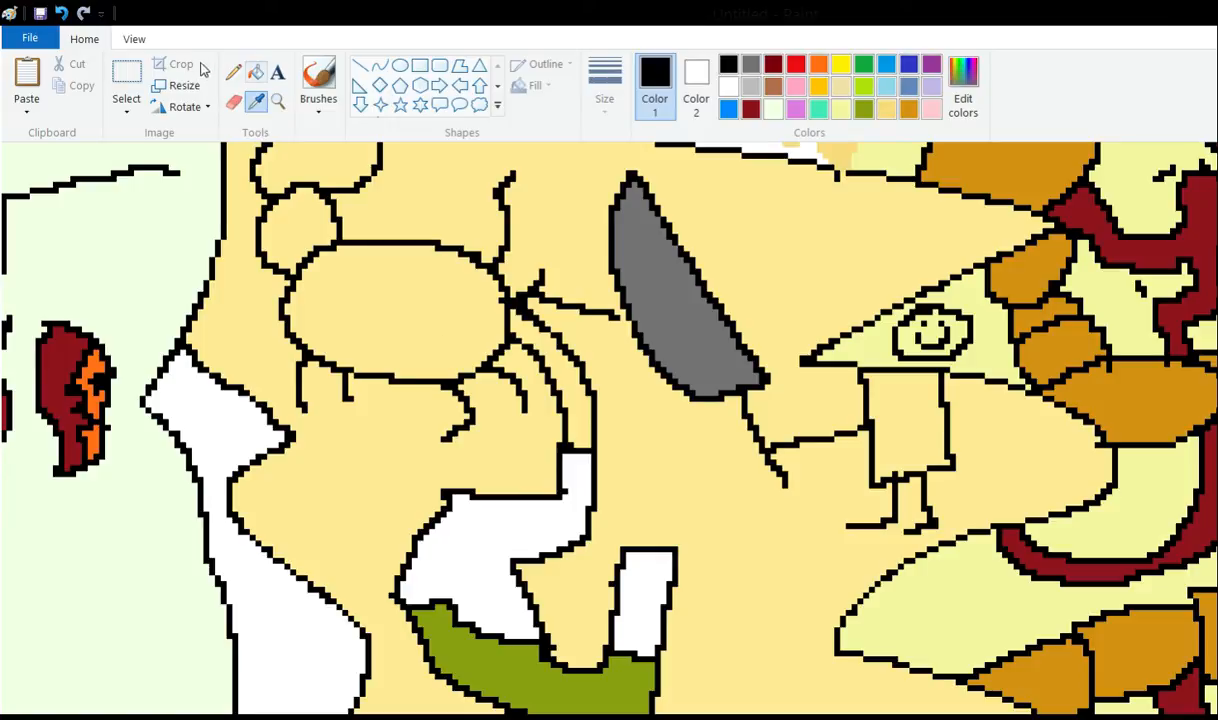
mouse_move(695, 55)
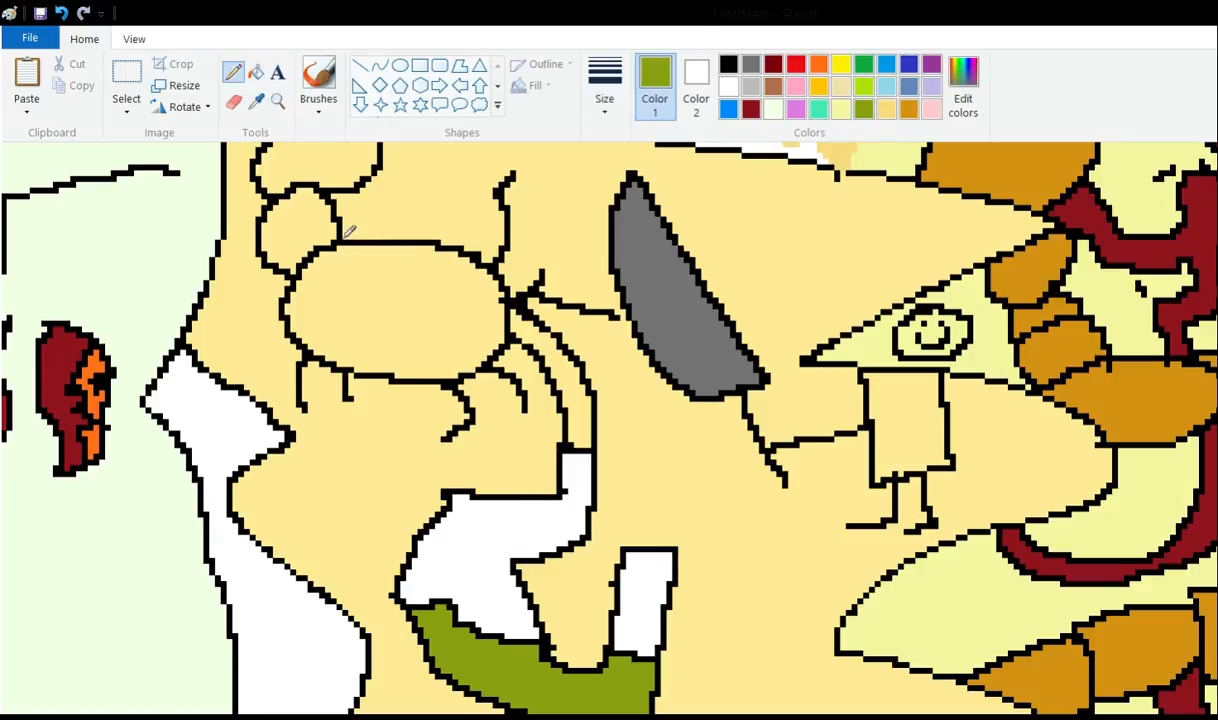
left_click(728, 64)
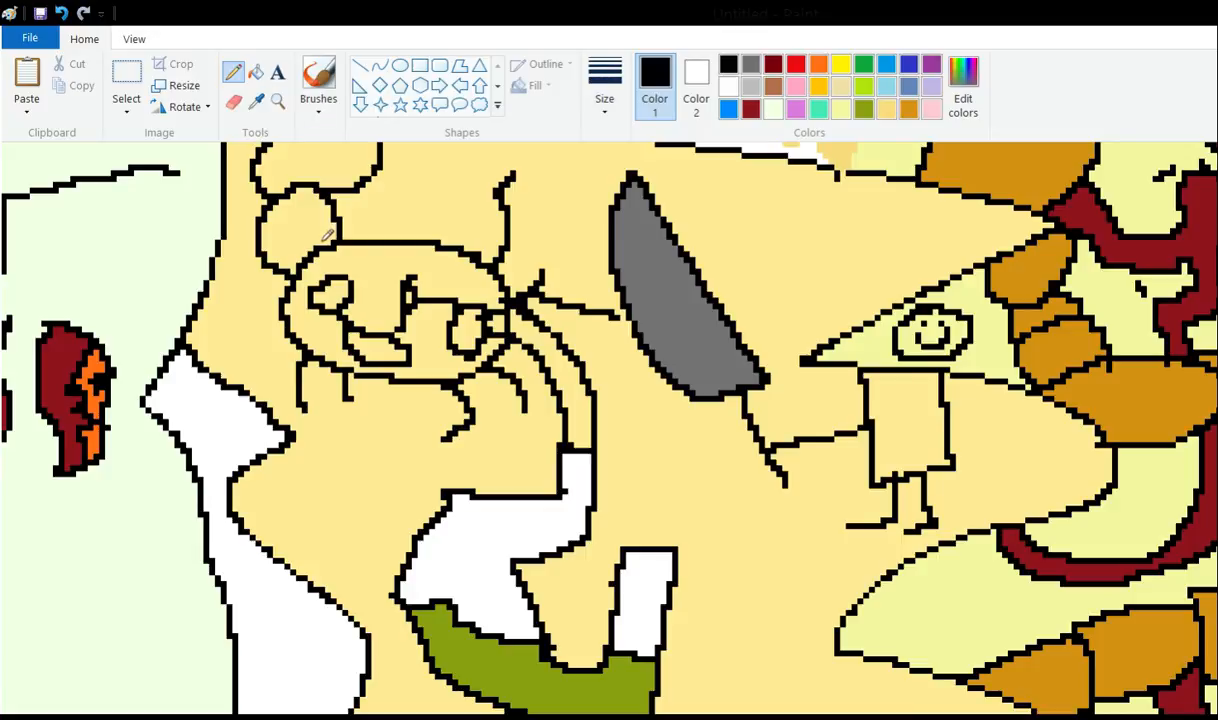
left_click(400, 283)
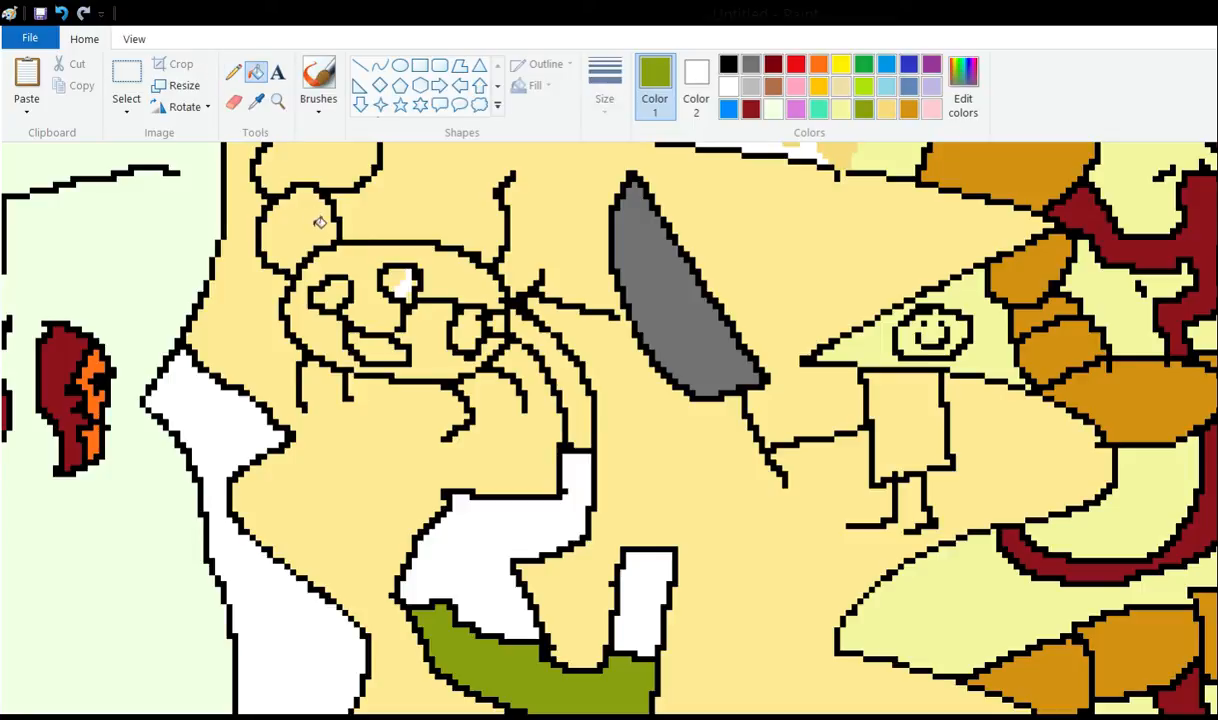
Fill the organ blobs, the tube and a new flask pocket olive green.
left_click(400, 280)
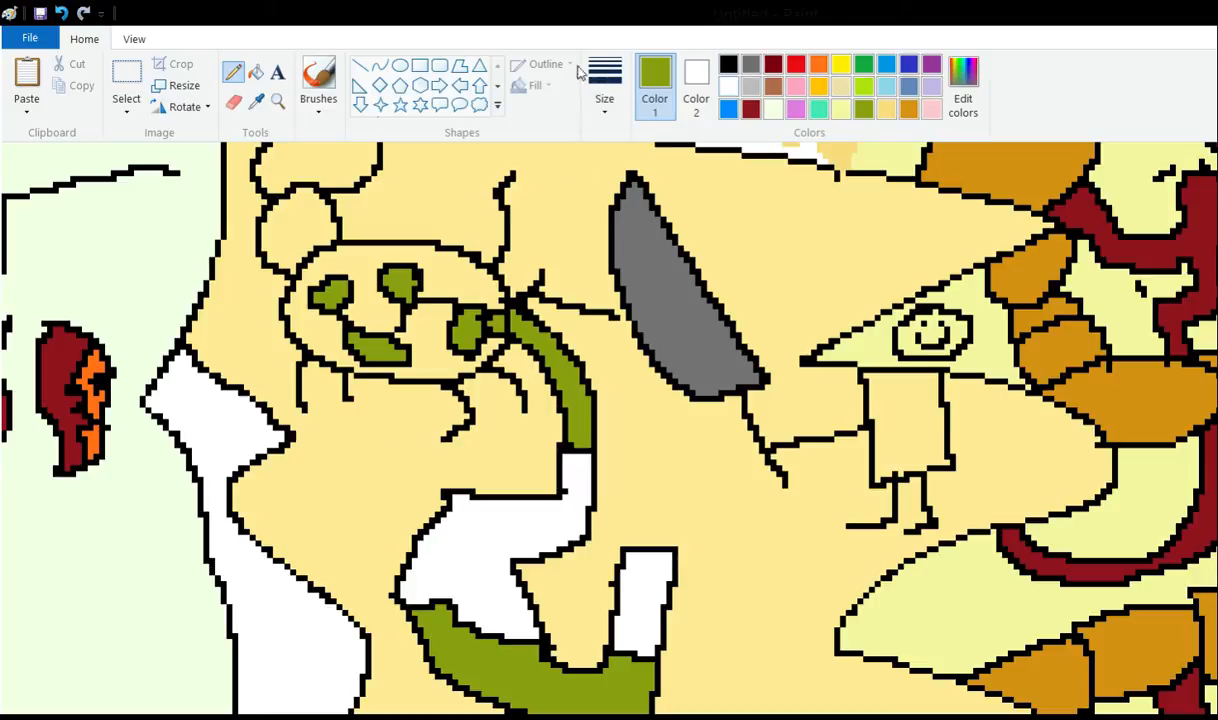
left_click(727, 62)
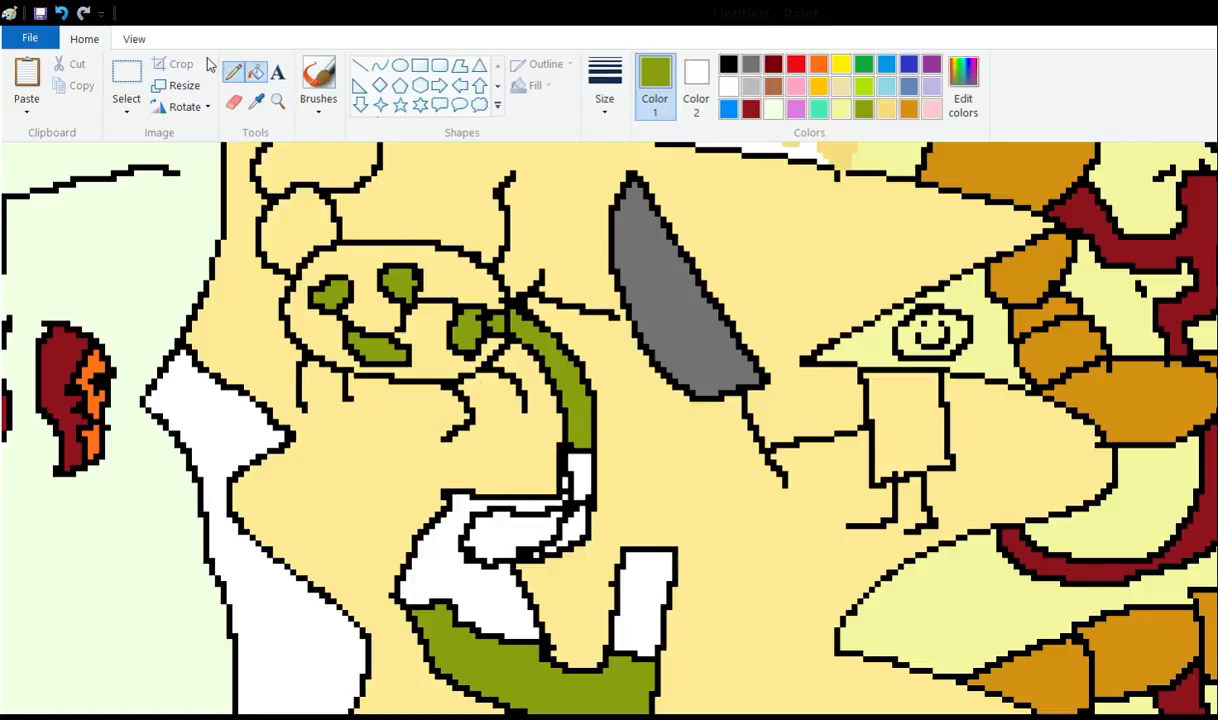
left_click(500, 530)
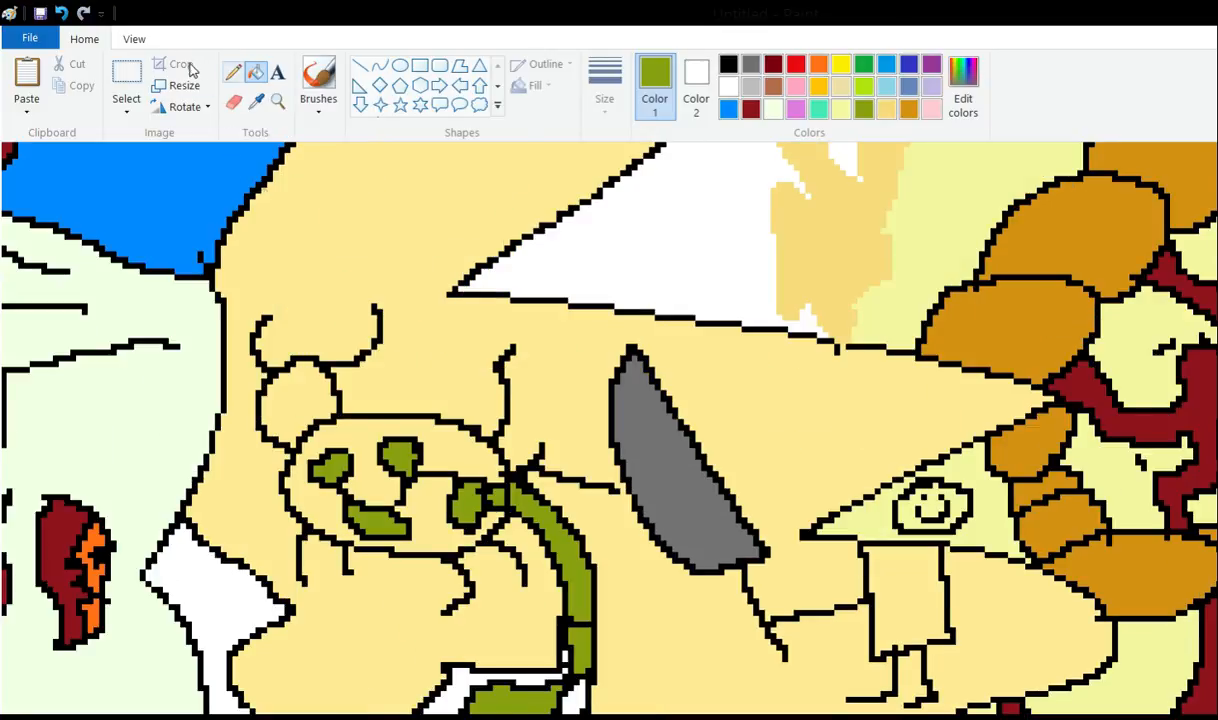
Add small blobs inside the white part of the stomach.
scroll("down", 3)
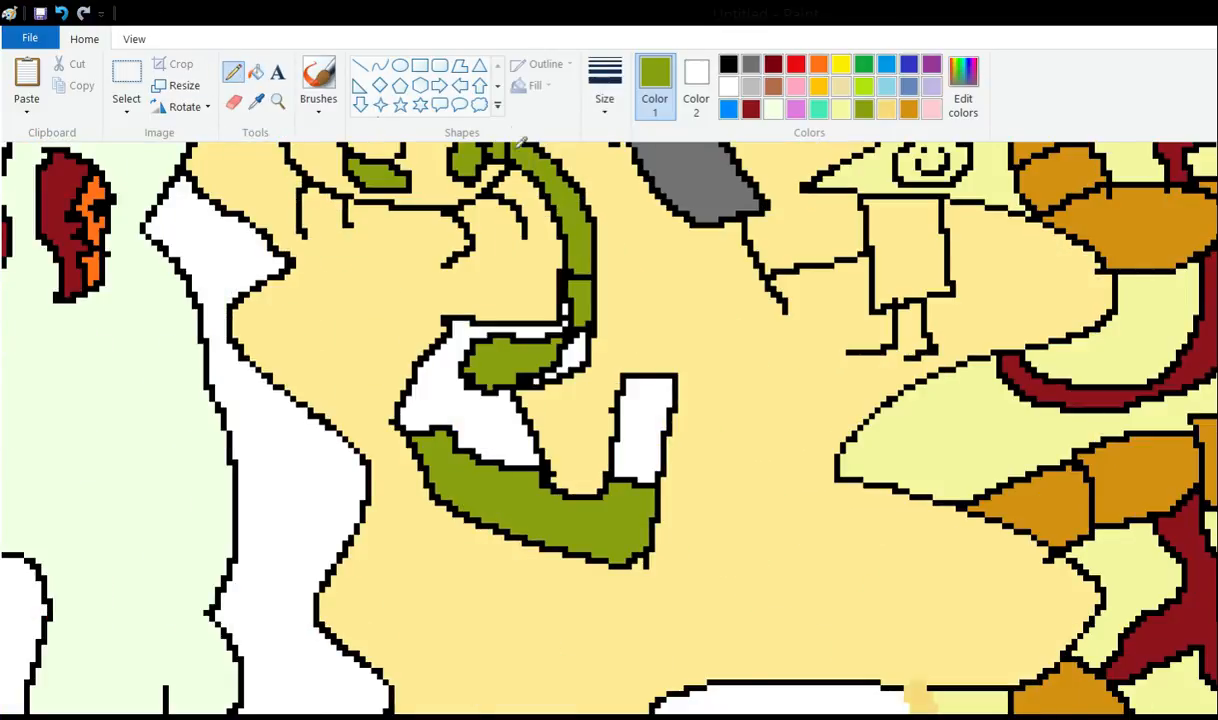
mouse_move(378, 328)
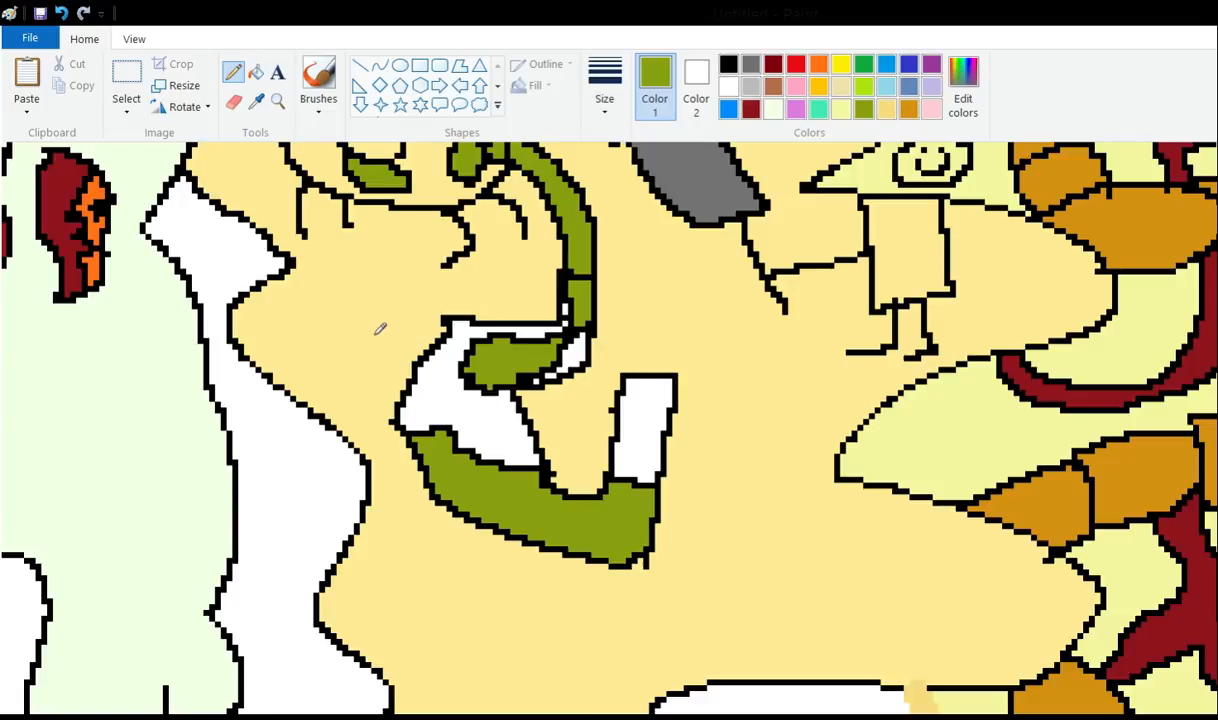
mouse_move(365, 287)
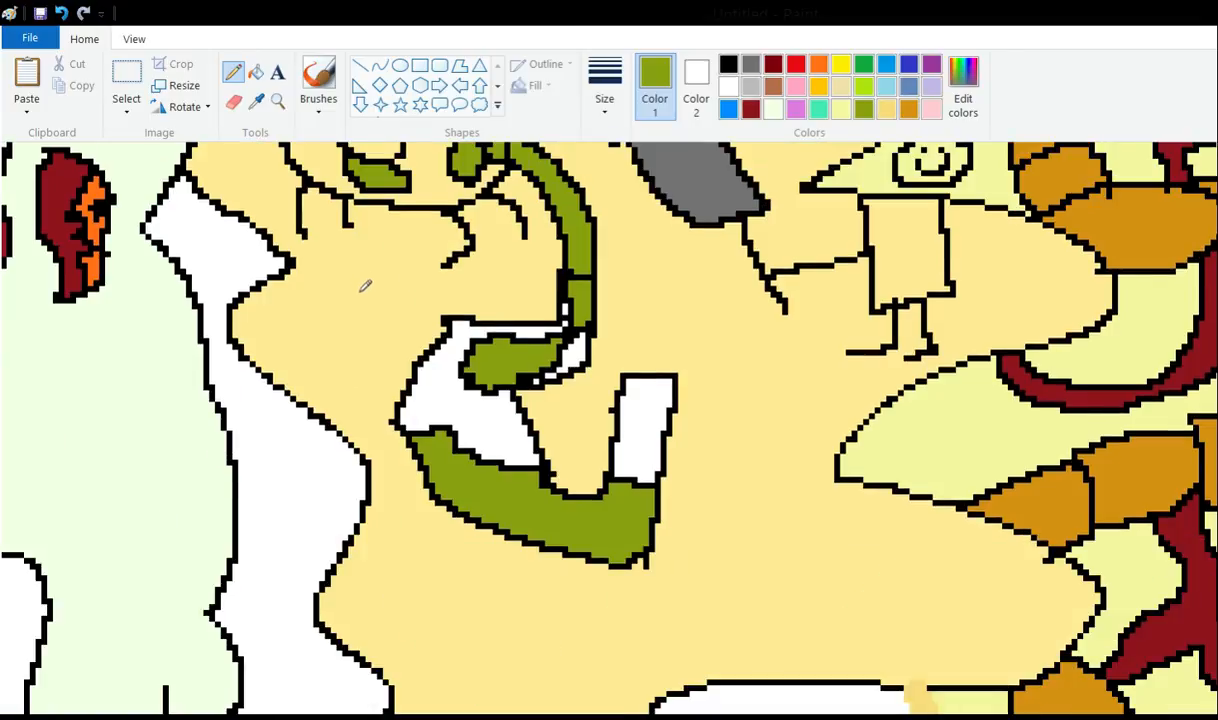
mouse_move(540, 82)
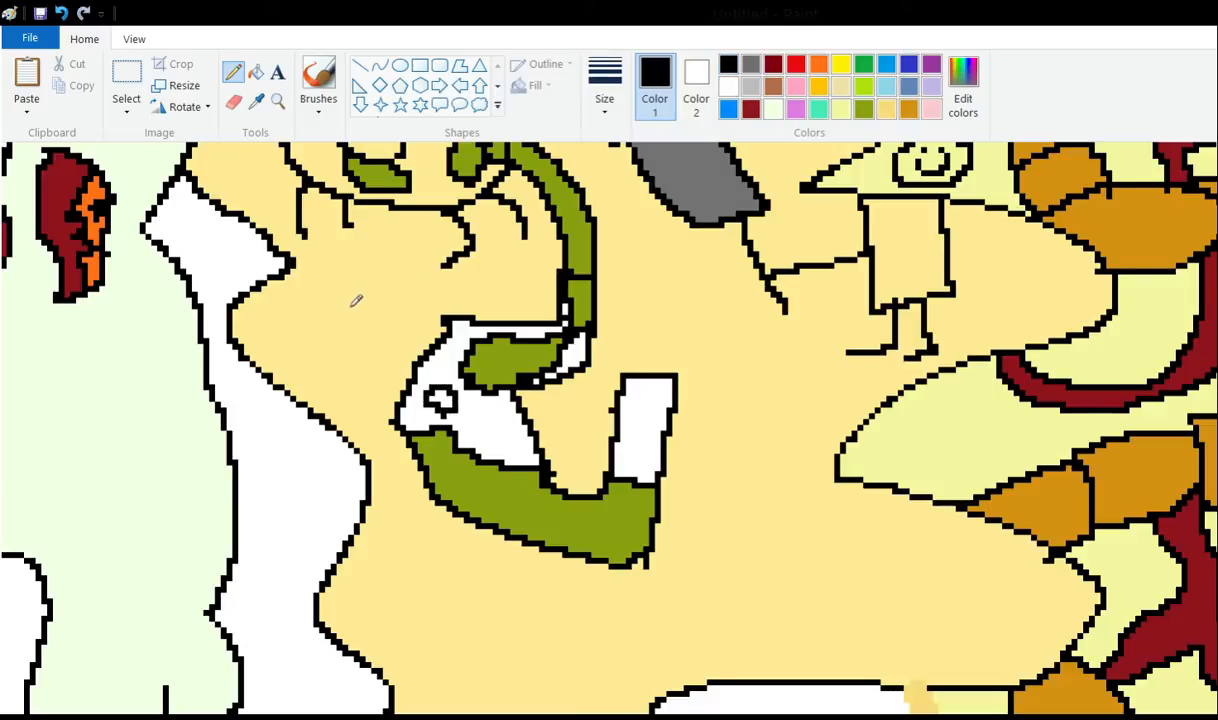
left_click(485, 430)
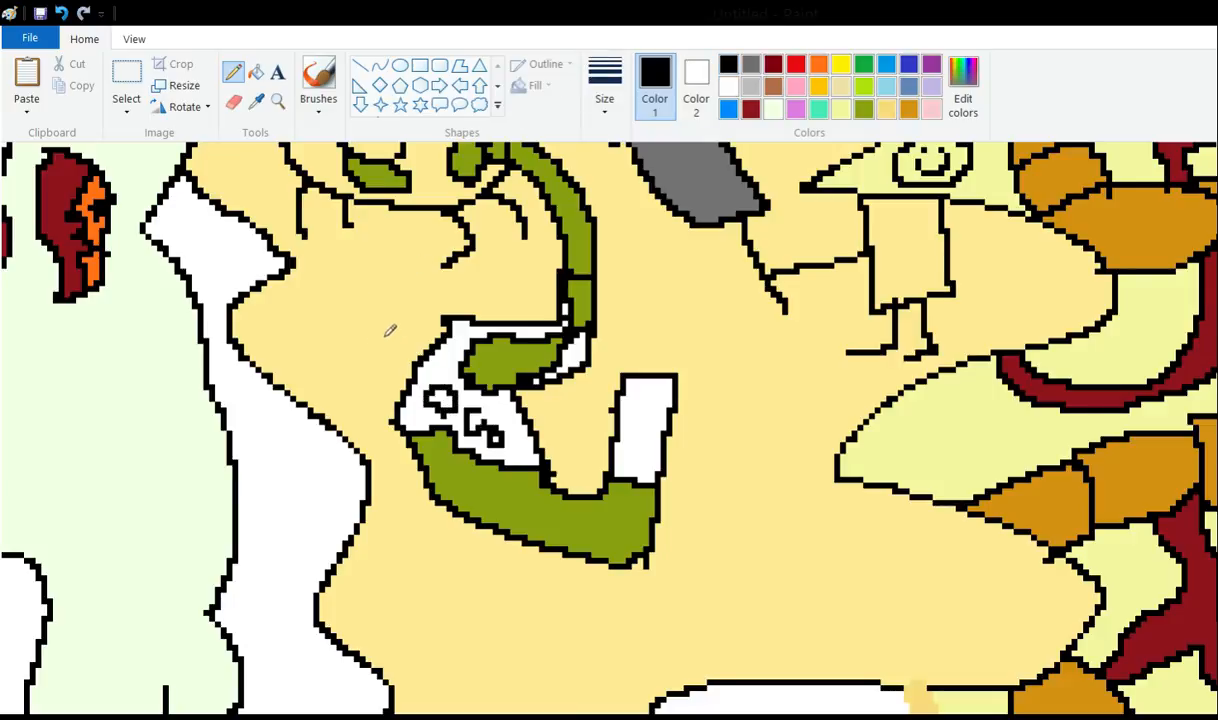
mouse_move(210, 88)
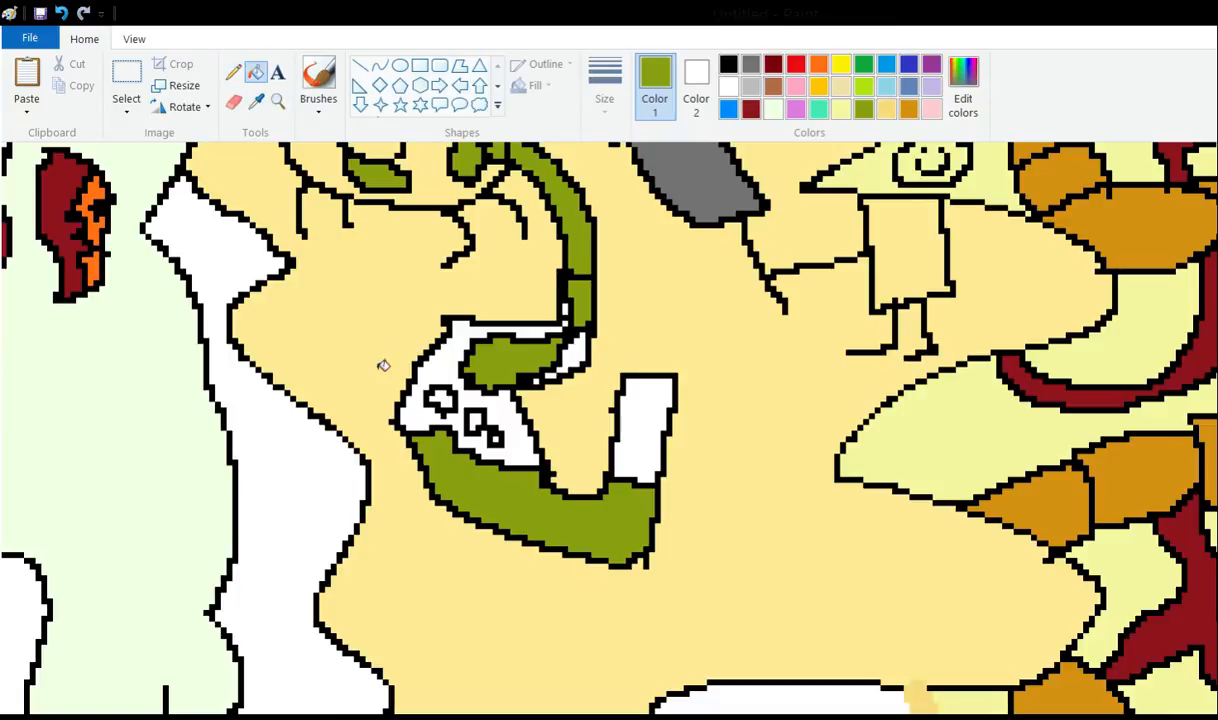
mouse_move(398, 346)
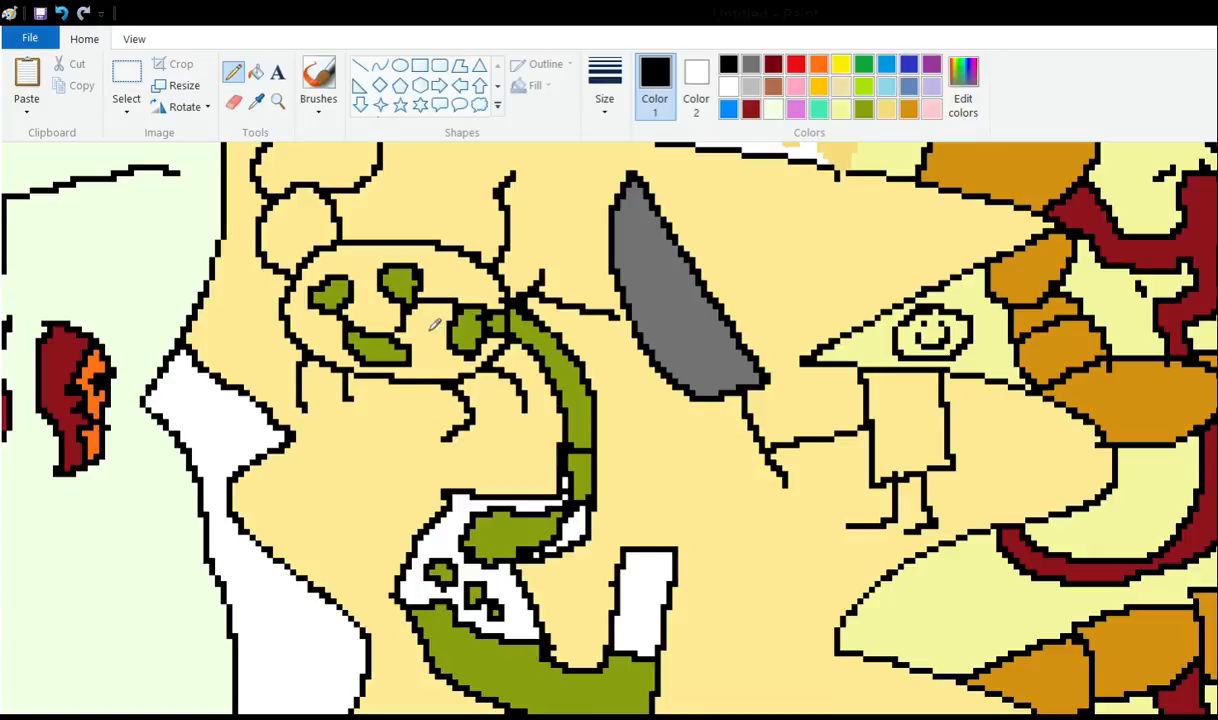
mouse_move(415, 395)
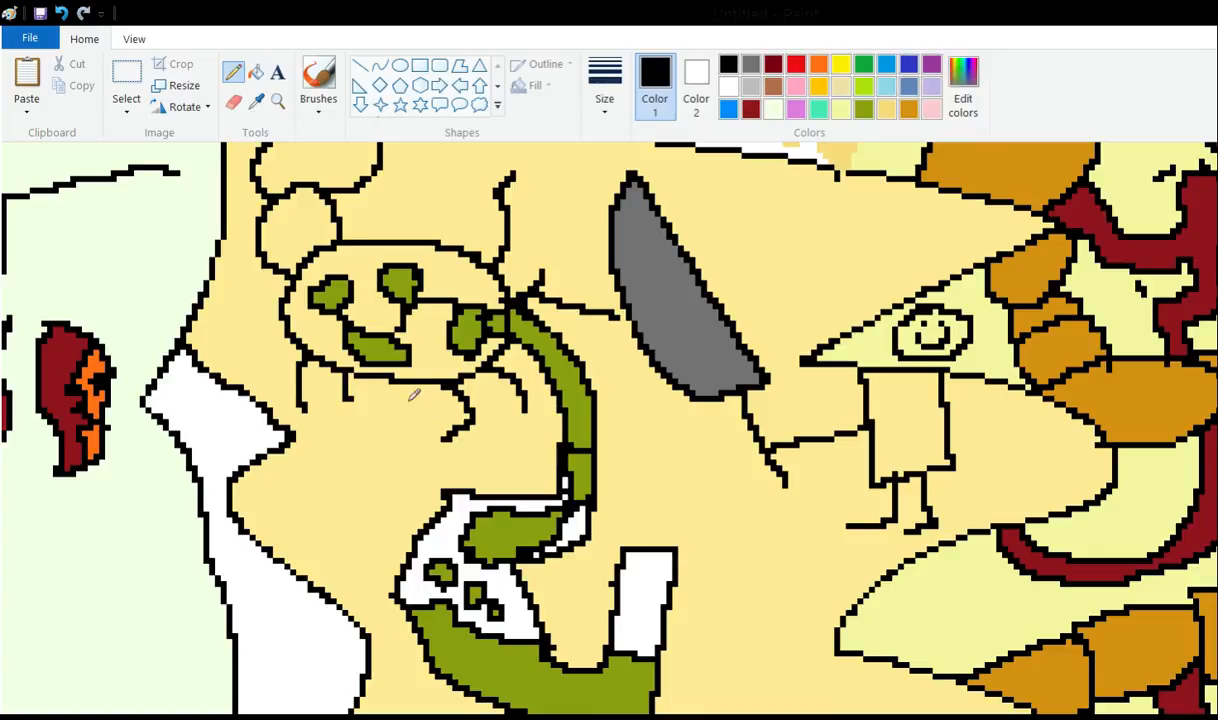
mouse_move(425, 405)
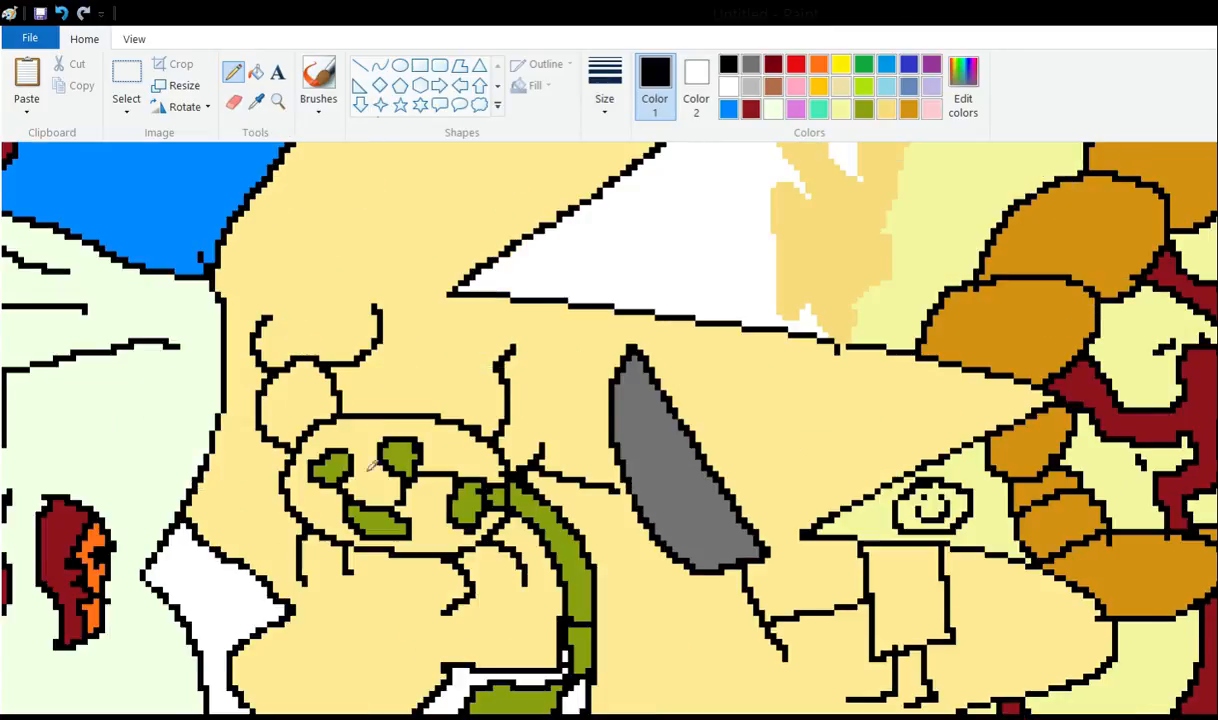
Outline a curved tube from the monster's side to the buffalo's head.
scroll("down", 3)
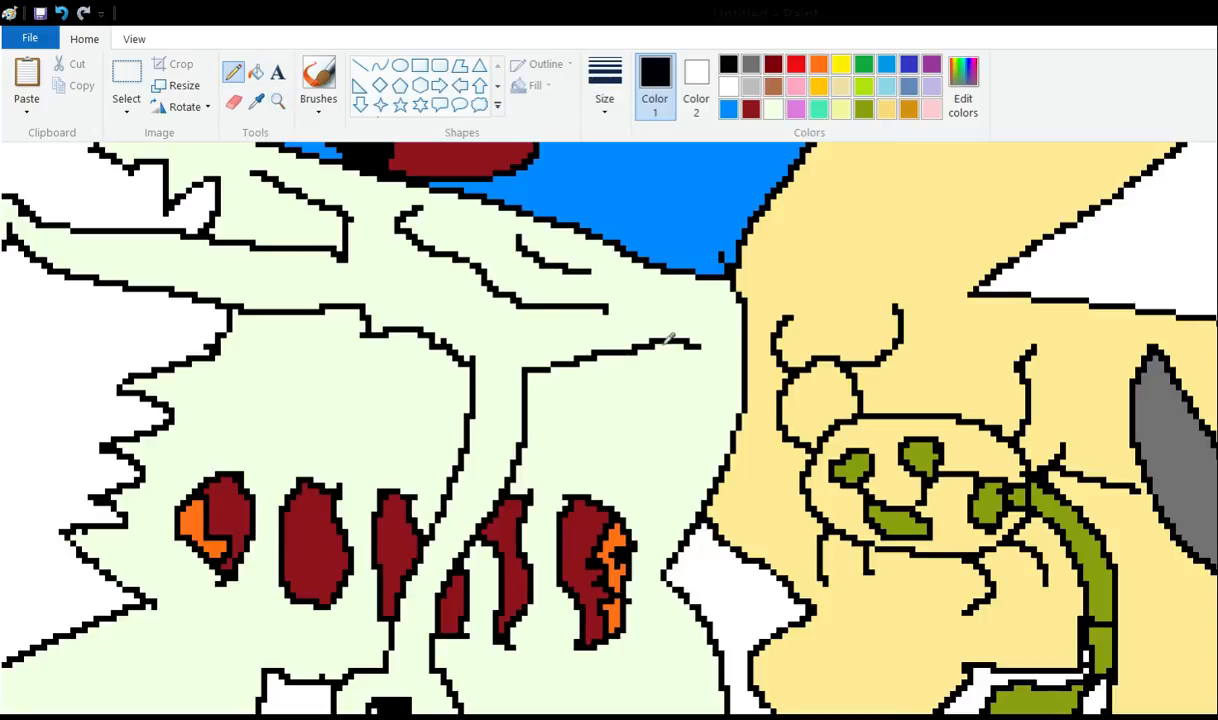
scroll("down", 3)
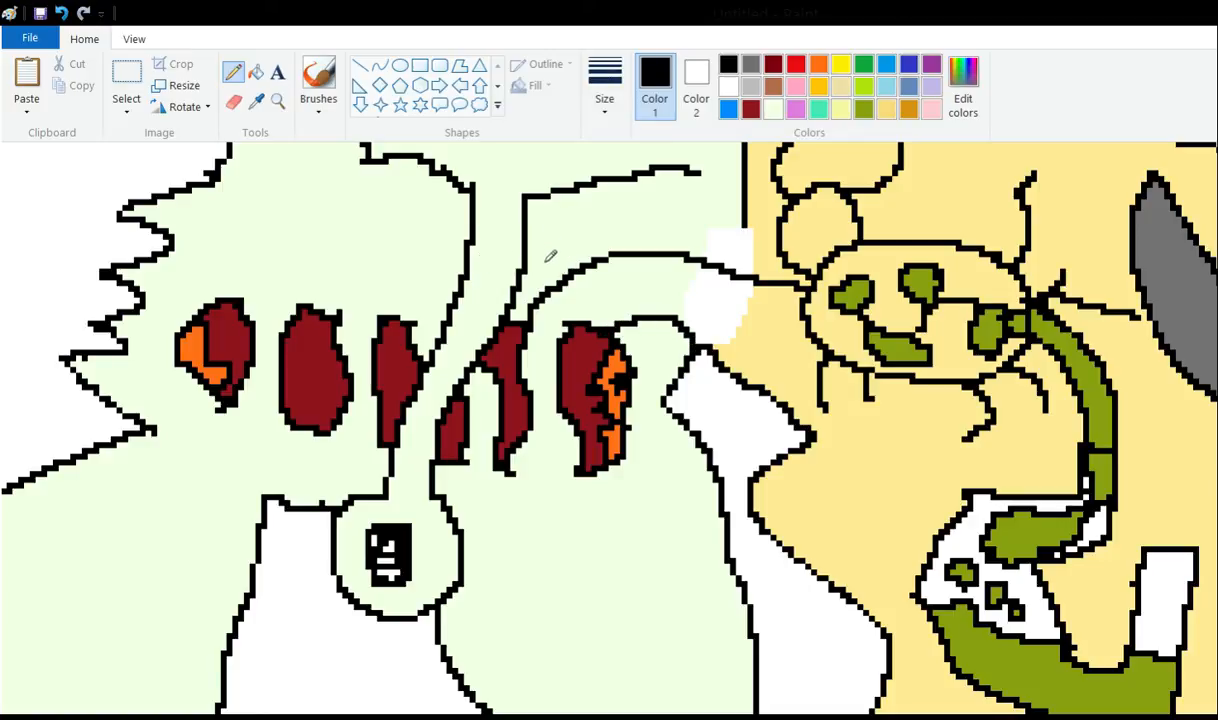
mouse_move(610, 205)
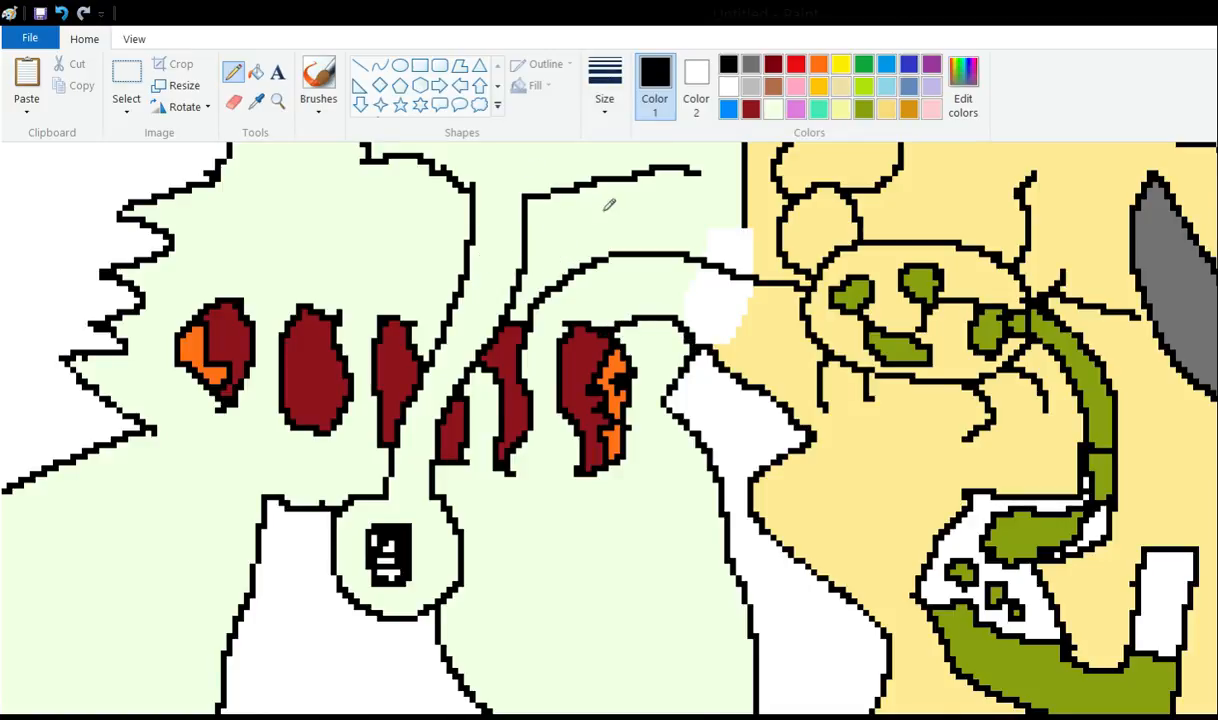
scroll("down", 3)
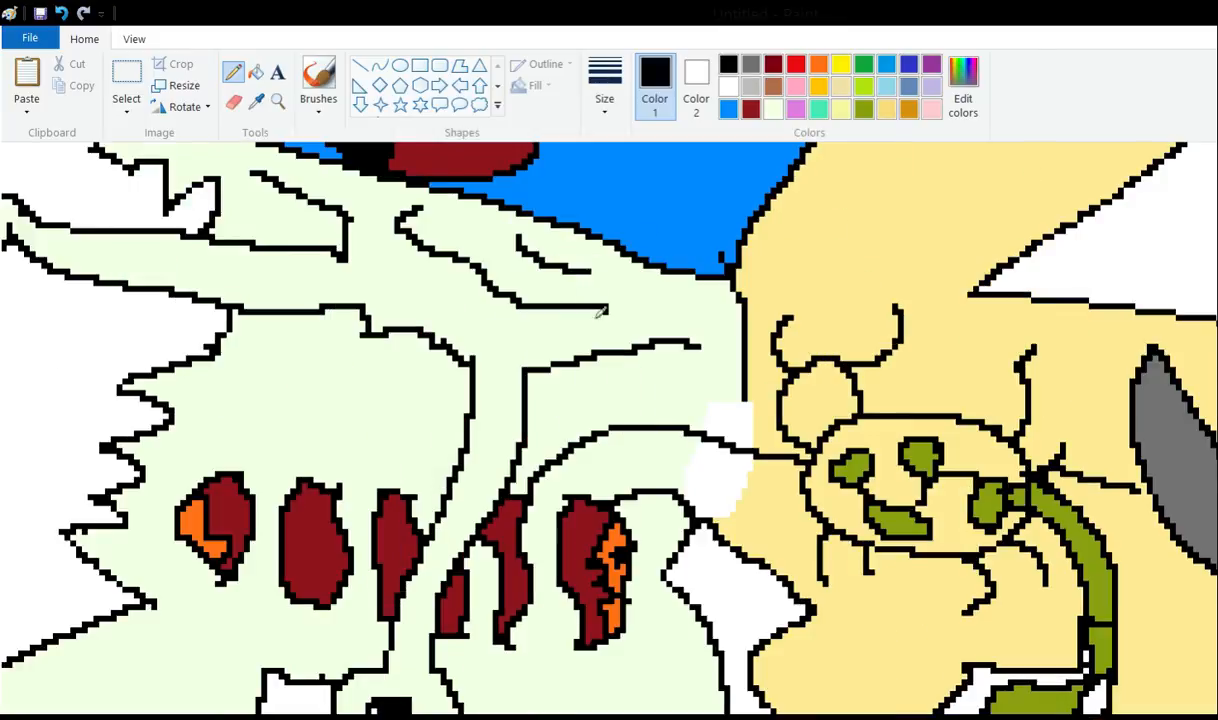
mouse_move(590, 312)
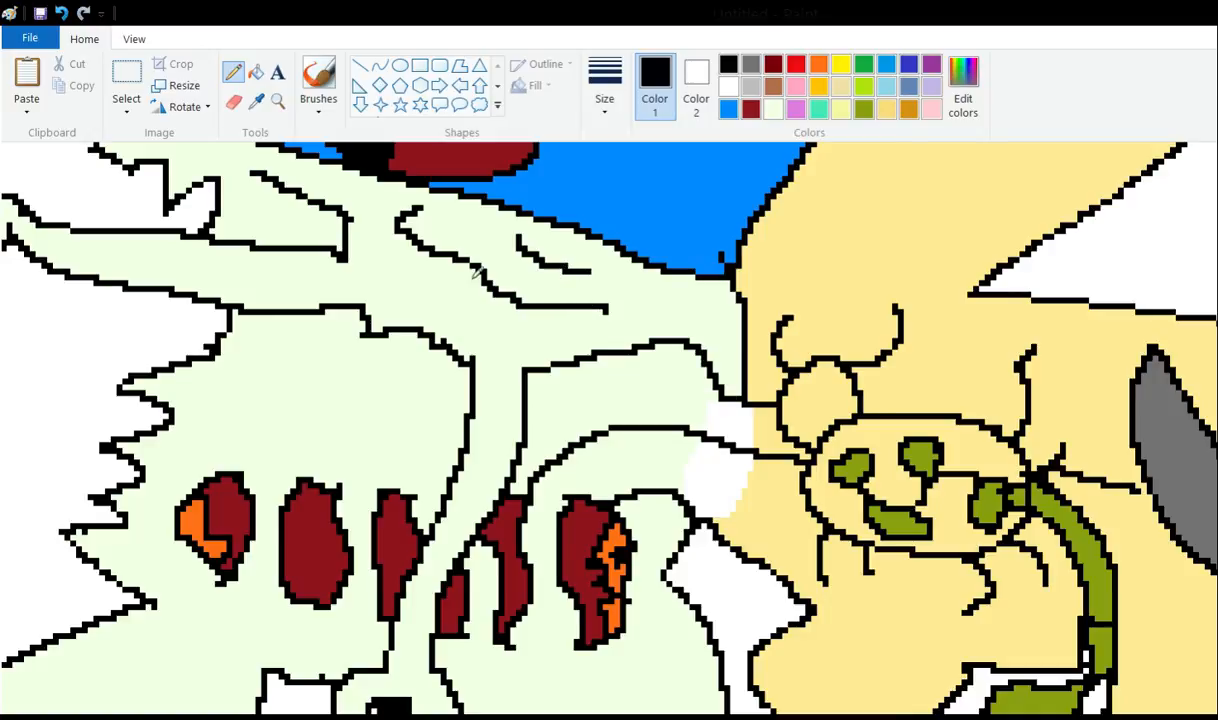
mouse_move(380, 270)
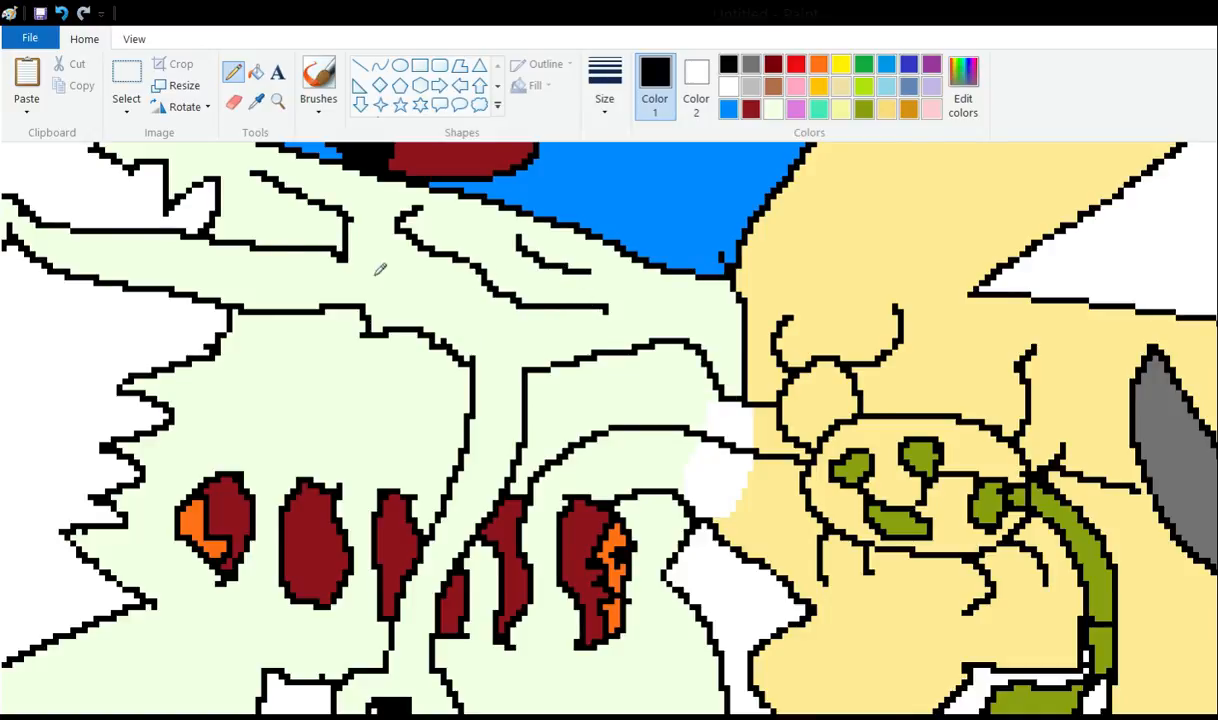
mouse_move(548, 272)
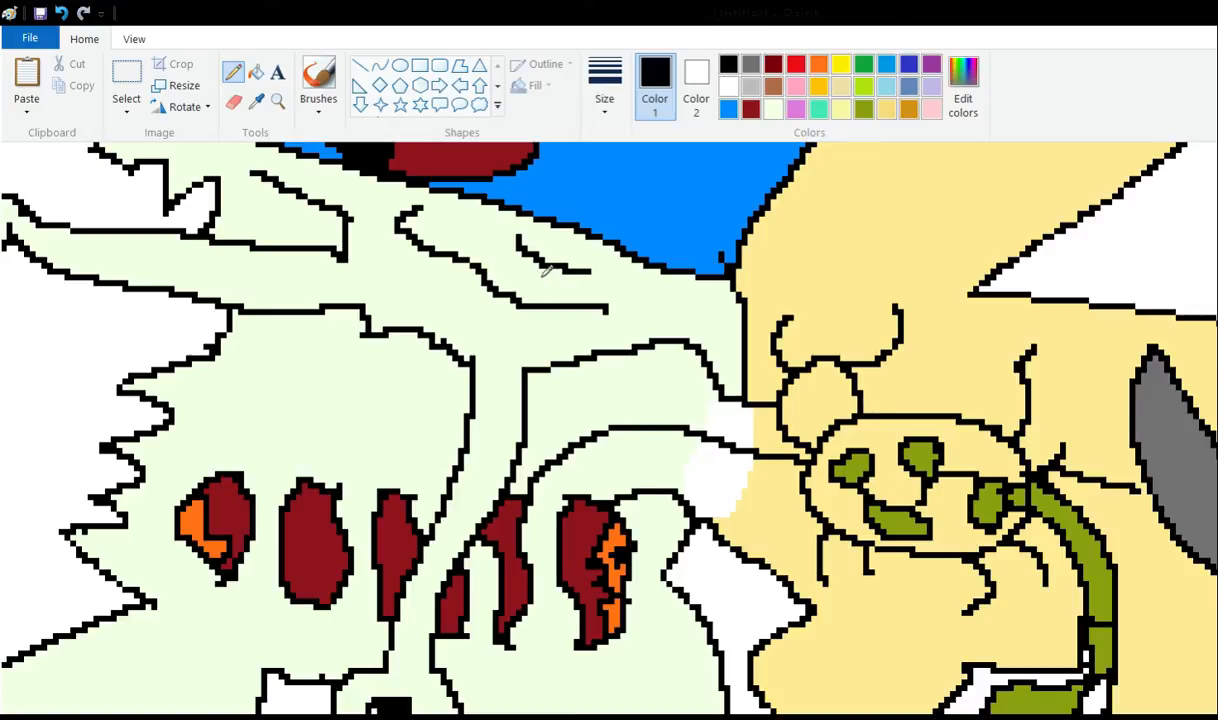
mouse_move(518, 282)
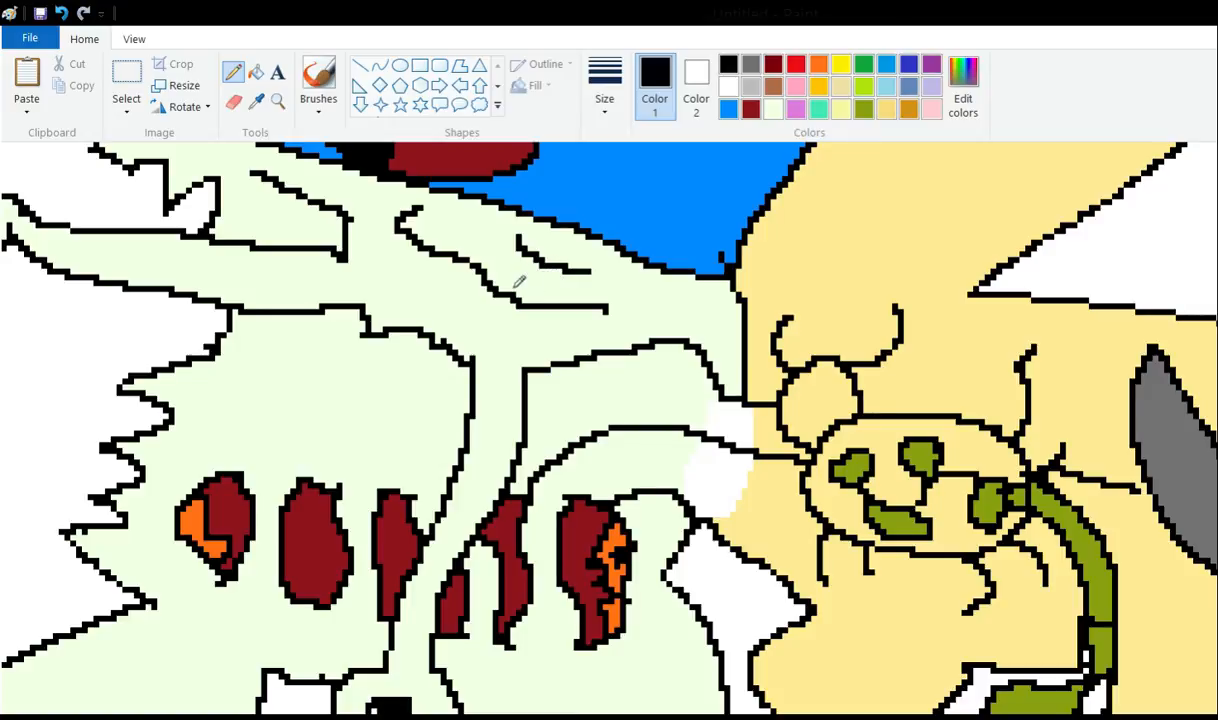
mouse_move(410, 370)
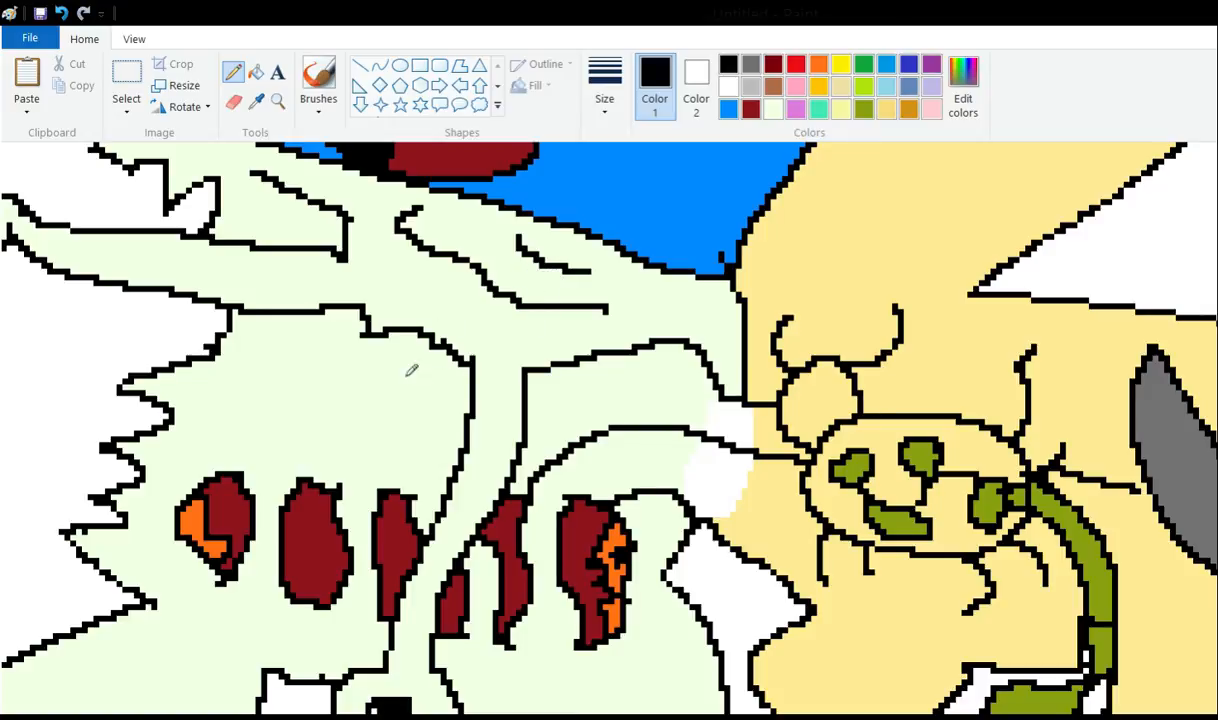
mouse_move(435, 302)
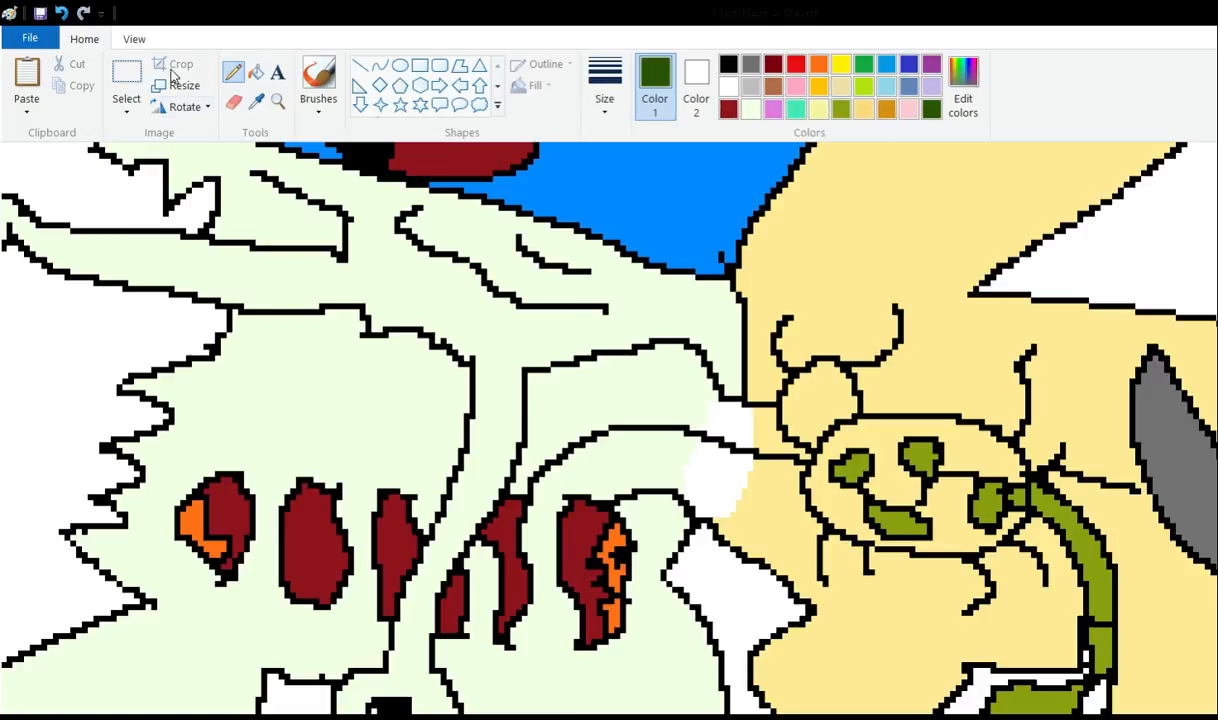
Pour dark green into the tube between the monster and the buffalo.
left_click(630, 400)
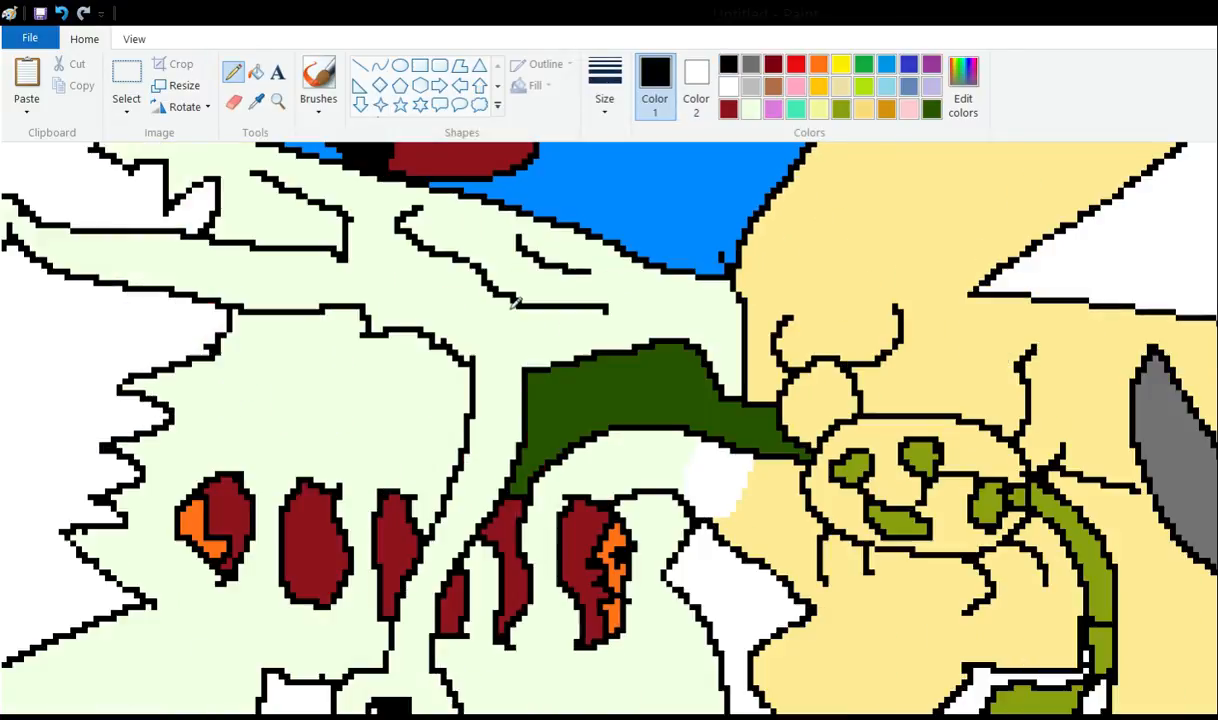
mouse_move(505, 303)
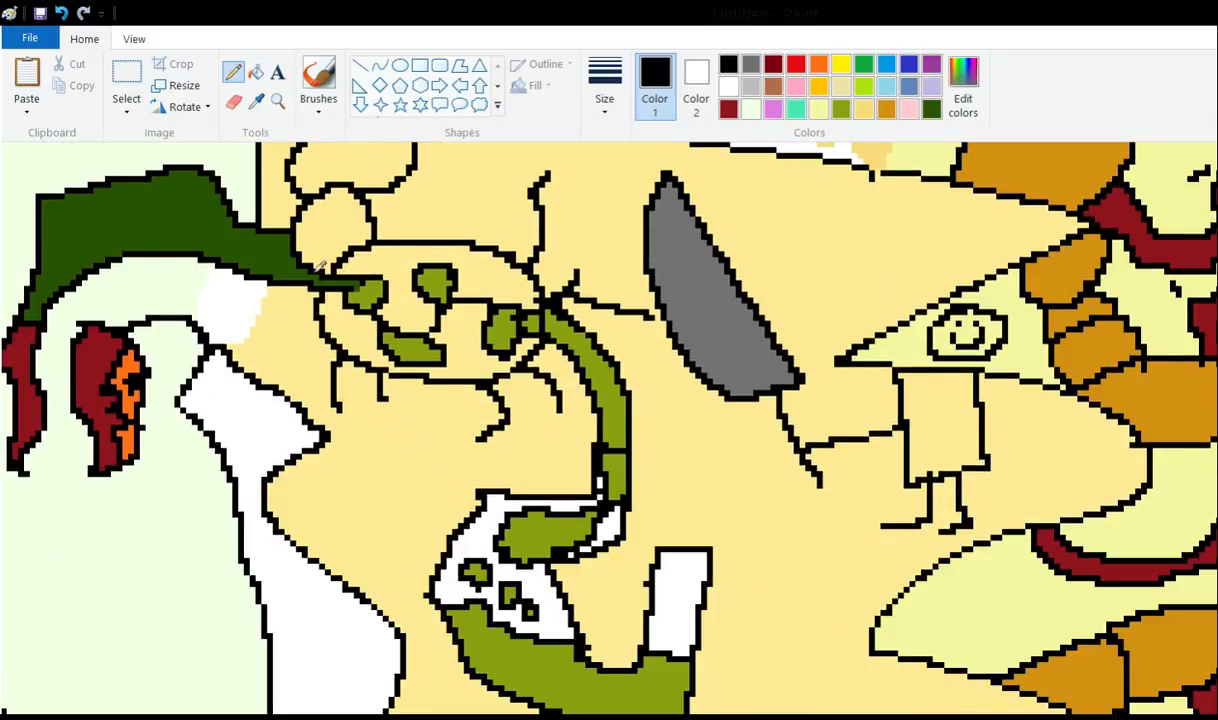
mouse_move(300, 225)
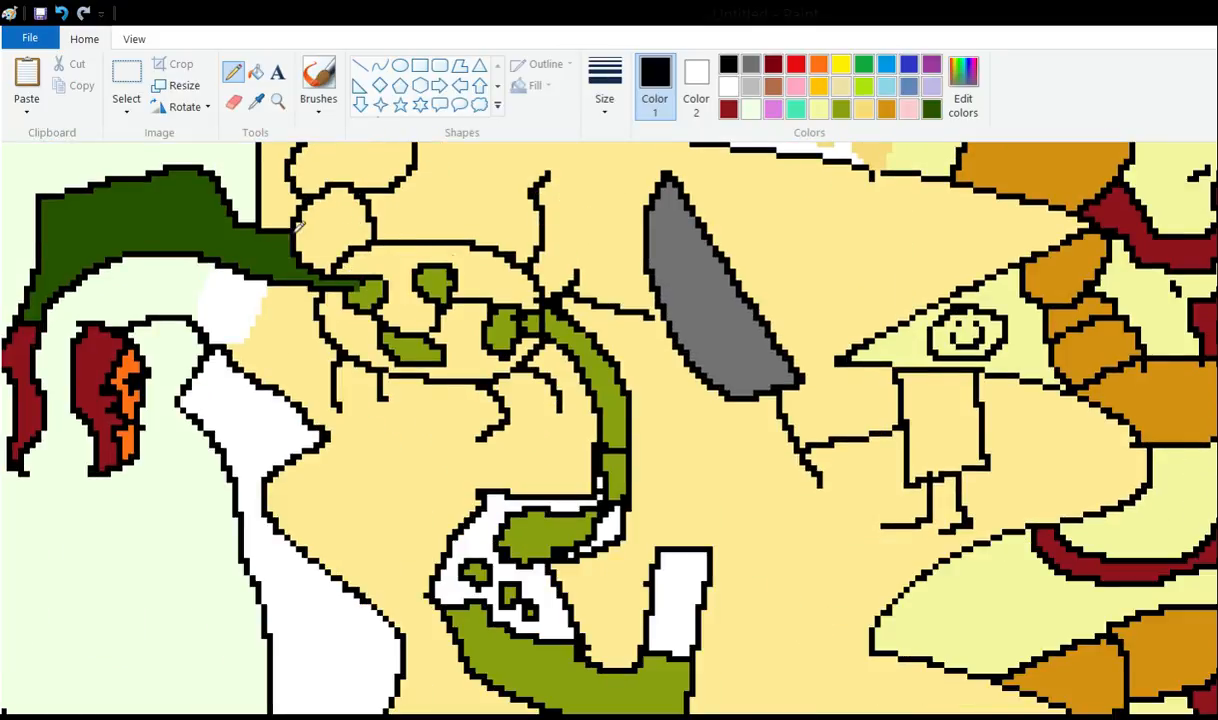
mouse_move(372, 293)
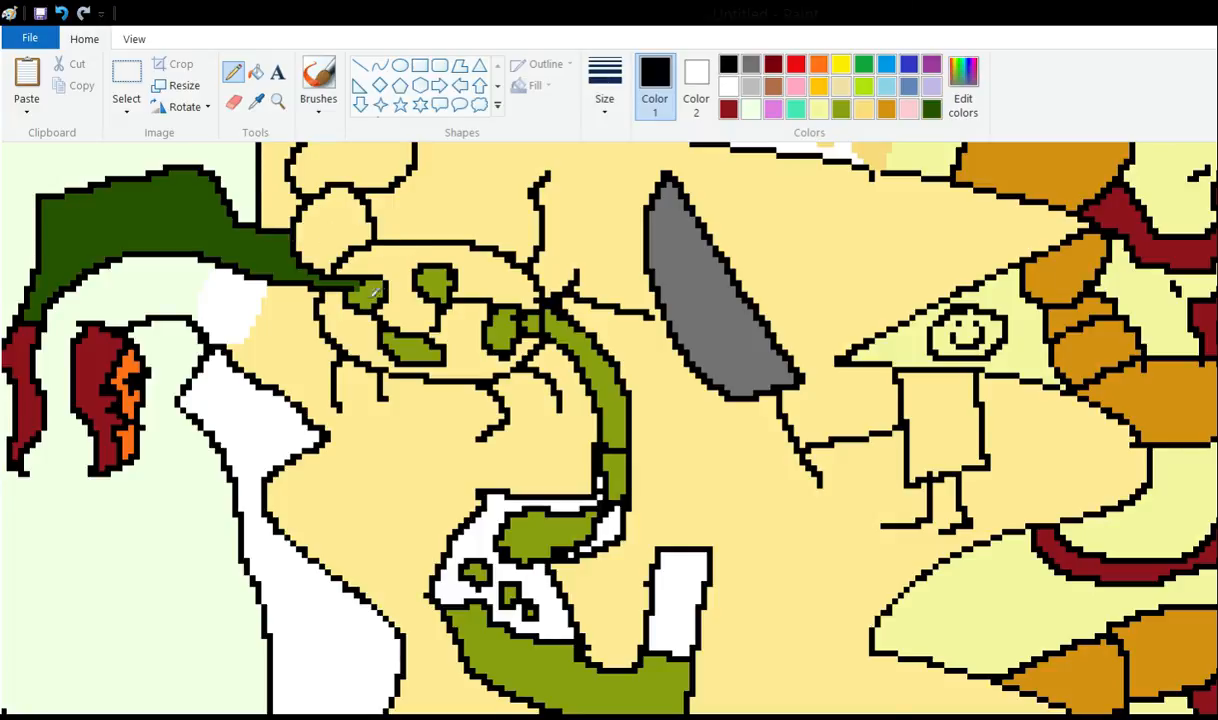
Scroll down and outline a small flame just below the green stomach.
scroll("down", 3)
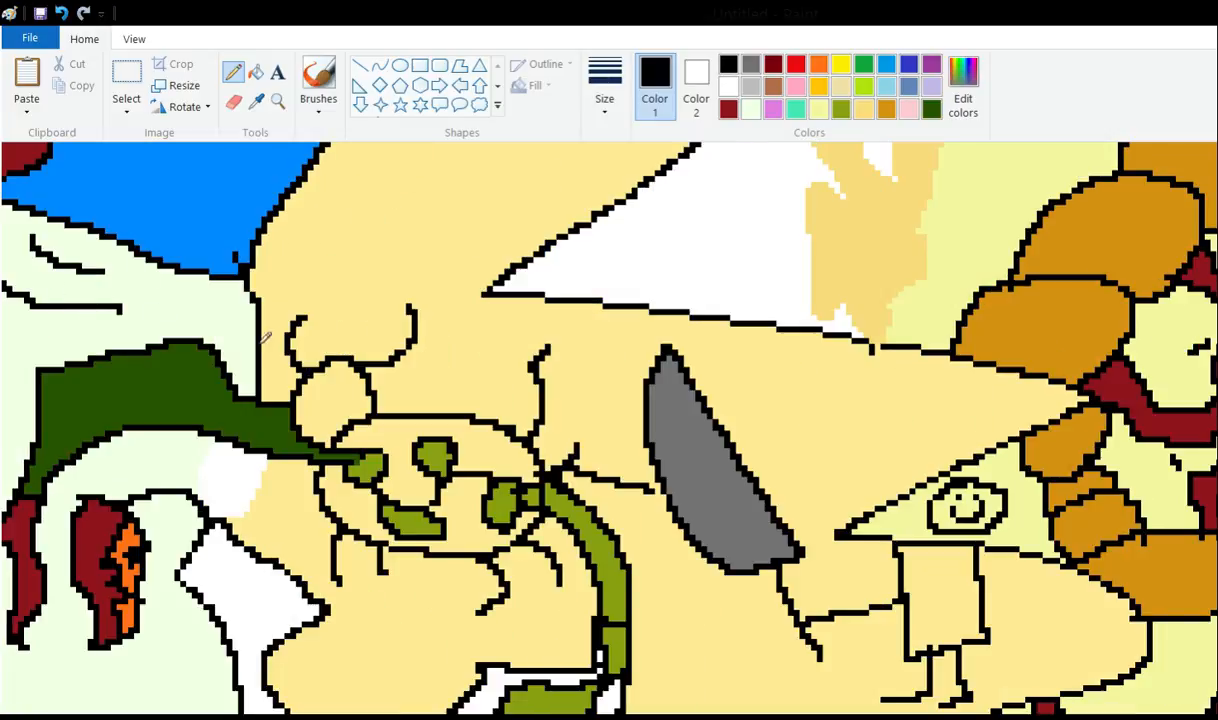
scroll("down", 3)
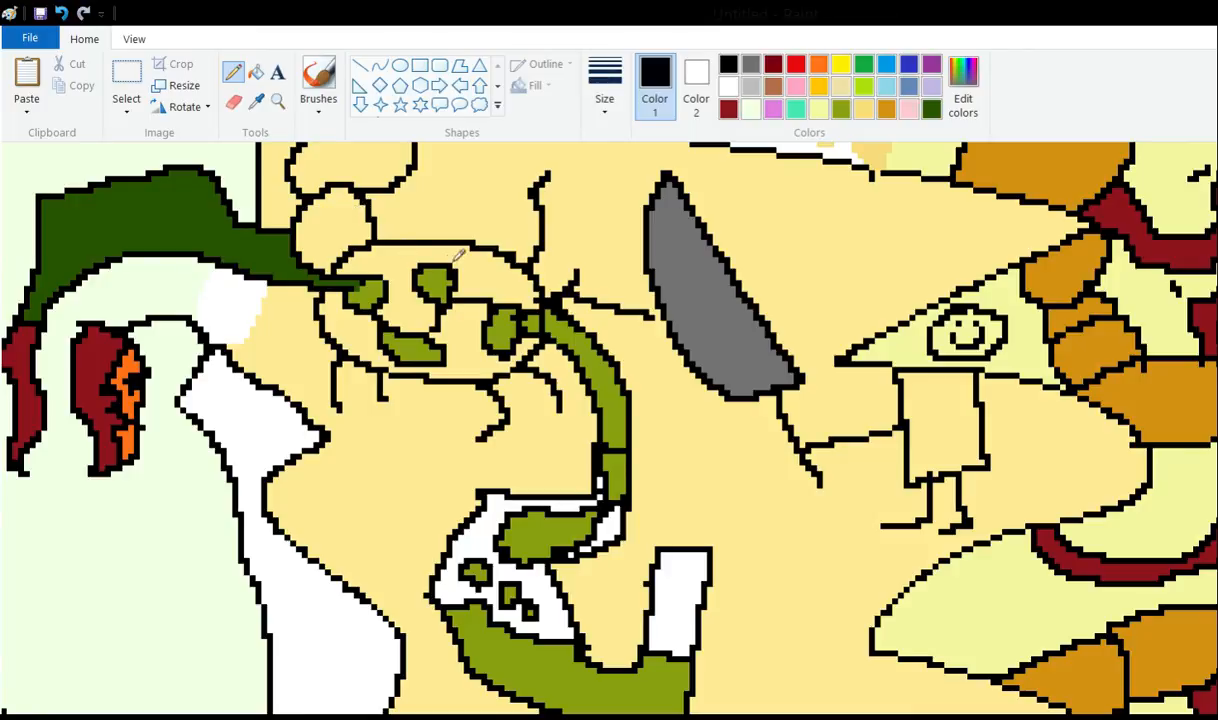
scroll("down", 3)
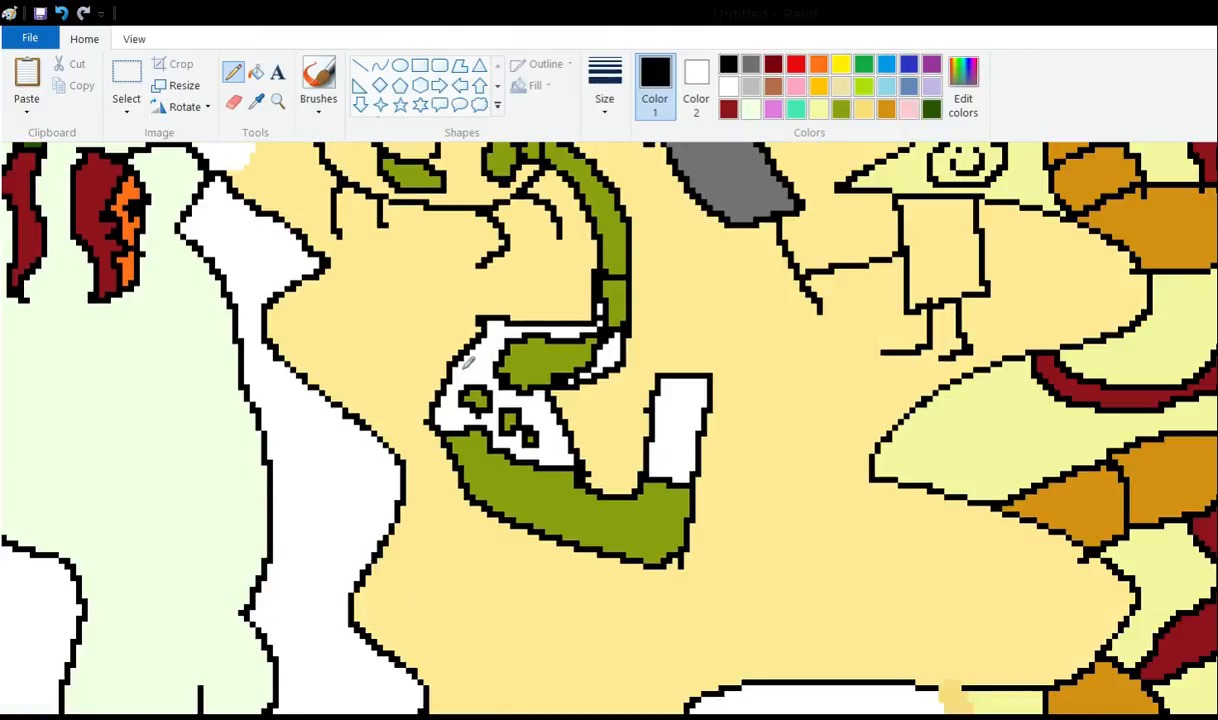
mouse_move(570, 280)
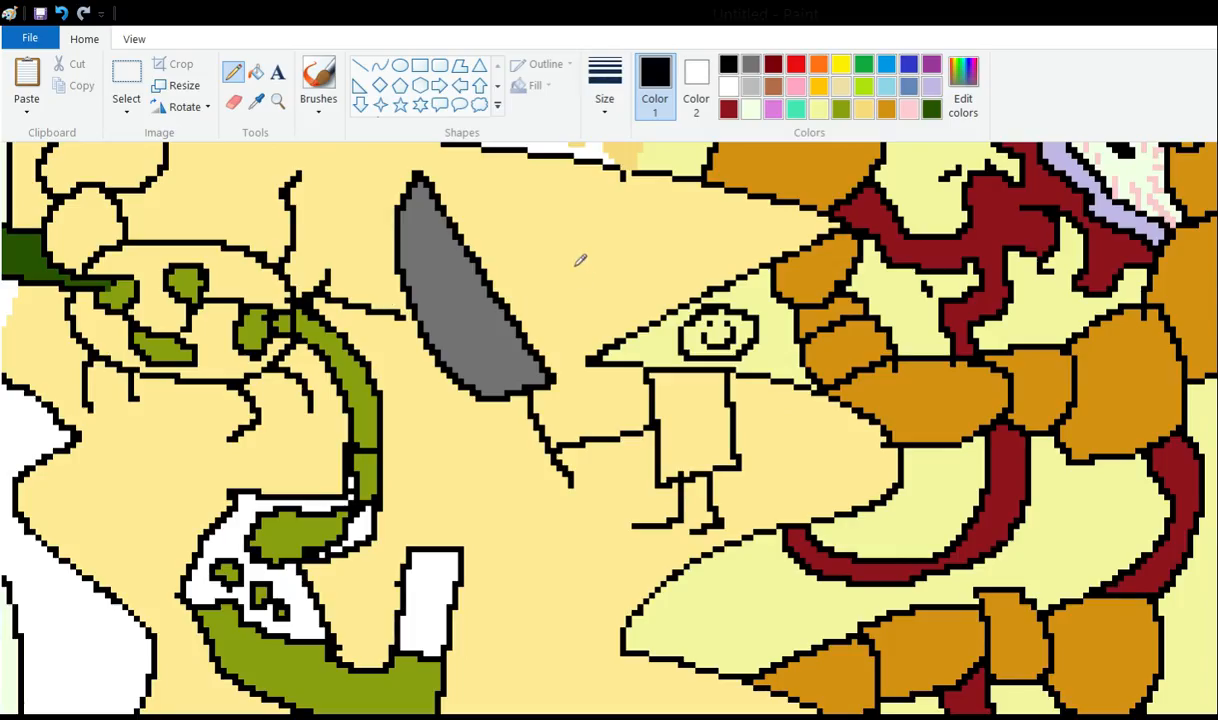
scroll("down", 3)
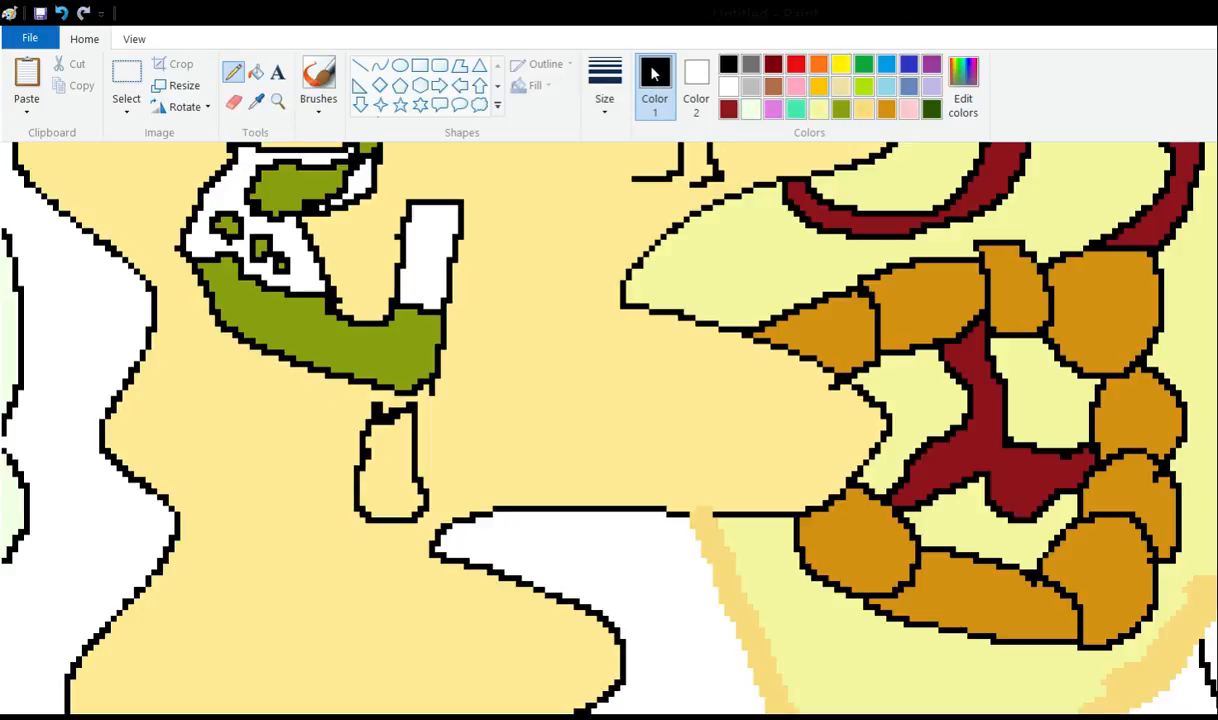
Fill the small flame outline under the olive-green stomach blue, with light blue streaks and an orange base.
left_click(887, 64)
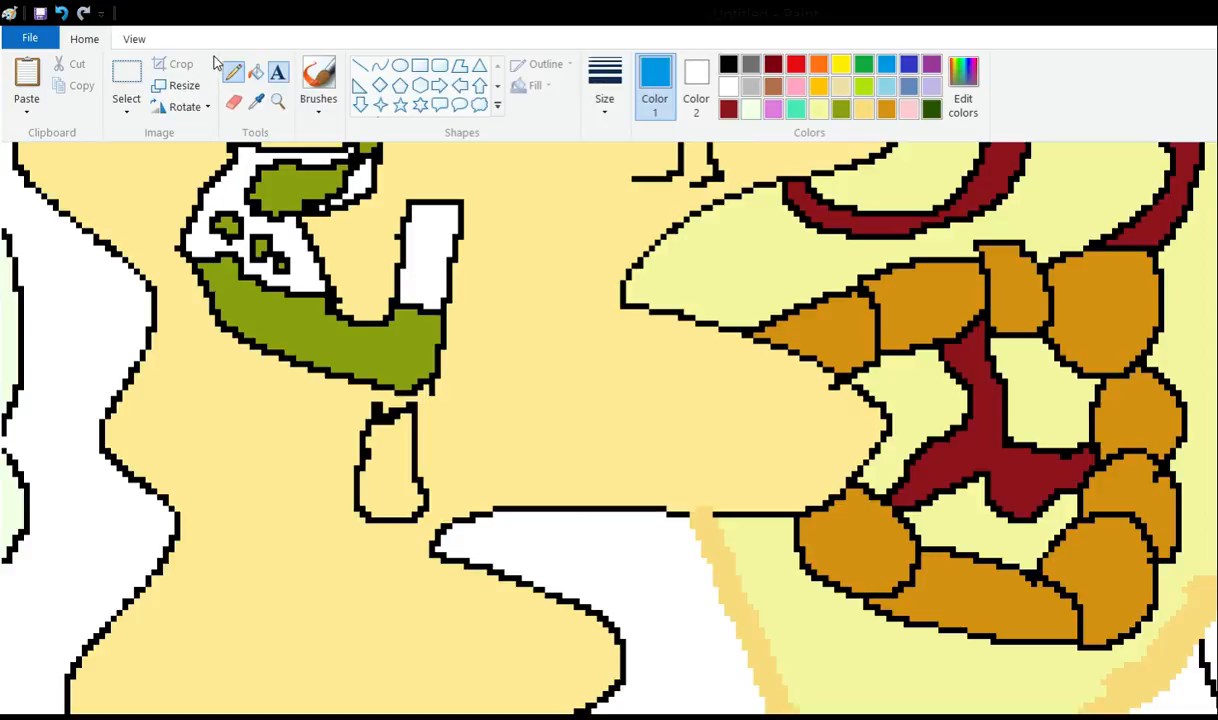
left_click(390, 470)
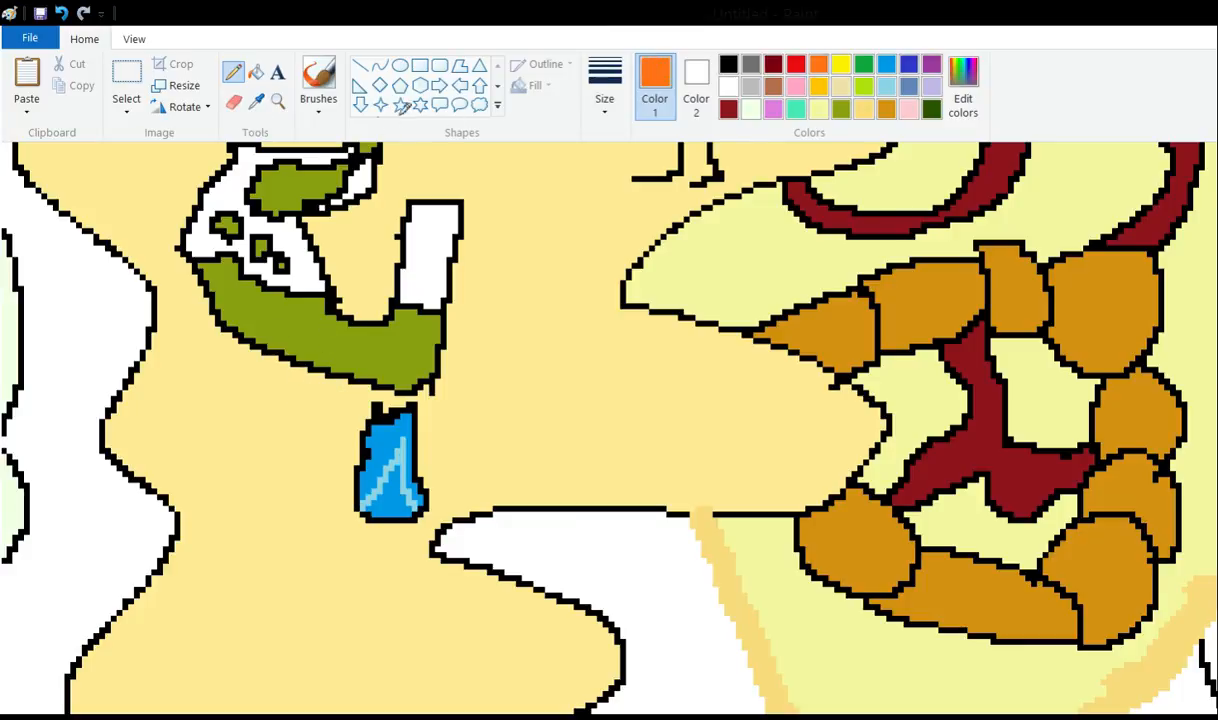
left_click(380, 515)
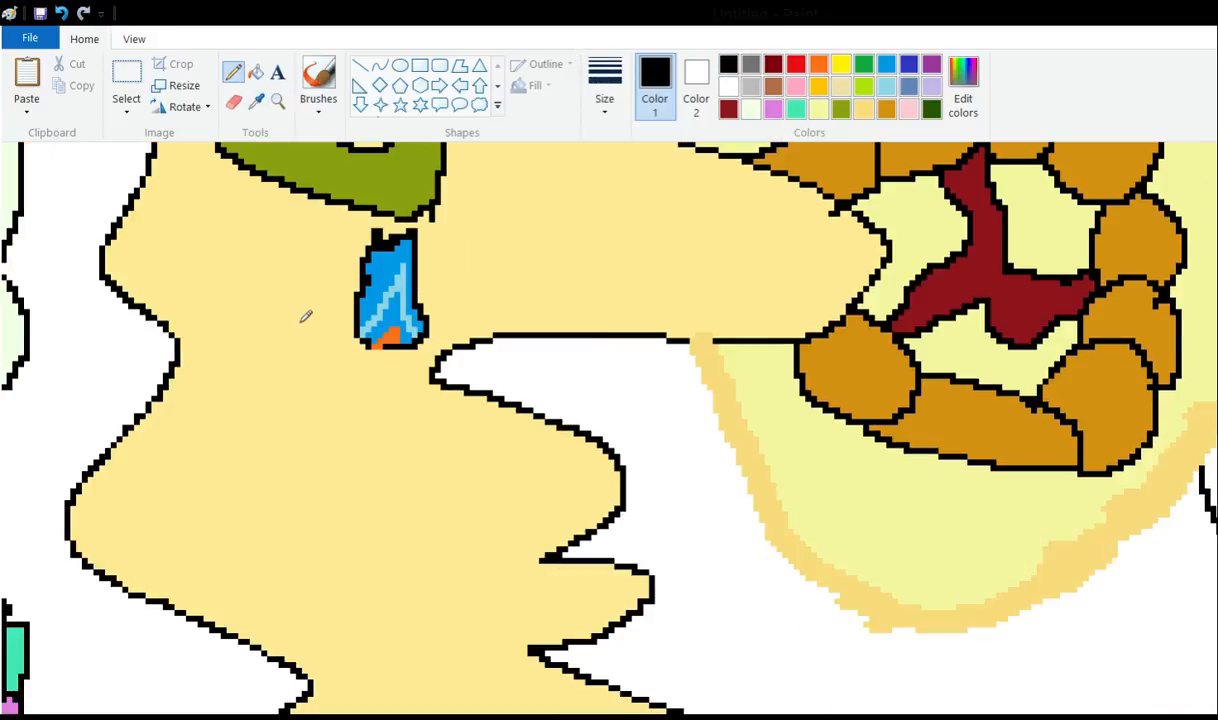
left_click_drag(367, 355, 367, 435)
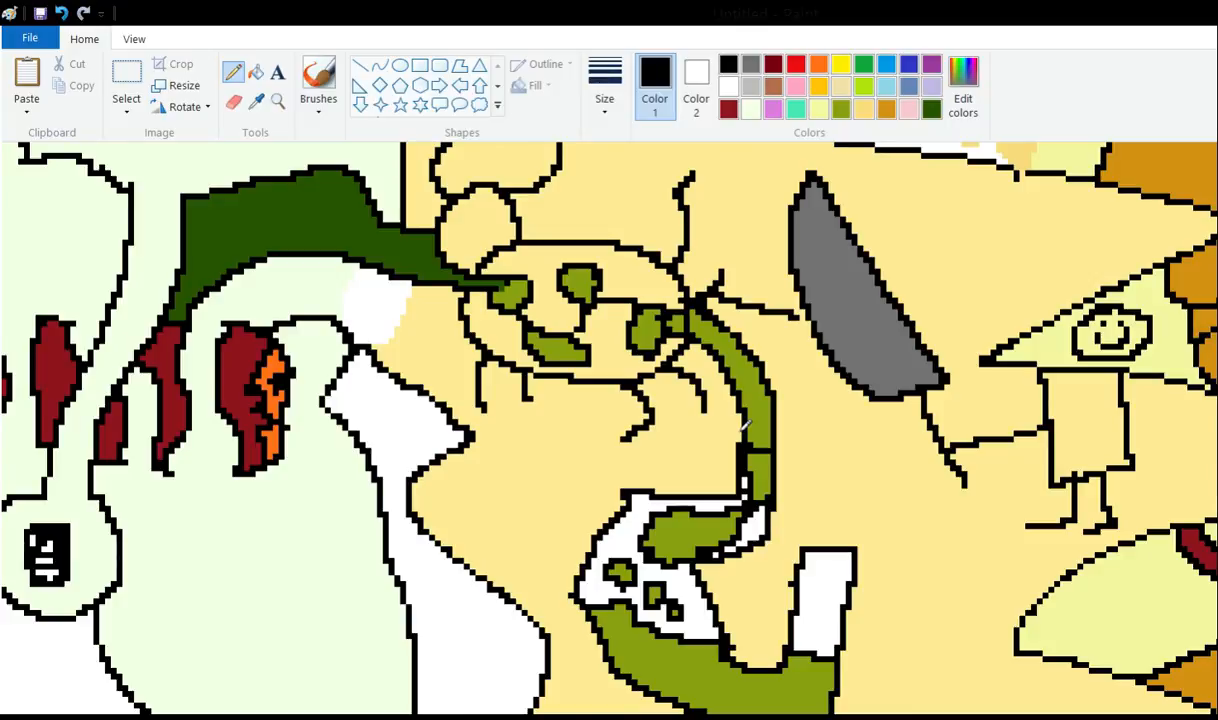
scroll("down", 3)
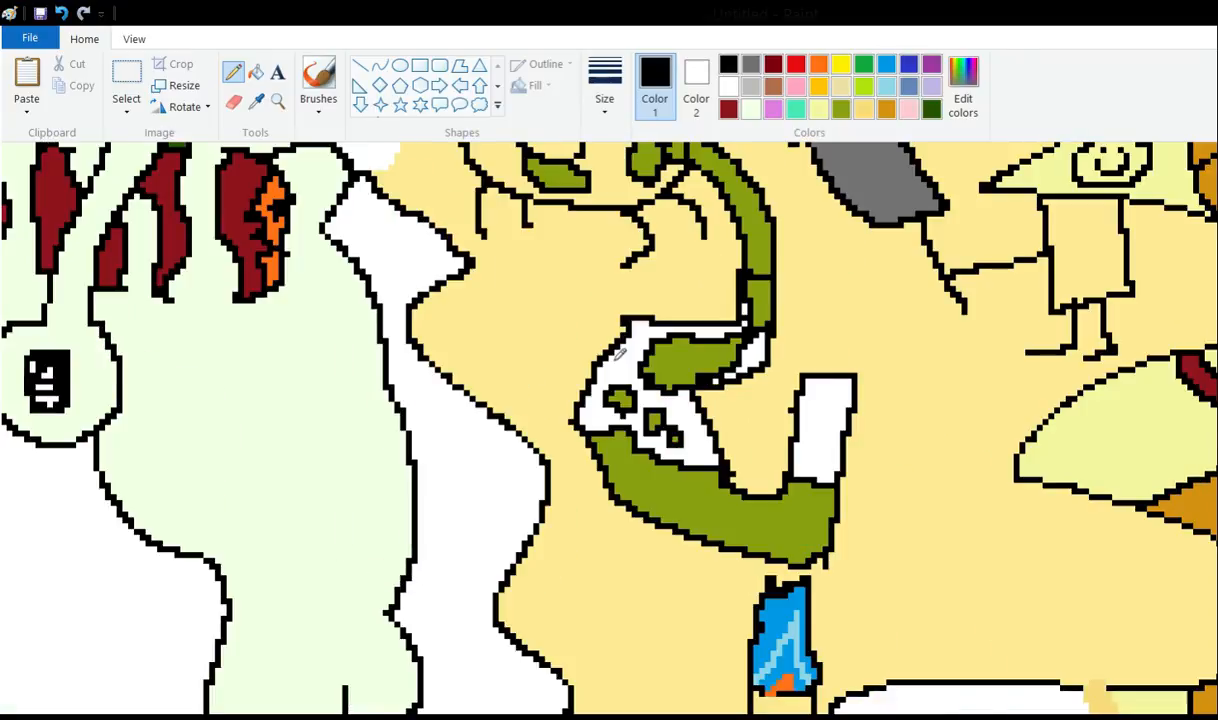
mouse_move(507, 315)
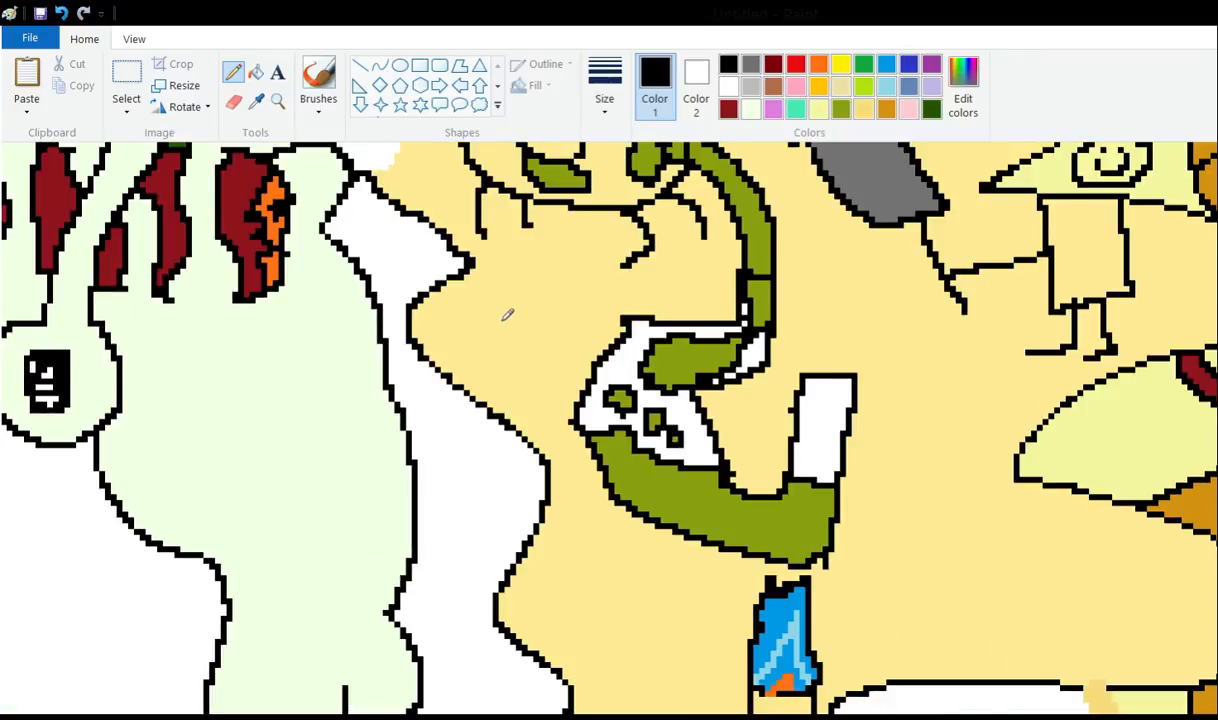